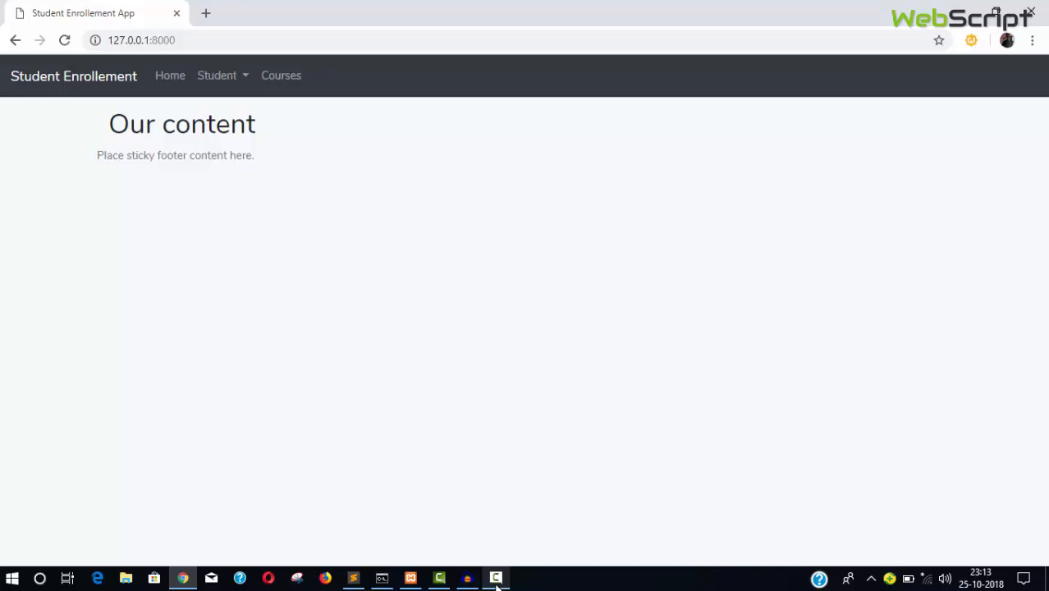
Step: Load the empty Add Student Record form from the navbar's Student dropdown
click(217, 74)
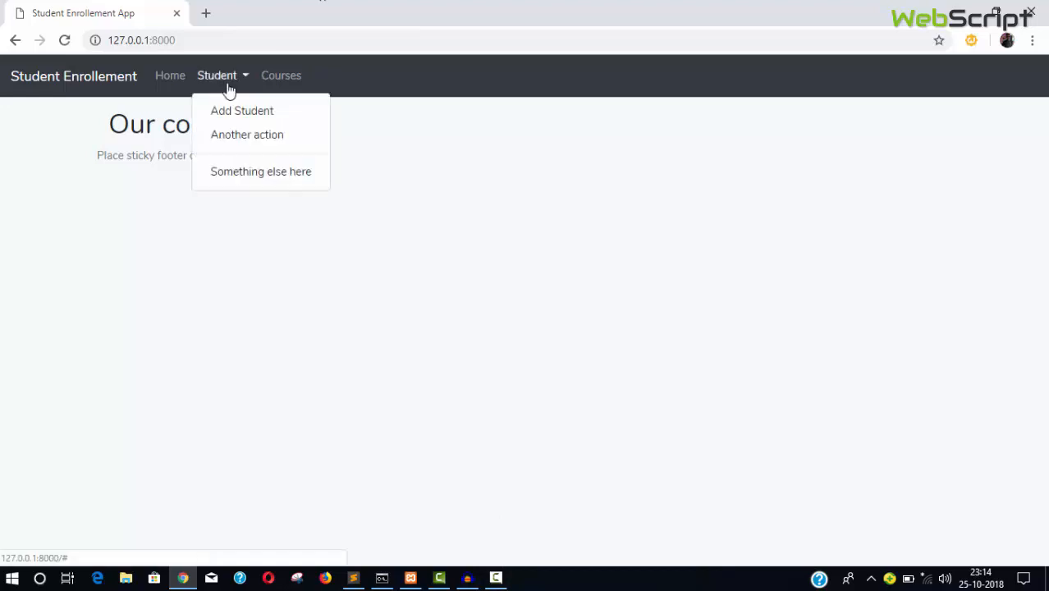
click(241, 110)
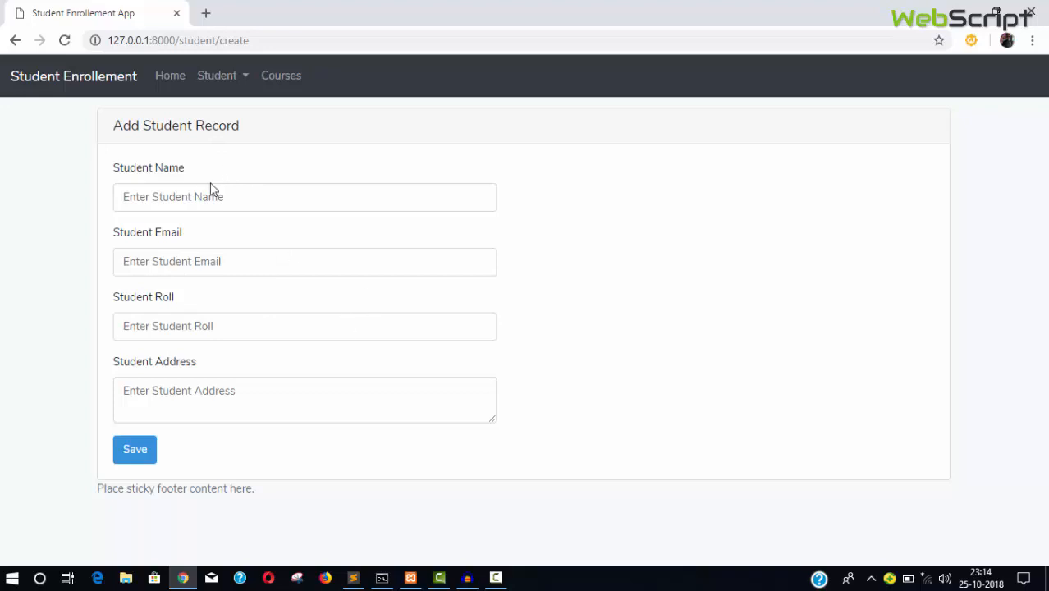
mouse_move(179, 221)
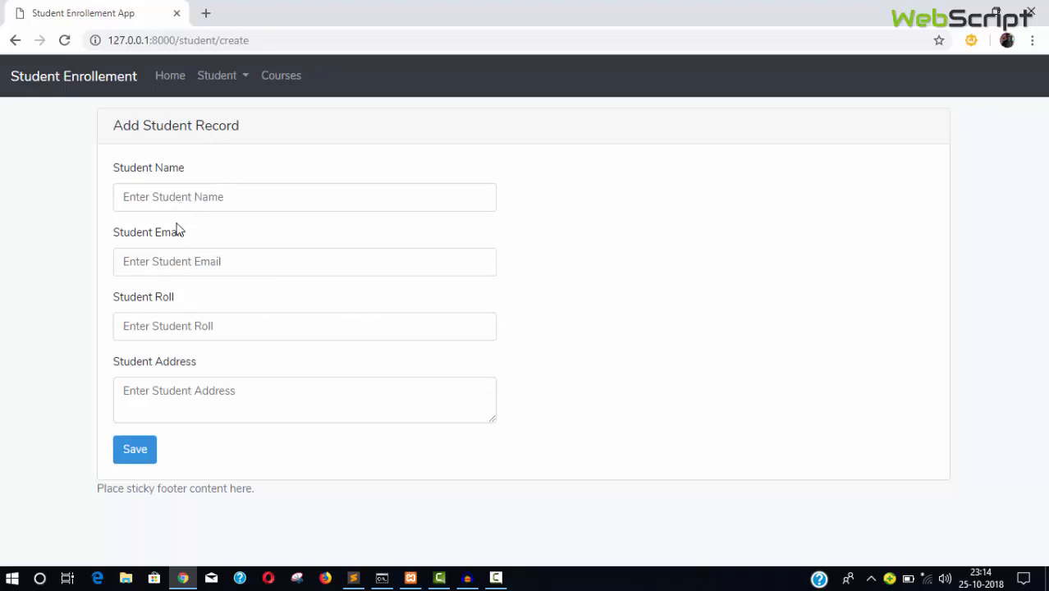
mouse_move(161, 130)
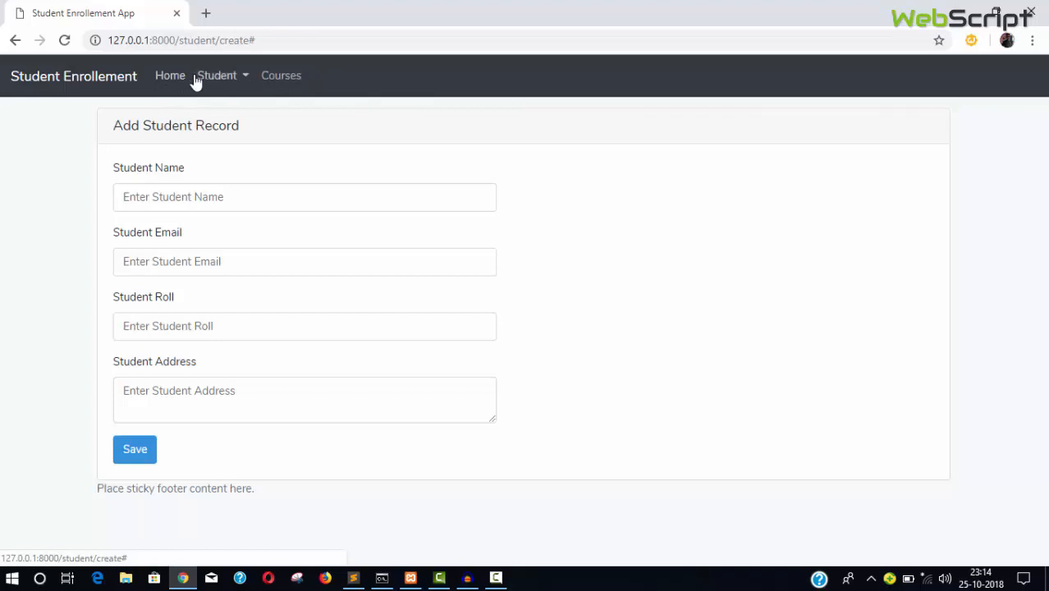
mouse_move(170, 80)
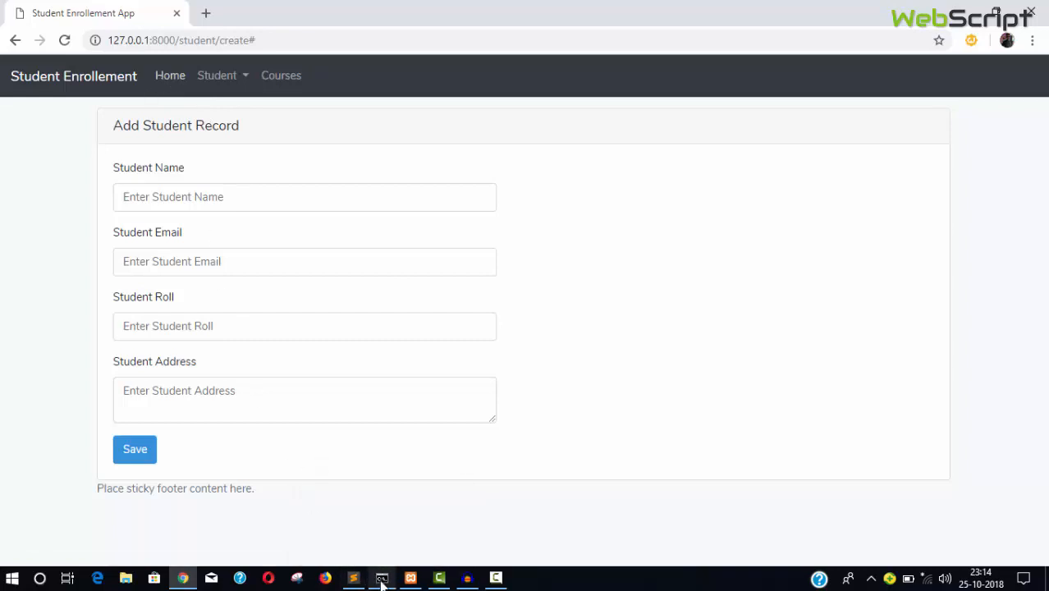
Step: Run php artisan route:list in Command Prompt and highlight the root route's index action
click(381, 578)
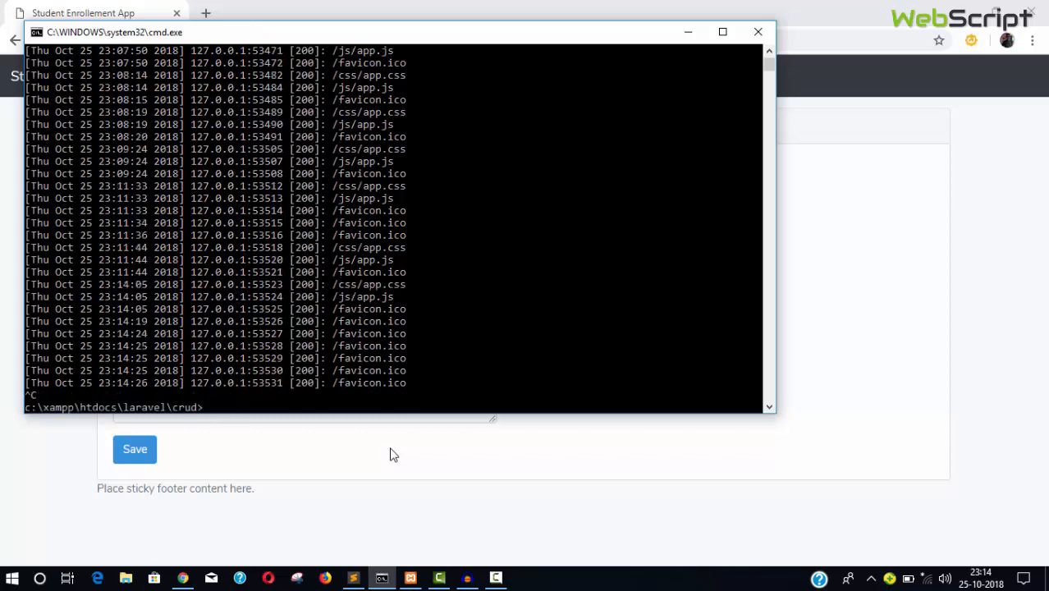
text(php artisan route)
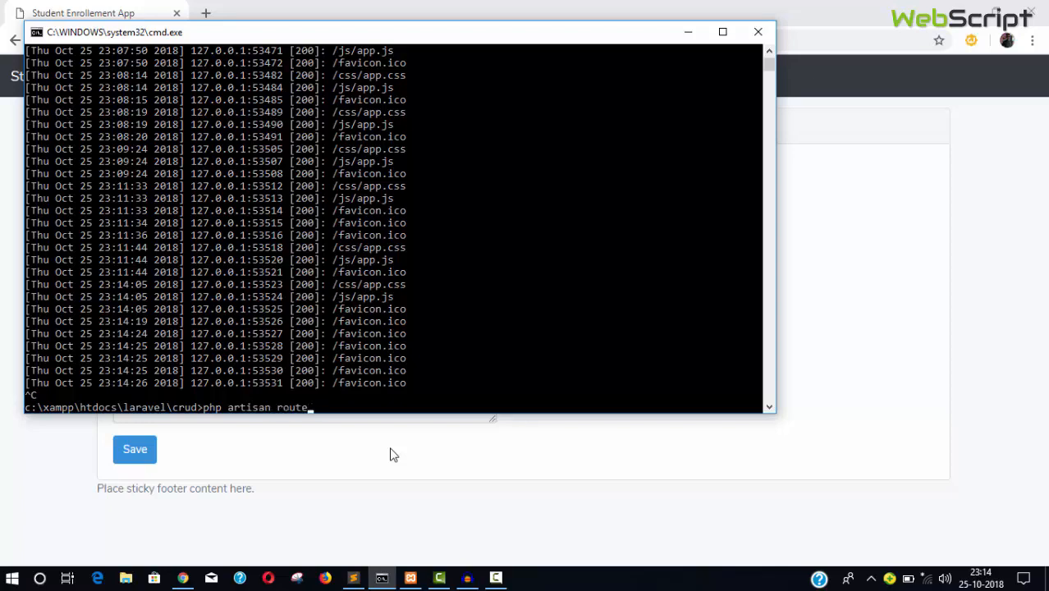
text(:)
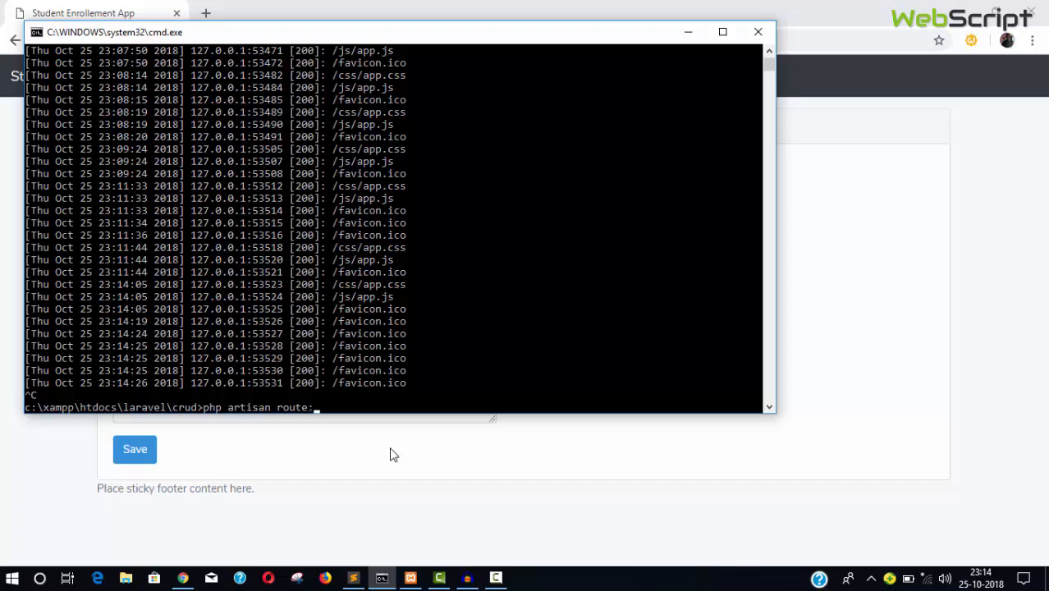
text(list)
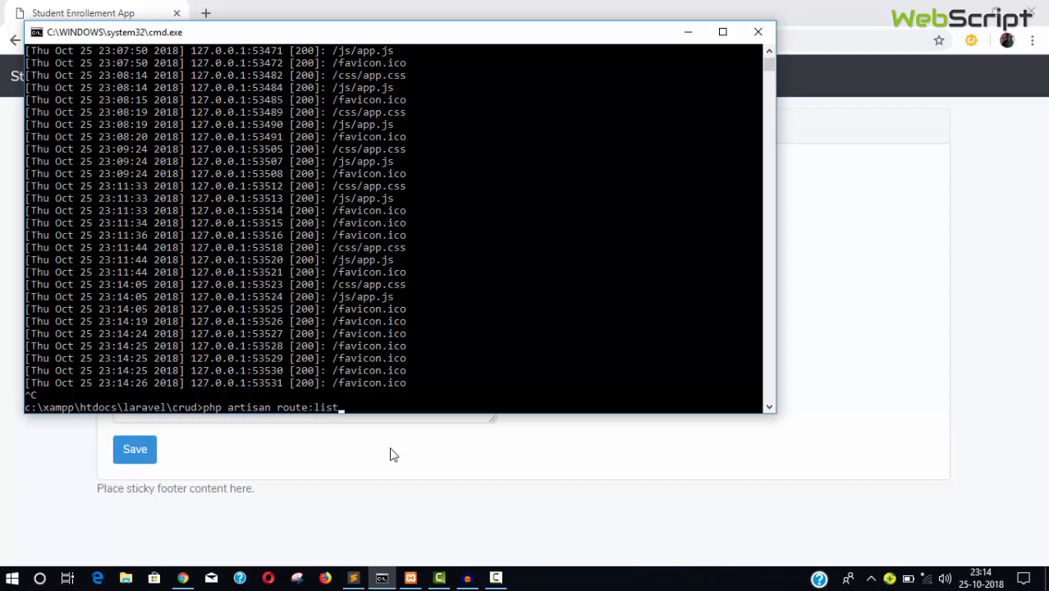
key(enter)
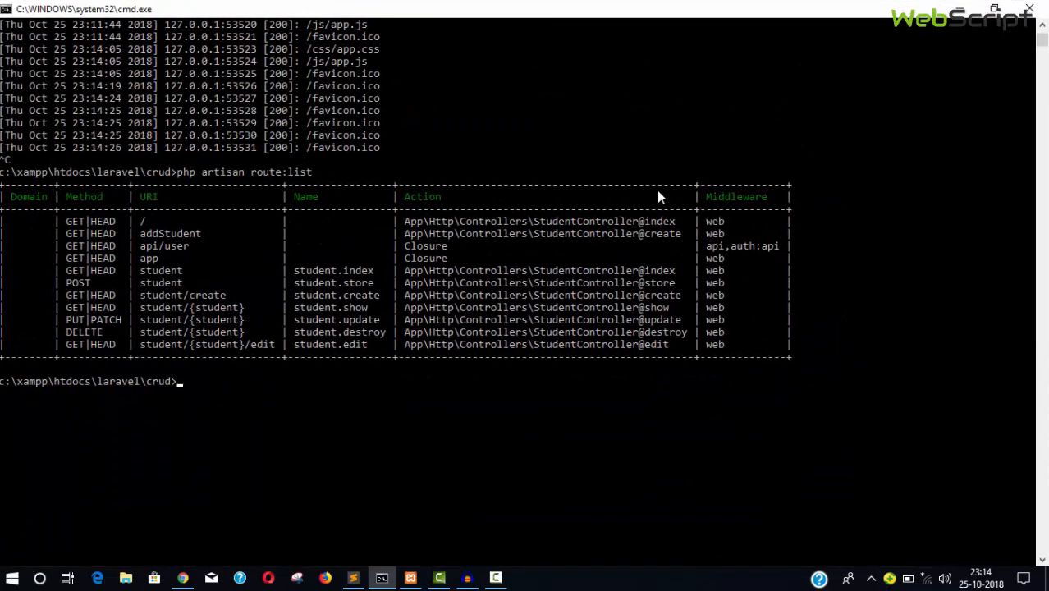
mouse_move(572, 246)
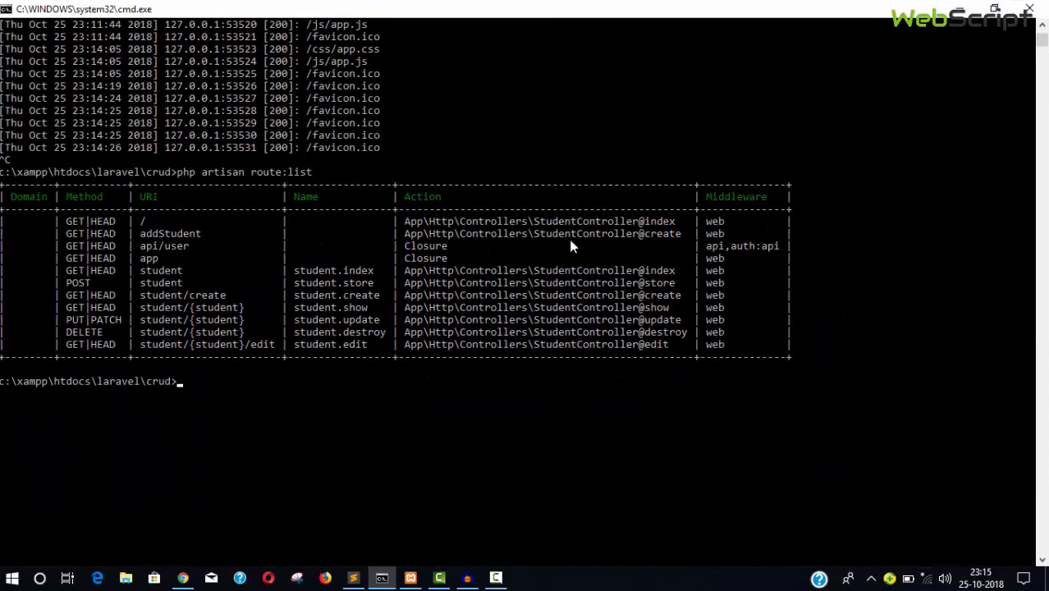
double_click(661, 221)
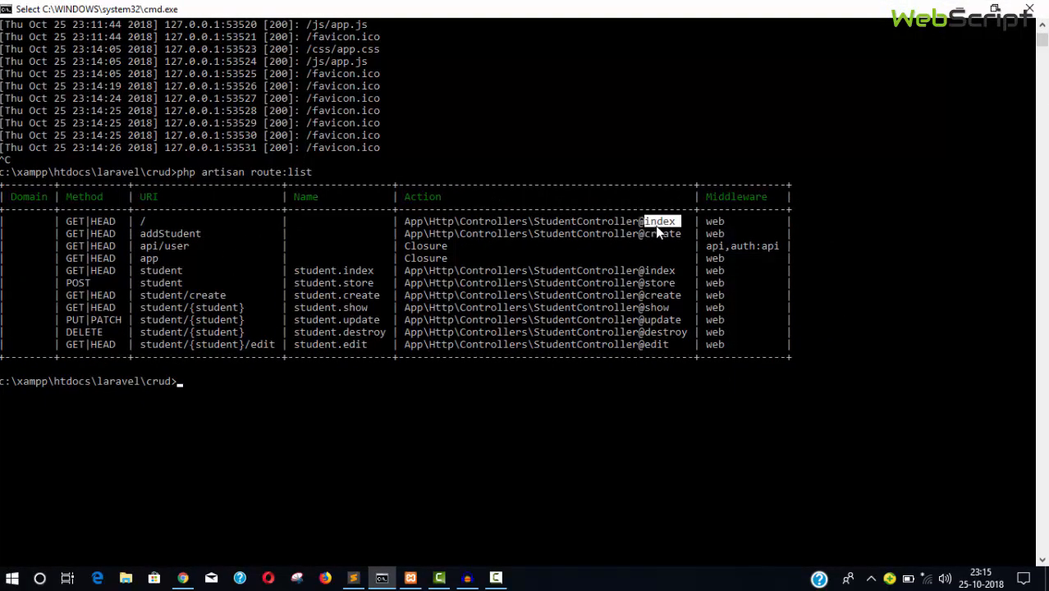
mouse_move(156, 222)
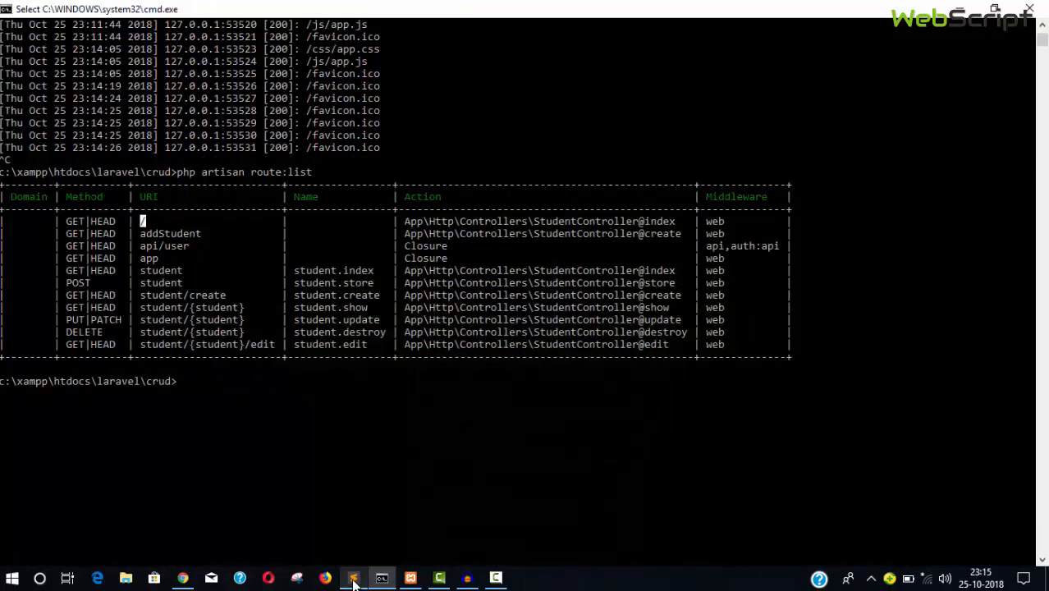
Step: Open resources/views/studentapp/layout.blade.php in Sublime Text
click(353, 578)
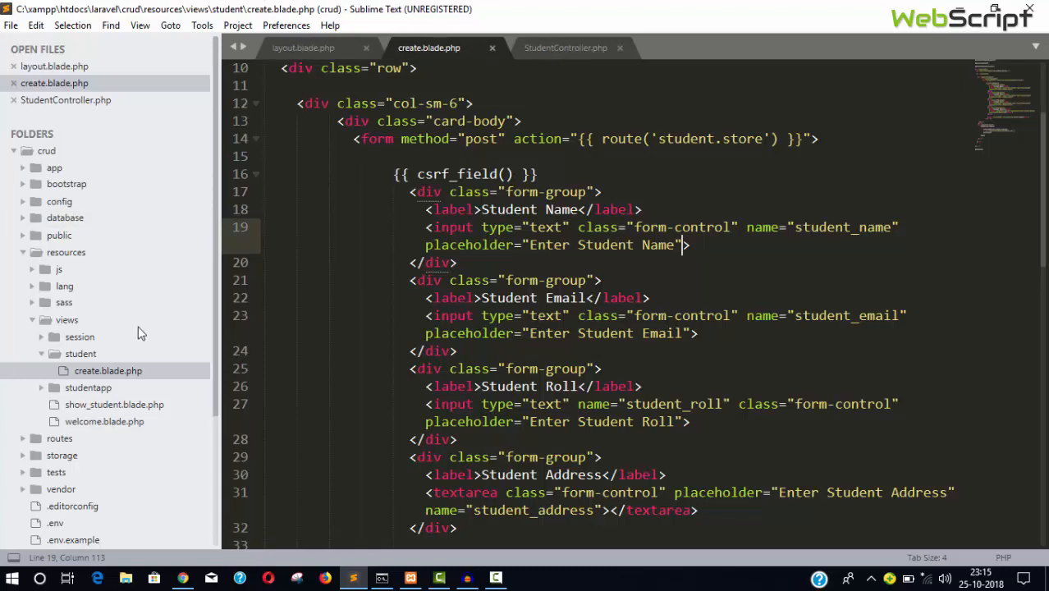
click(88, 386)
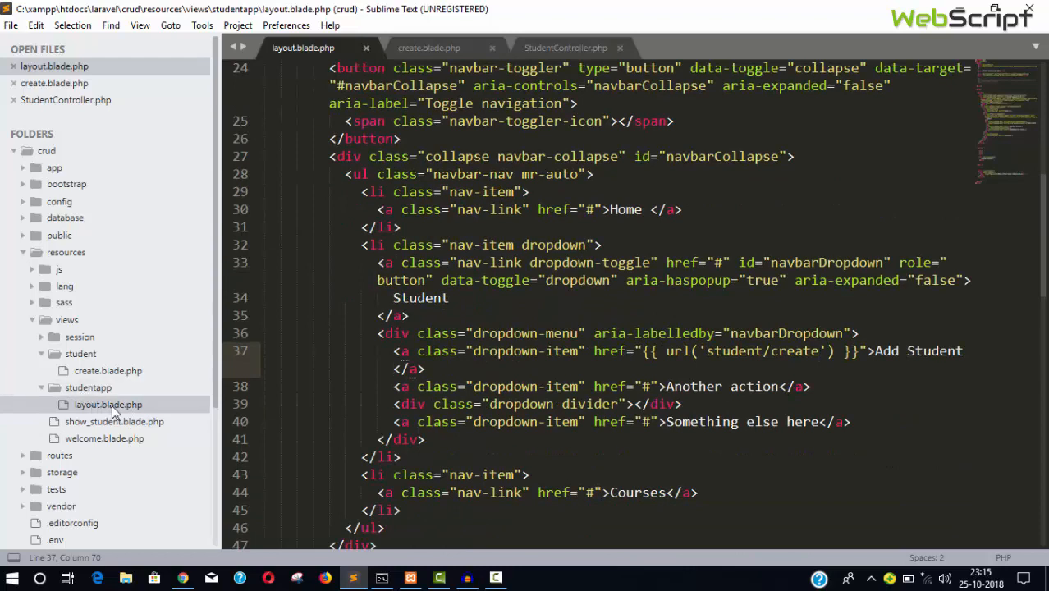
double_click(626, 210)
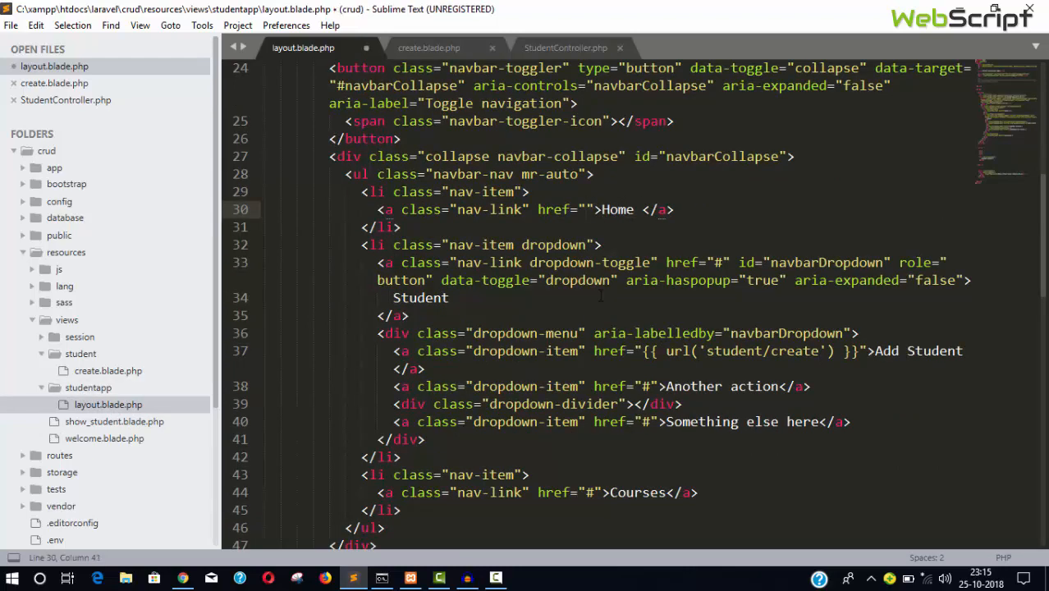
Step: Set the Home link's href to {{ url('/') }} and save the layout
text(r)
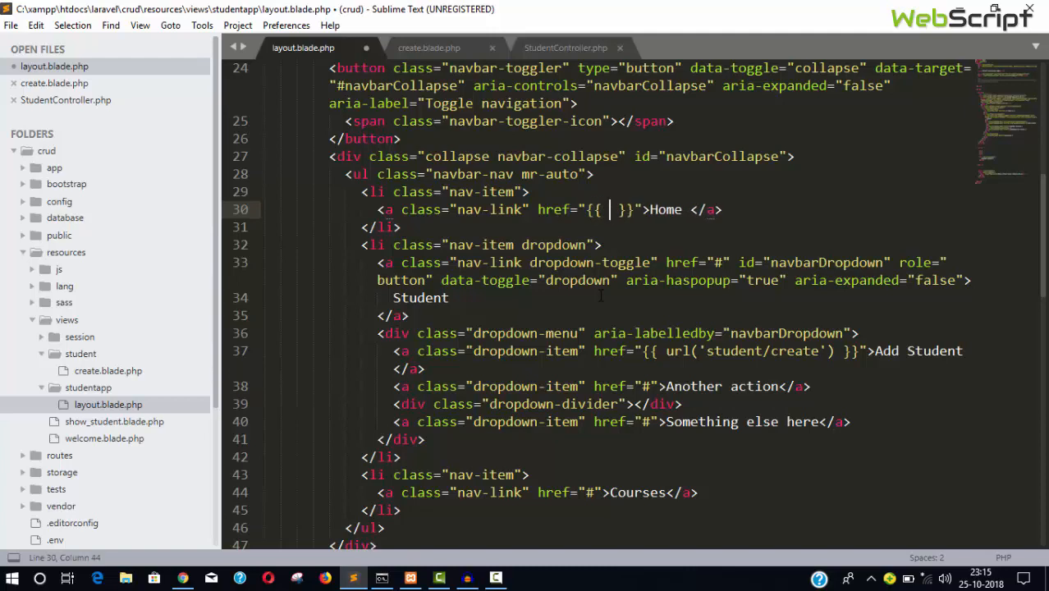
text(url)
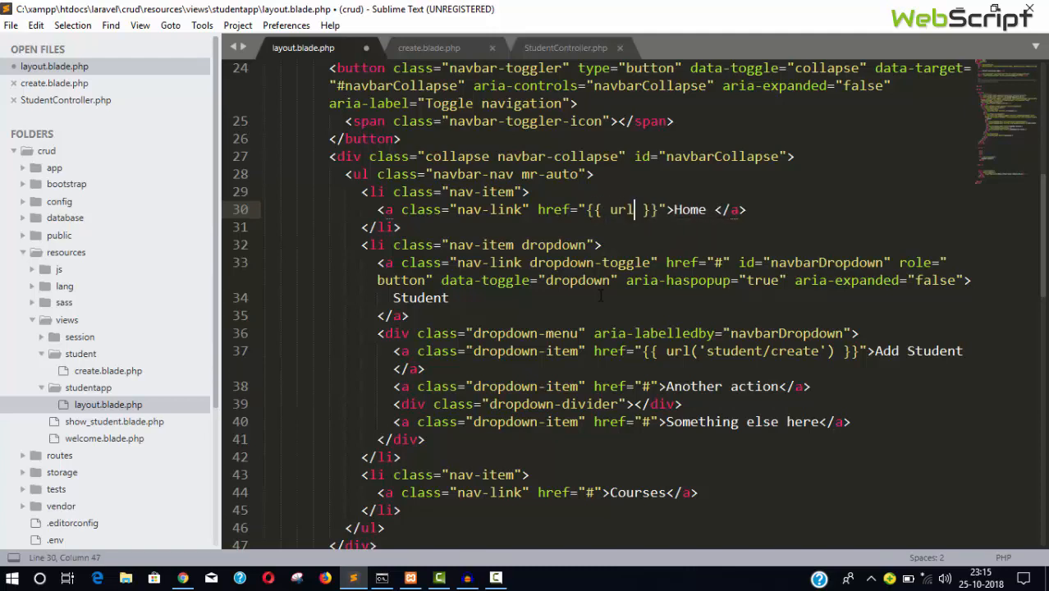
text(('/'))
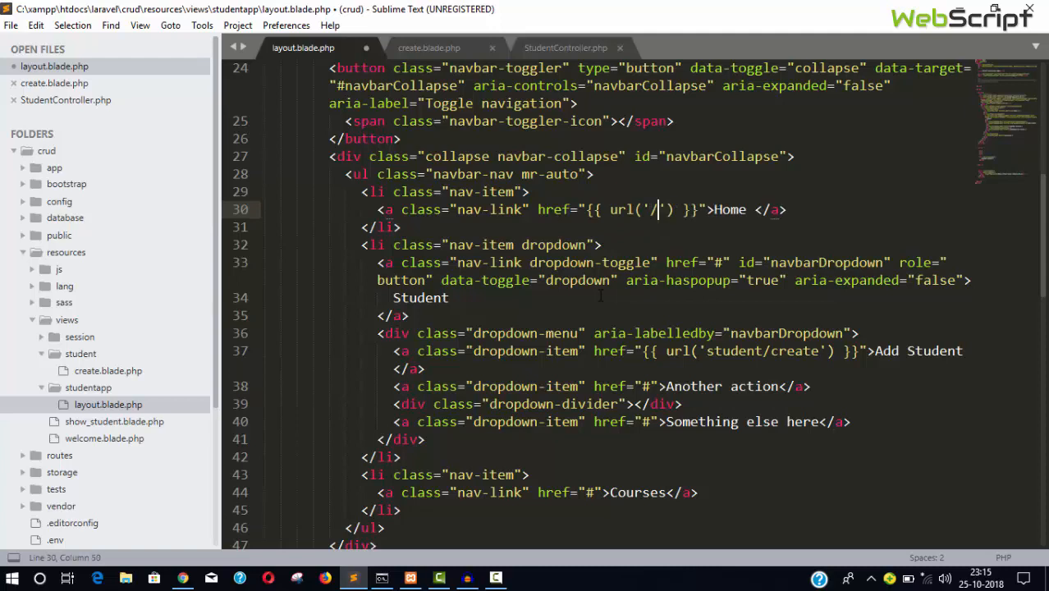
key(ctrl+s)
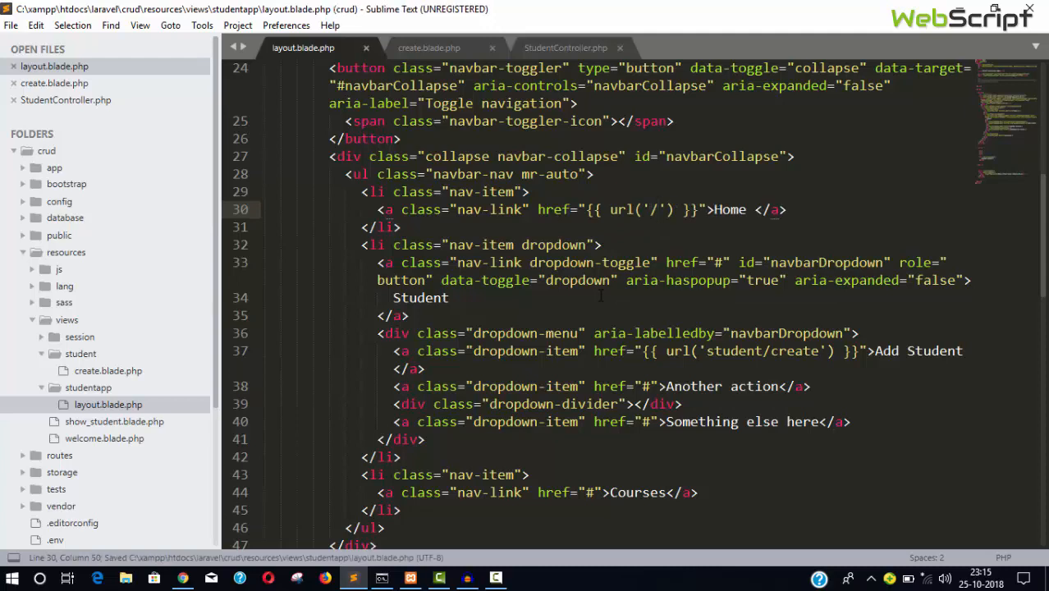
click(11, 24)
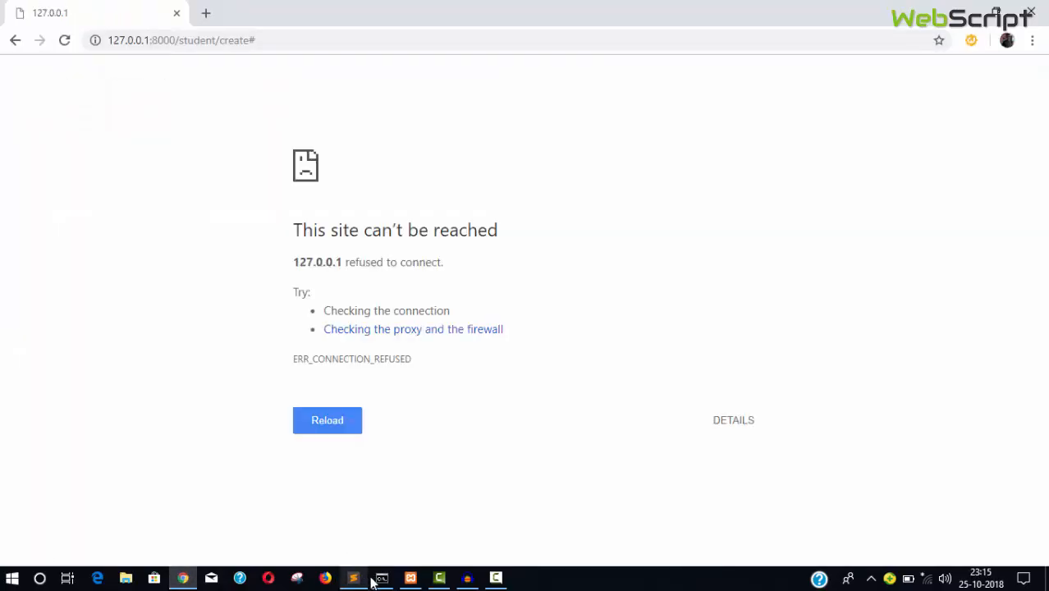
Step: Confirm Home reaches the site root and Add Student reopens the empty form
click(380, 578)
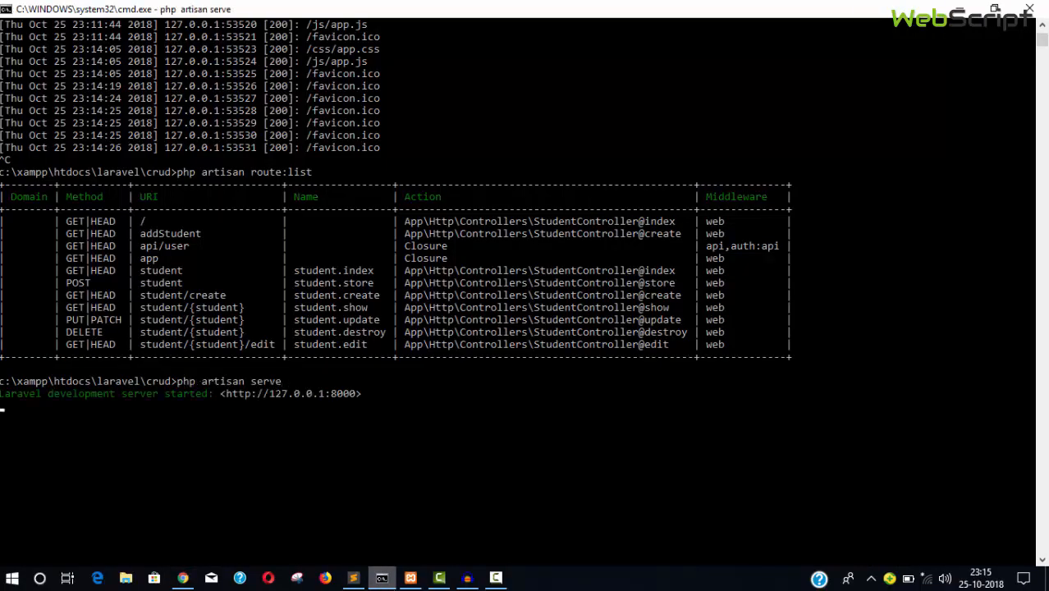
click(182, 578)
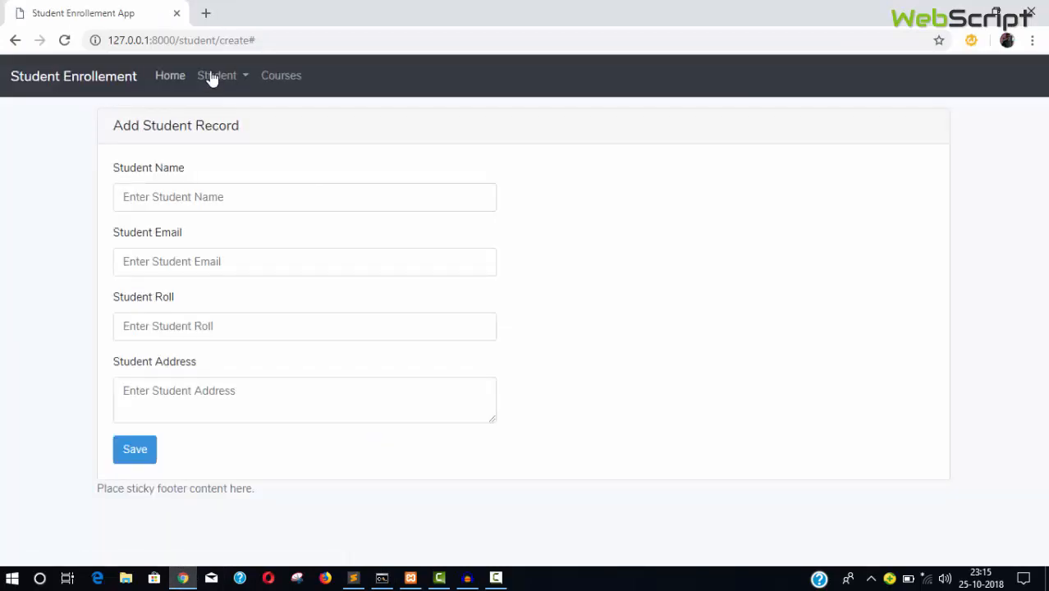
click(170, 75)
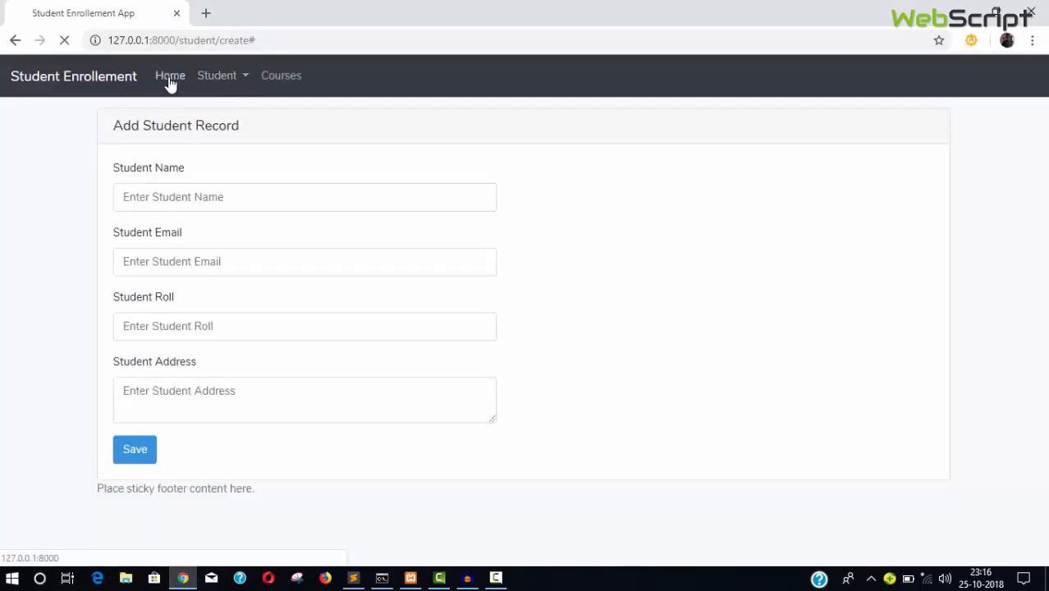
click(169, 75)
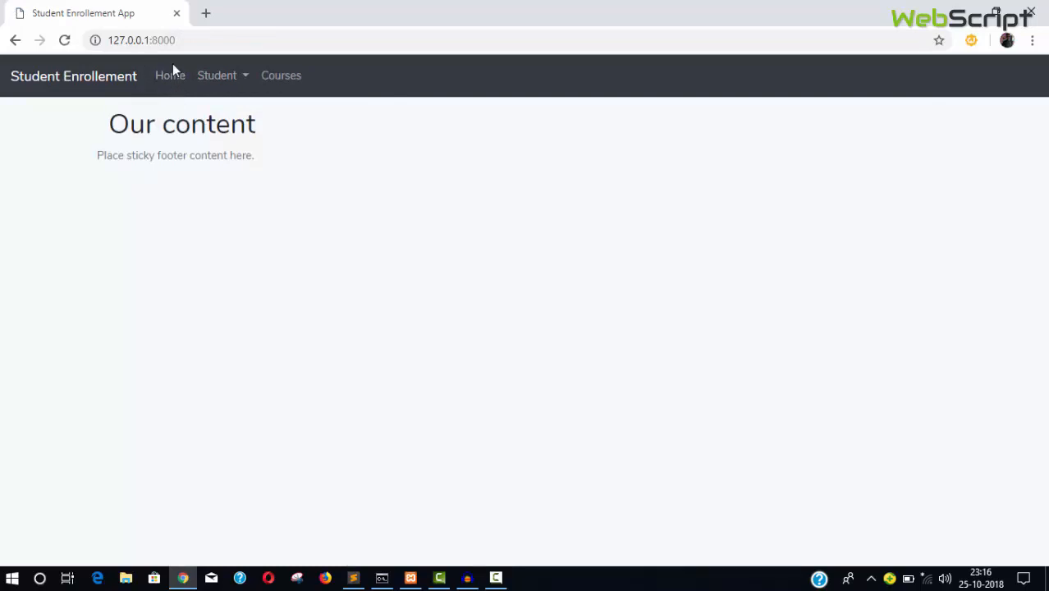
click(217, 75)
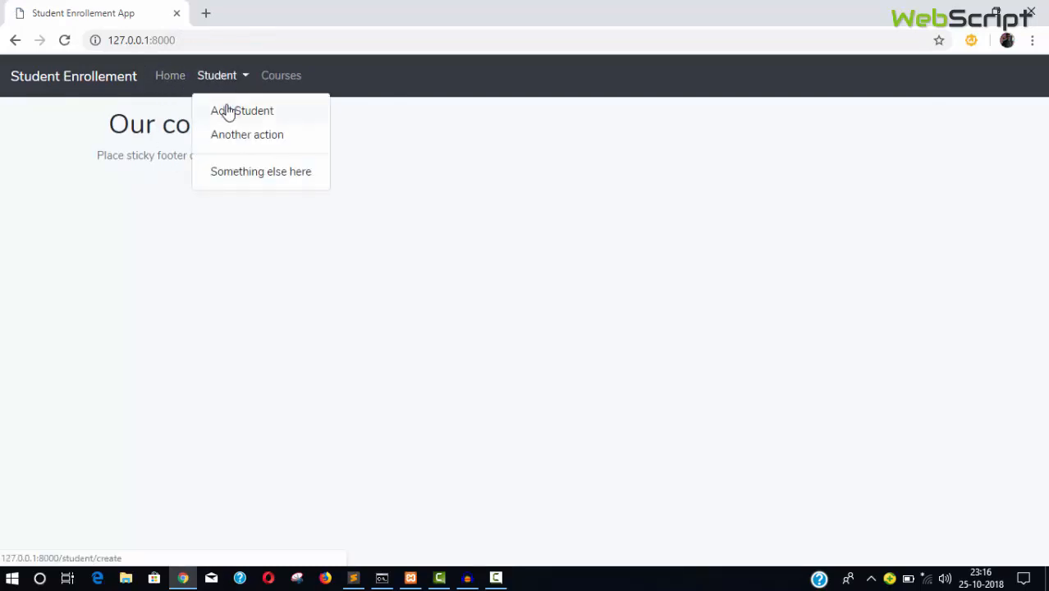
click(242, 111)
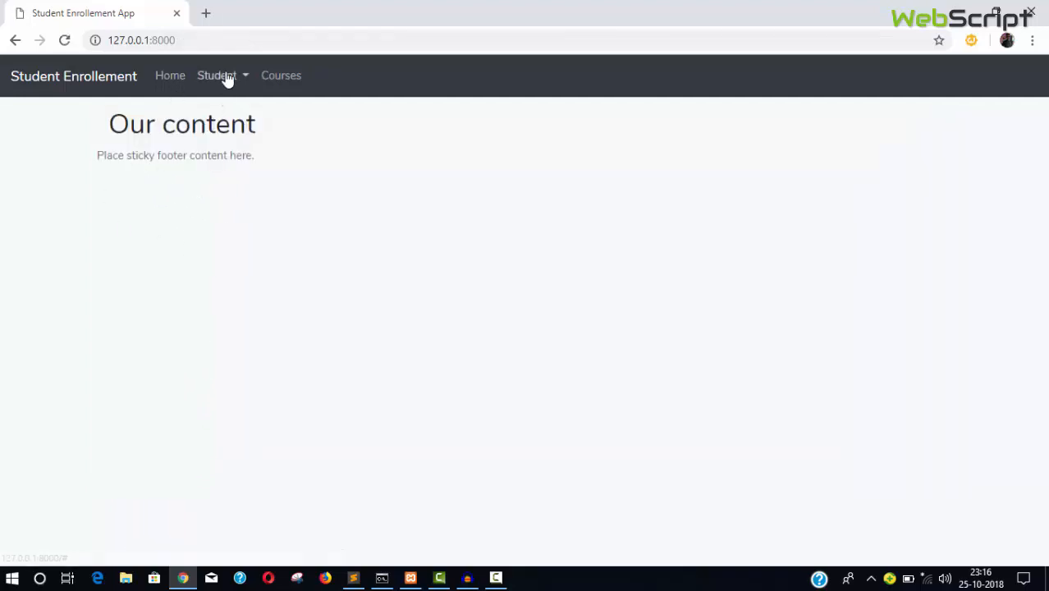
click(217, 75)
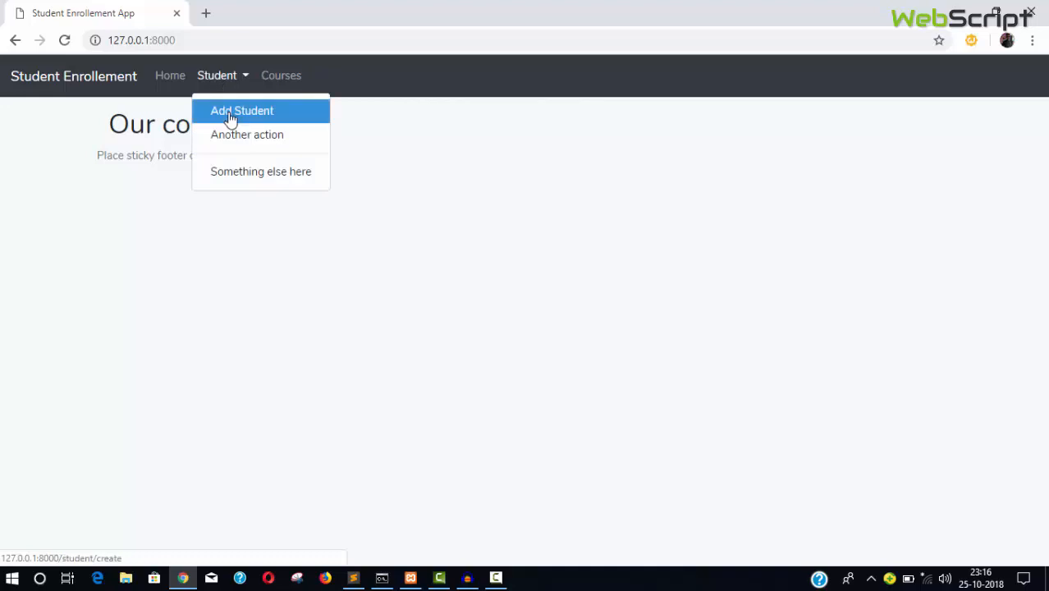
click(242, 111)
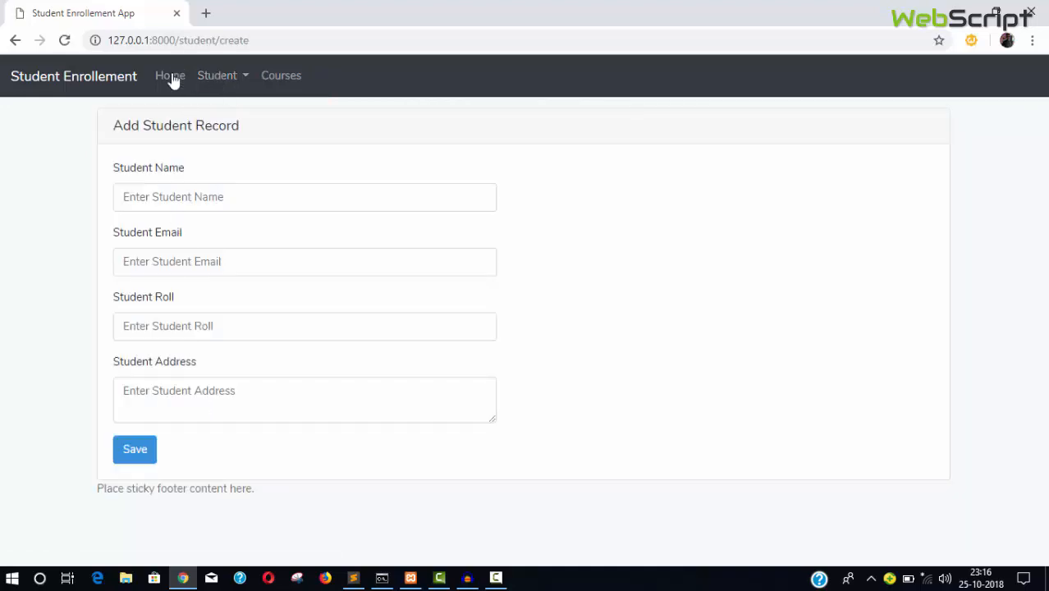
click(170, 75)
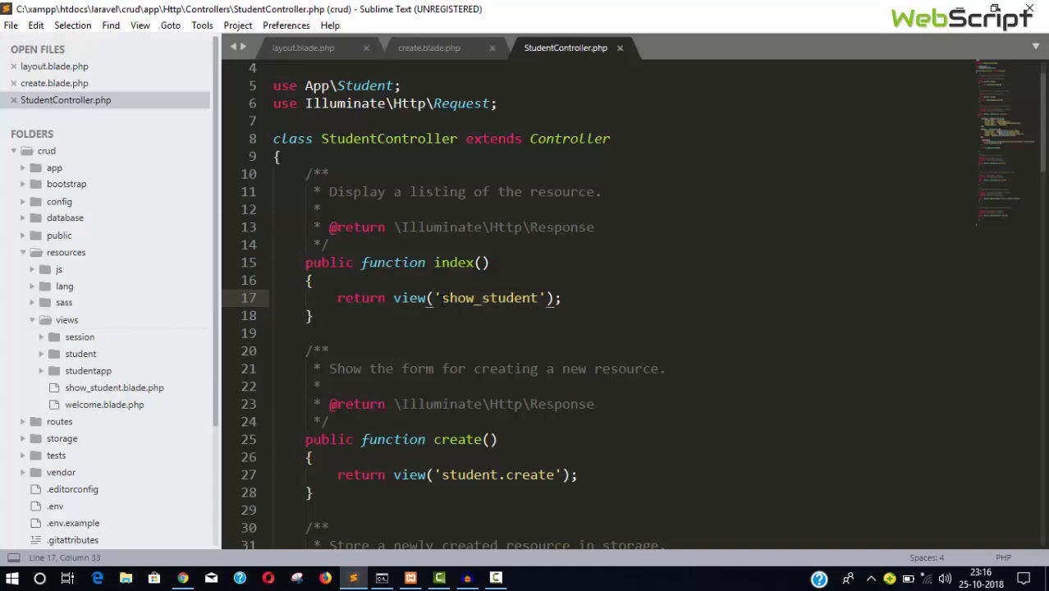
Step: Add a Student::all(); statement on a new line inside index()
click(312, 280)
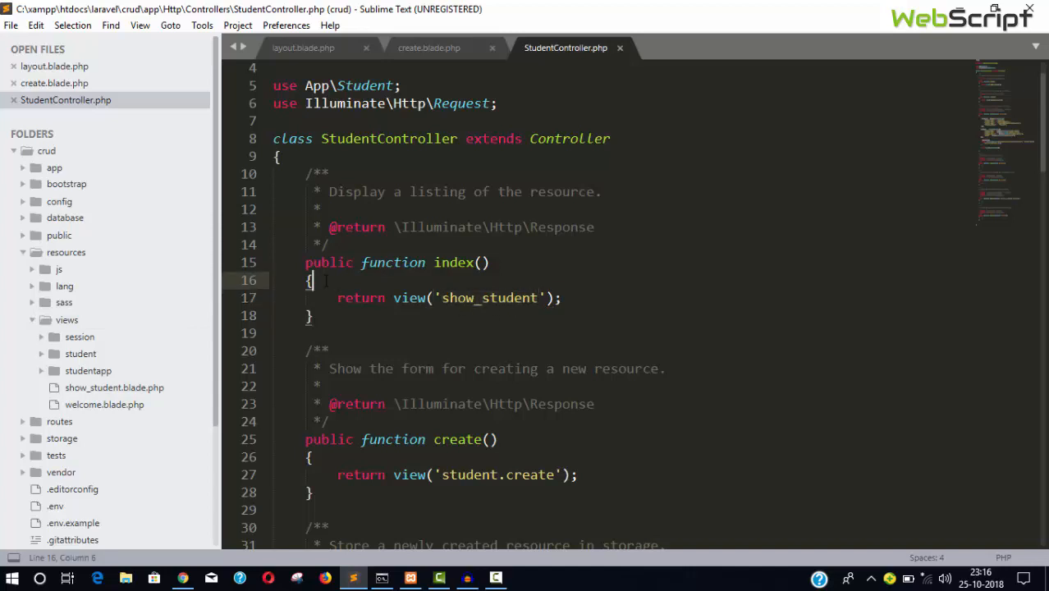
key(enter)
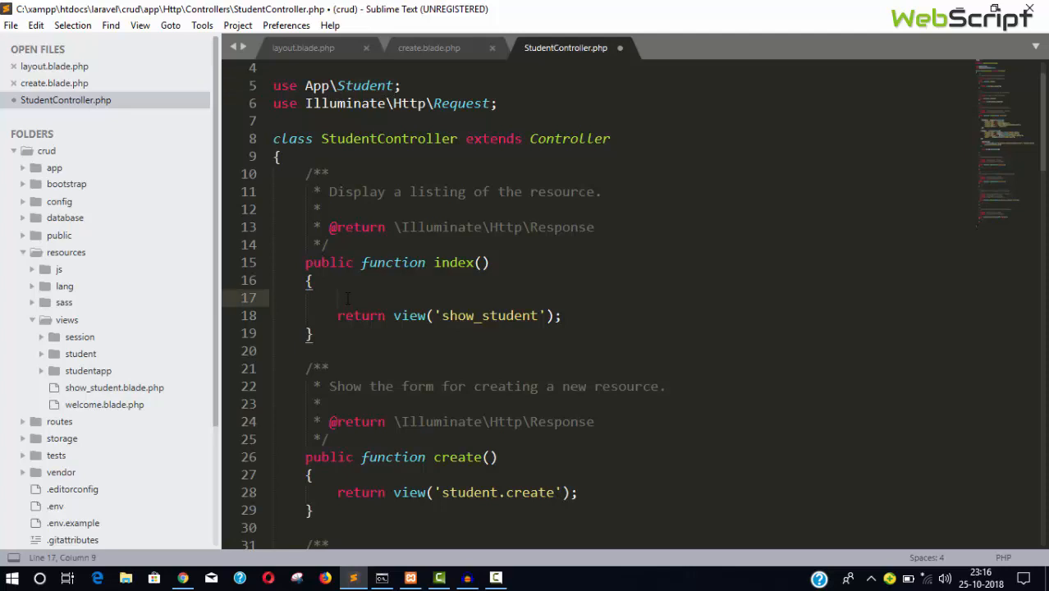
text(Student)
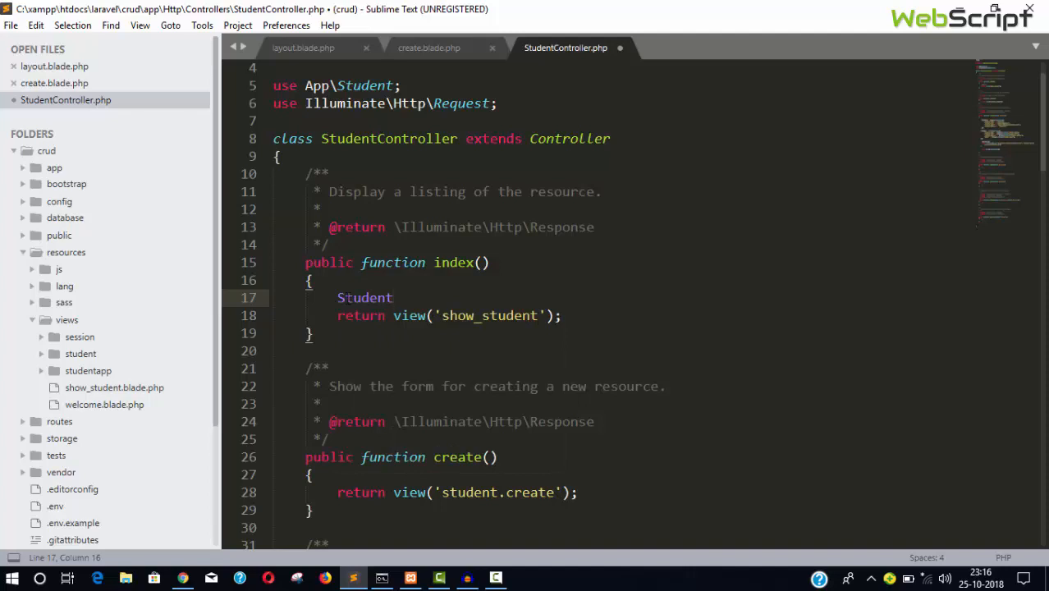
text(::)
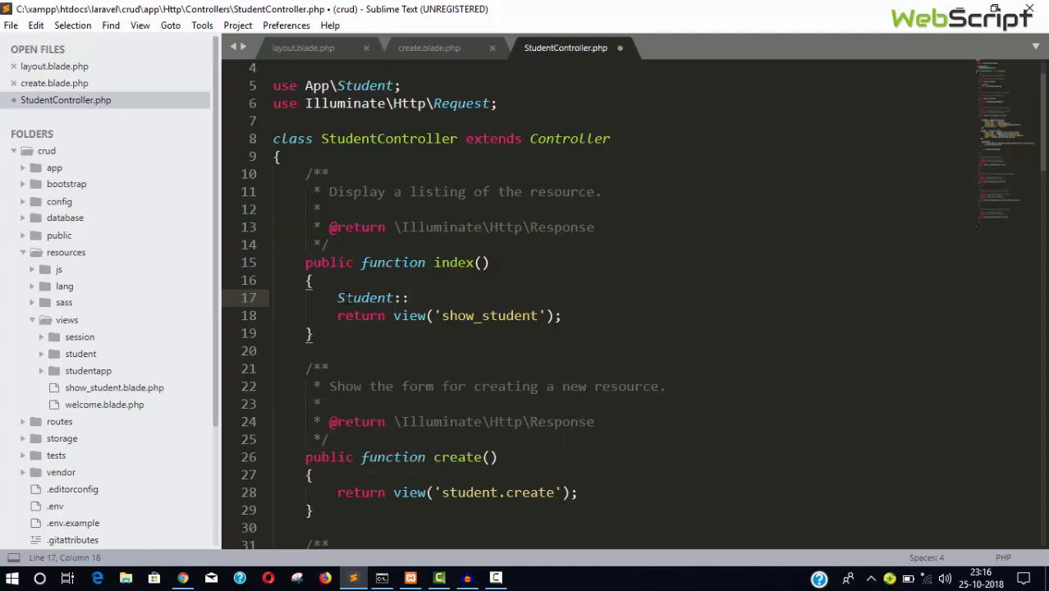
text(a)
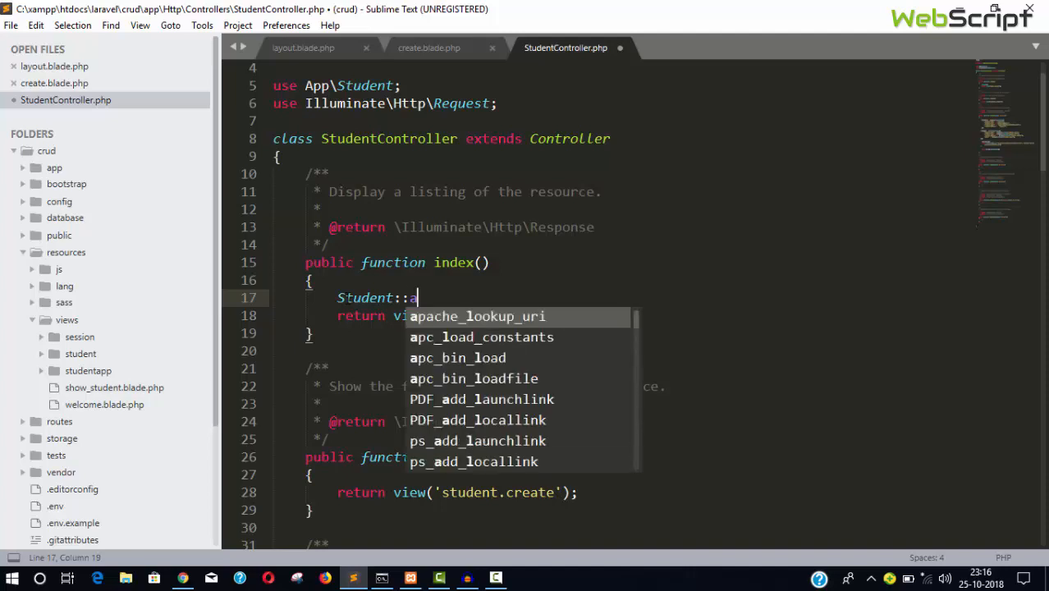
text(ll();)
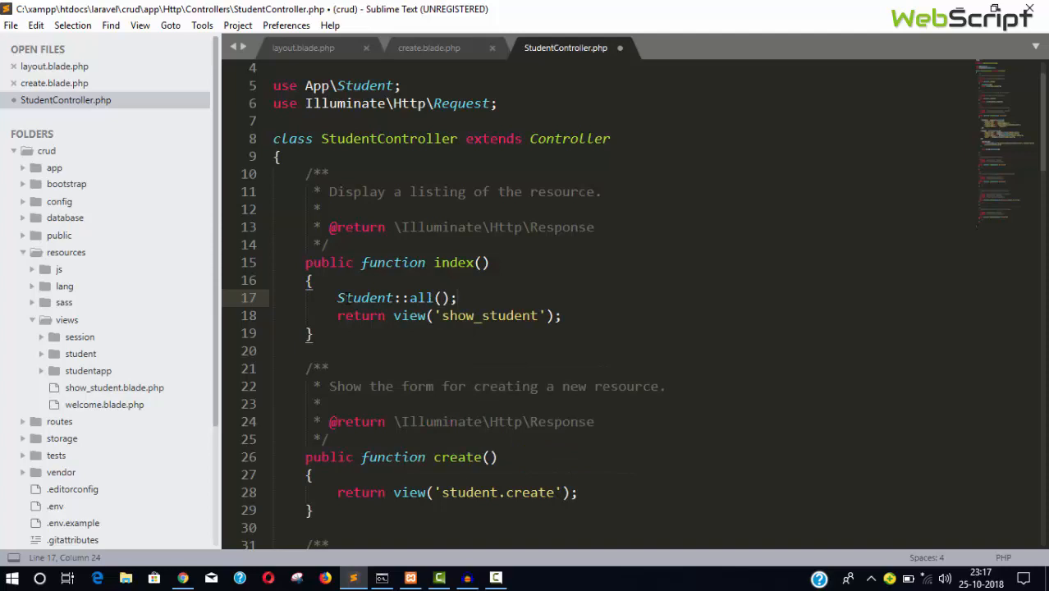
Step: Assign the result to $students and add return view('show_student');
click(433, 297)
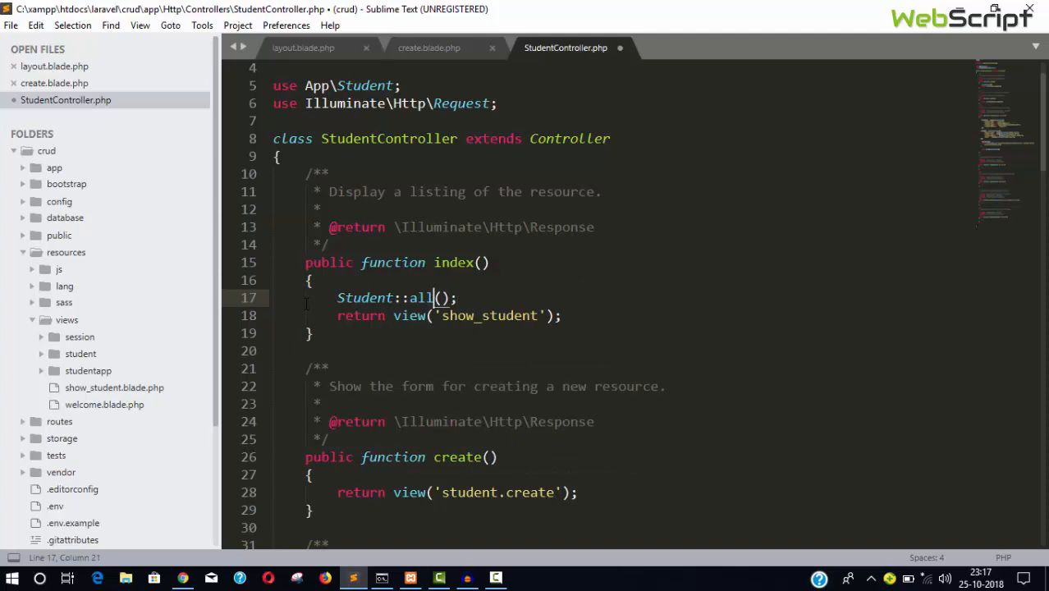
drag(457, 298, 337, 297)
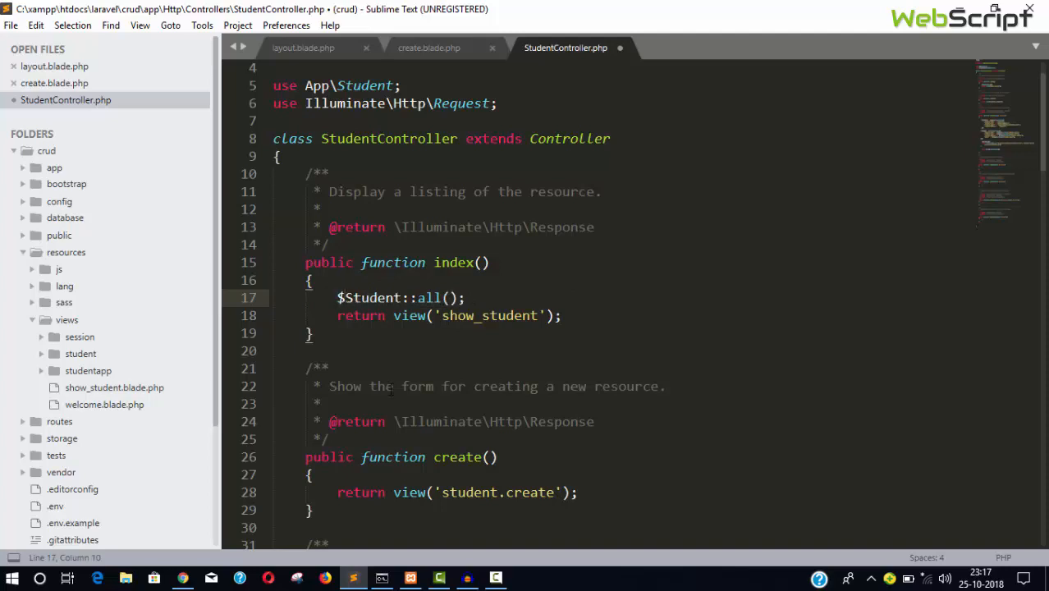
text(student =)
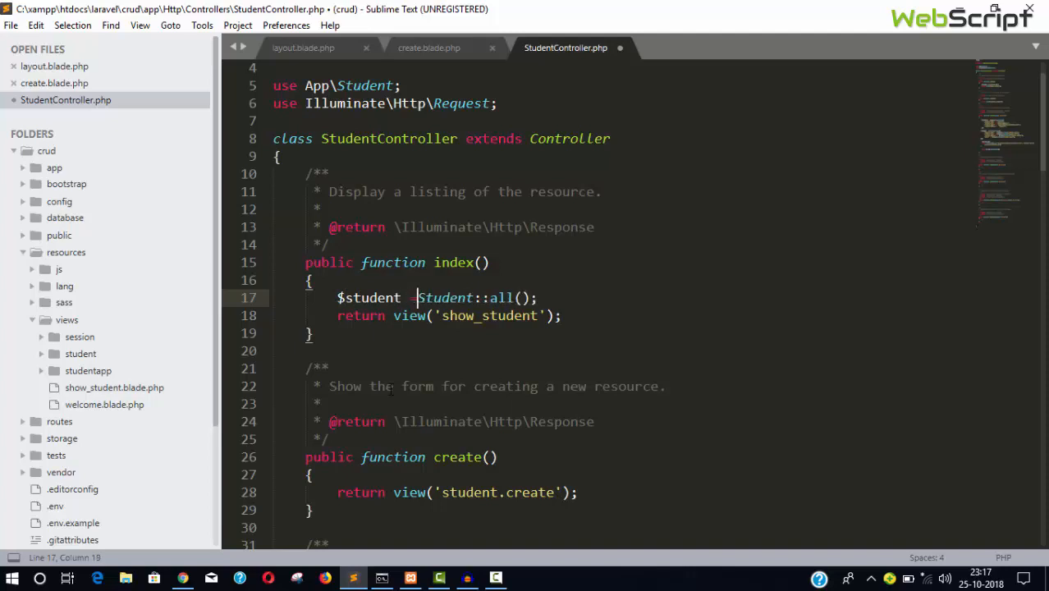
text(s)
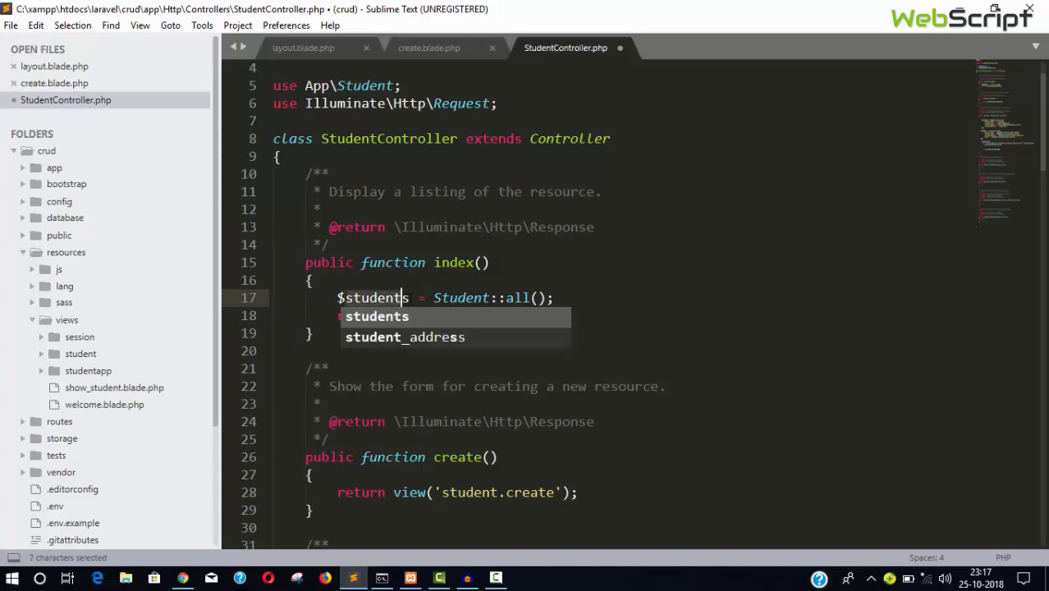
text(return view('show_student');)
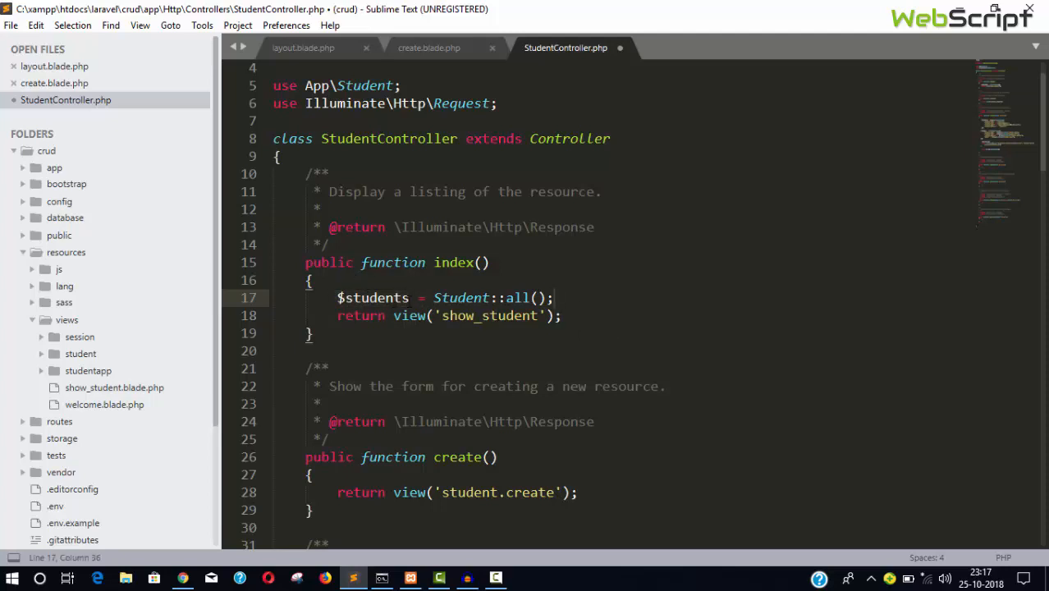
Step: Pass ['students'=>$students] to the show_student view and save StudentController
double_click(373, 297)
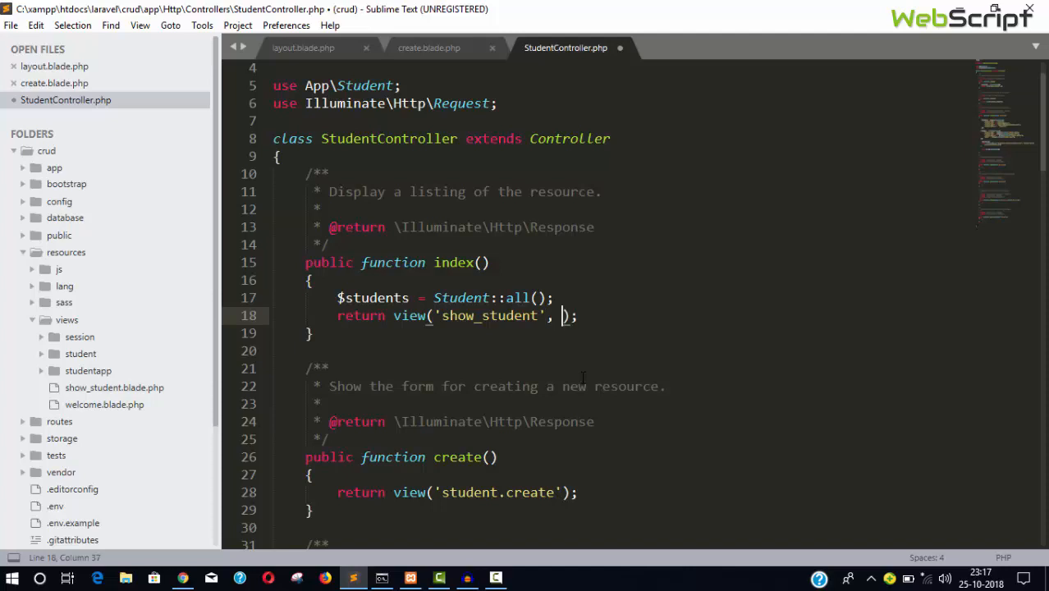
text([)
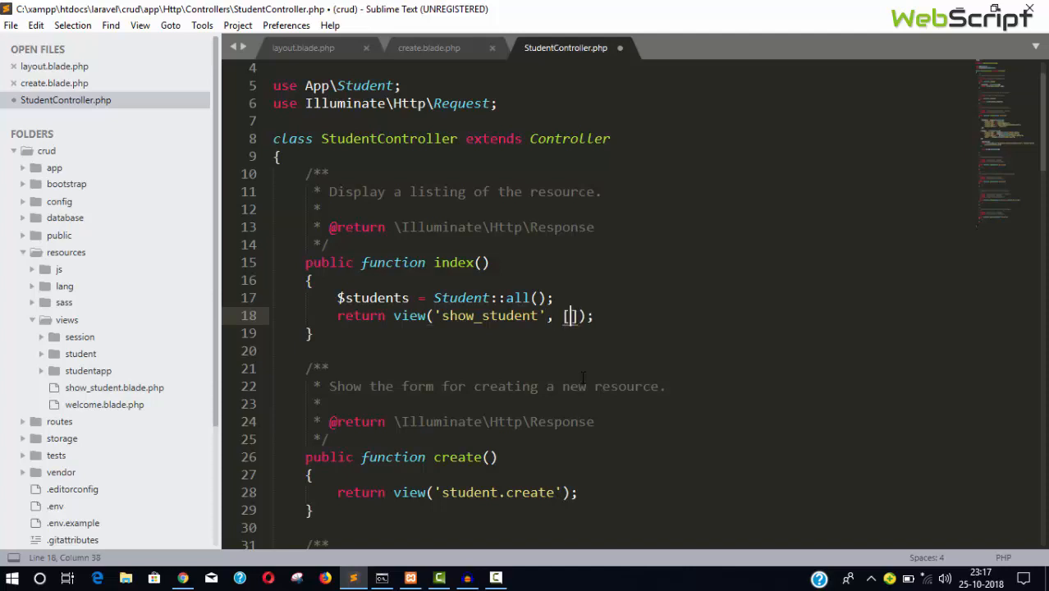
text('s)
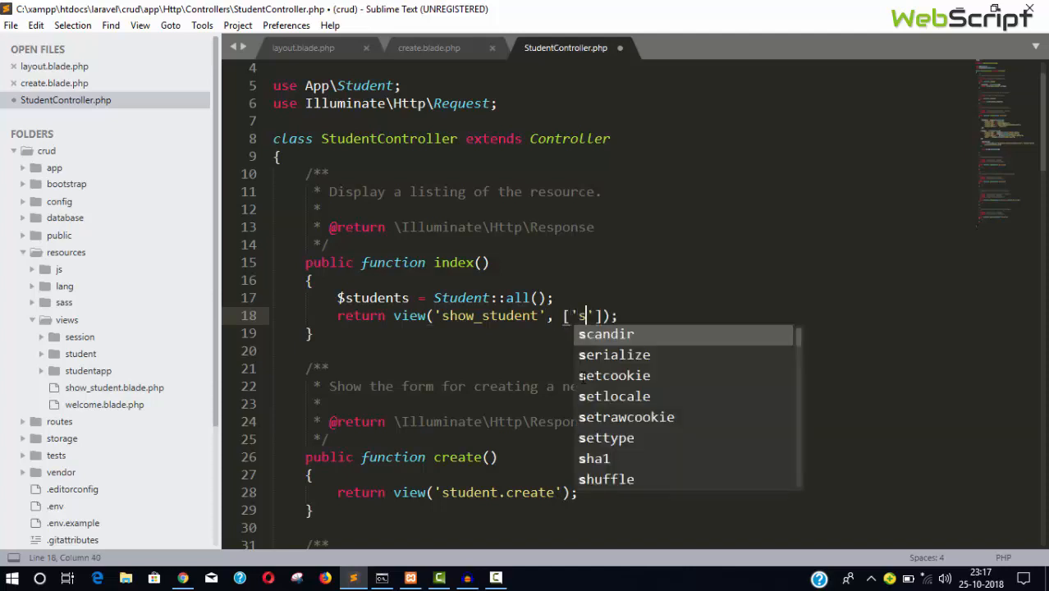
text(tudents)
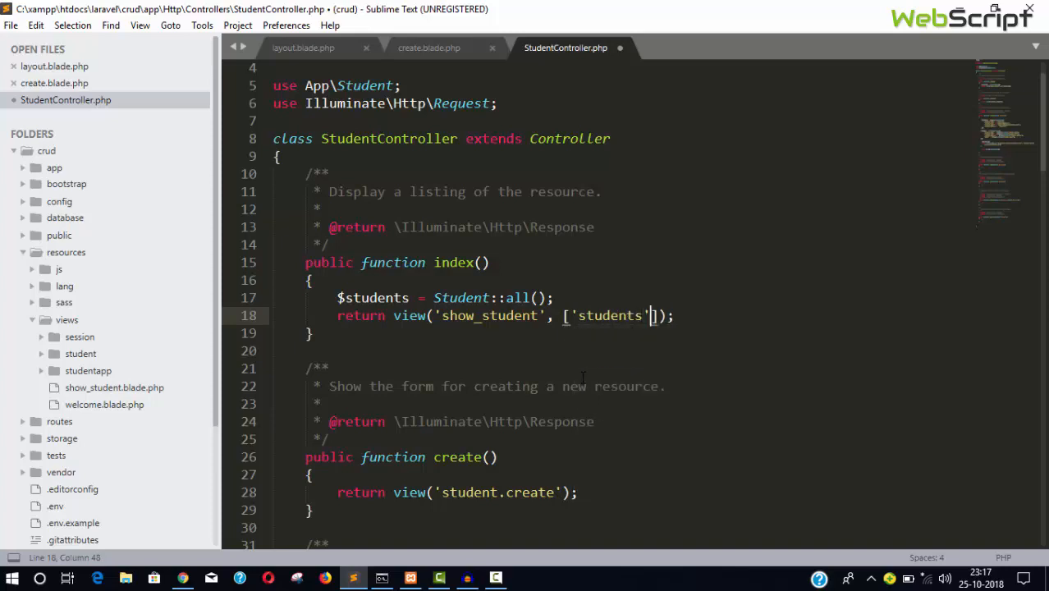
text(=>$)
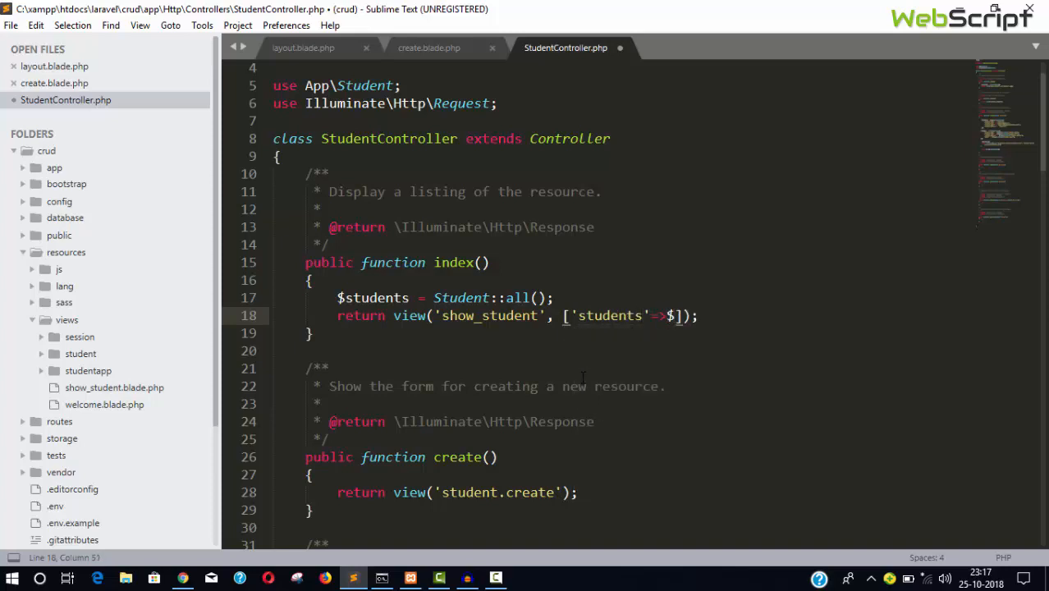
text(students)
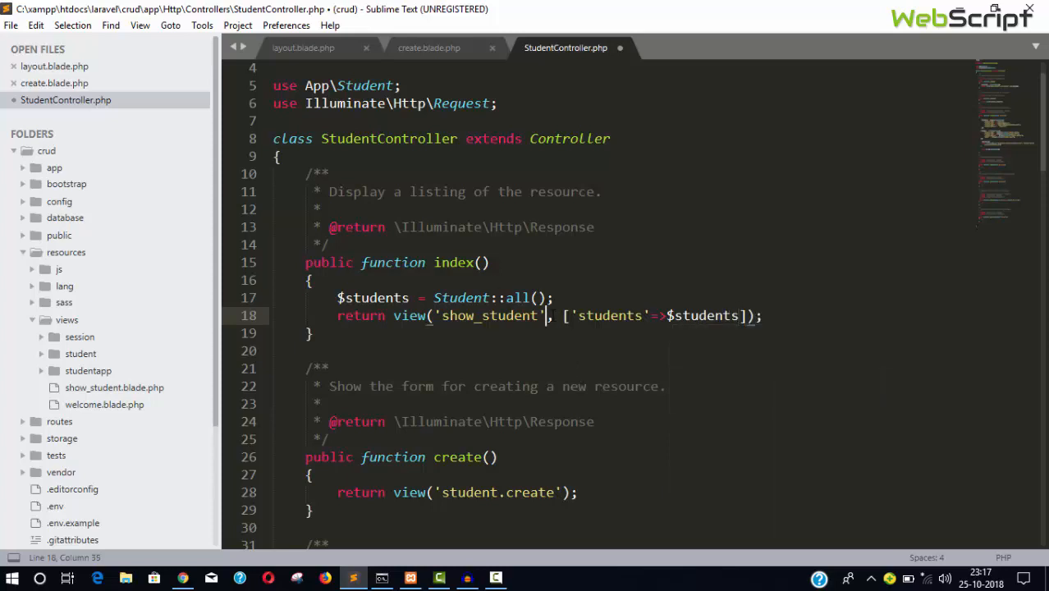
drag(565, 315, 738, 315)
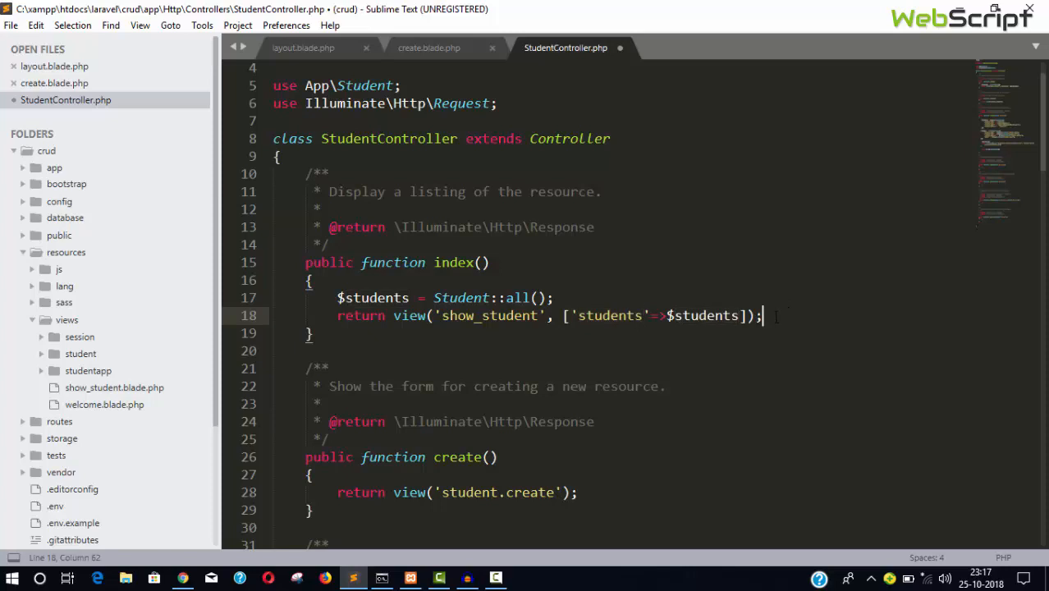
key(ctrl+s)
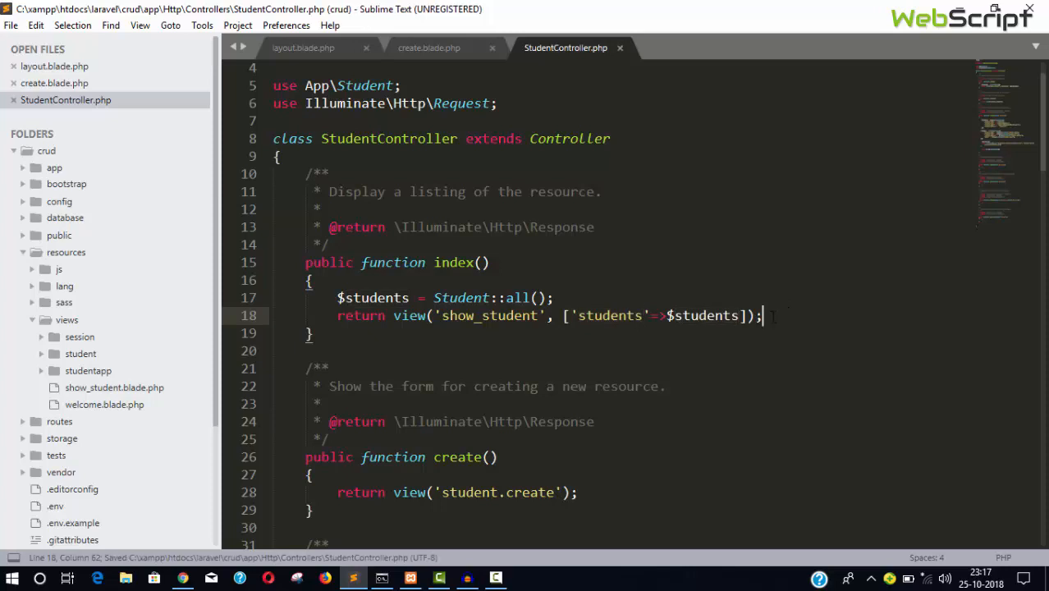
click(11, 25)
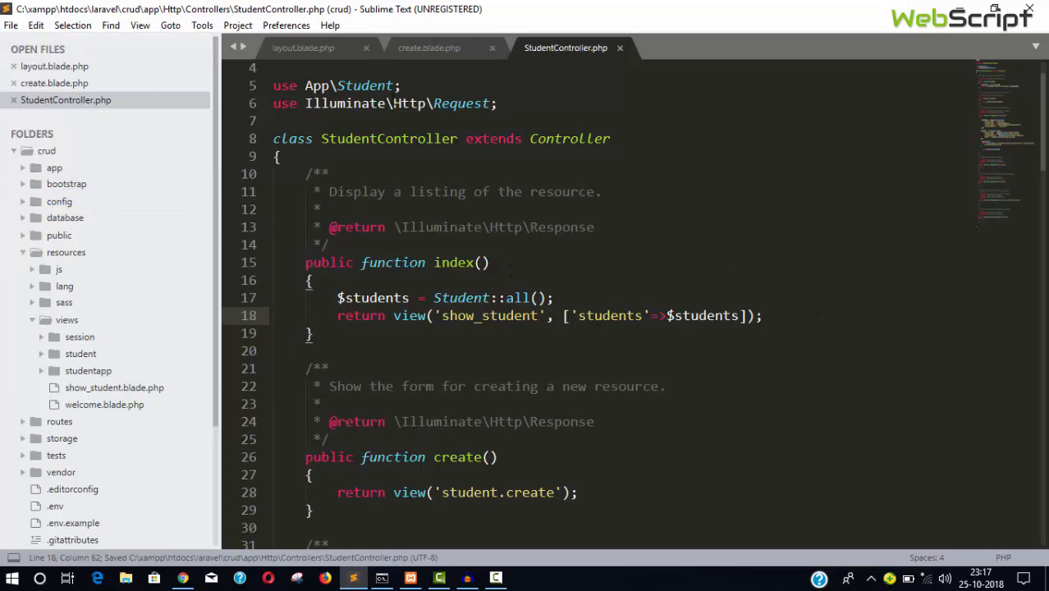
Step: Add {{ dd($students) }} under the Our content h1 in show_student.blade.php
click(114, 387)
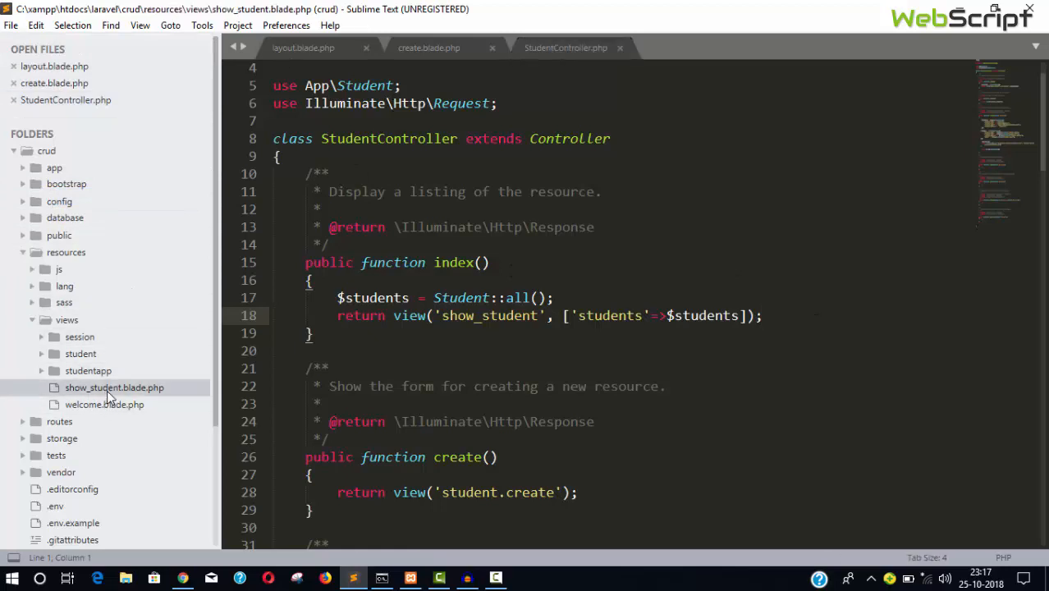
click(115, 387)
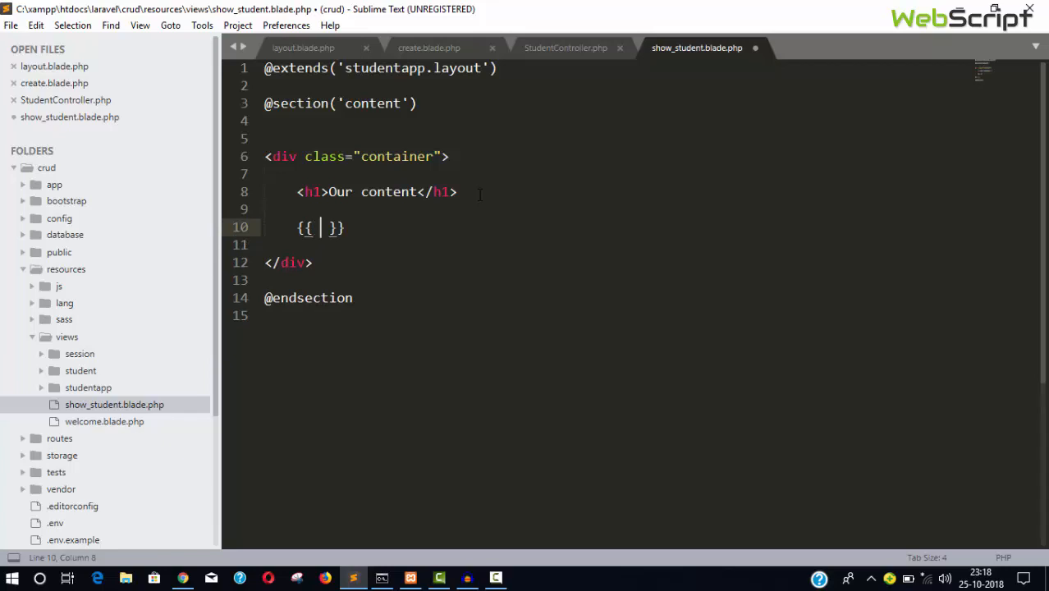
text(dd())
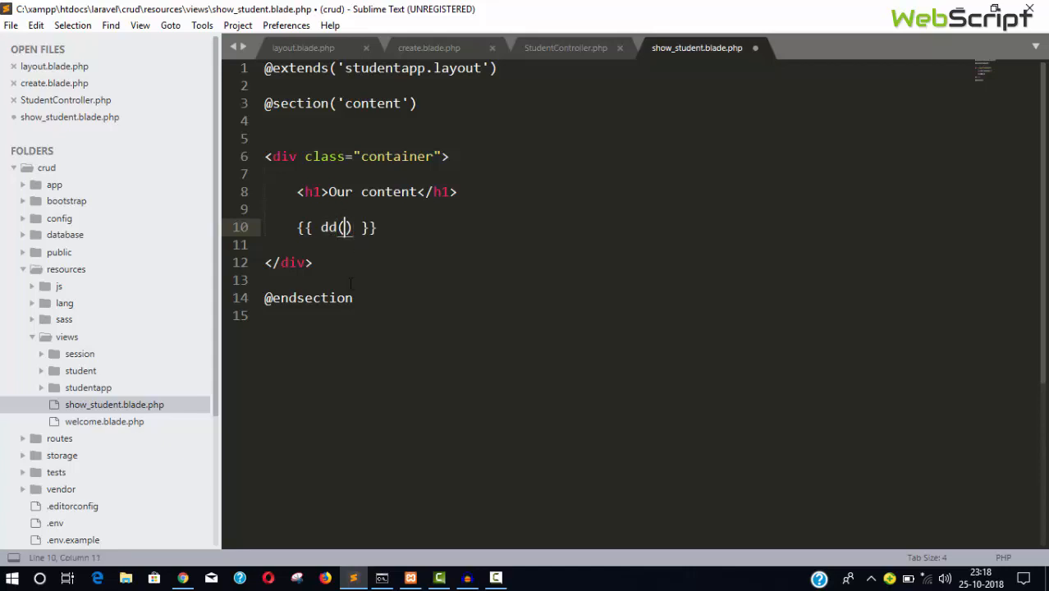
text($stud)
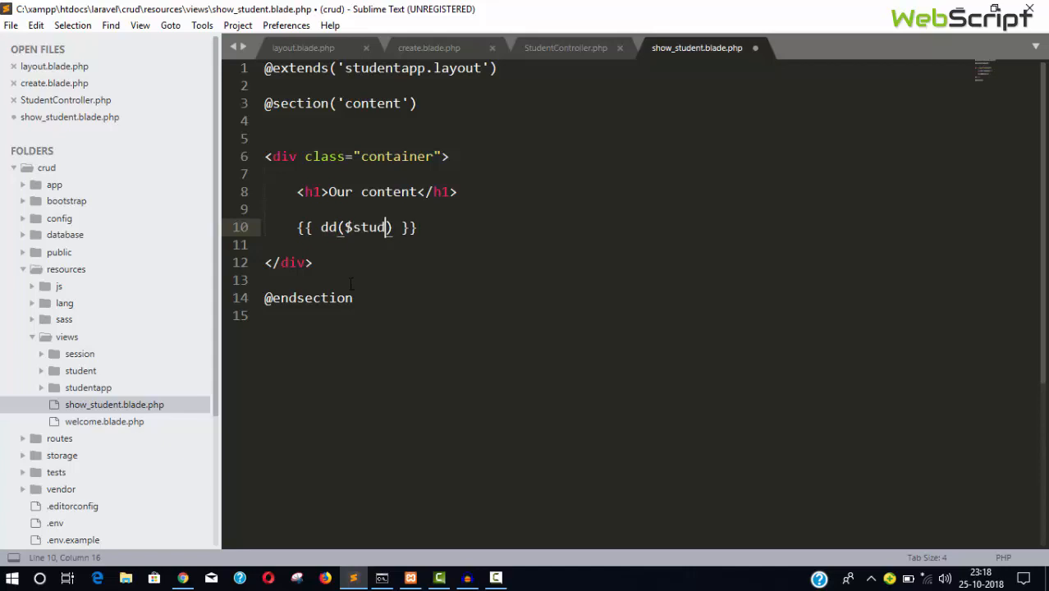
text(ents)
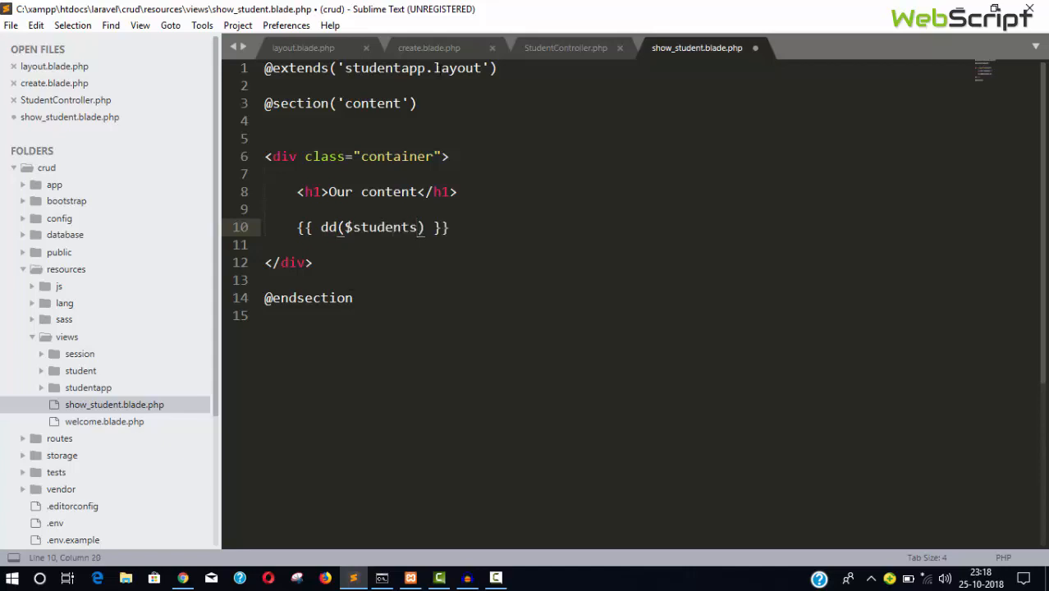
double_click(383, 227)
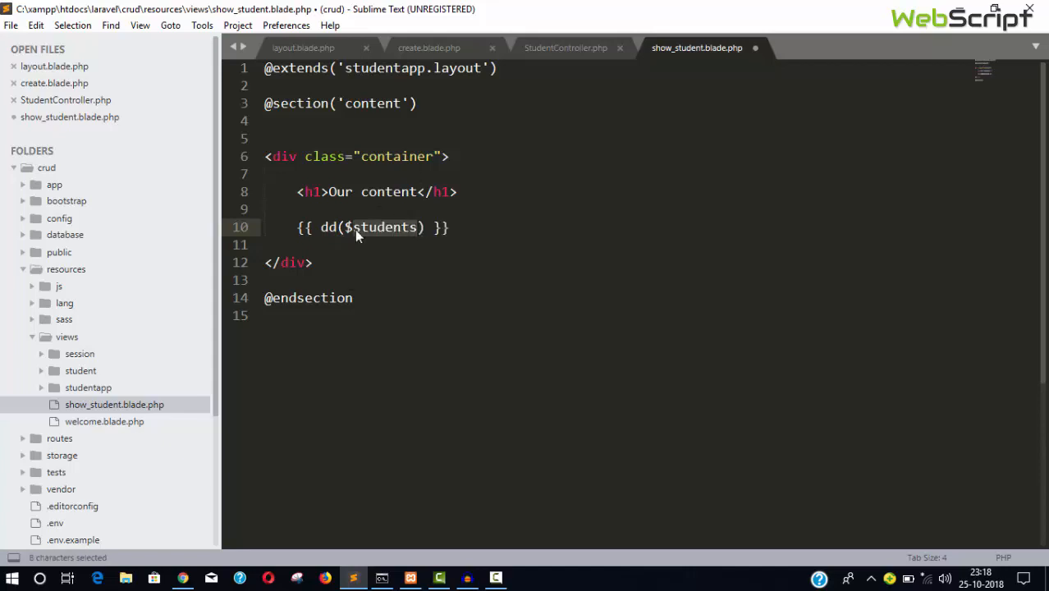
click(565, 48)
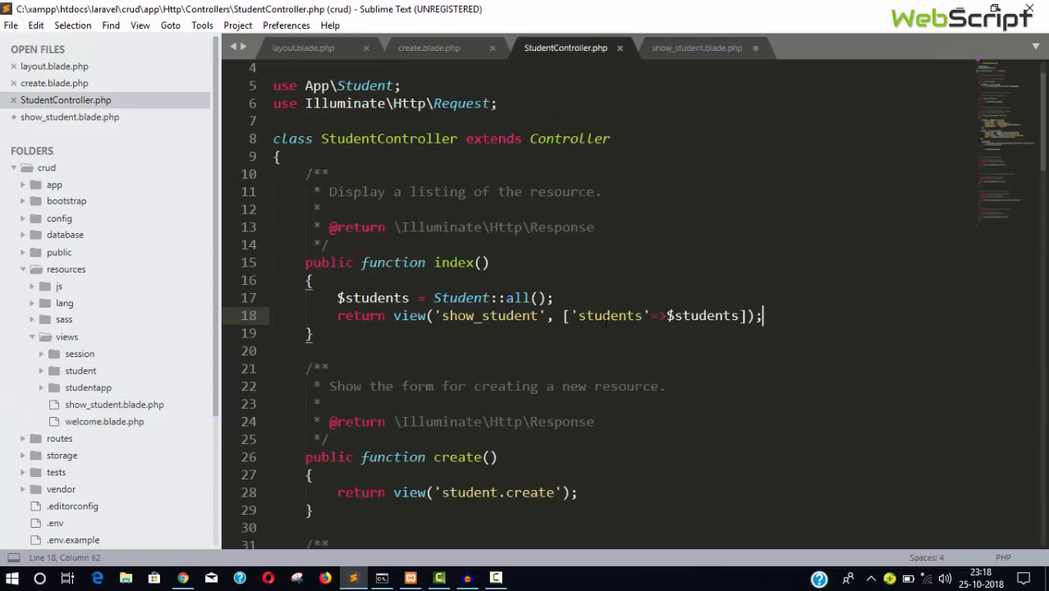
click(697, 47)
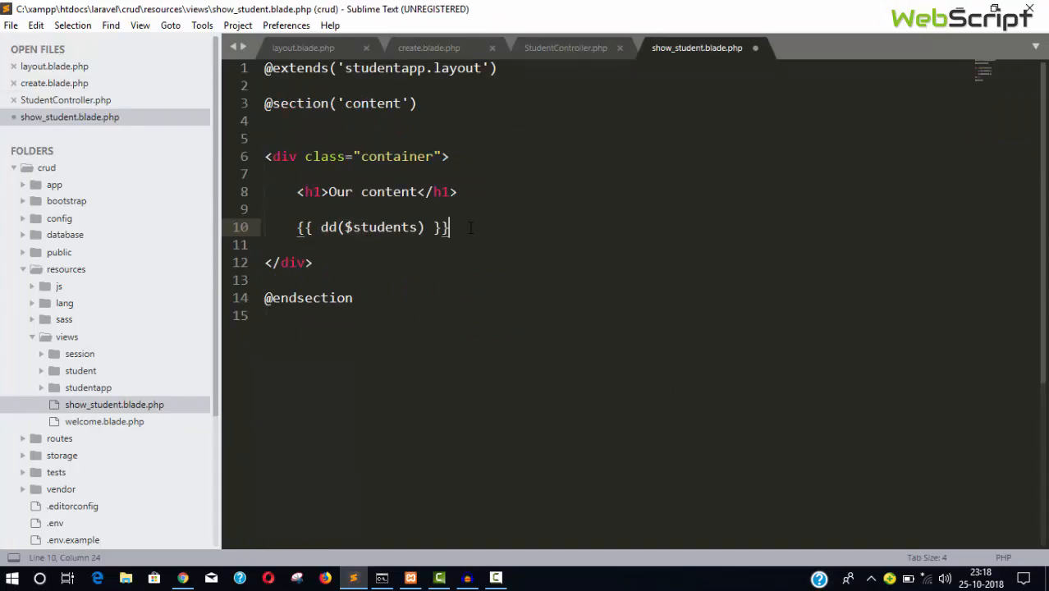
click(11, 26)
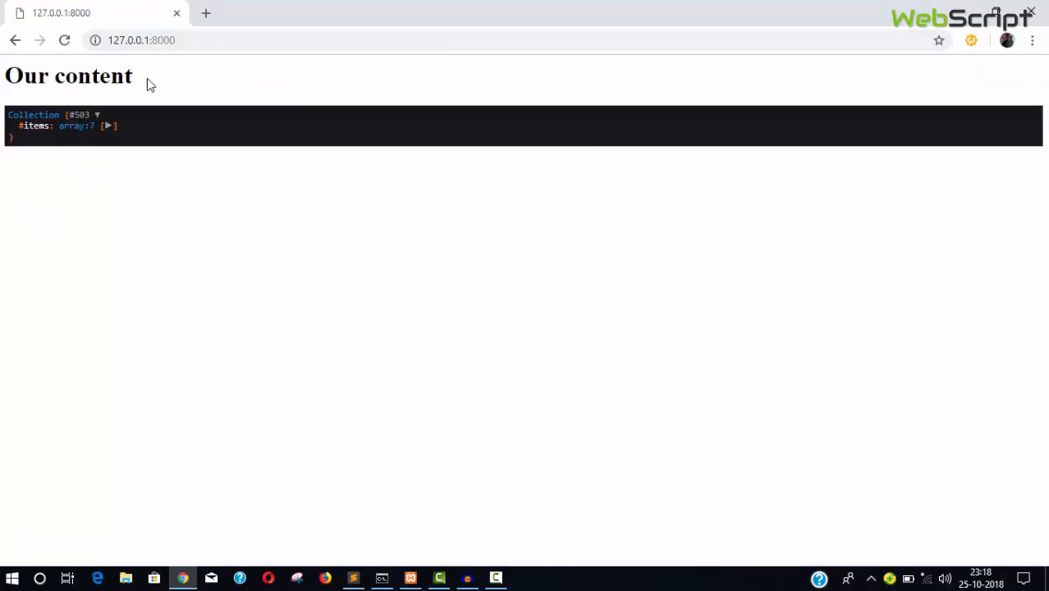
mouse_move(20, 170)
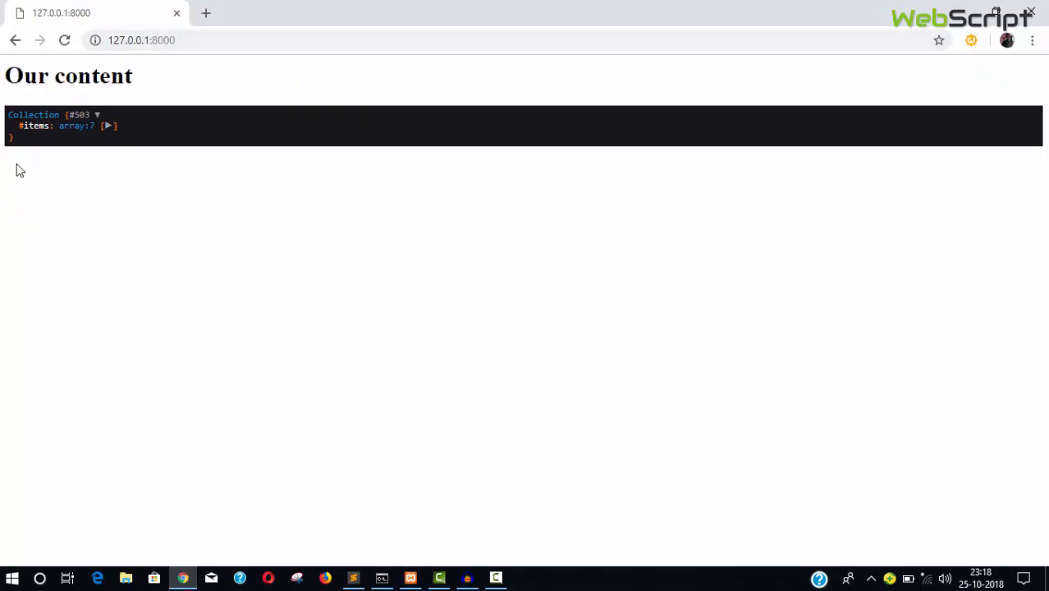
mouse_move(55, 124)
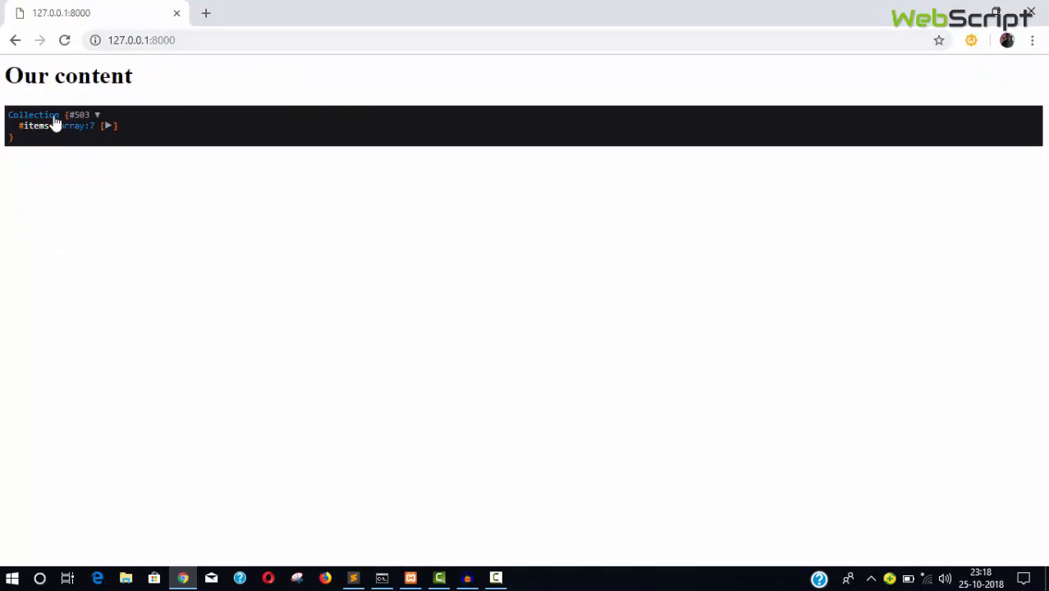
mouse_move(71, 138)
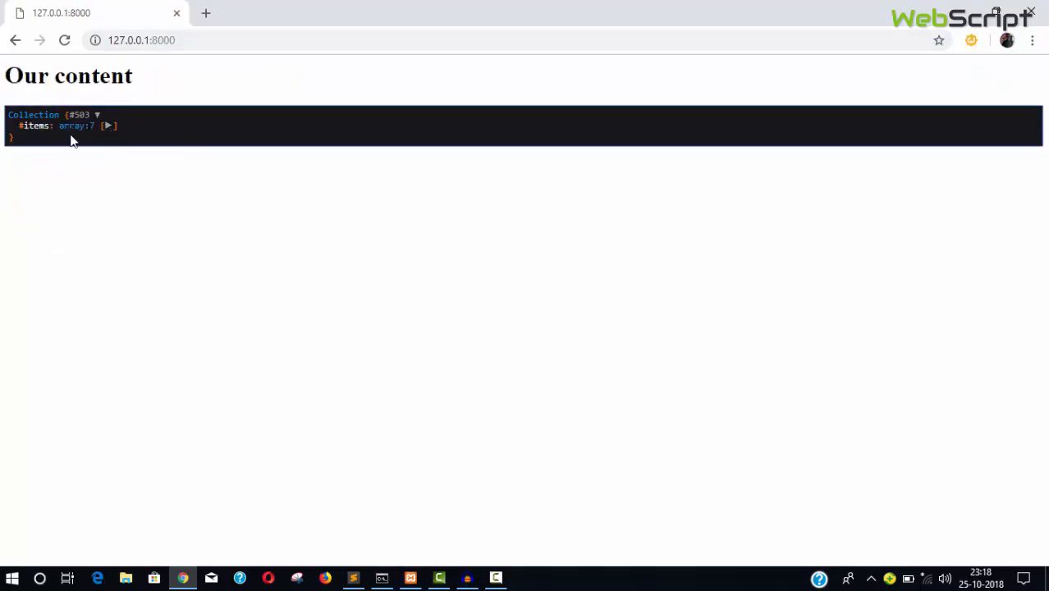
Step: Expand #items, Student 0 and its #attributes, then scroll down to Student 1
click(107, 125)
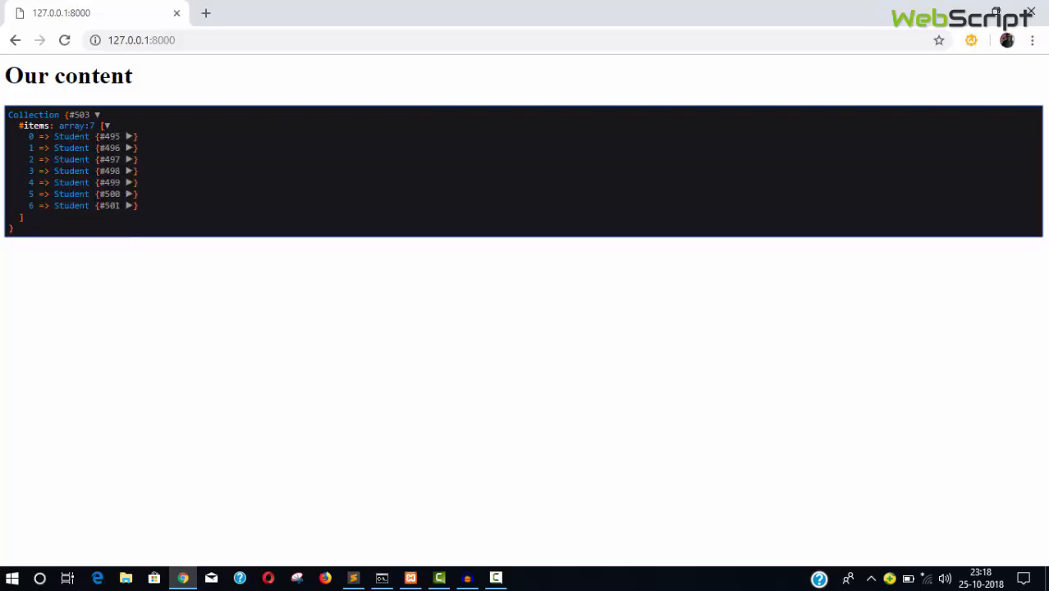
mouse_move(67, 146)
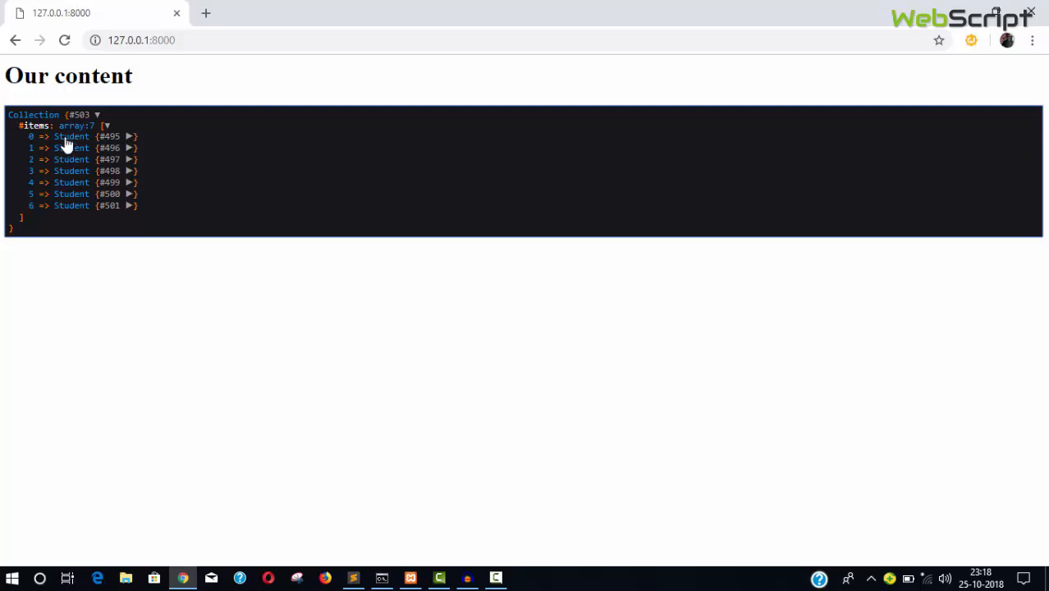
mouse_move(130, 136)
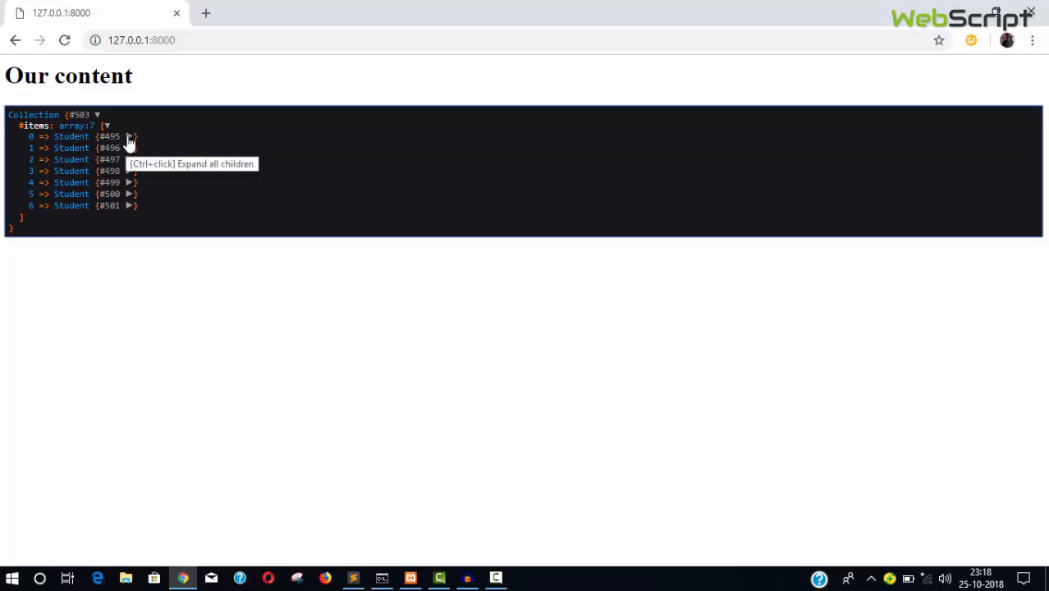
click(130, 136)
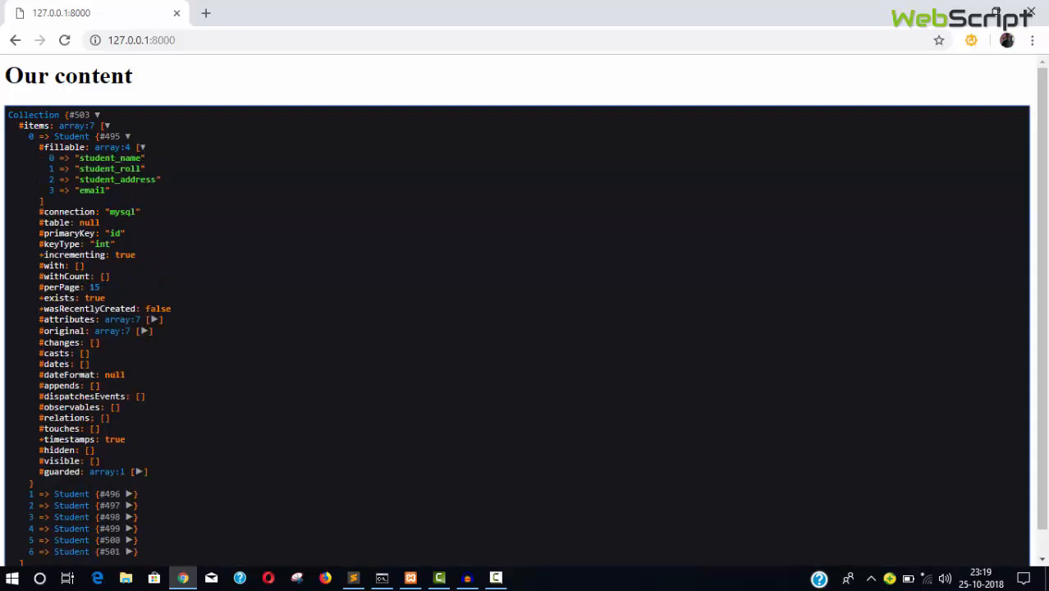
double_click(110, 157)
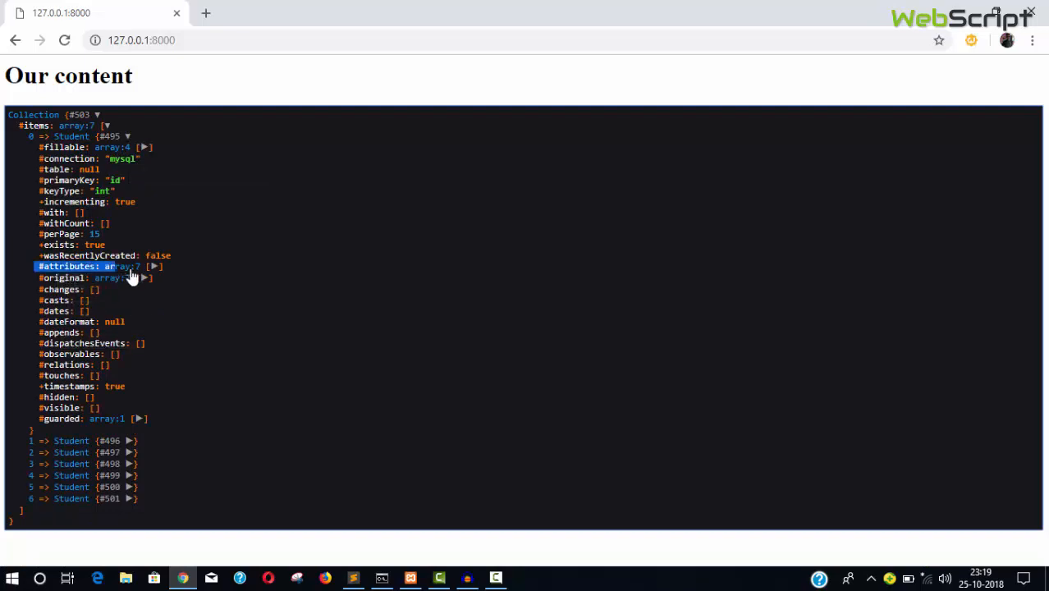
click(154, 266)
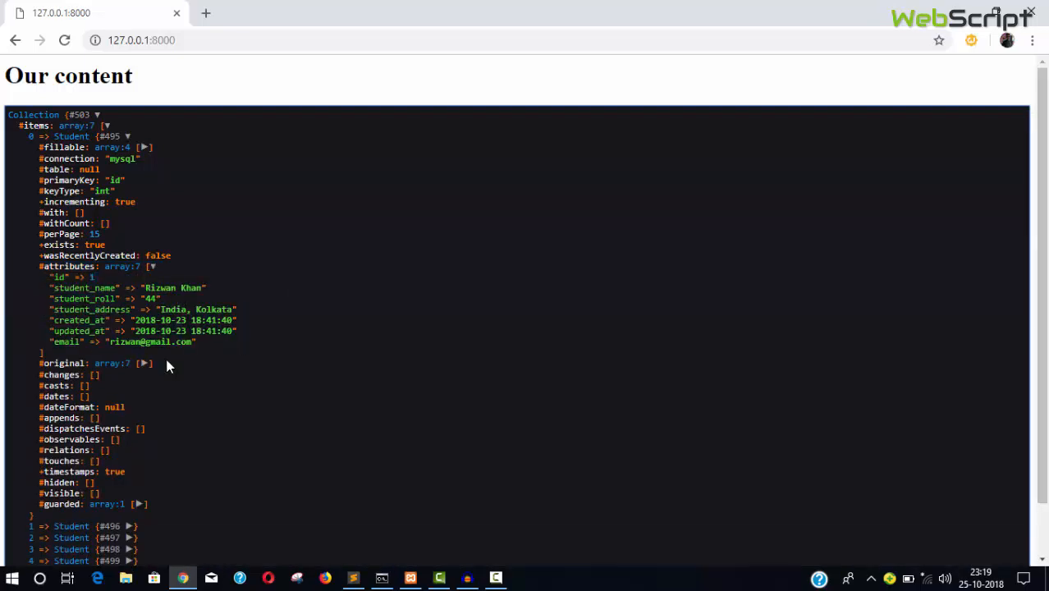
scroll(down, 3)
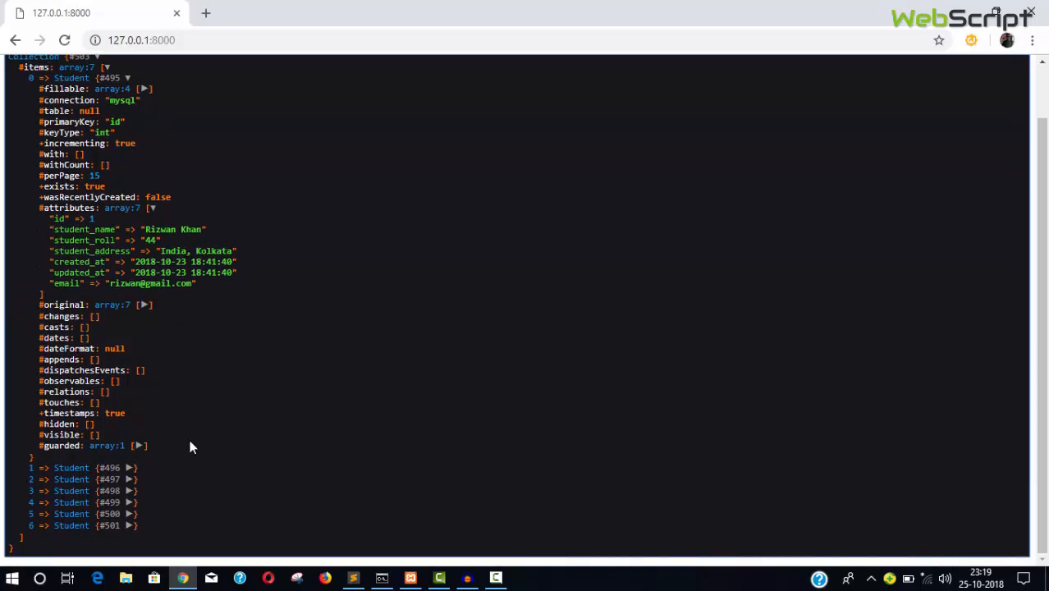
scroll(down, 3)
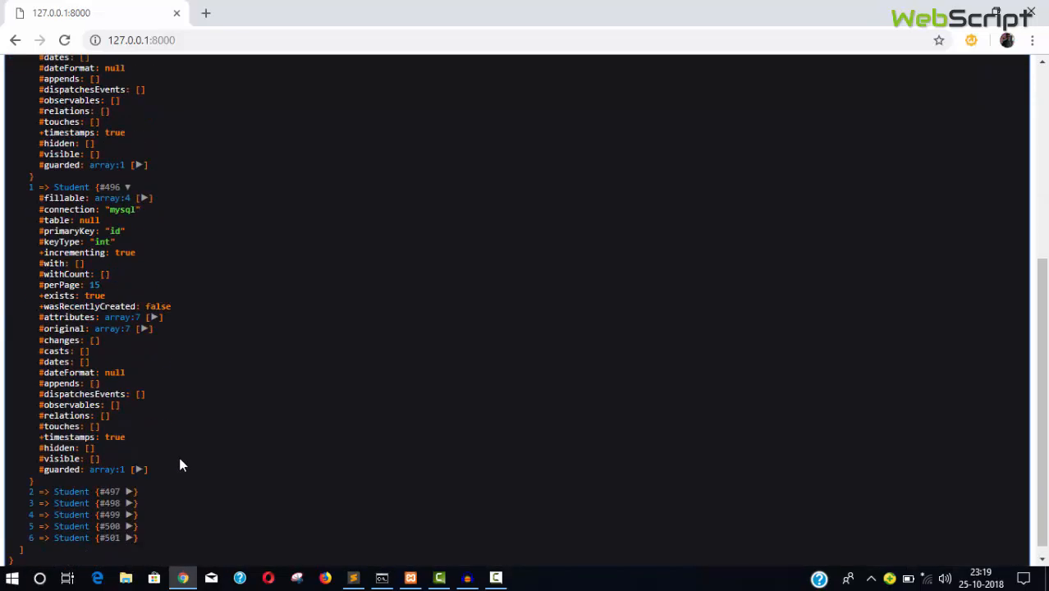
scroll(down, 3)
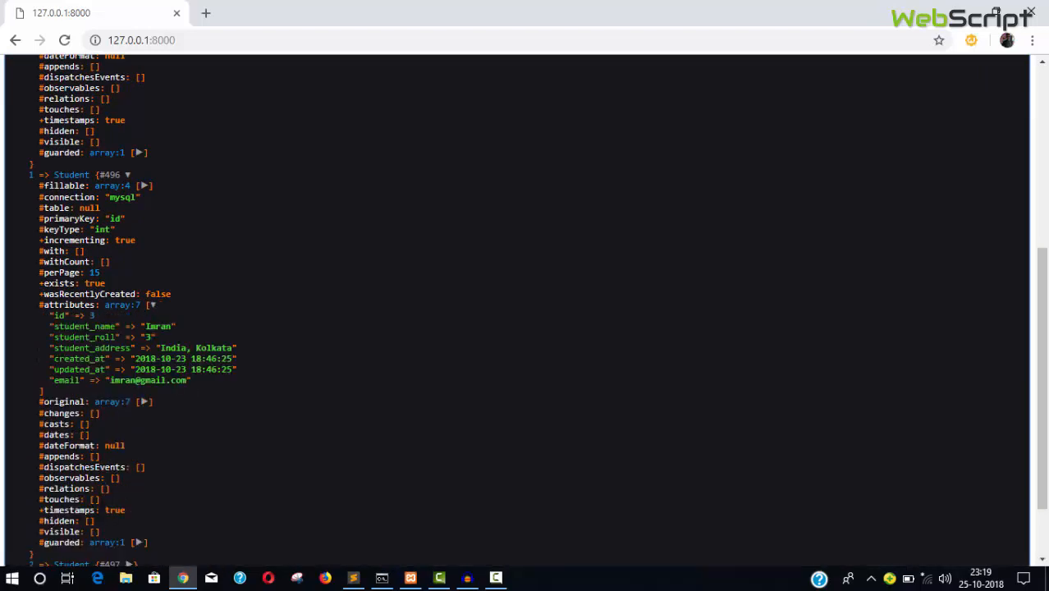
mouse_move(241, 318)
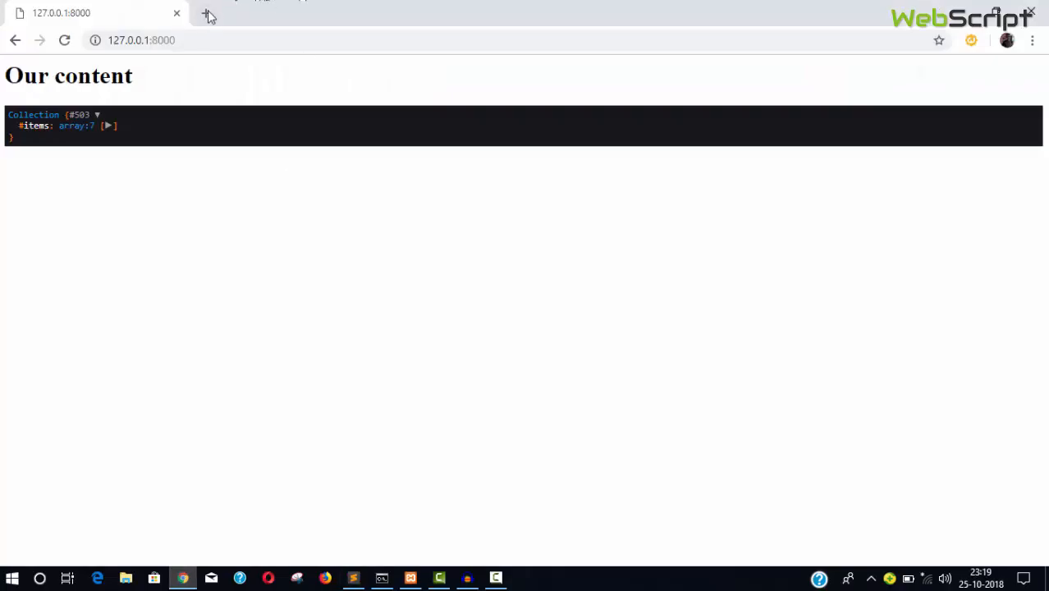
Step: Go to getbootstrap.com in a new tab and open the Documentation's Components section
text(get)
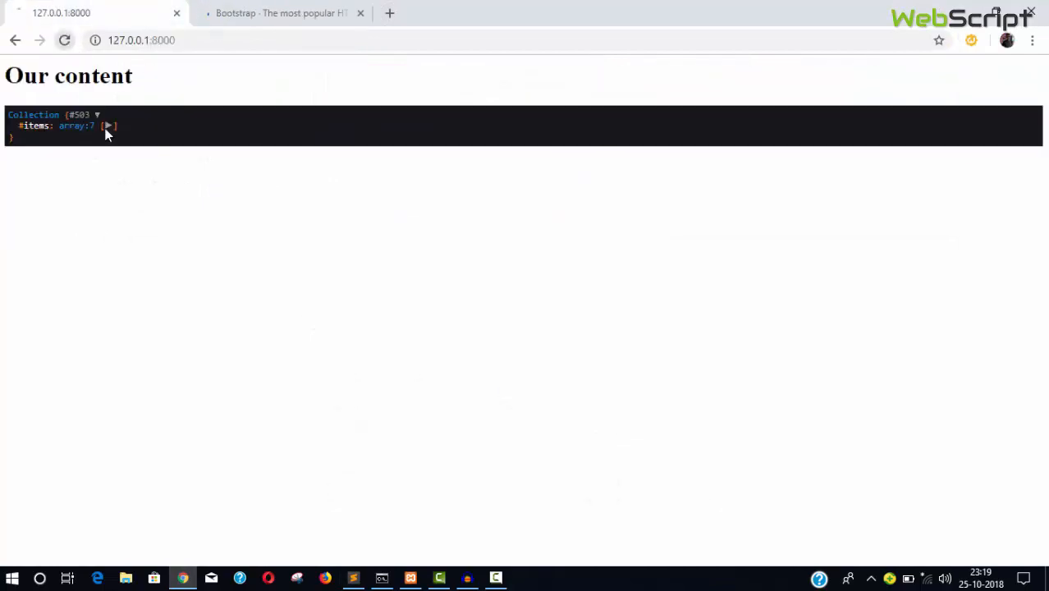
click(279, 13)
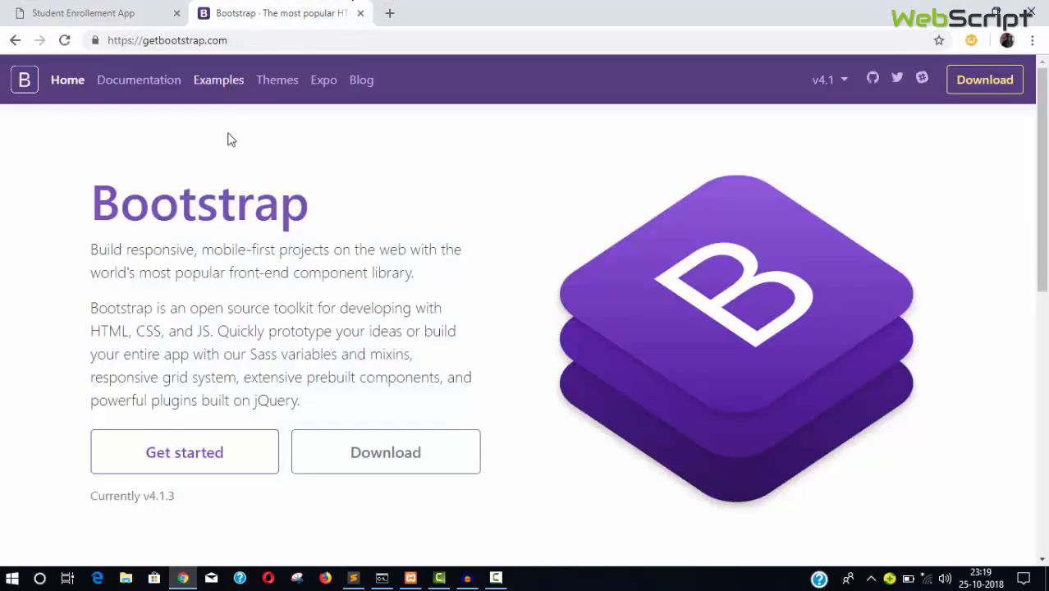
click(139, 80)
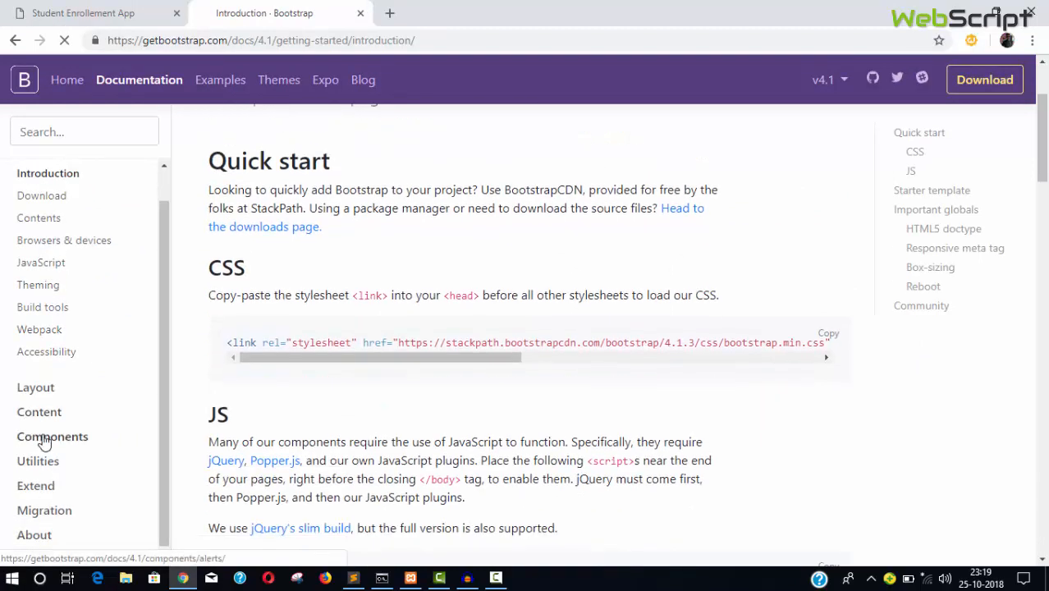
click(52, 436)
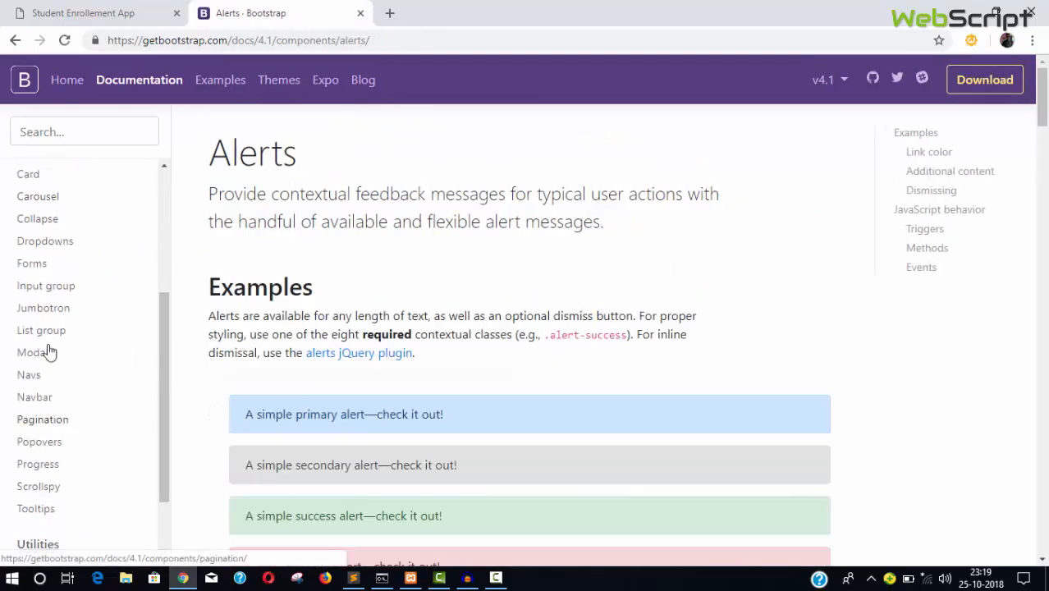
scroll(down, 3)
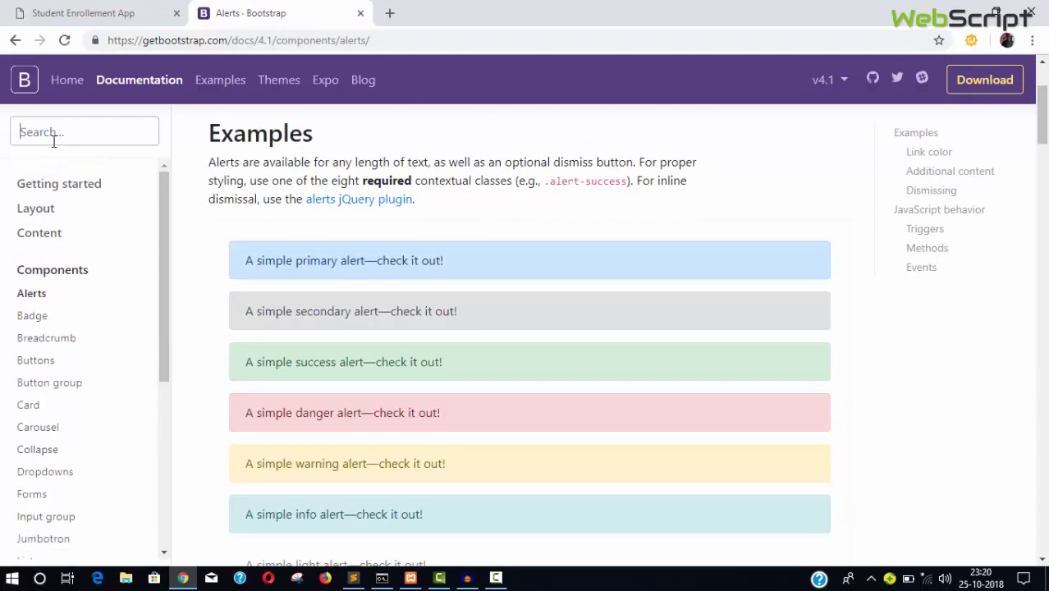
Step: Type and clear a table search, then scroll through the Alerts examples
text(tabk)
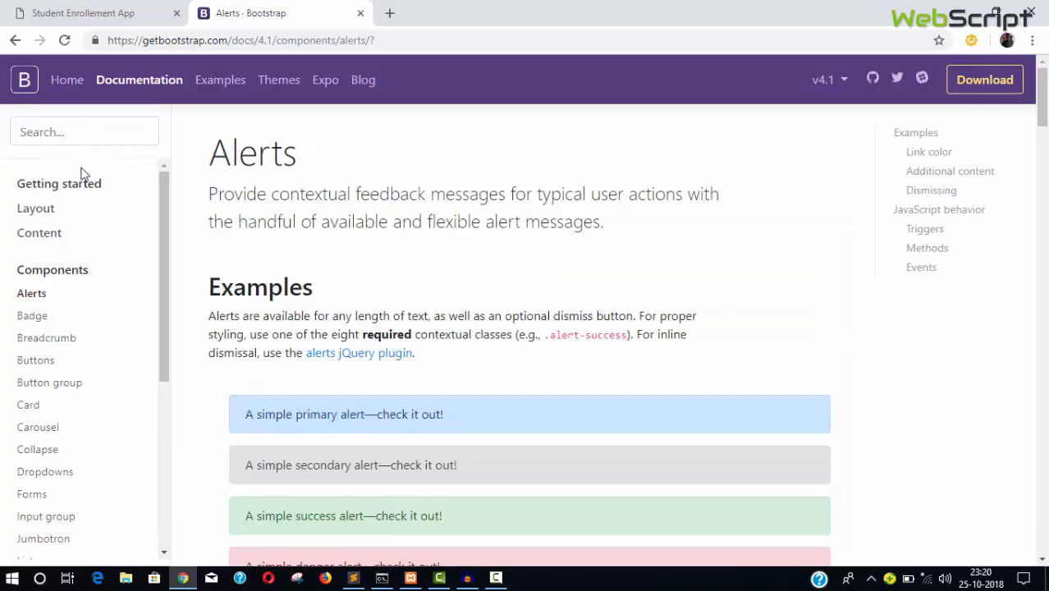
click(84, 132)
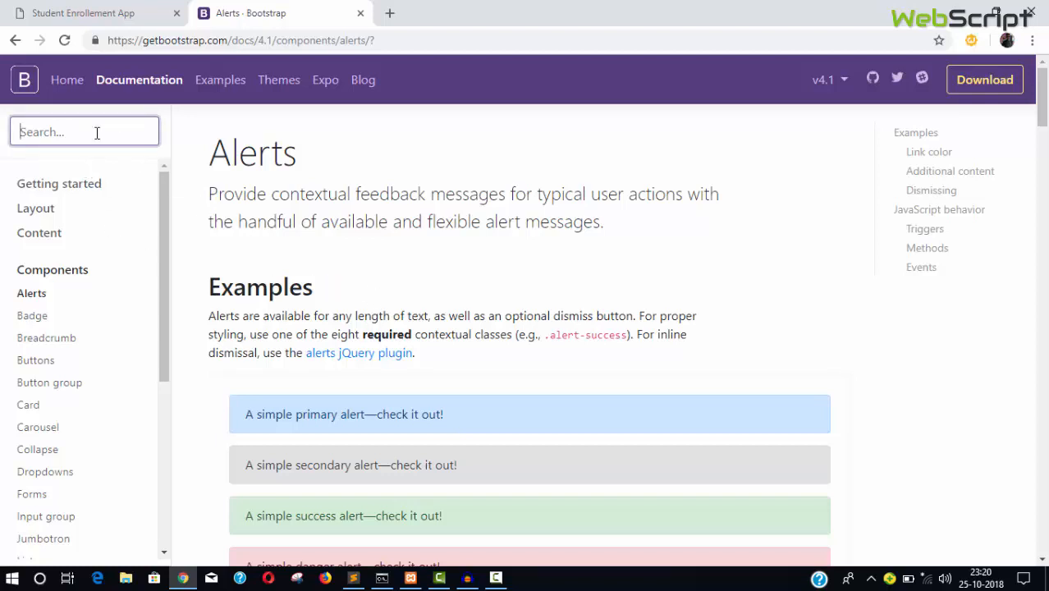
text(table)
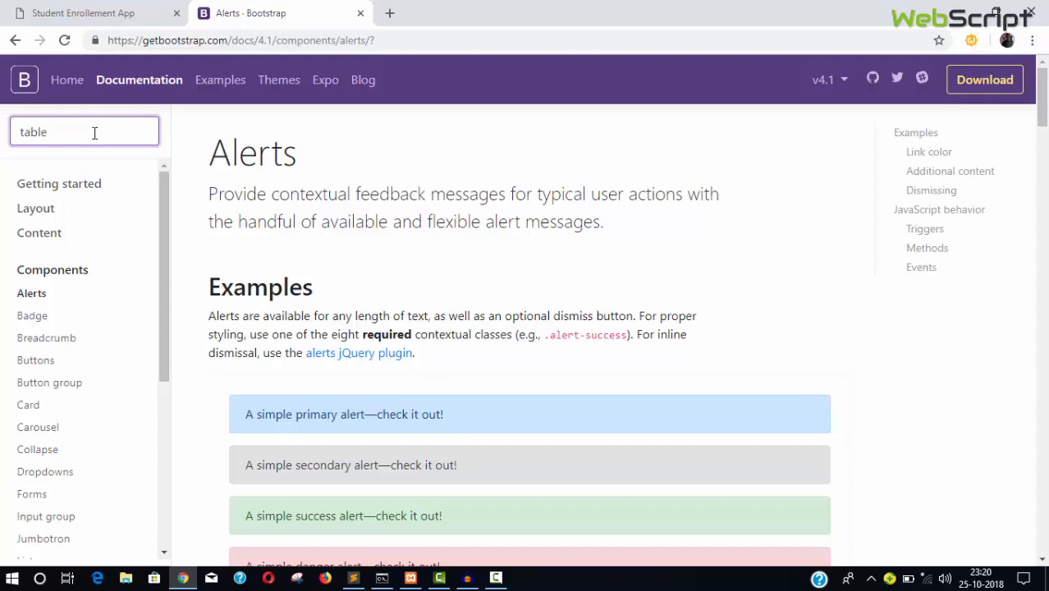
key(ctrl+a)
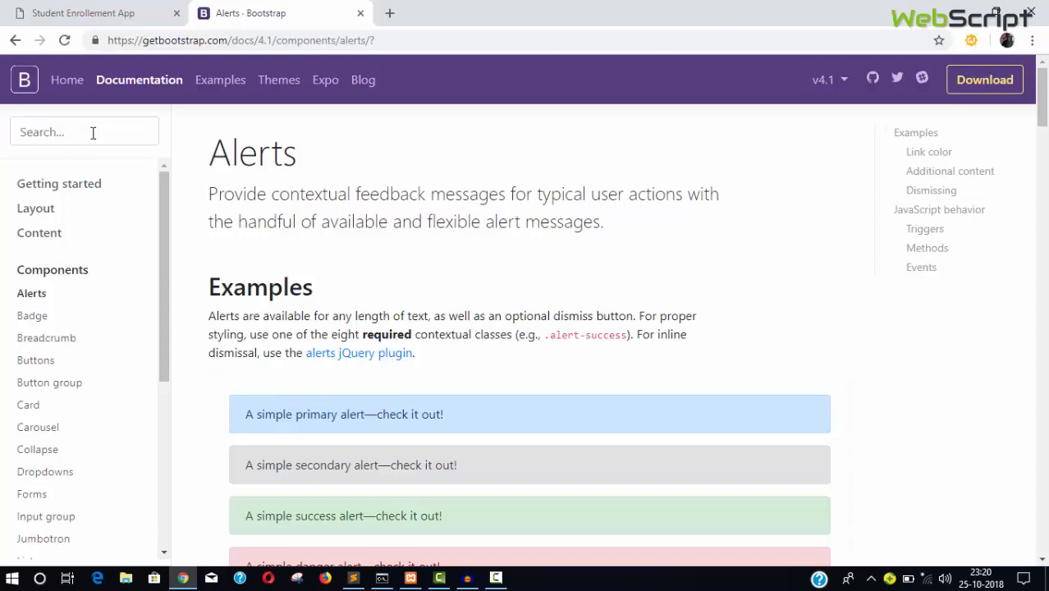
scroll(down, 3)
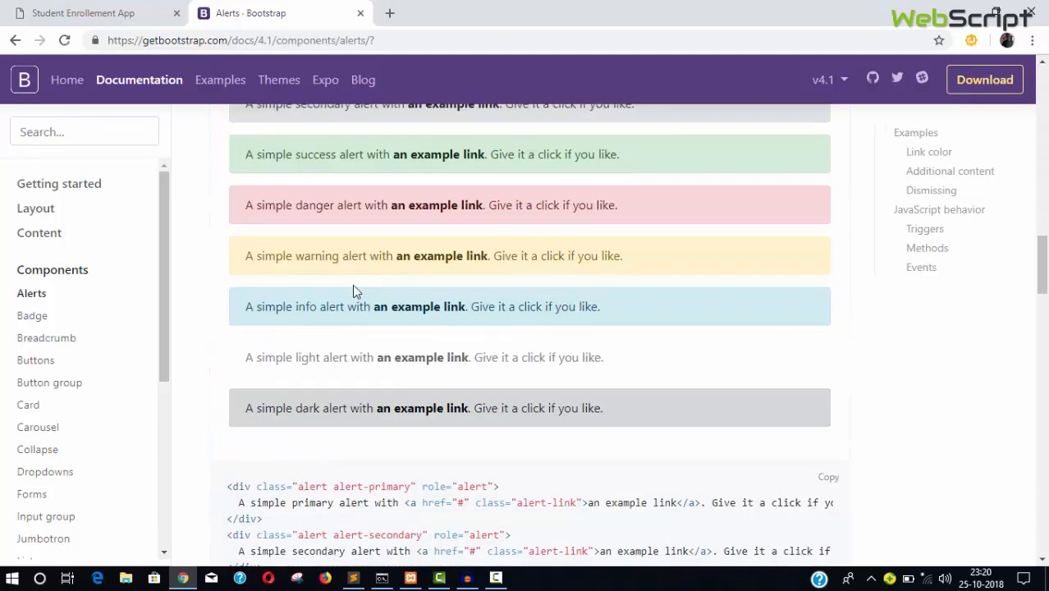
scroll(down, 3)
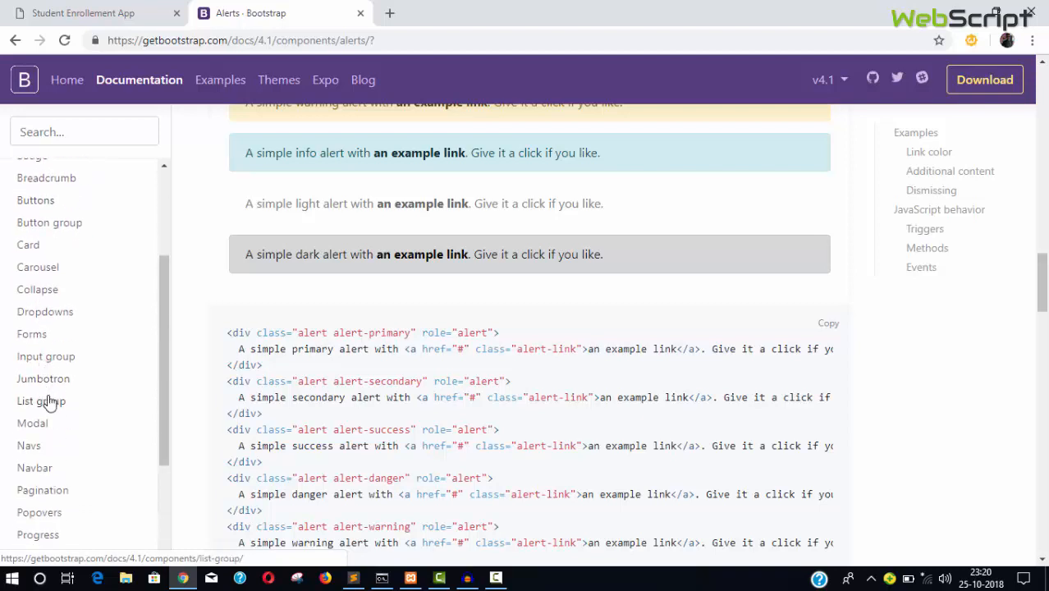
click(36, 317)
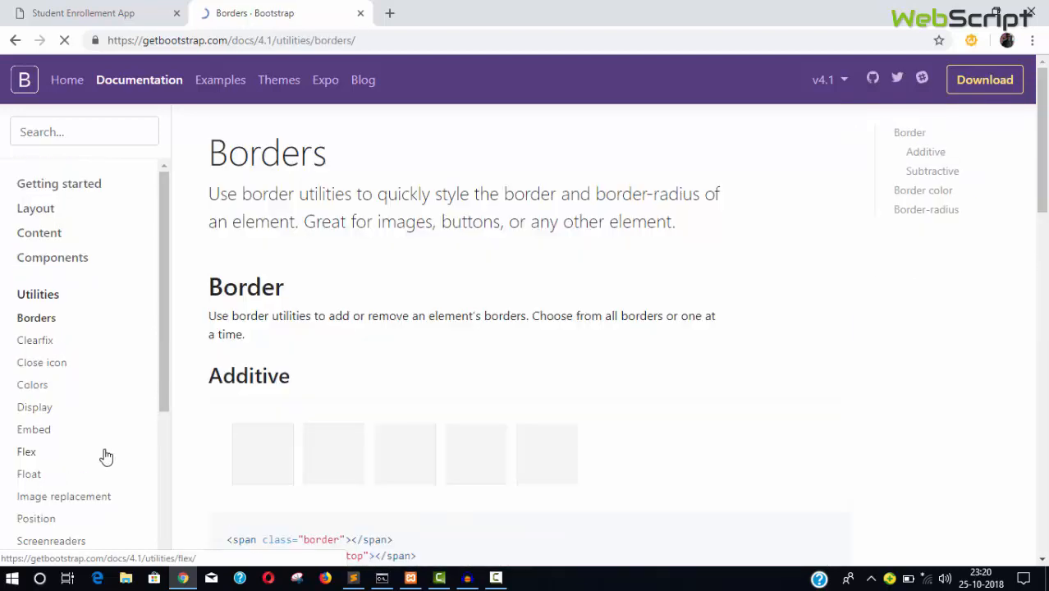
scroll(down, 3)
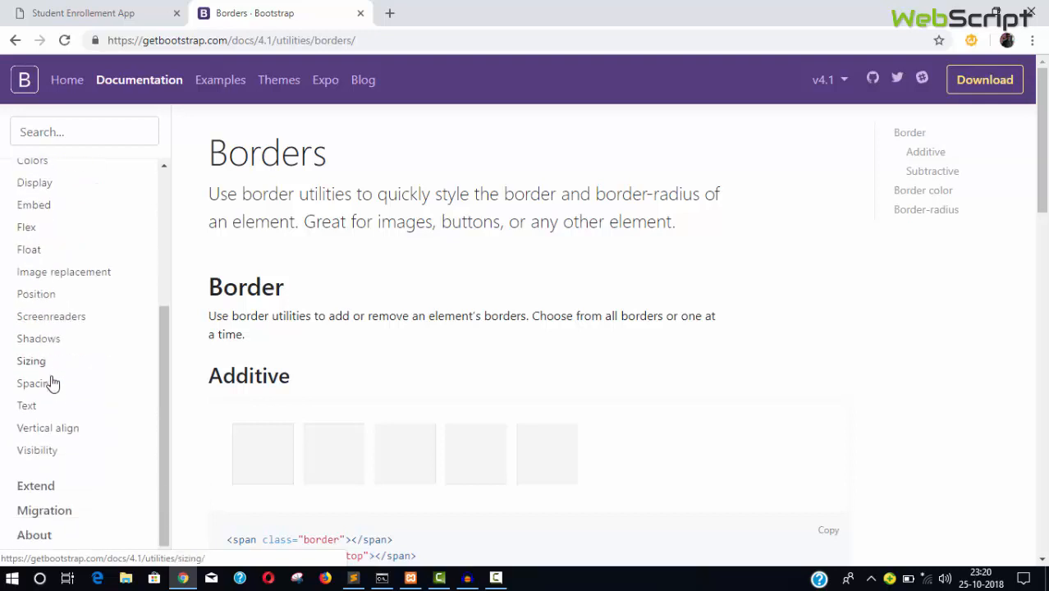
scroll(down, 3)
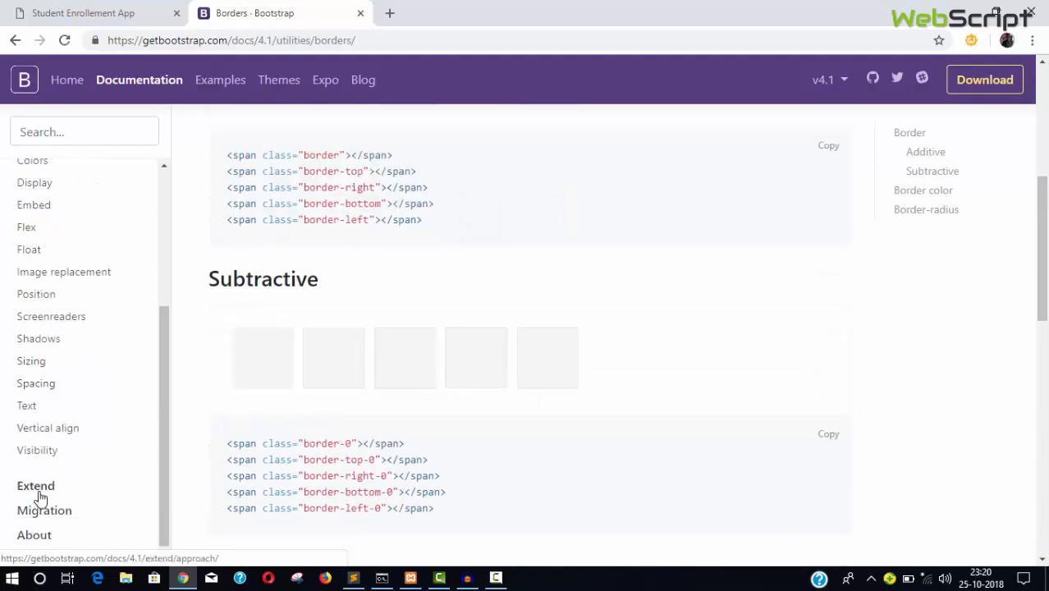
click(35, 485)
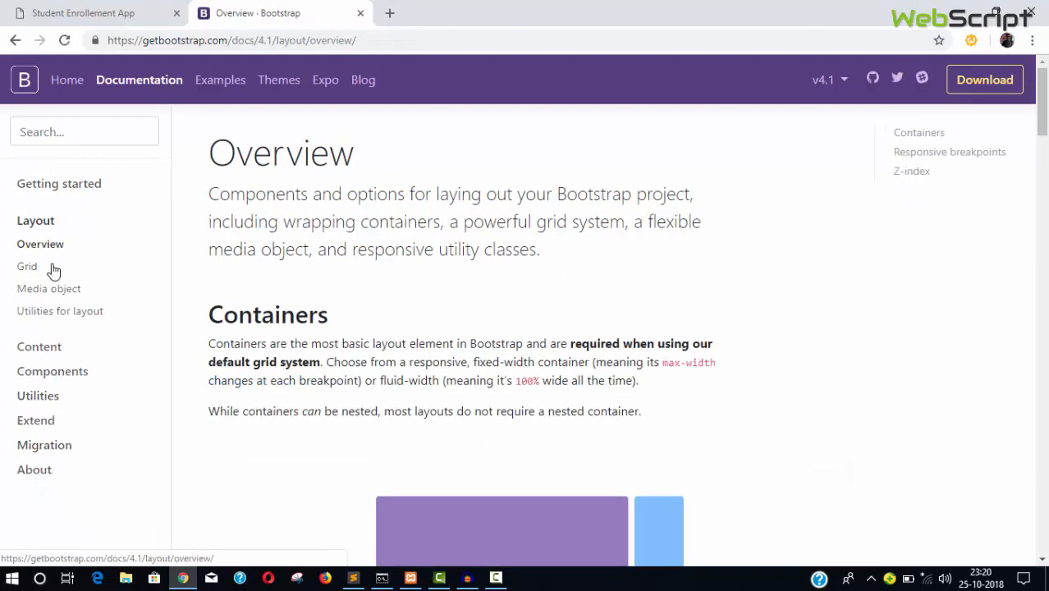
click(27, 266)
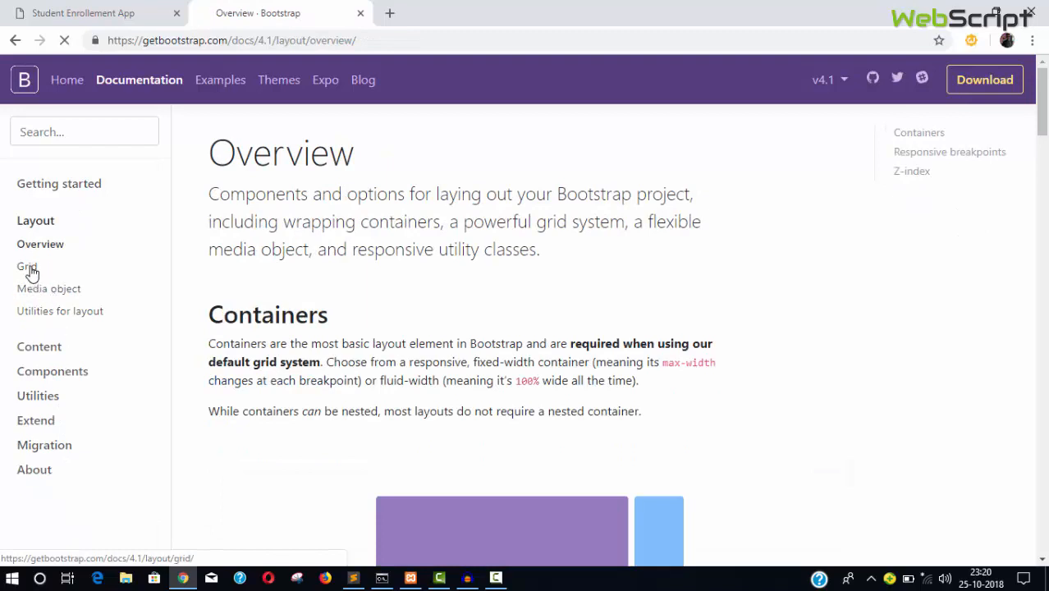
click(27, 266)
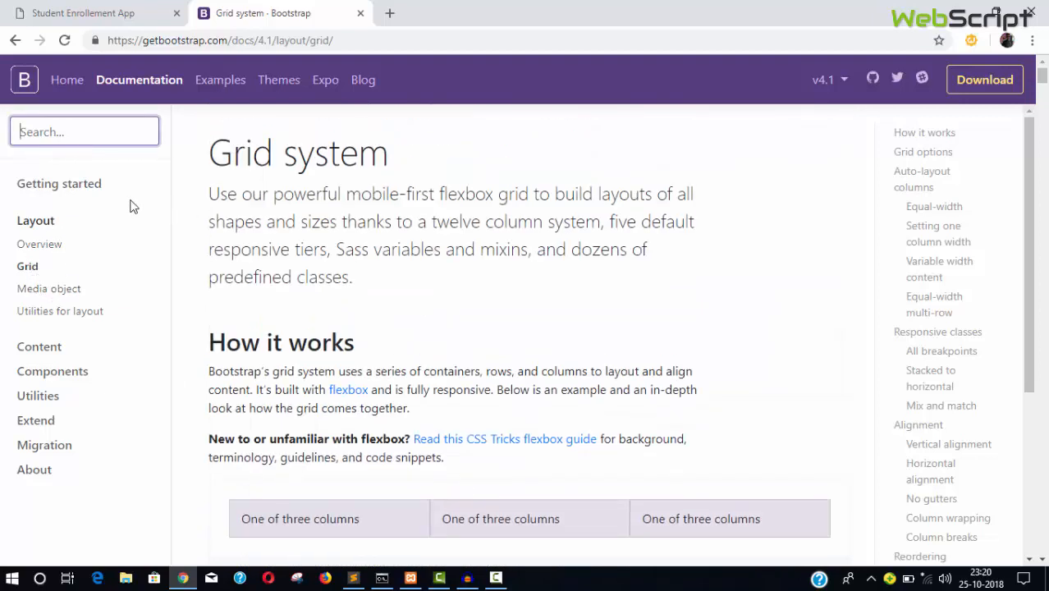
text(tav=)
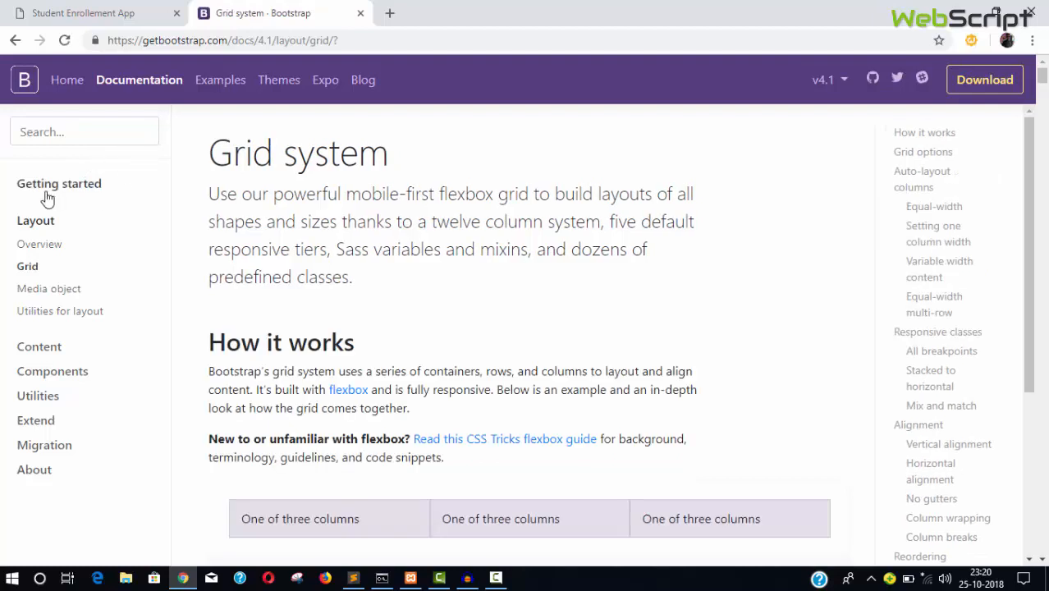
scroll(down, 3)
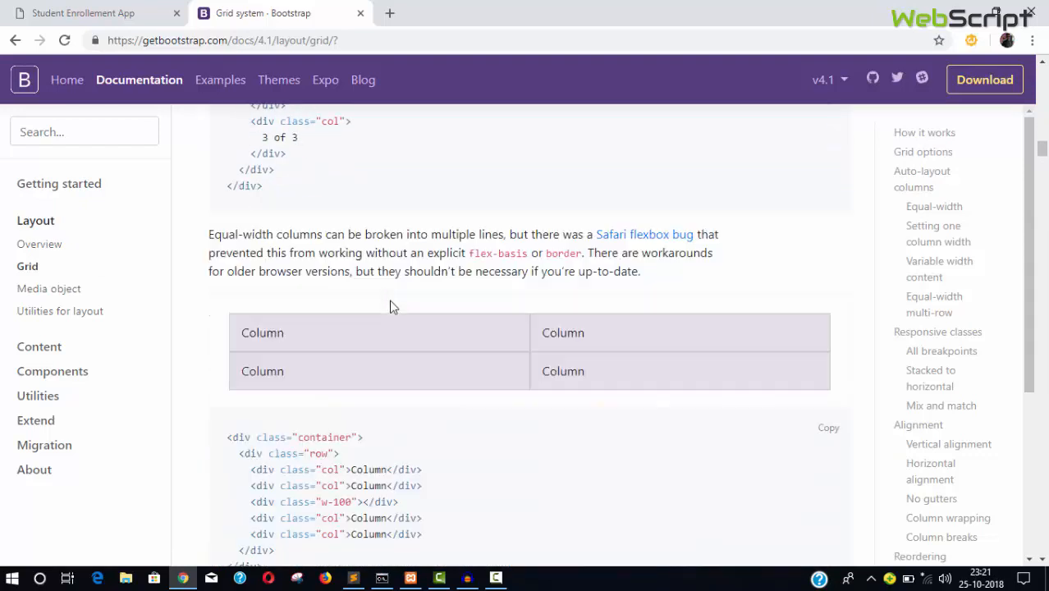
scroll(down, 3)
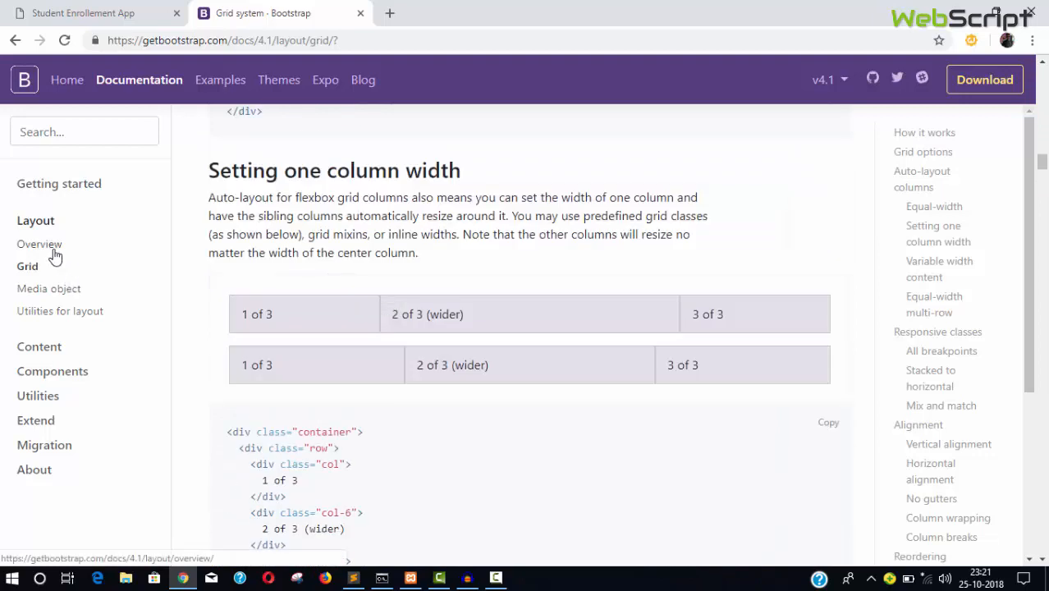
click(40, 244)
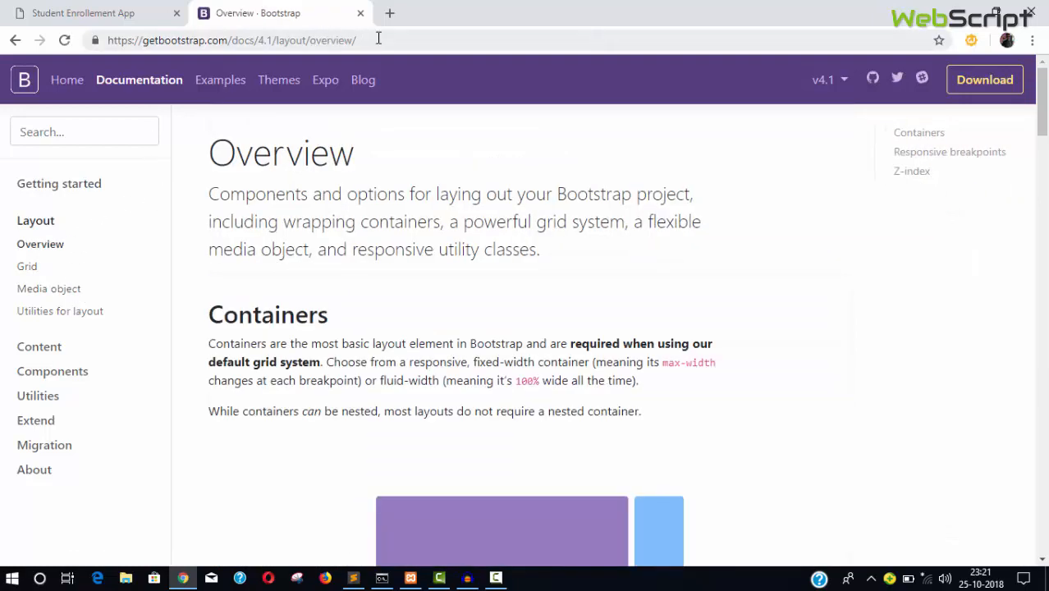
click(230, 39)
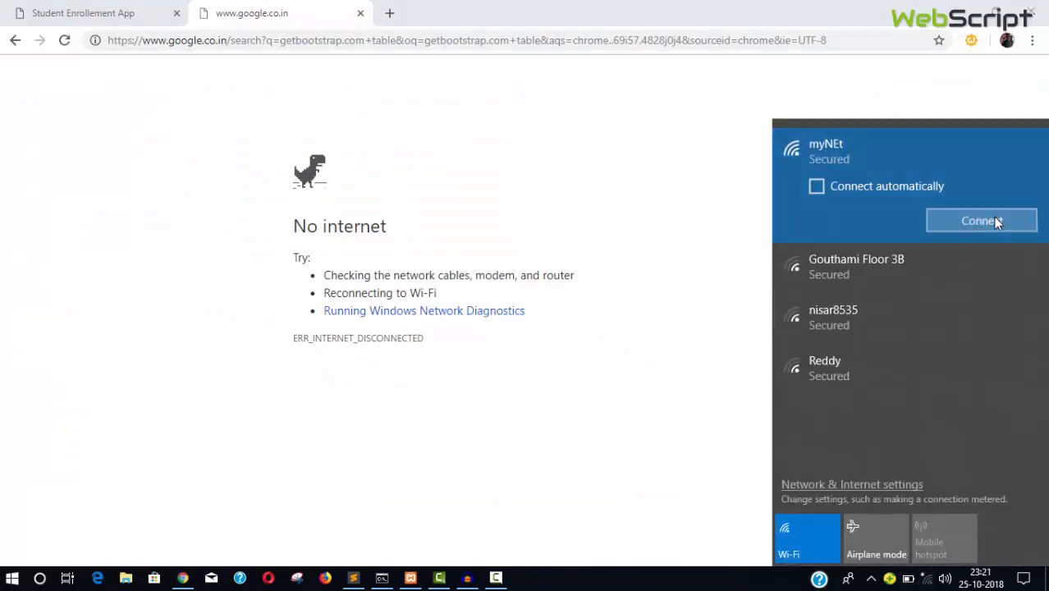
click(982, 220)
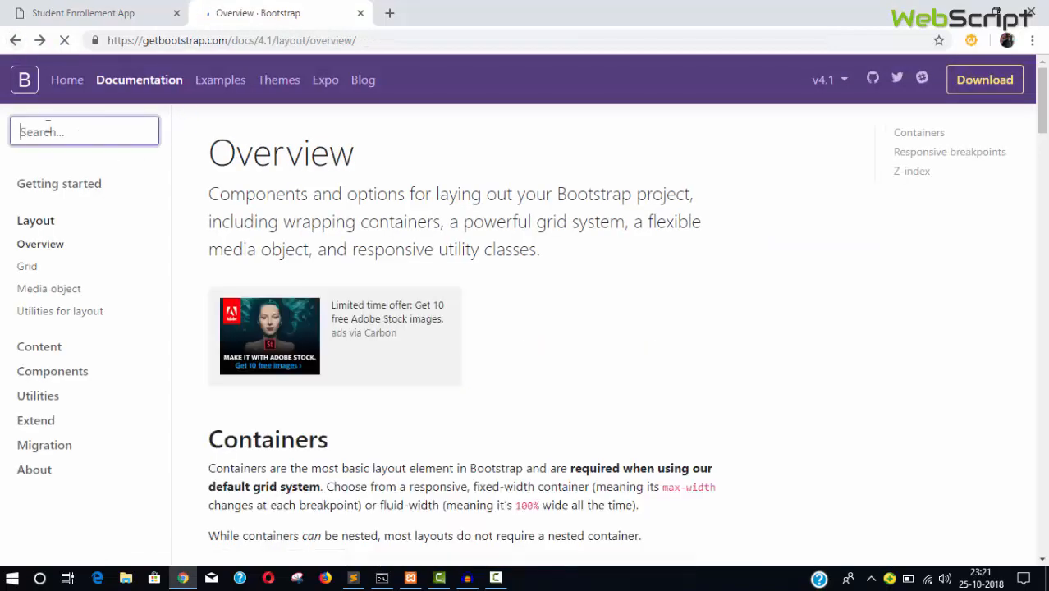
text(table)
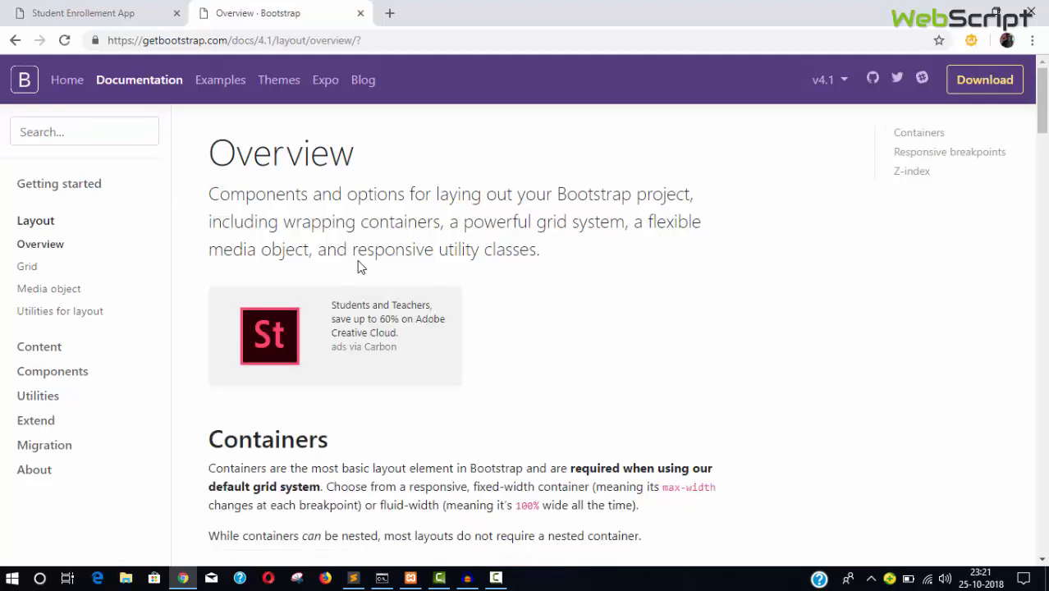
scroll(down, 3)
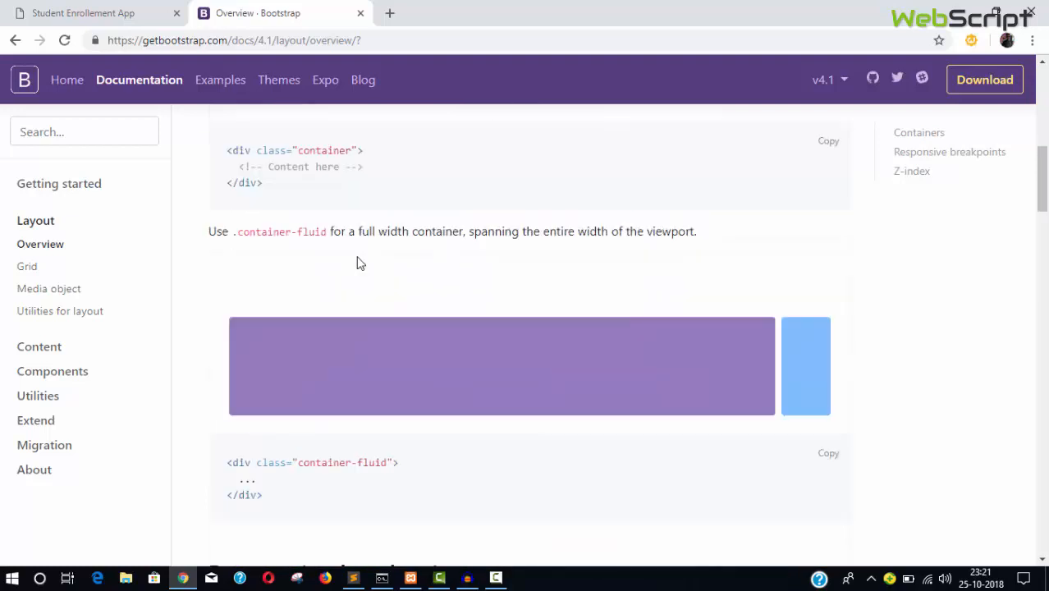
scroll(down, 3)
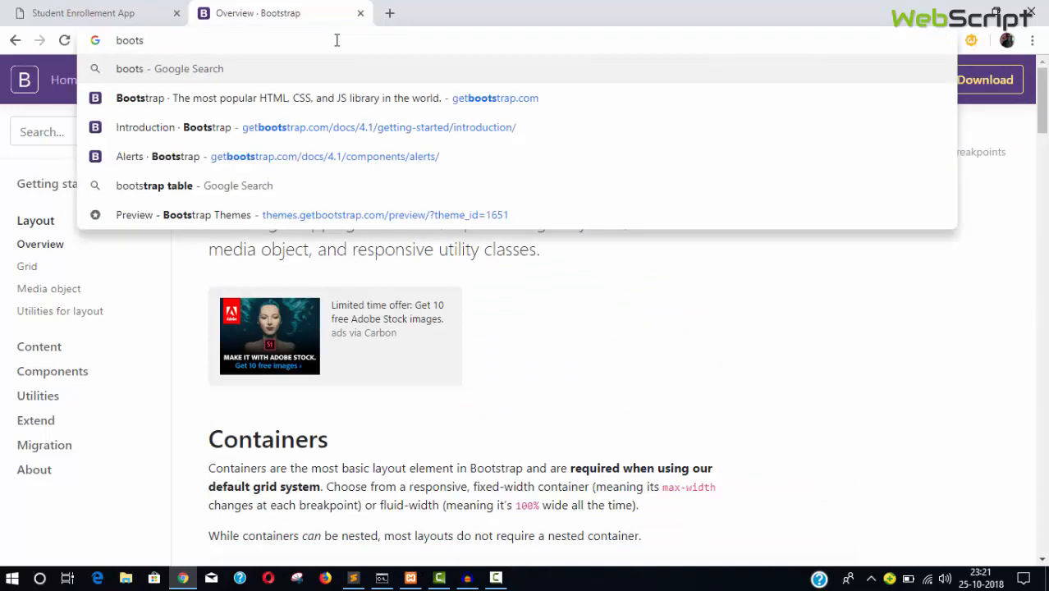
Step: Search 'bootstrap table' and open the Bootstrap 4.1 Tables documentation page
text(bootstrap table)
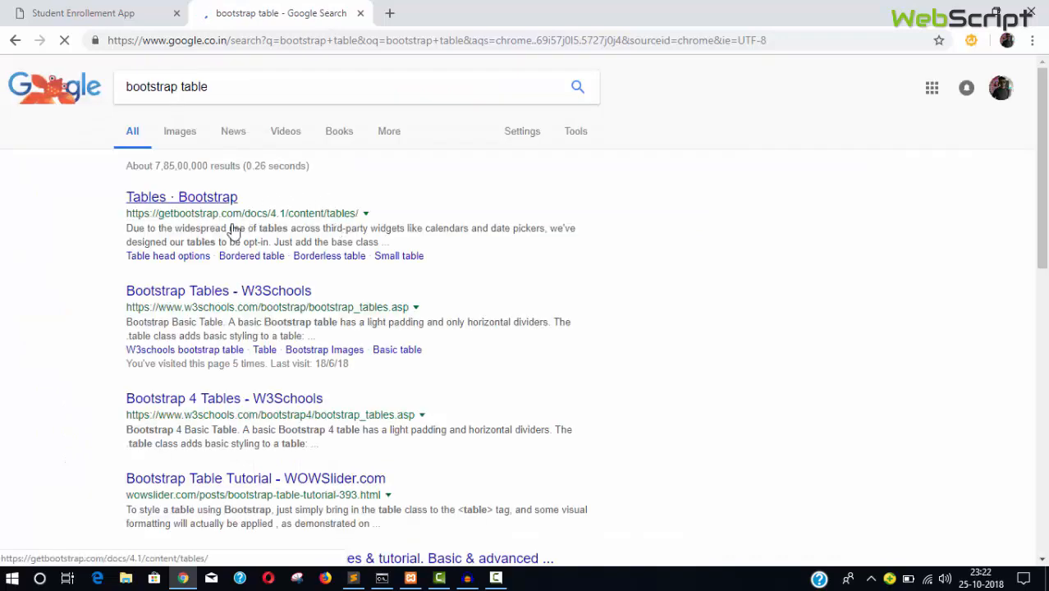
click(181, 197)
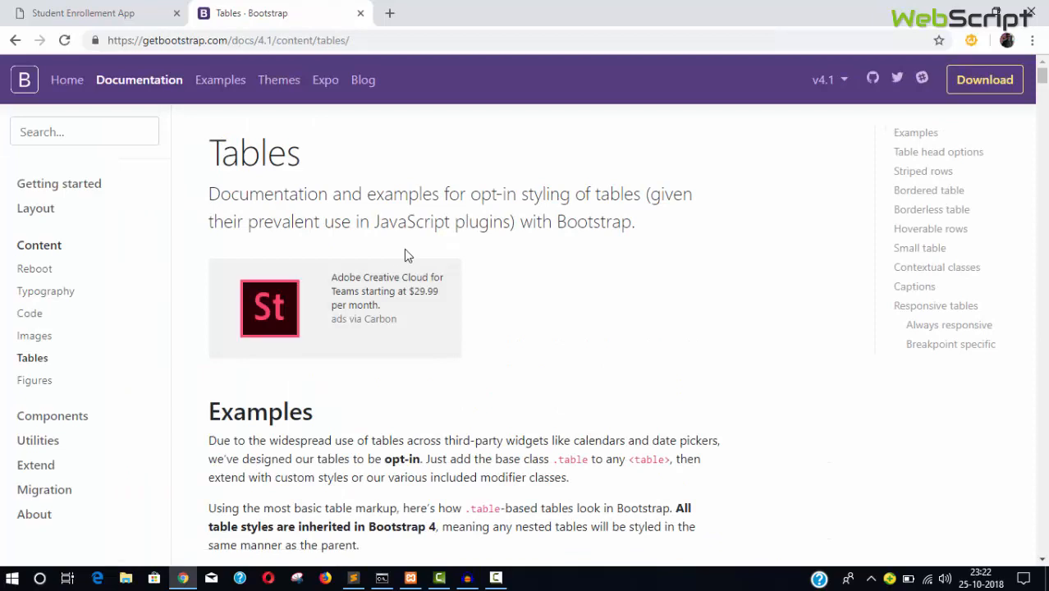
scroll(down, 3)
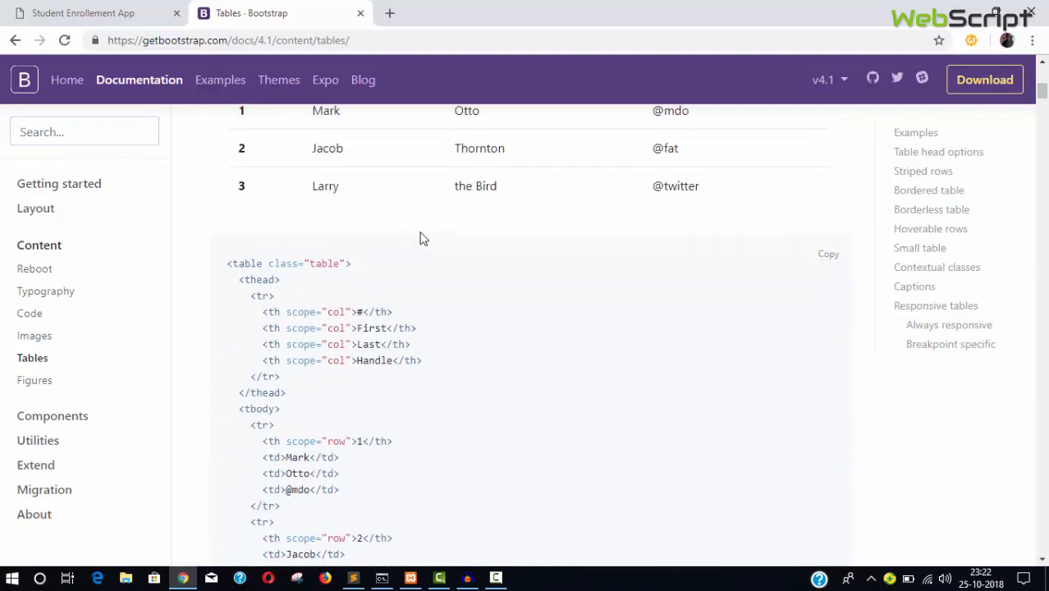
scroll(down, 3)
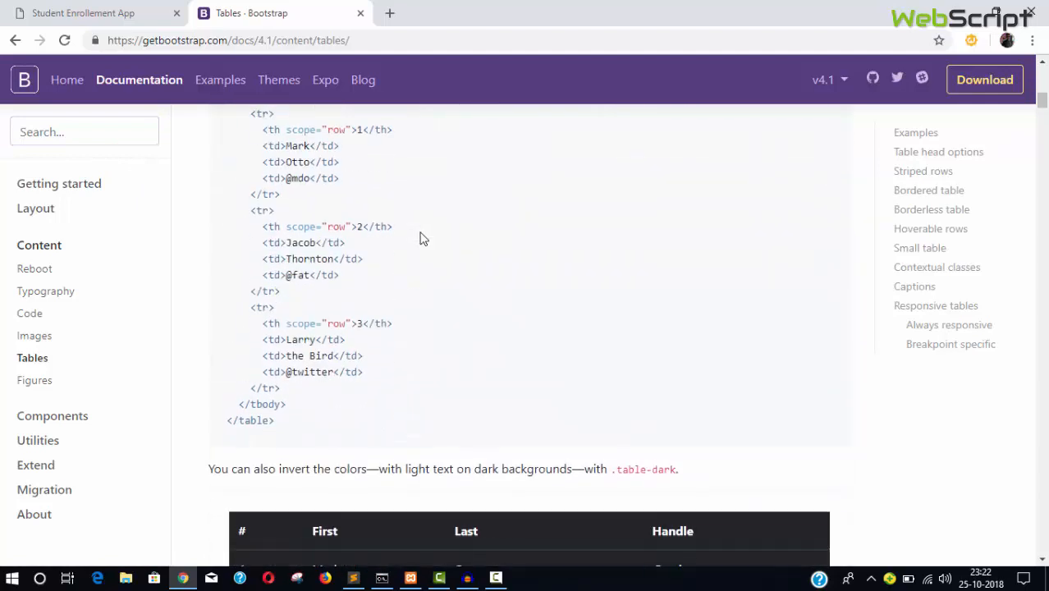
scroll(down, 3)
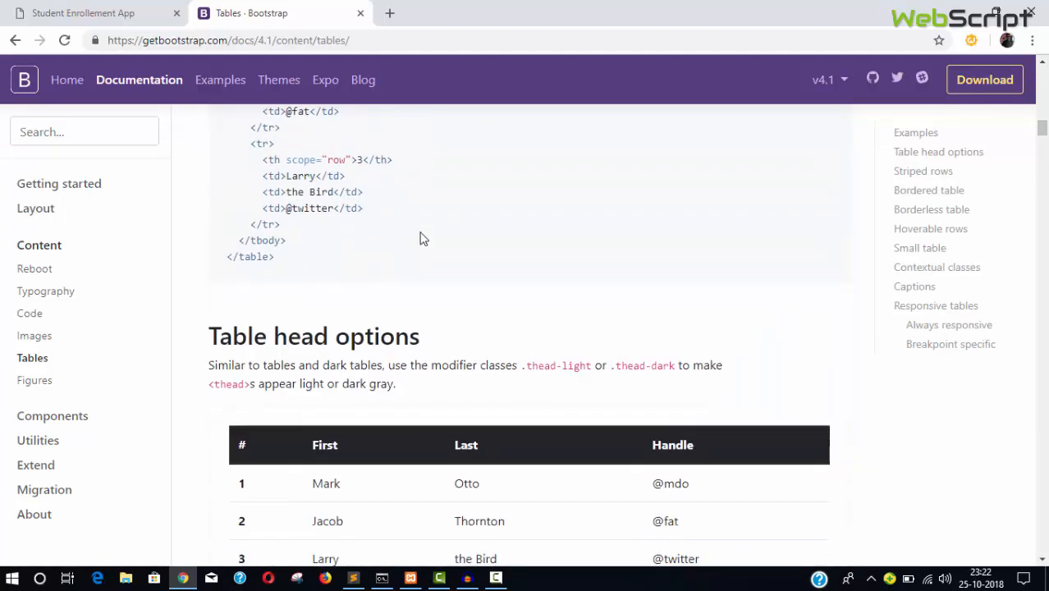
scroll(down, 3)
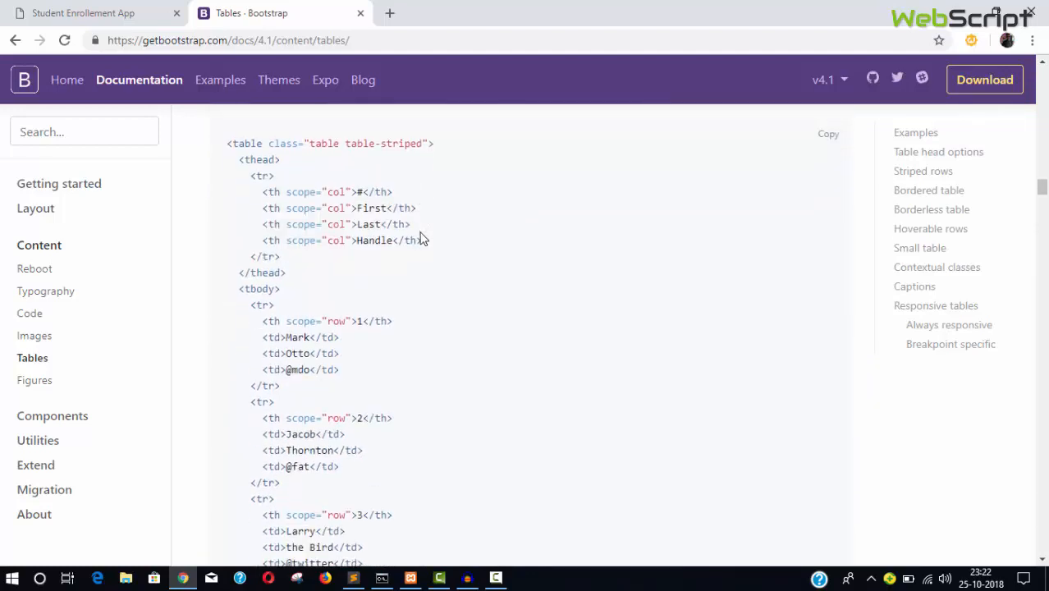
scroll(down, 3)
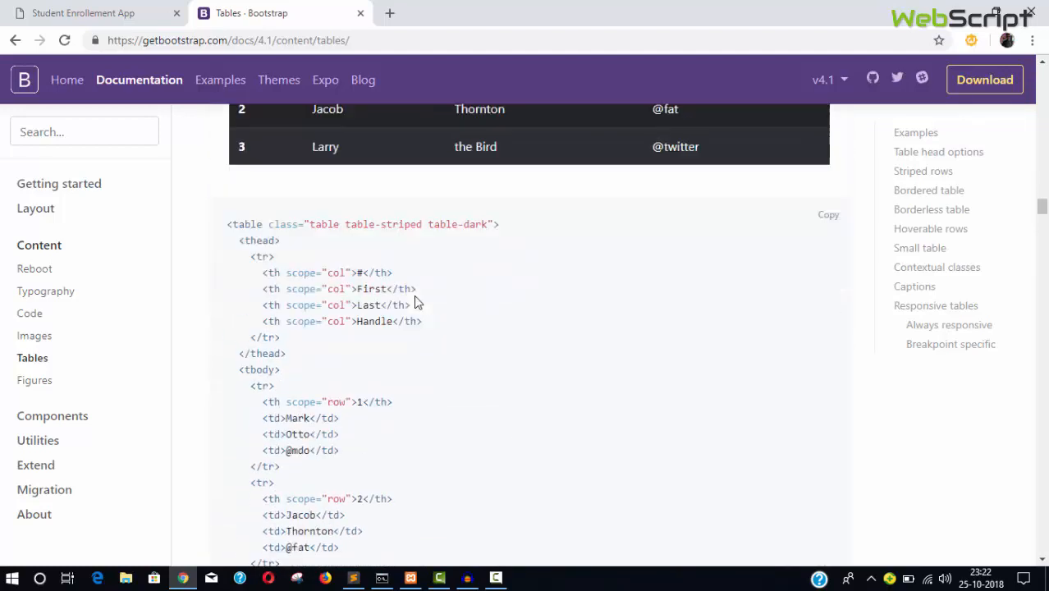
Step: Scroll to the basic table example and copy its code block
click(82, 13)
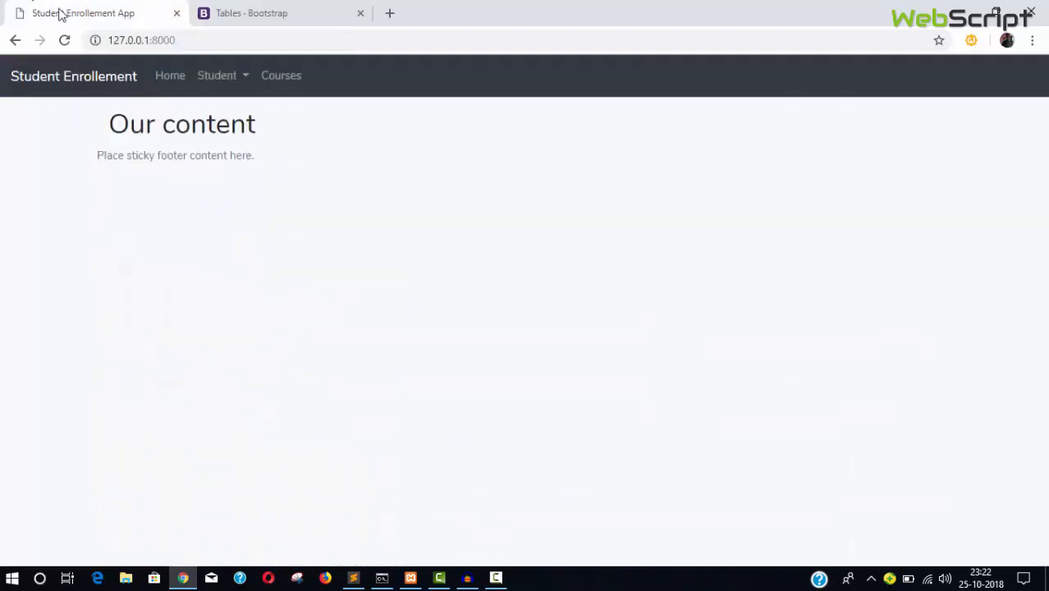
click(279, 13)
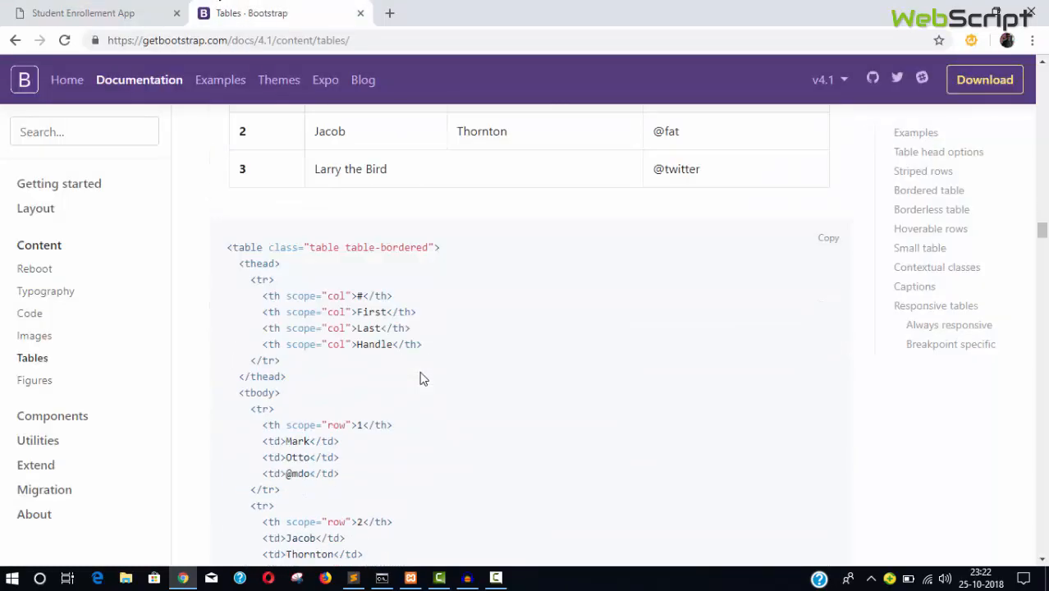
scroll(down, 3)
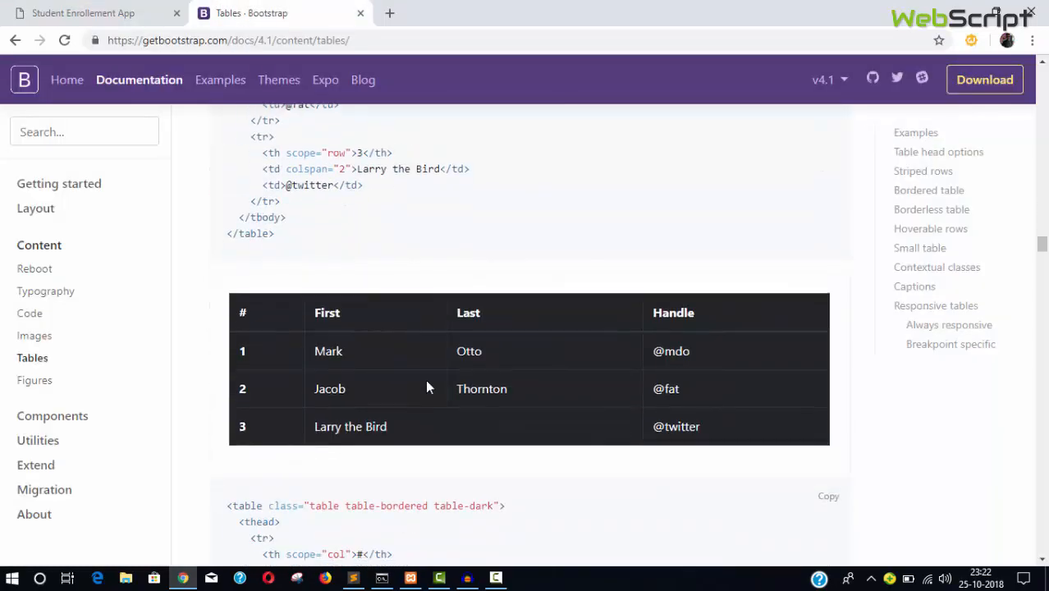
scroll(down, 3)
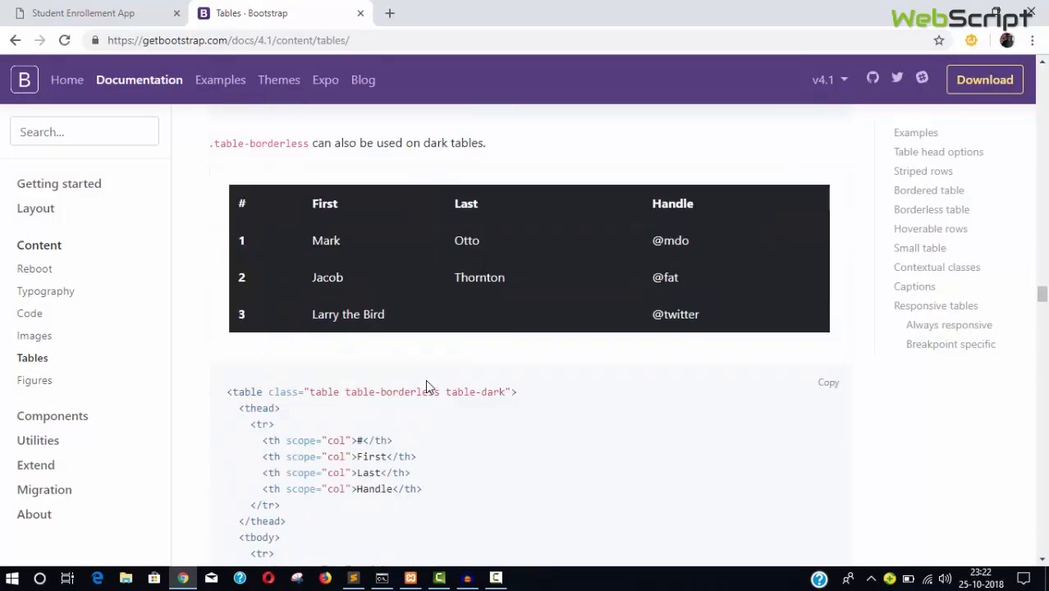
scroll(down, 3)
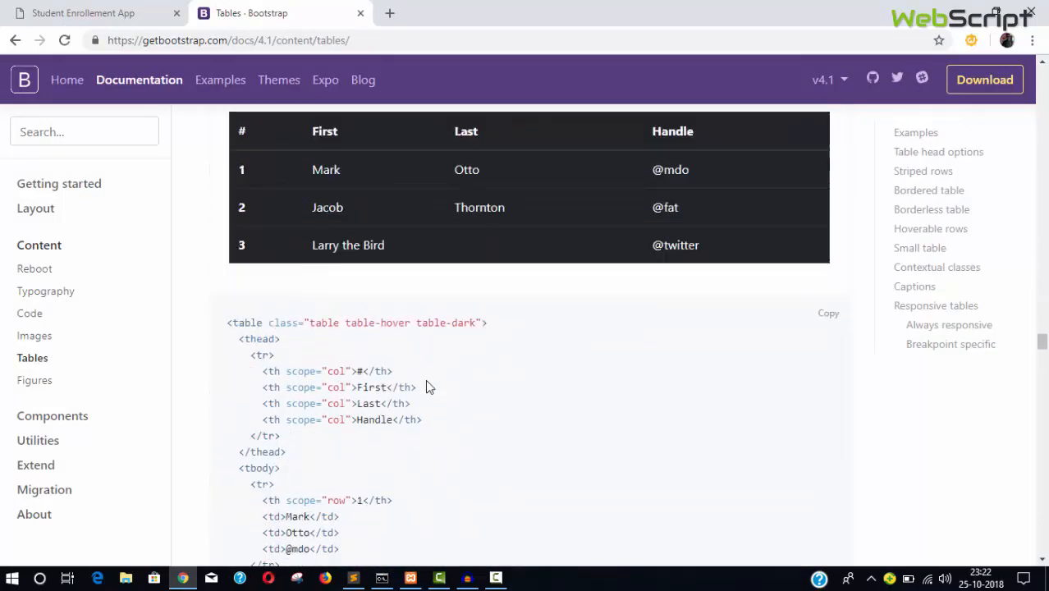
scroll(down, 3)
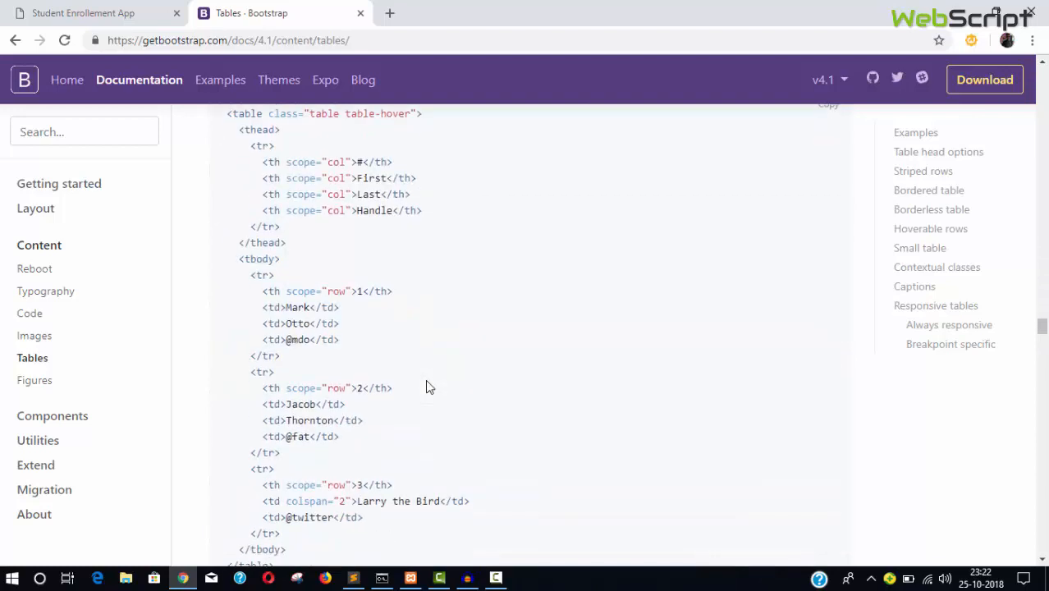
scroll(down, 3)
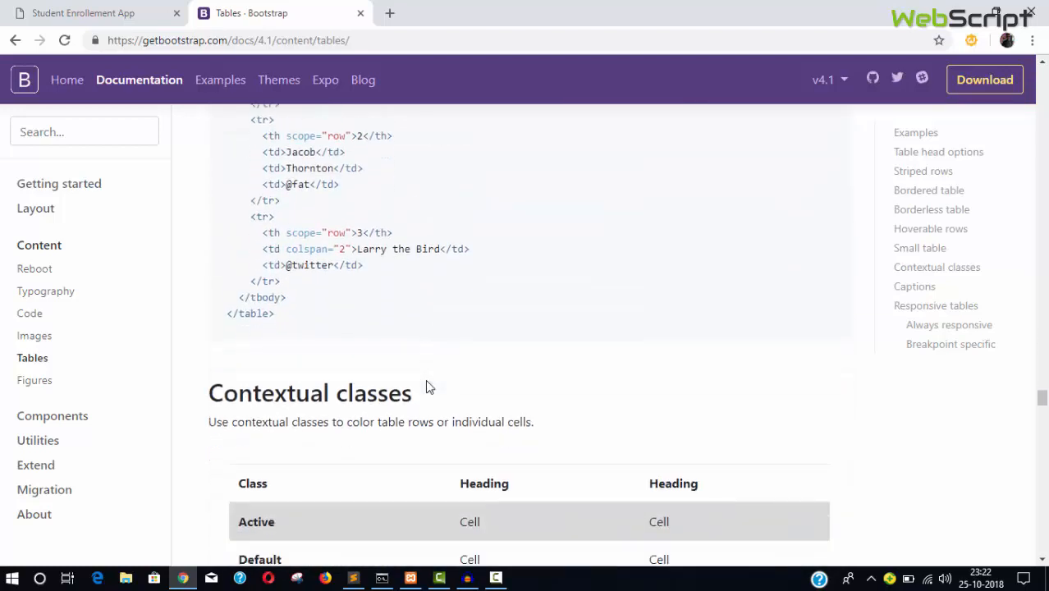
scroll(down, 3)
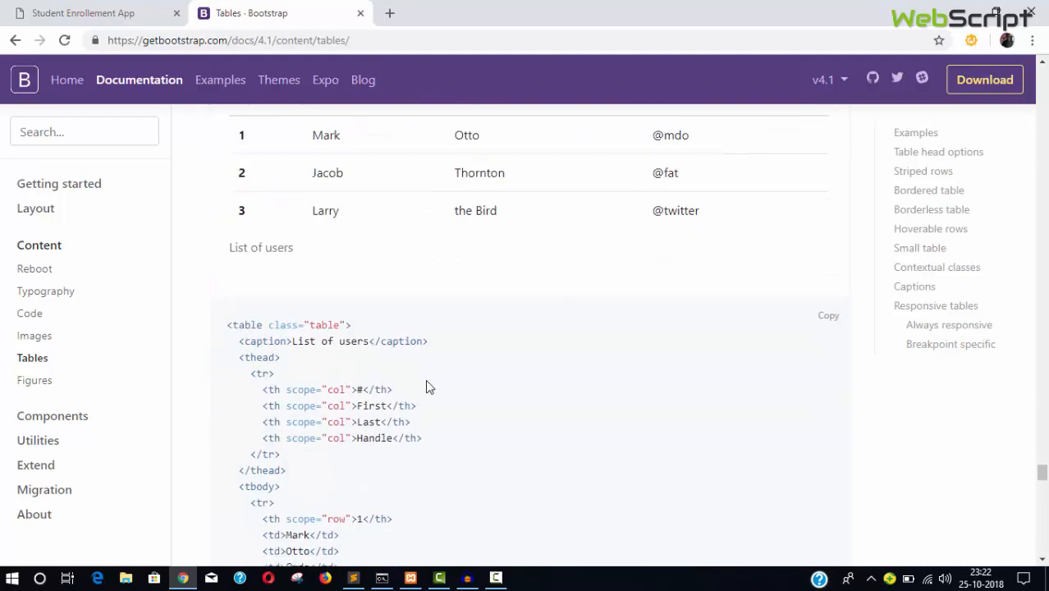
scroll(down, 3)
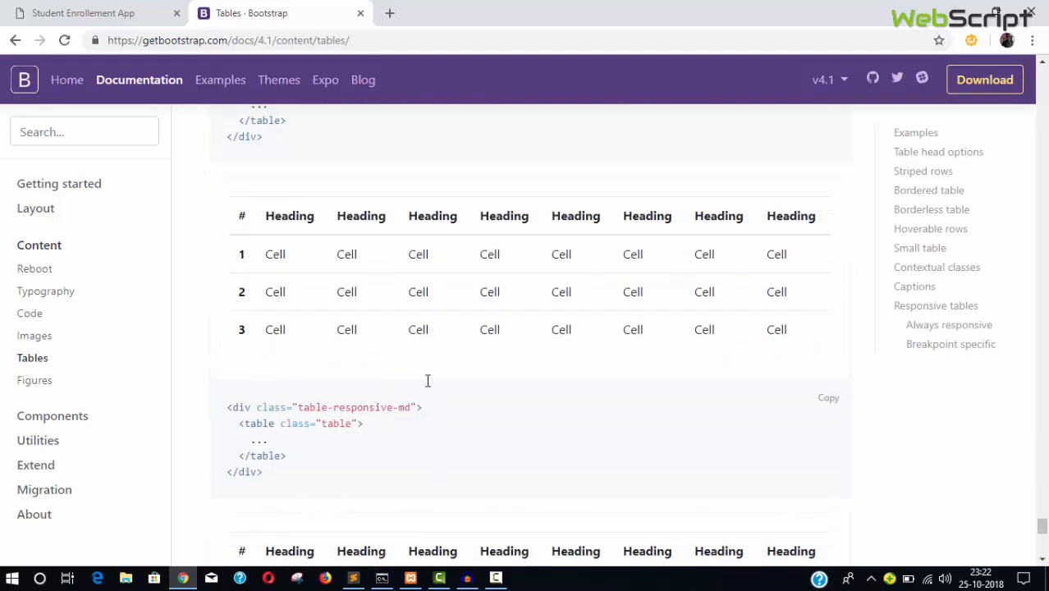
scroll(down, 3)
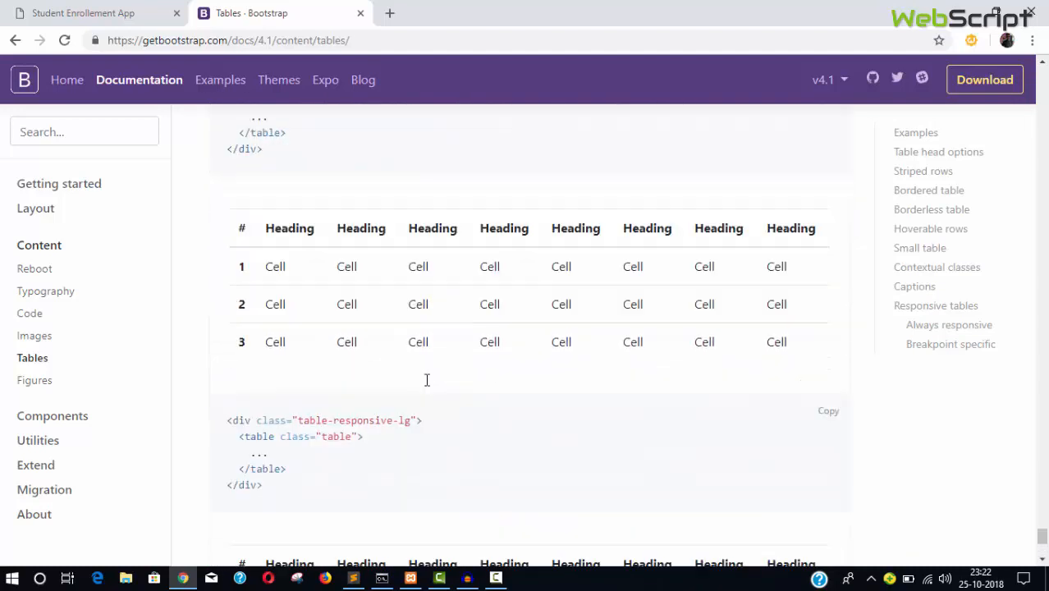
scroll(down, 3)
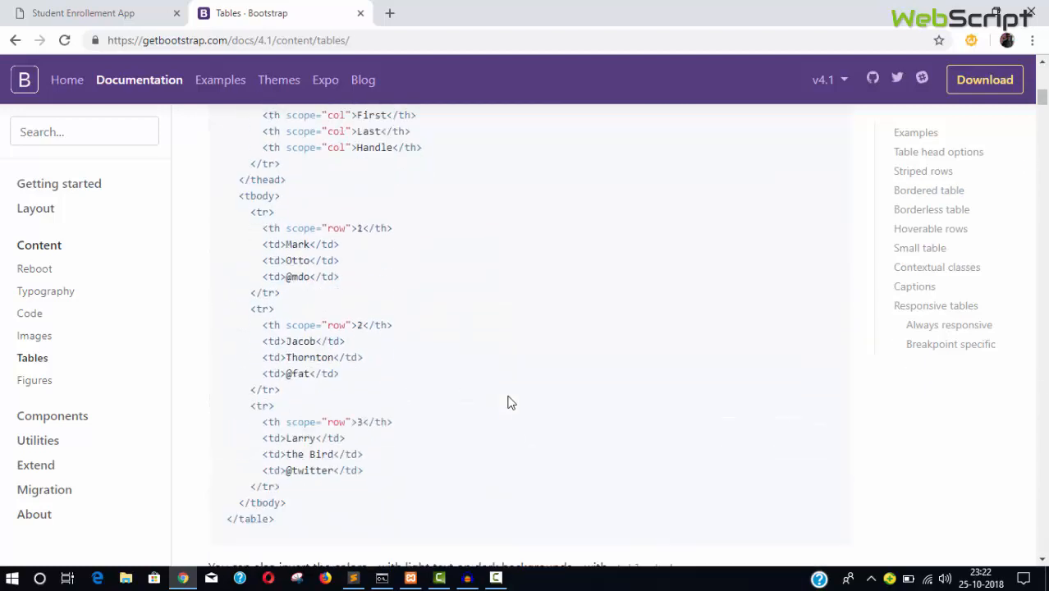
scroll(up, 3)
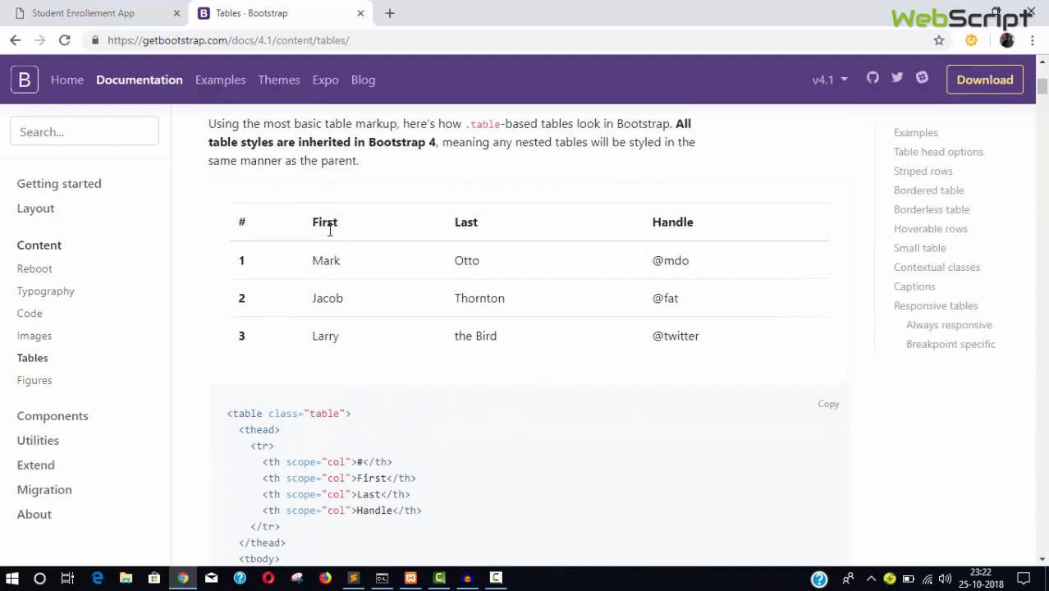
scroll(down, 3)
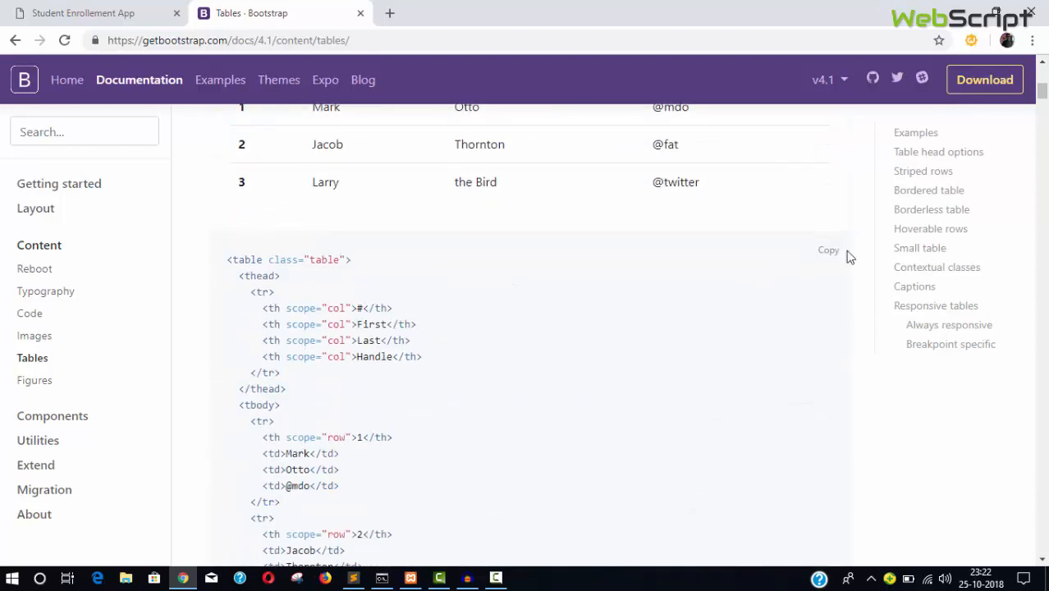
click(353, 579)
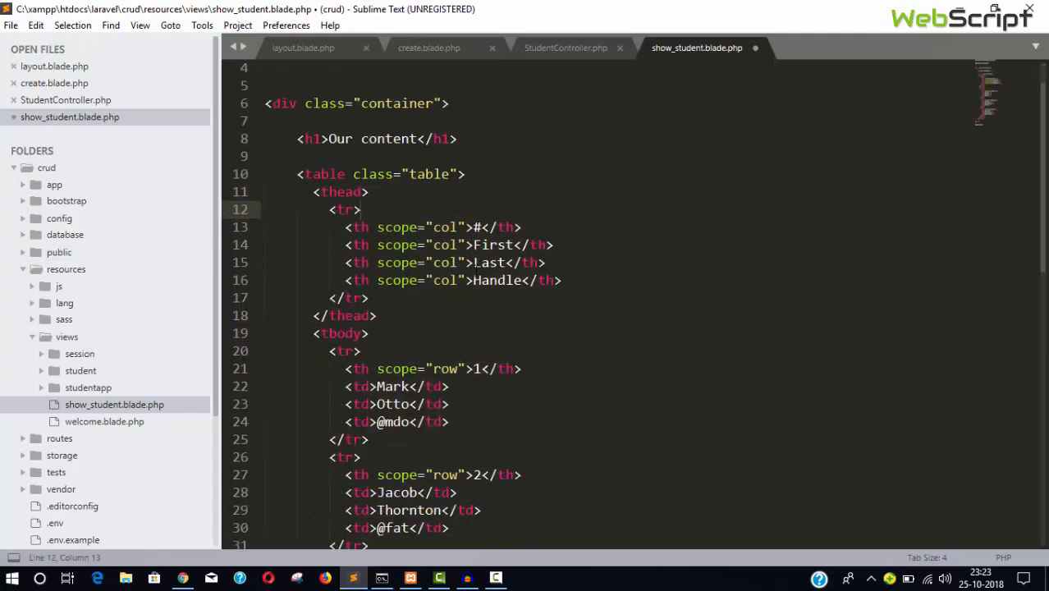
Step: Rename the First and Last table headings to Student Name and Student Email
double_click(494, 244)
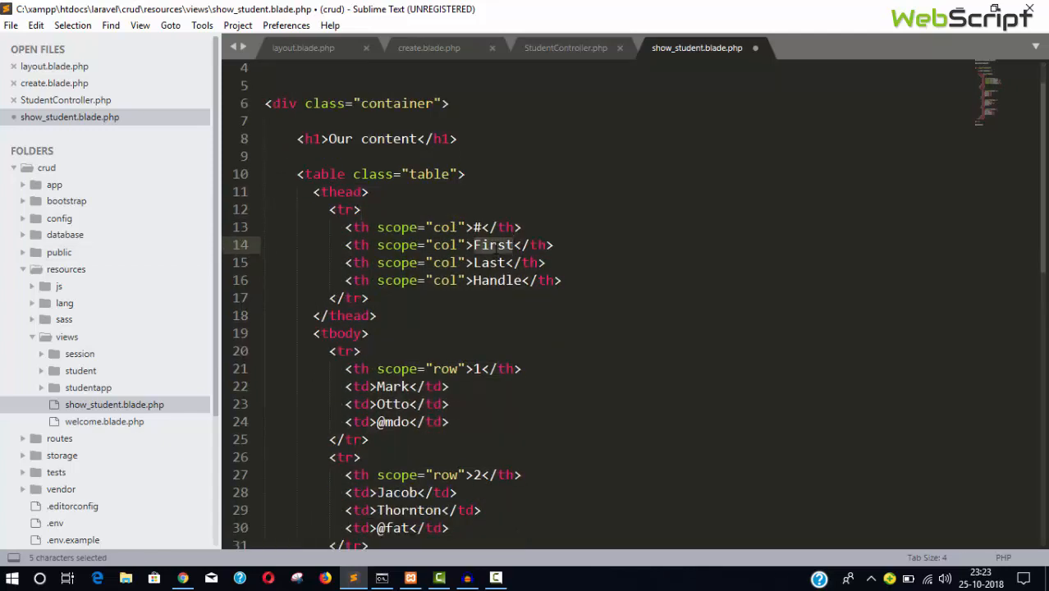
text(Student Nam)
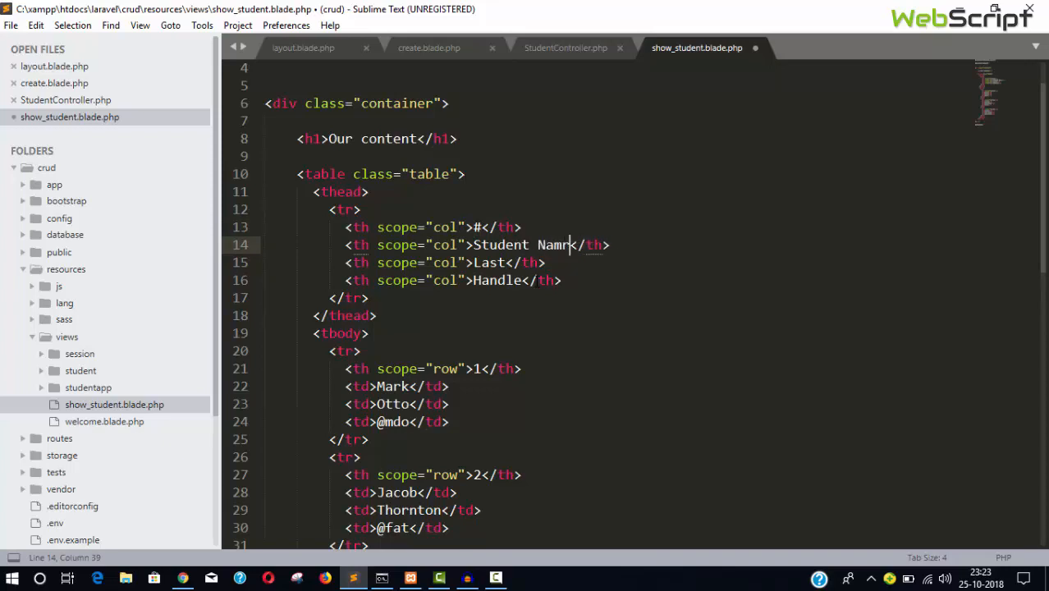
text(e)
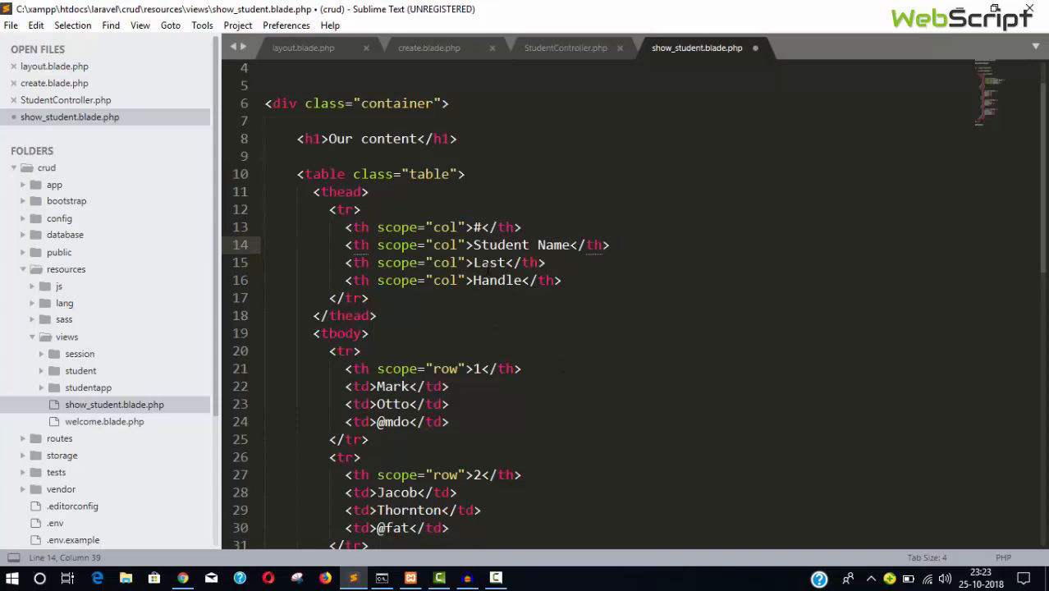
double_click(490, 262)
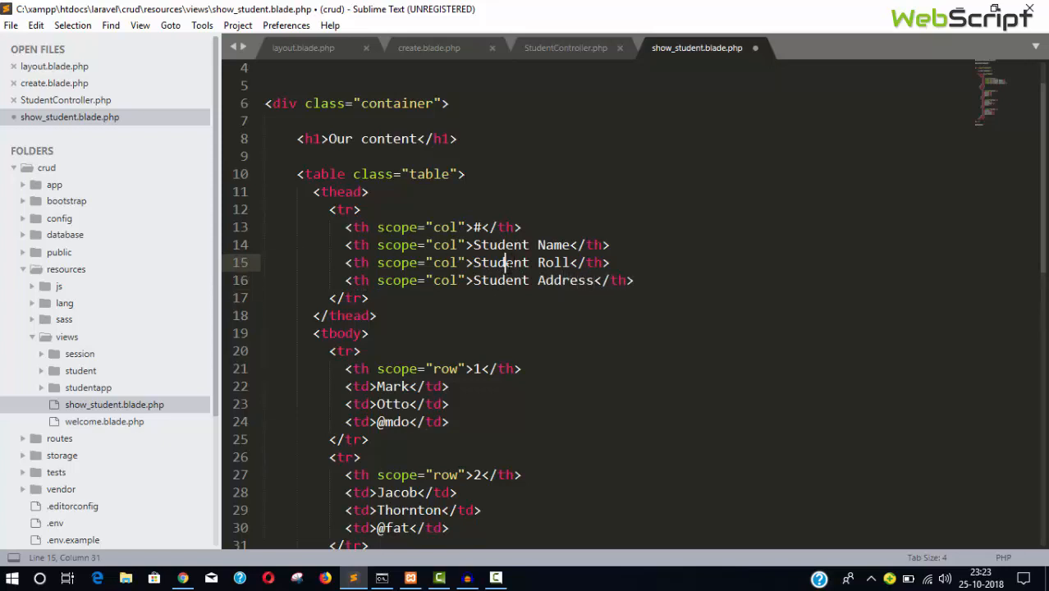
double_click(500, 262)
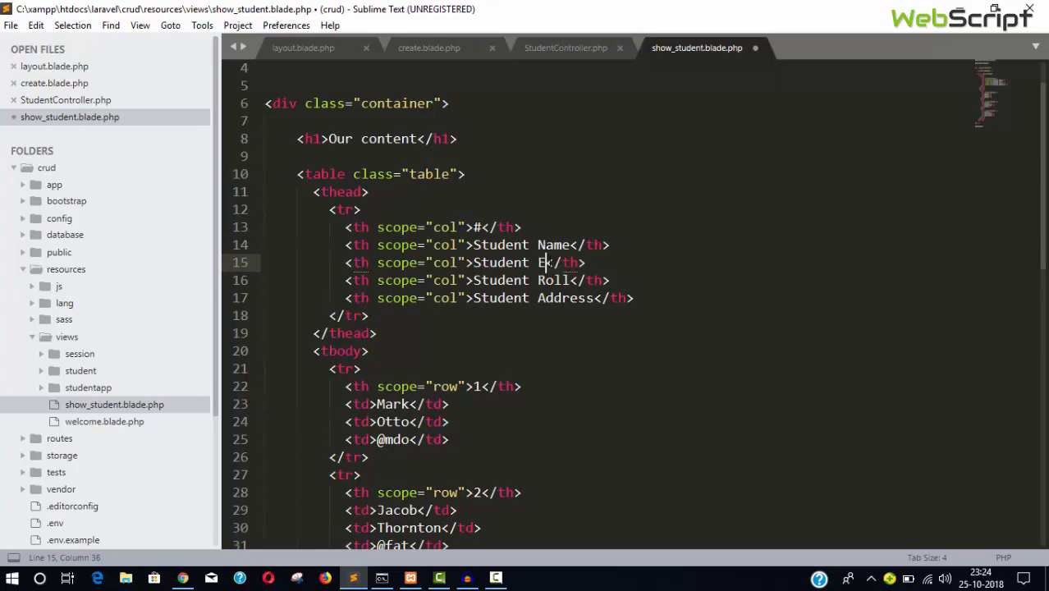
text(mail)
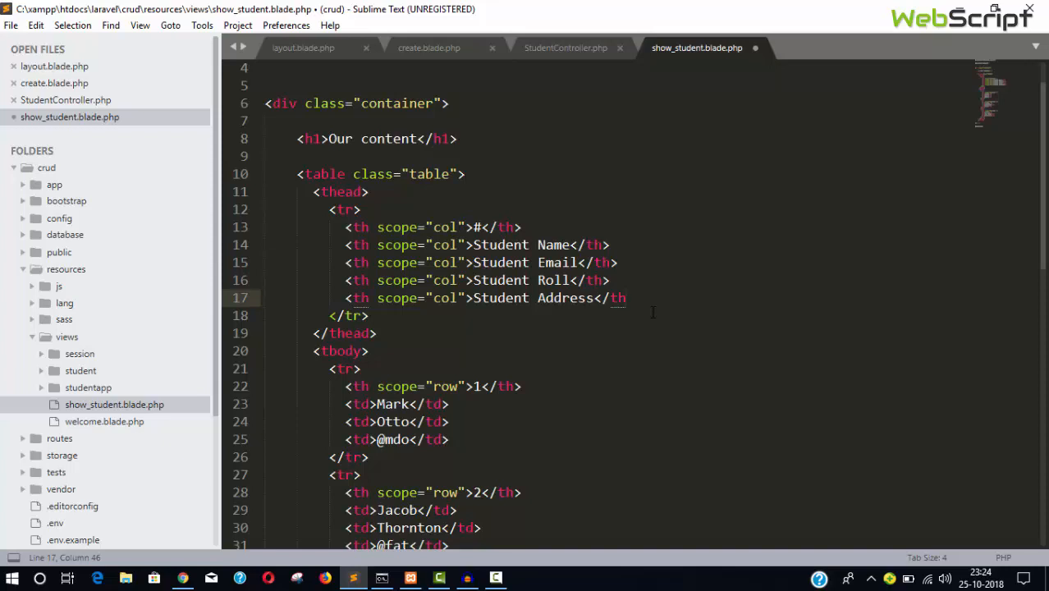
Step: Add an Action heading by duplicating the Student Address line, then save
key(ctrl+v)
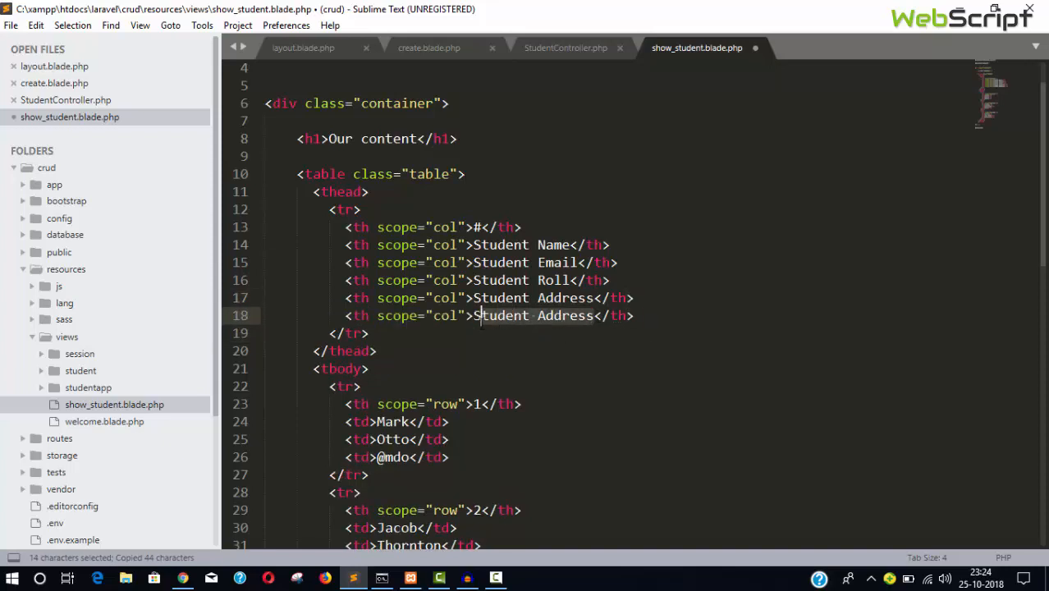
text(Ac)
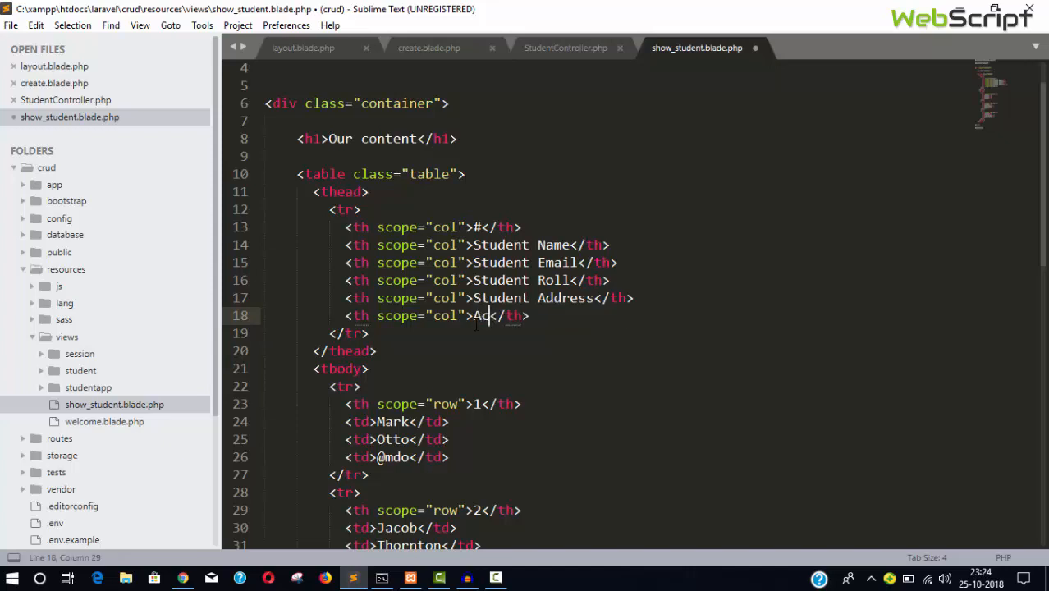
text(tion)
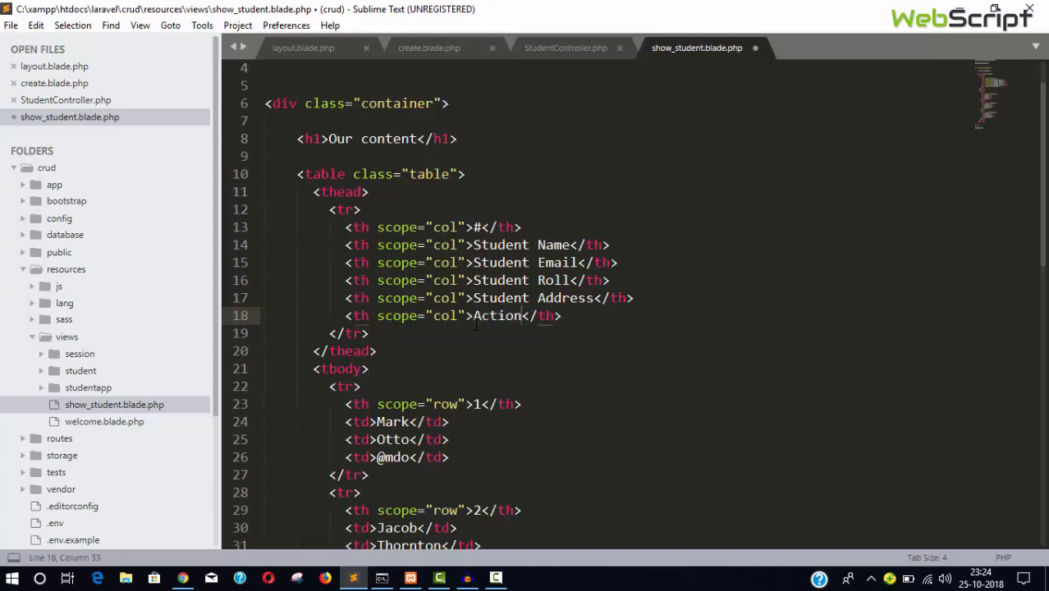
key(ctrl+s)
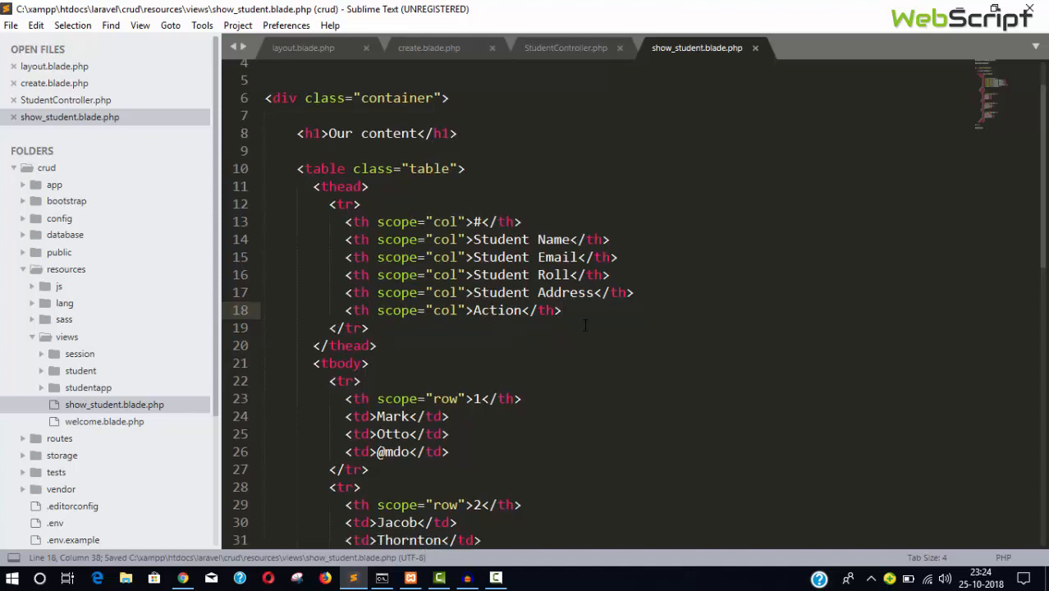
Step: Delete the Jacob and Larry sample rows from tbody, leaving only Mark's row
scroll(down, 3)
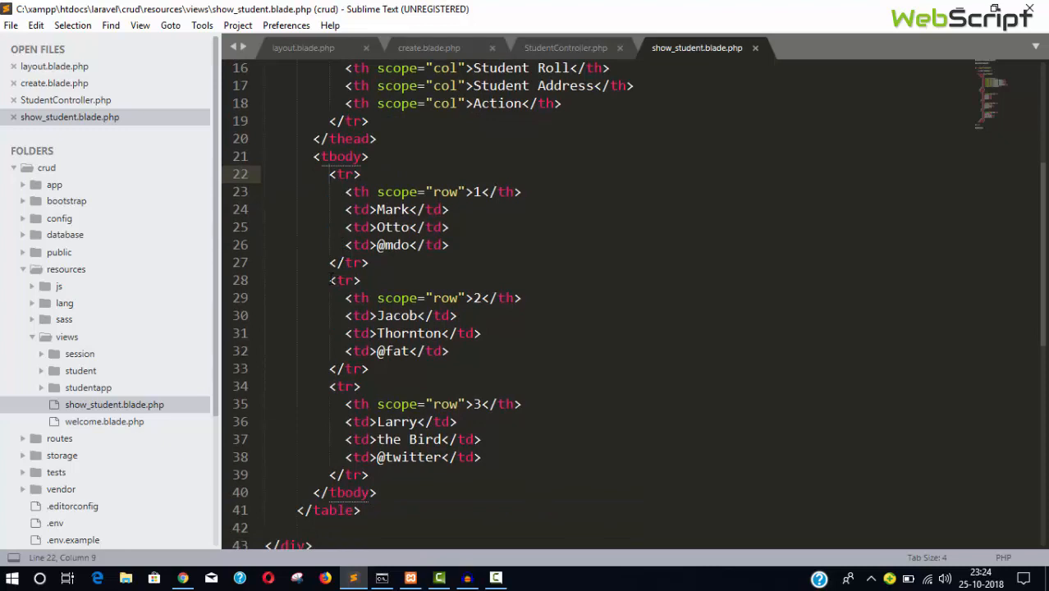
drag(361, 297, 369, 475)
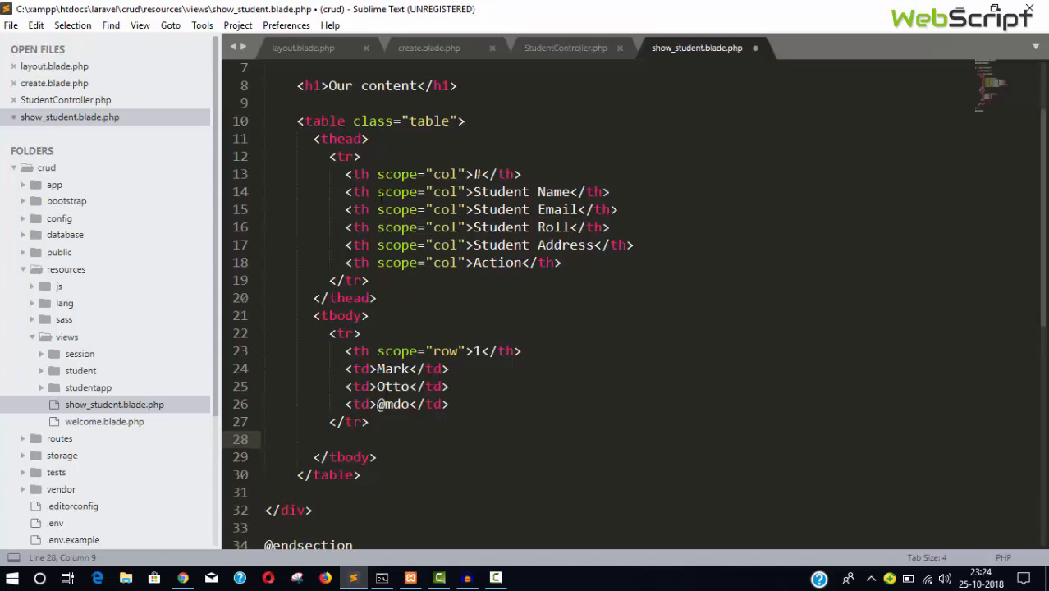
click(344, 174)
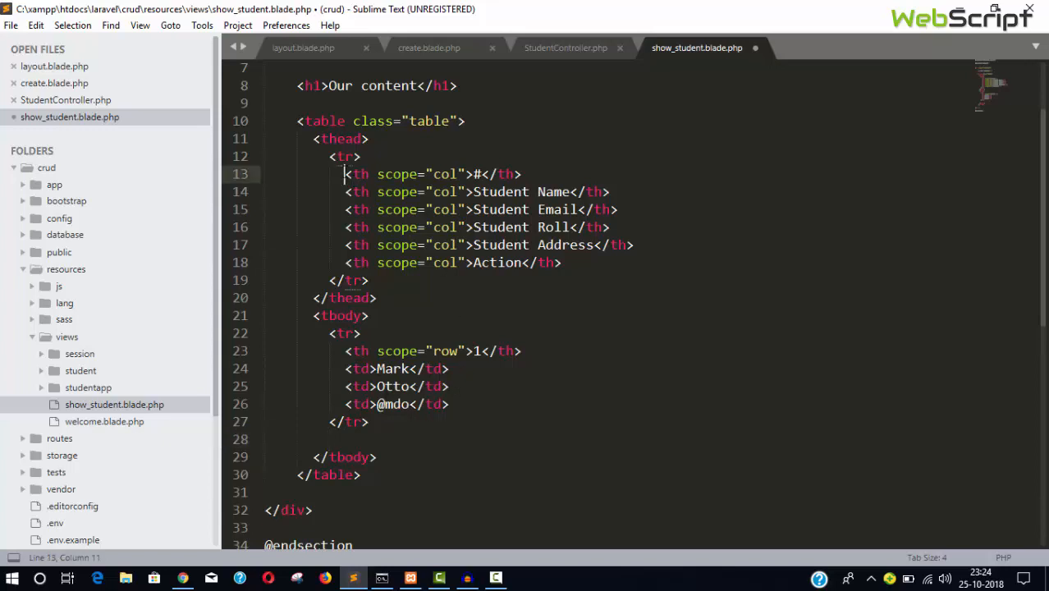
drag(346, 174, 520, 174)
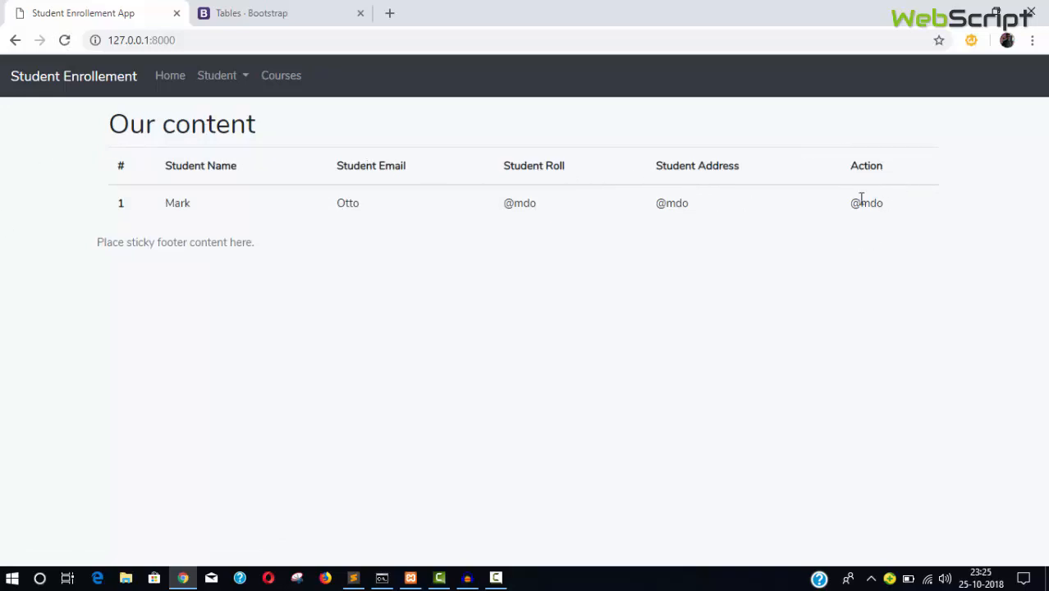
mouse_move(472, 560)
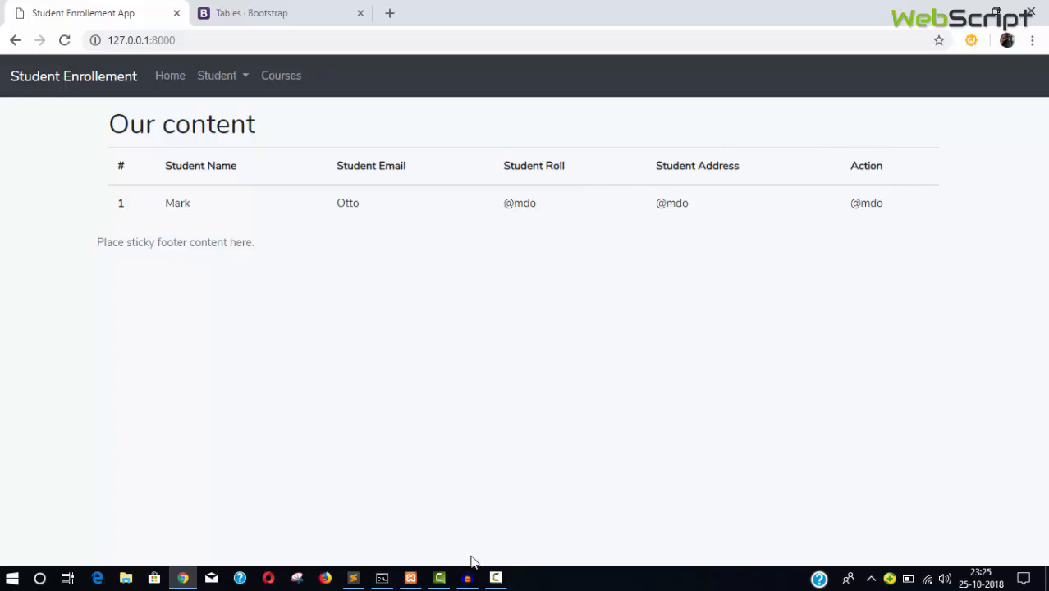
Step: Switch from Chrome back to Sublime Text after checking the single-row table
click(353, 578)
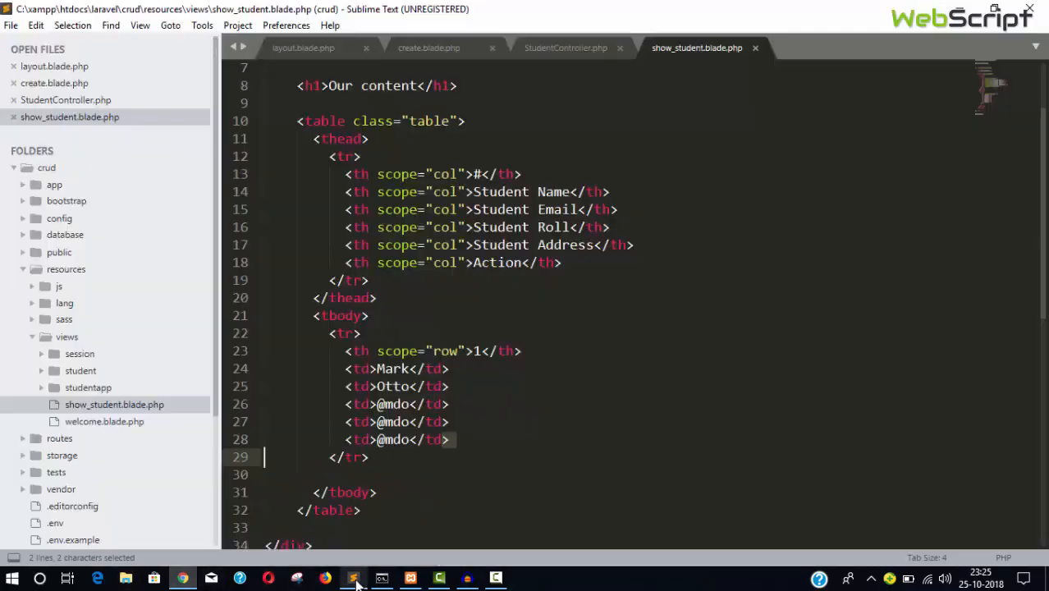
scroll(down, 3)
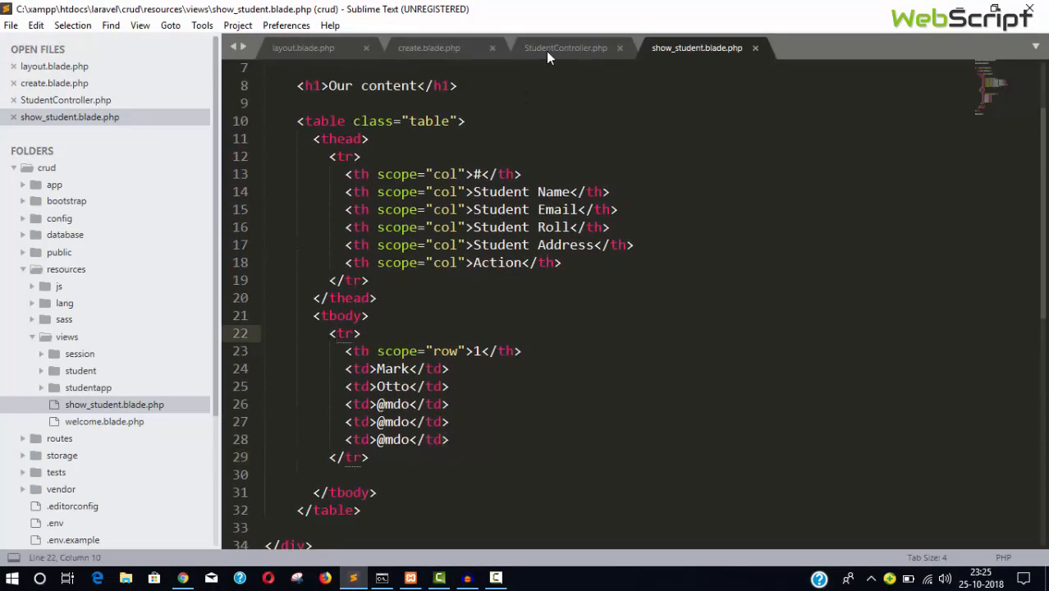
click(565, 48)
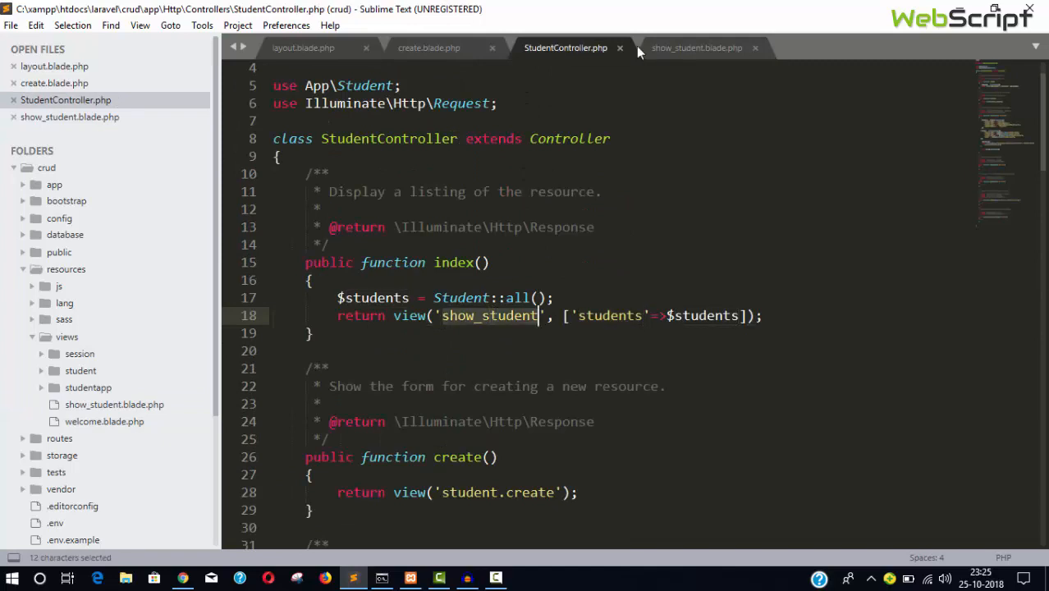
click(697, 48)
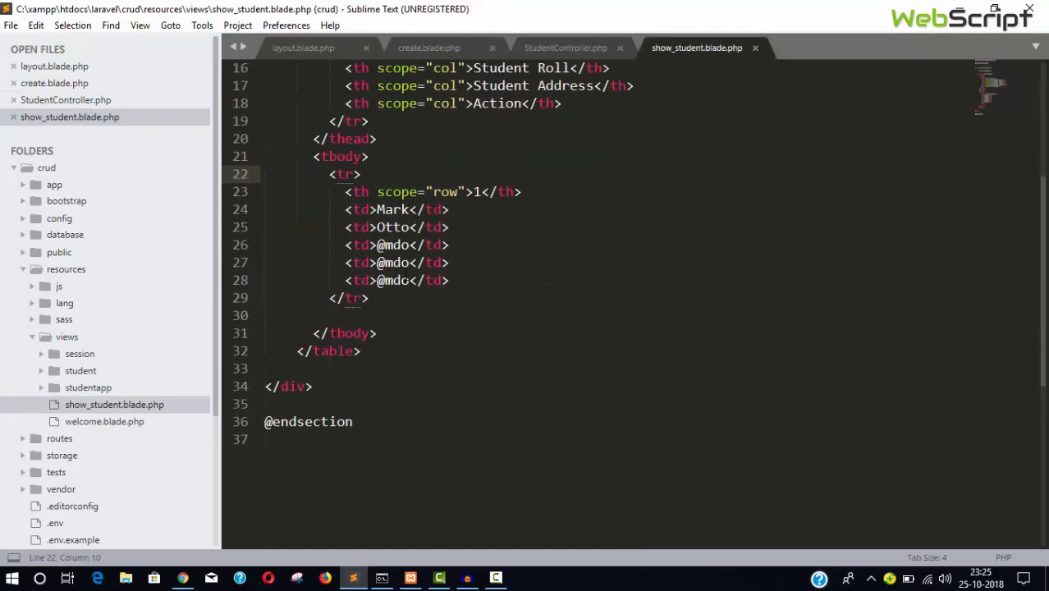
click(362, 208)
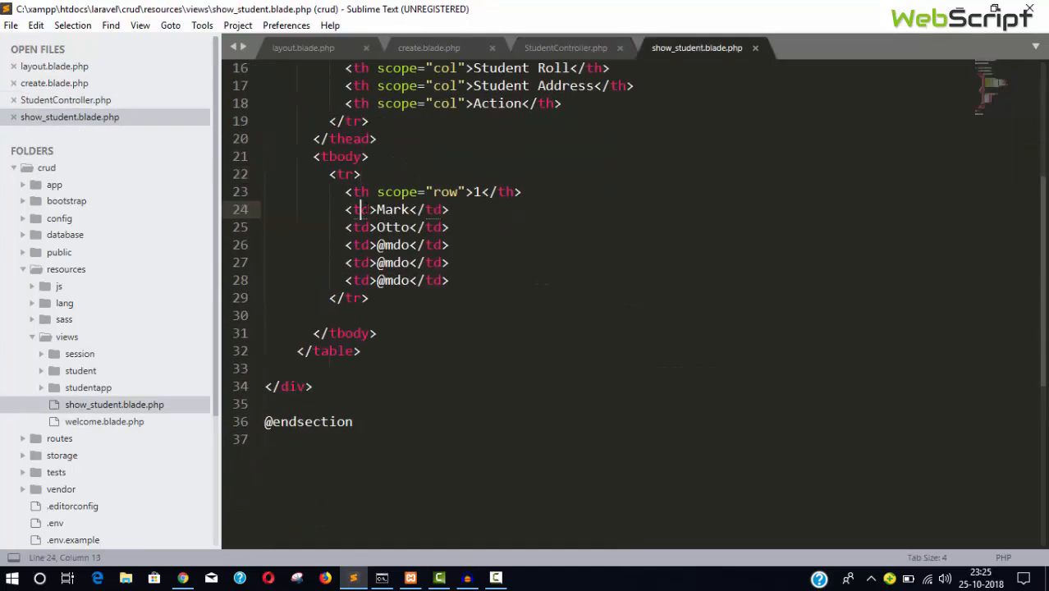
click(353, 174)
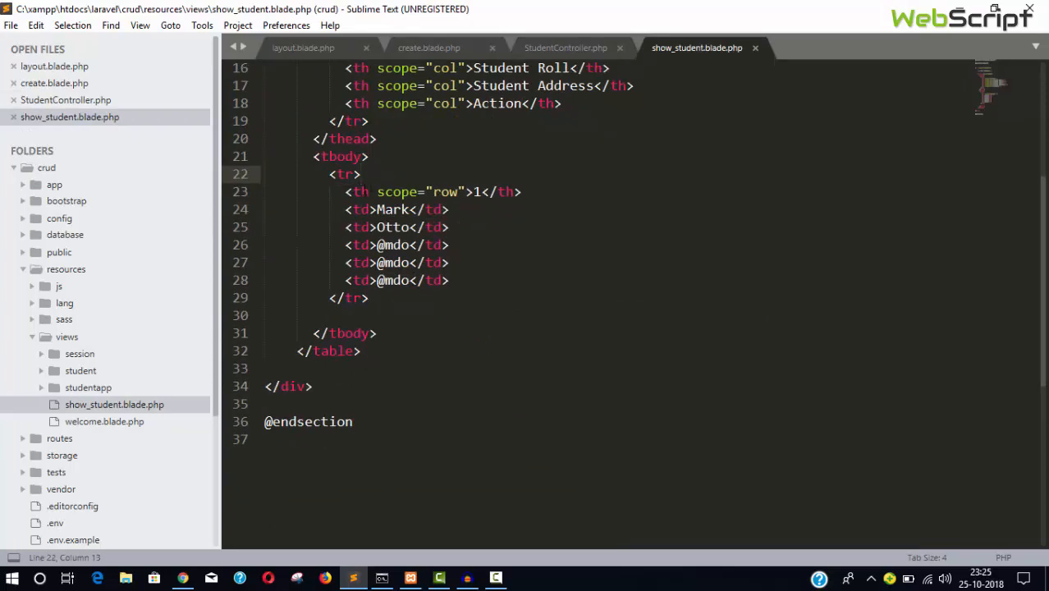
drag(347, 191, 449, 280)
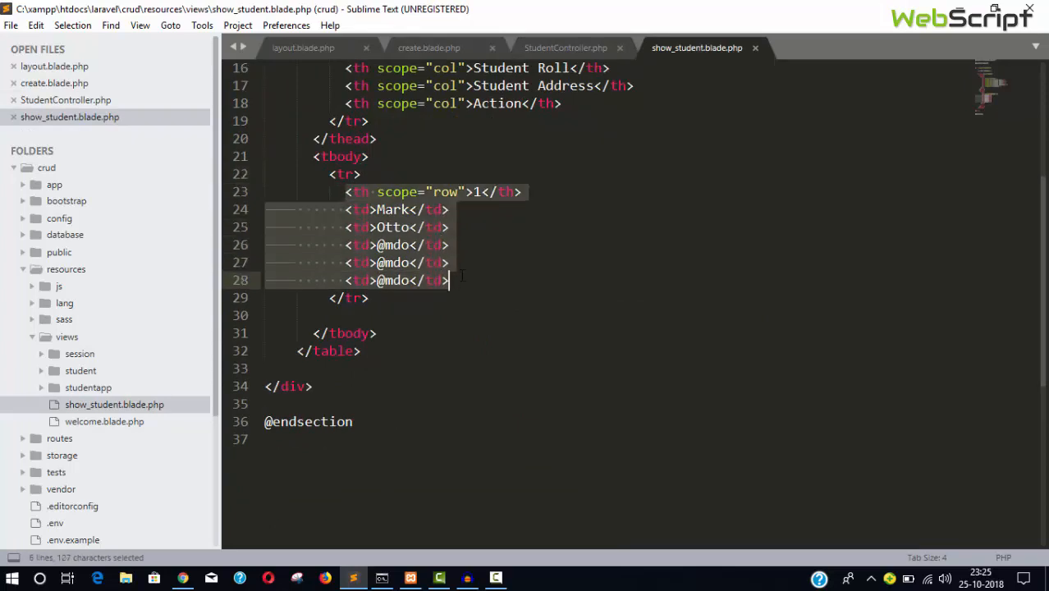
key(Delete)
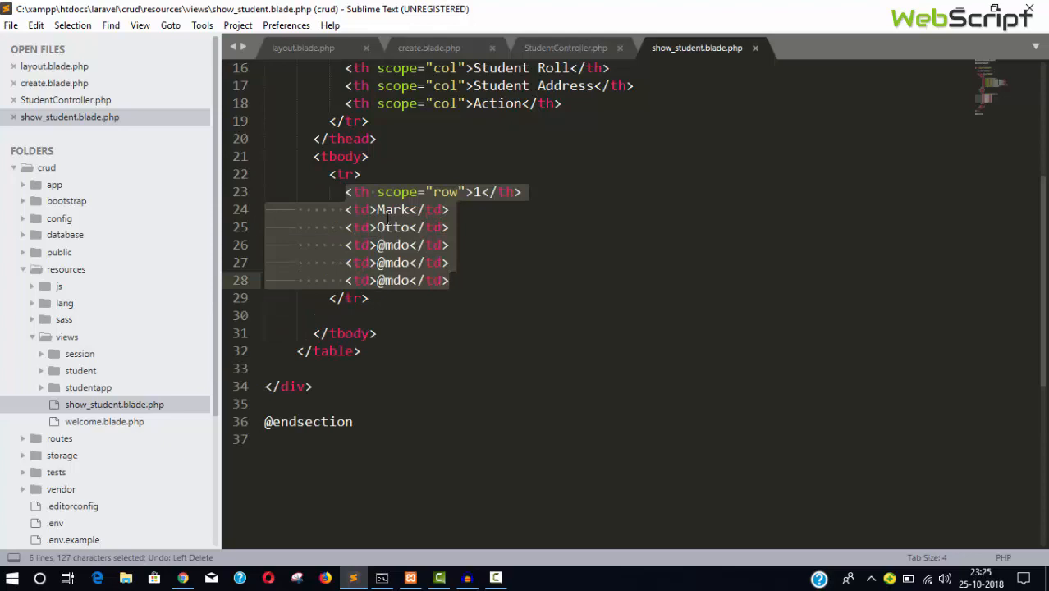
click(376, 208)
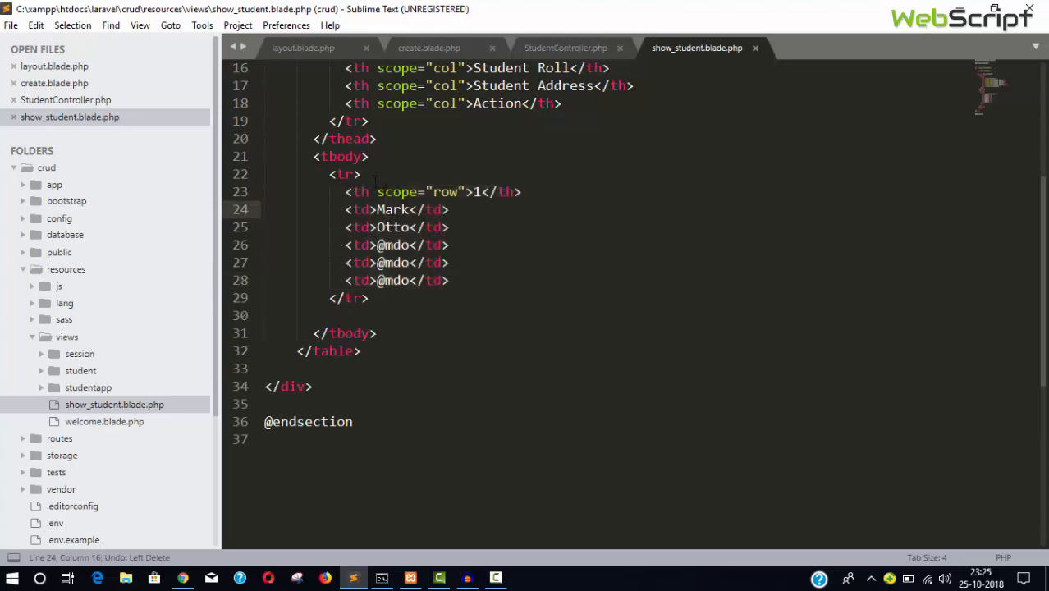
drag(347, 191, 368, 298)
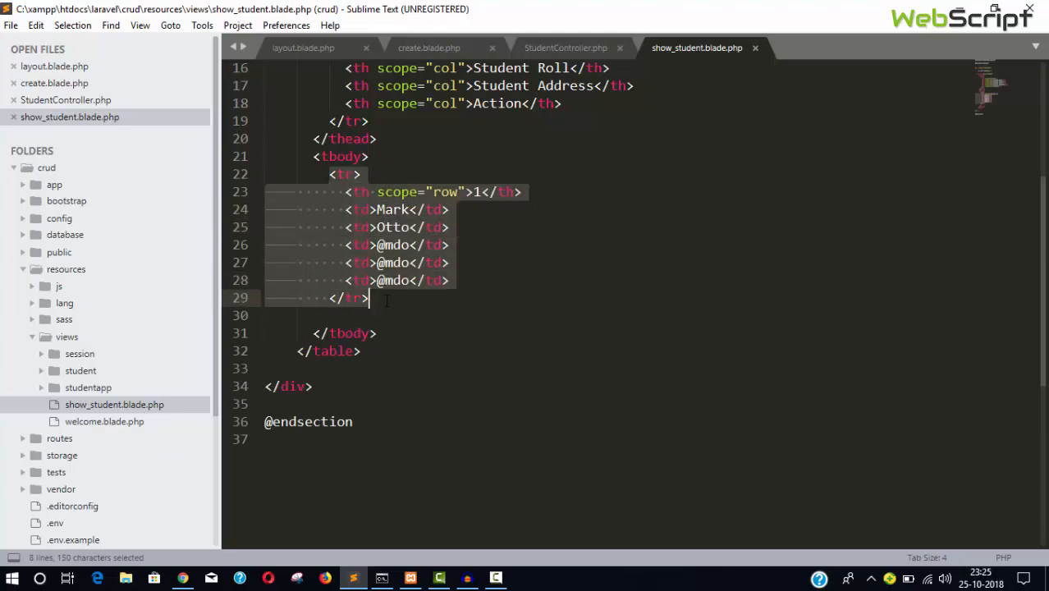
text(@)
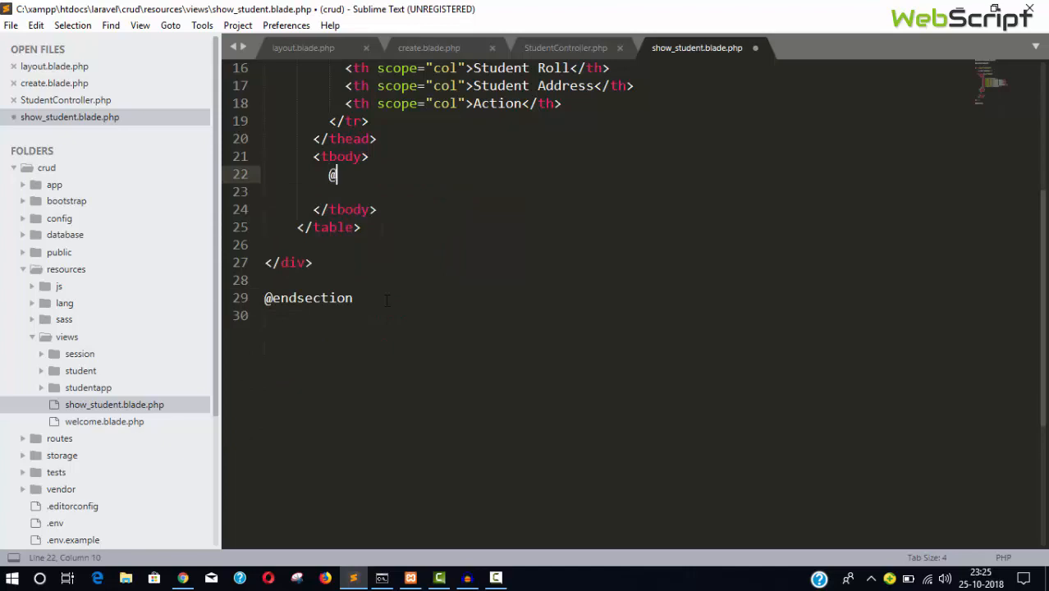
text(for)
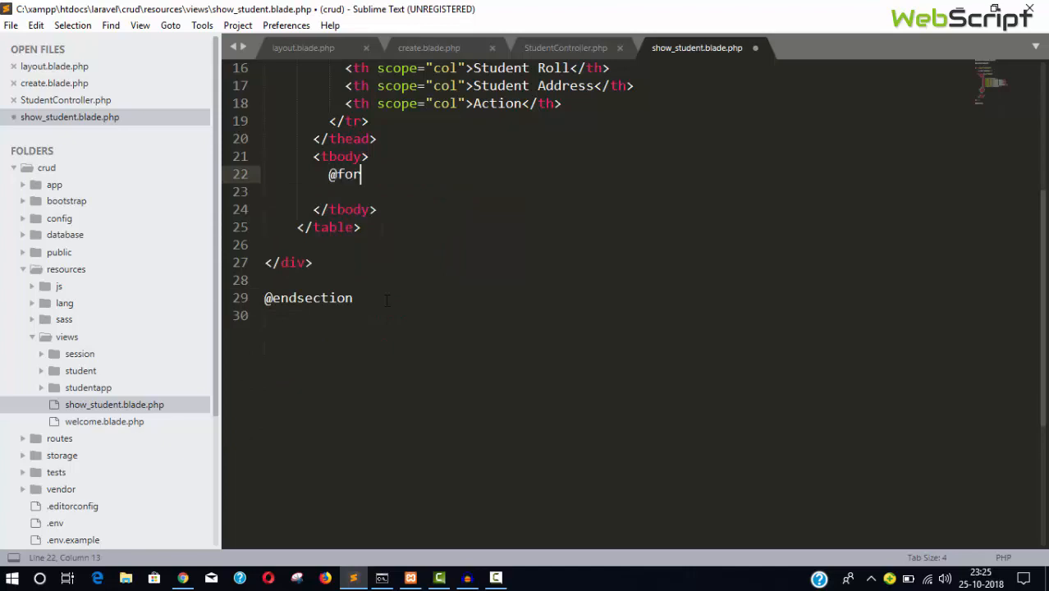
text(each()
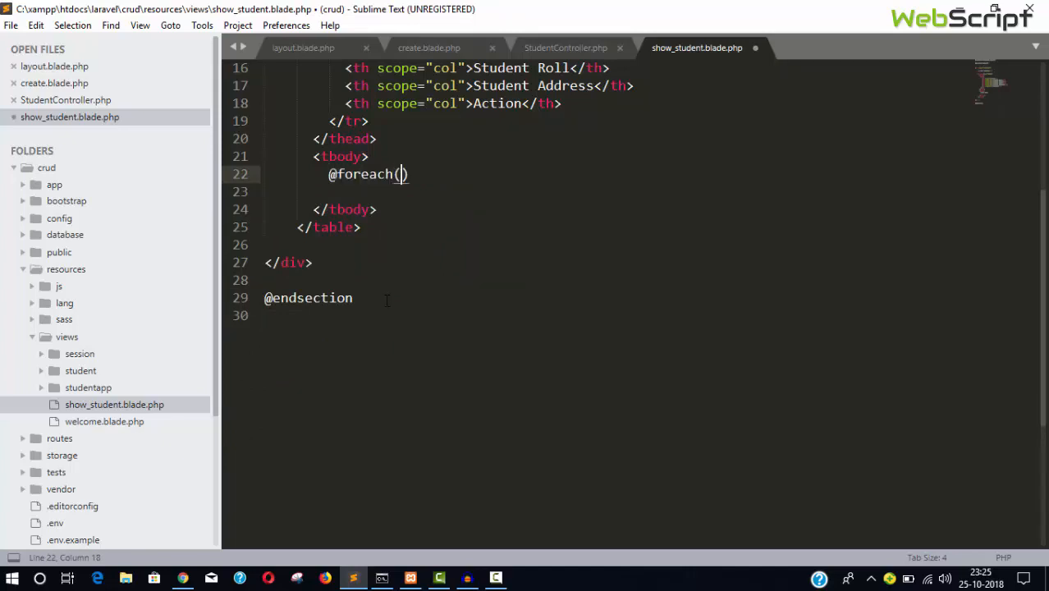
text($stu)
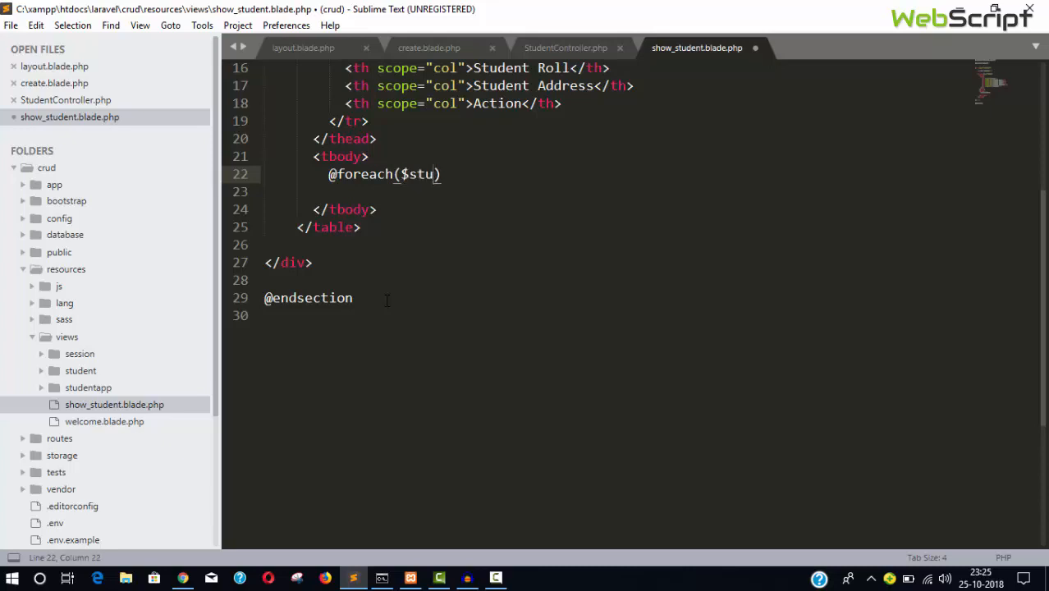
text(dents asd)
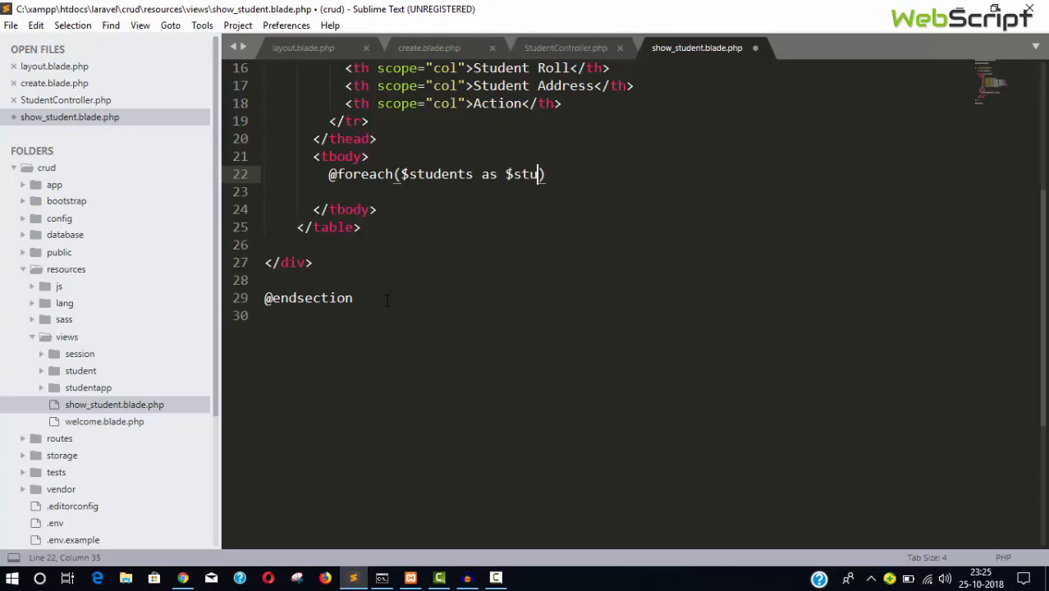
text(dent)
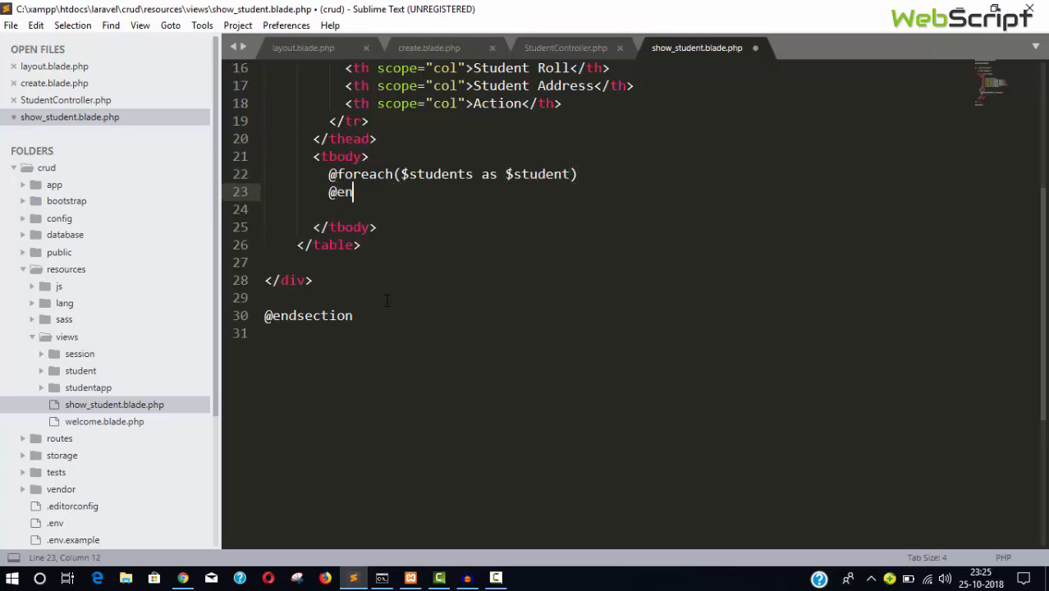
text(dforeach)
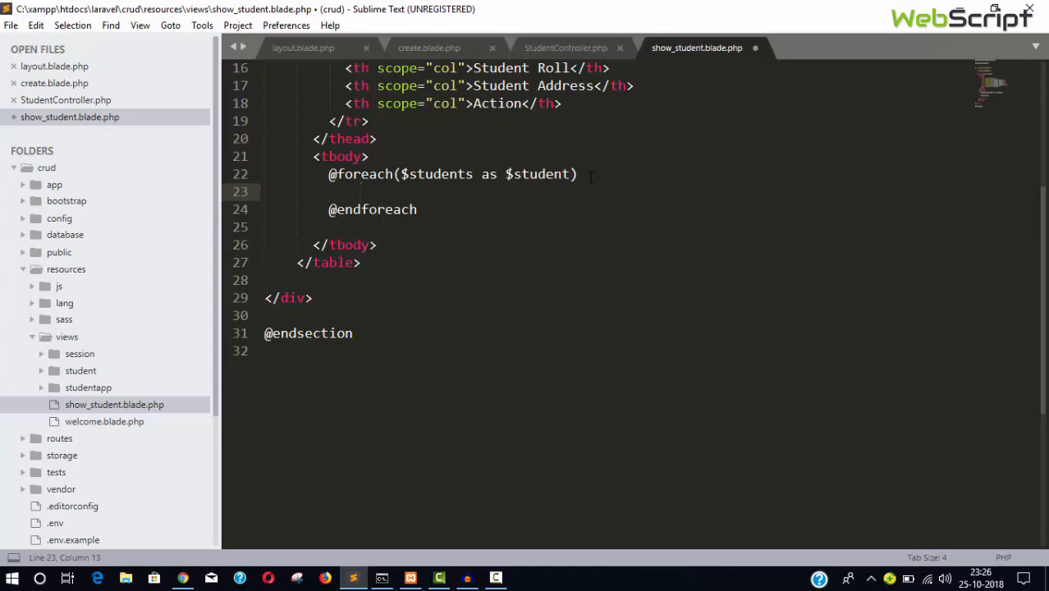
text({})
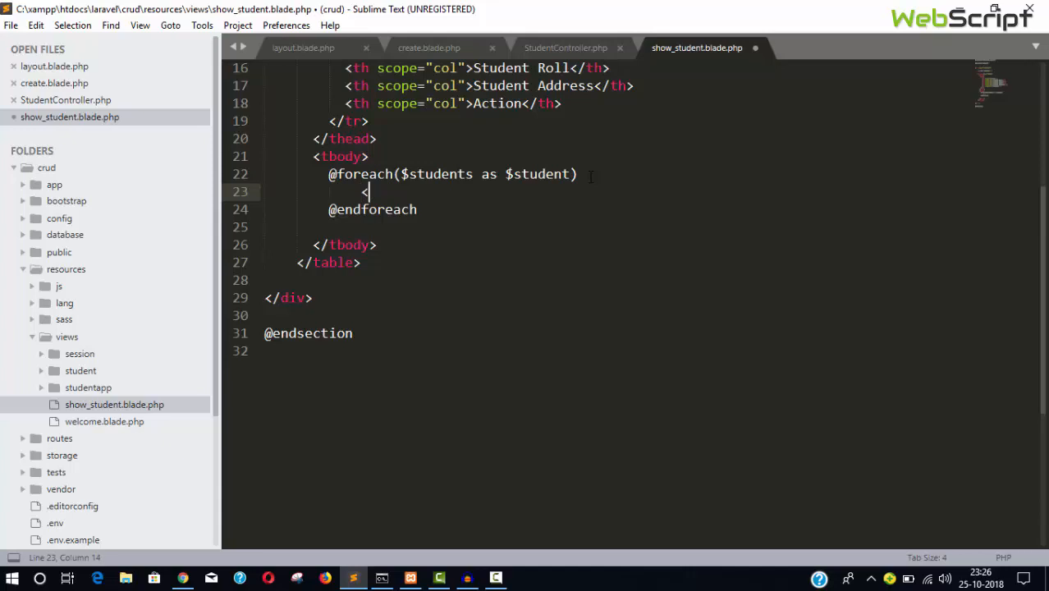
text(tr>)
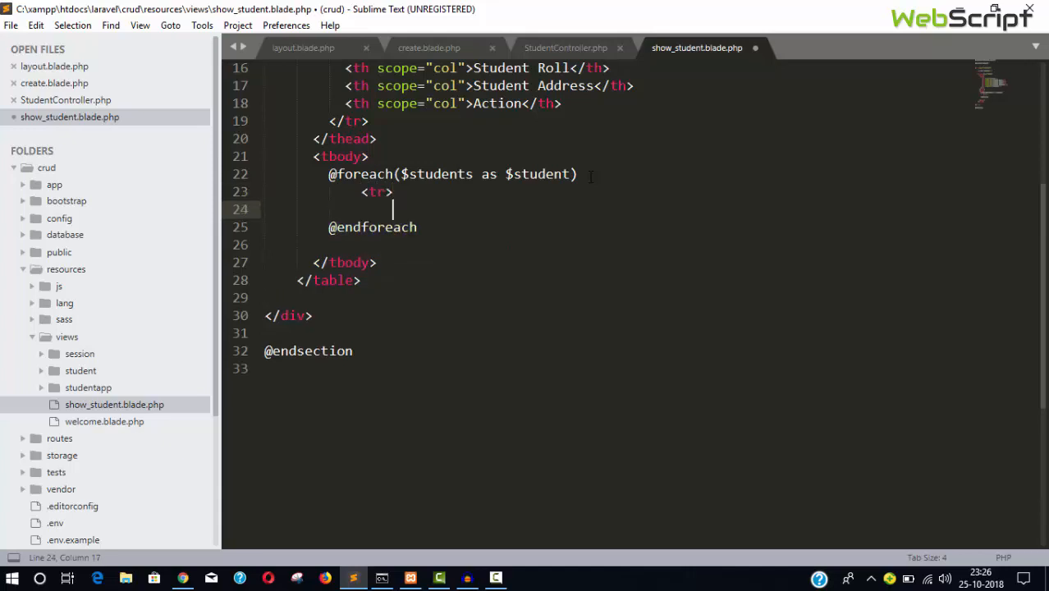
text(</tr>)
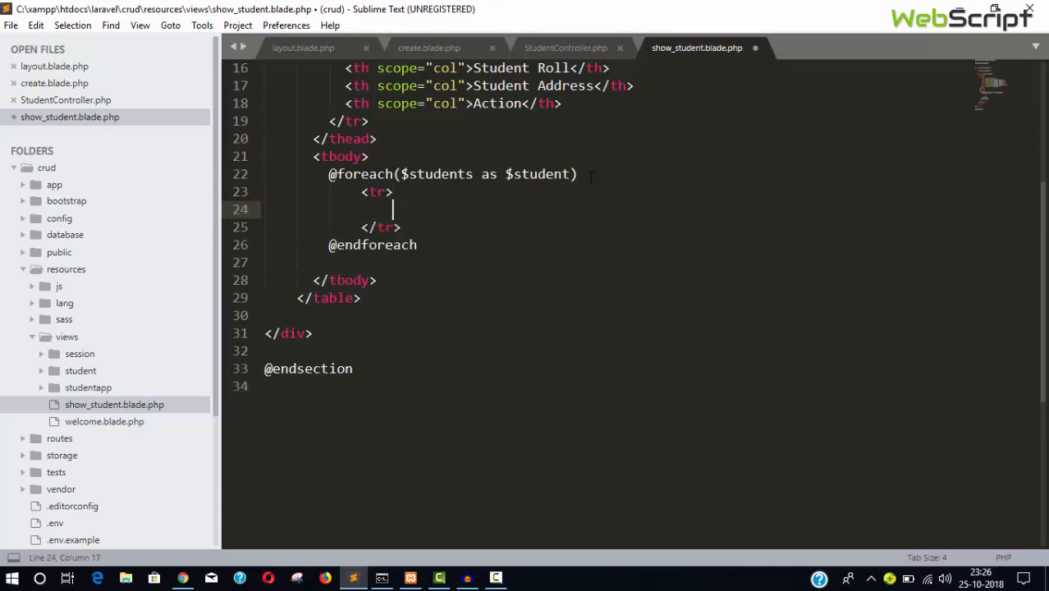
text(<td></td>)
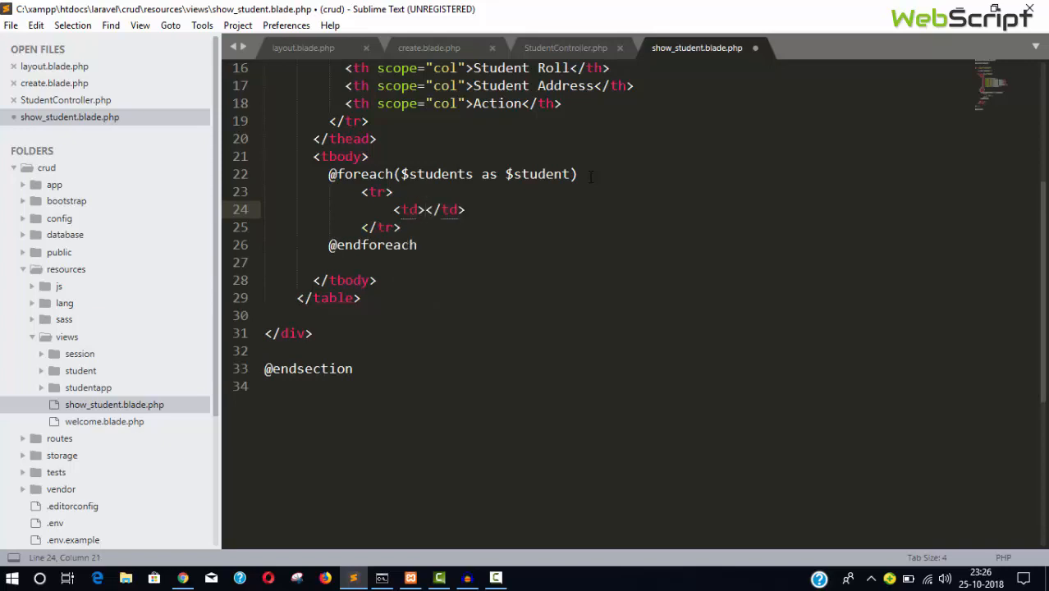
text(0)
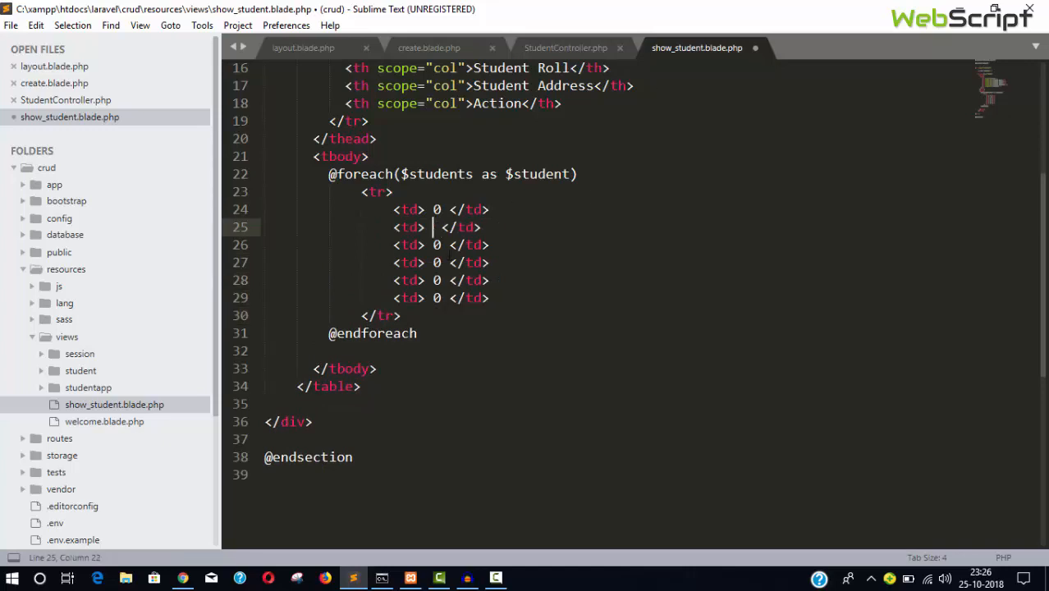
Step: Fill the second cell with {{ $student->student_name }} and select it for copying
text({{ }})
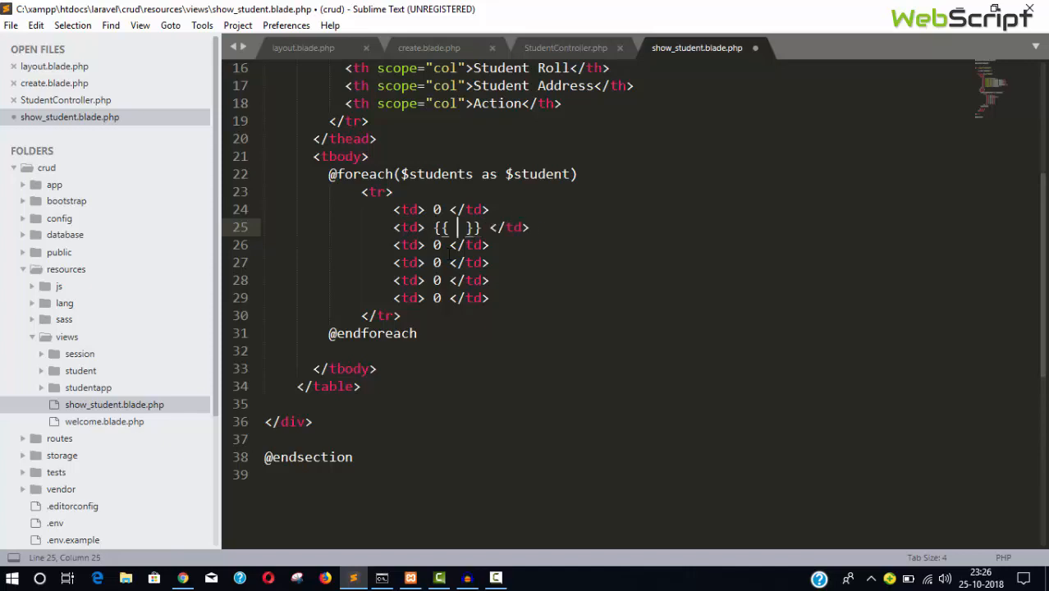
text($student->)
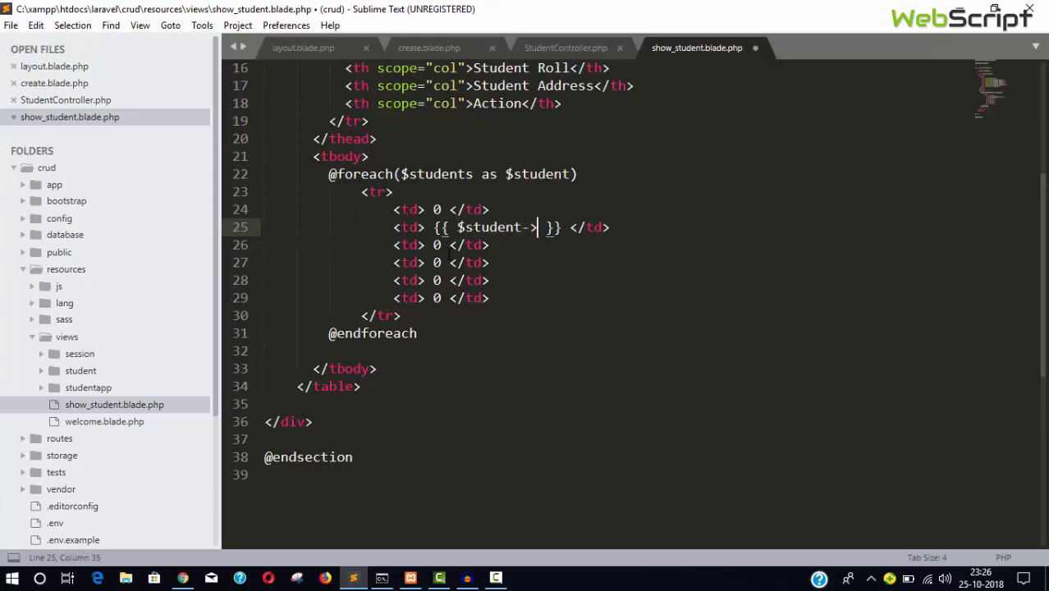
text(student)
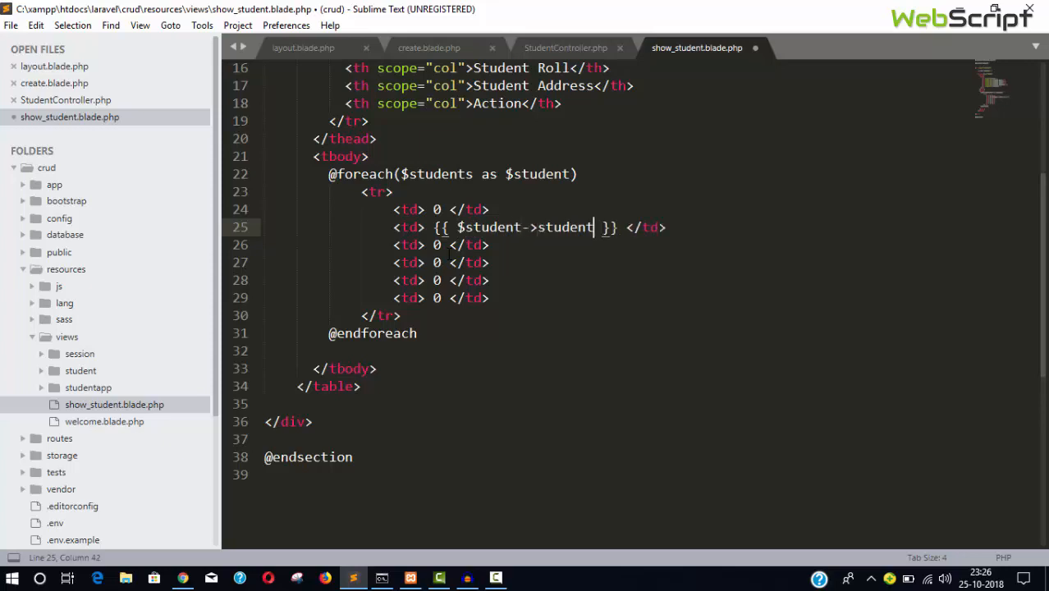
text(_name)
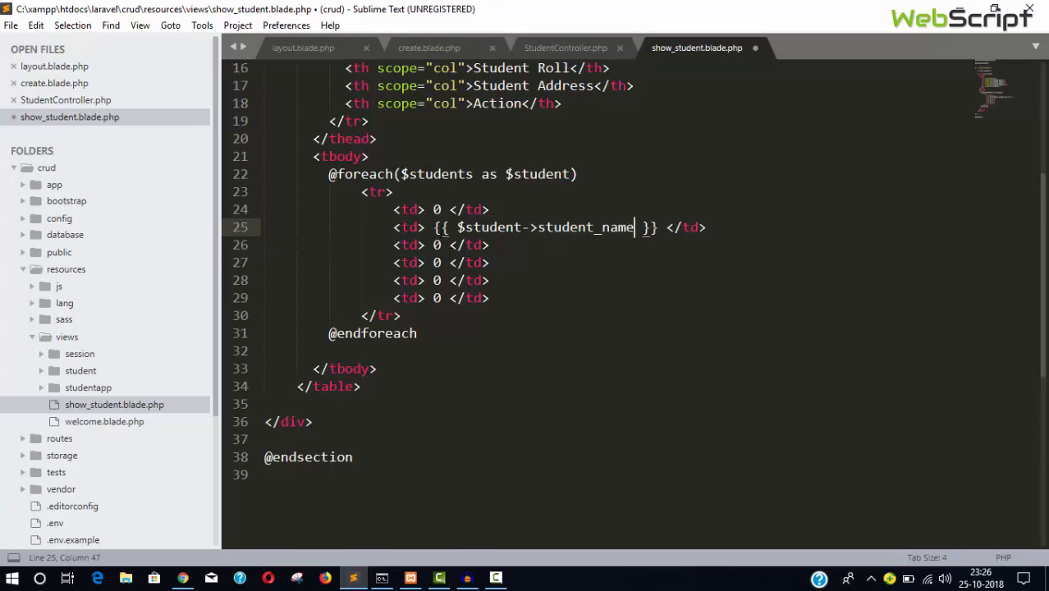
drag(437, 227, 657, 228)
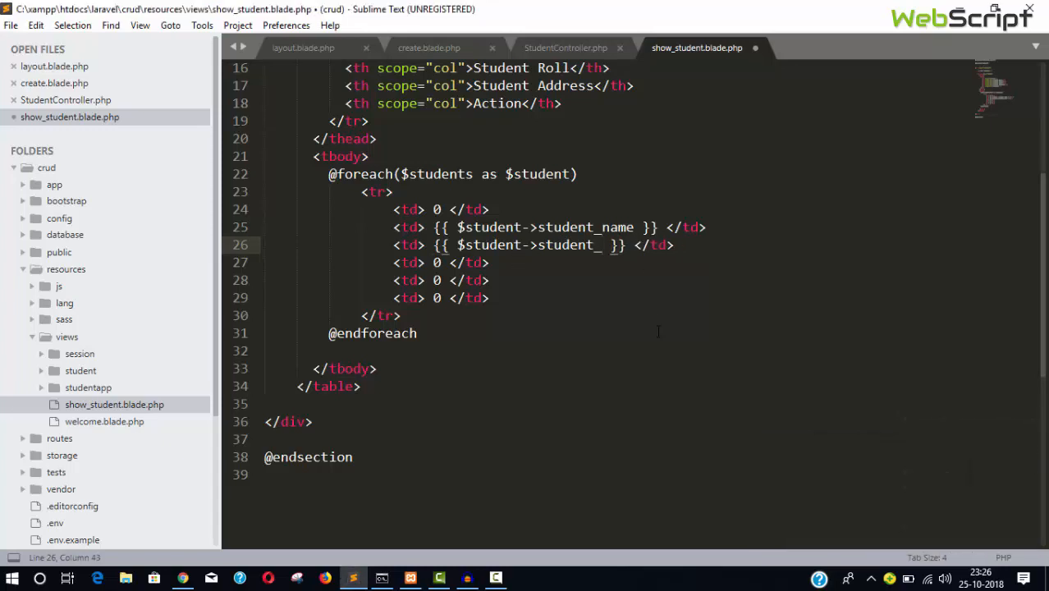
Step: Adapt the copied expression into email, student_roll and student_address cells, then save
text(email)
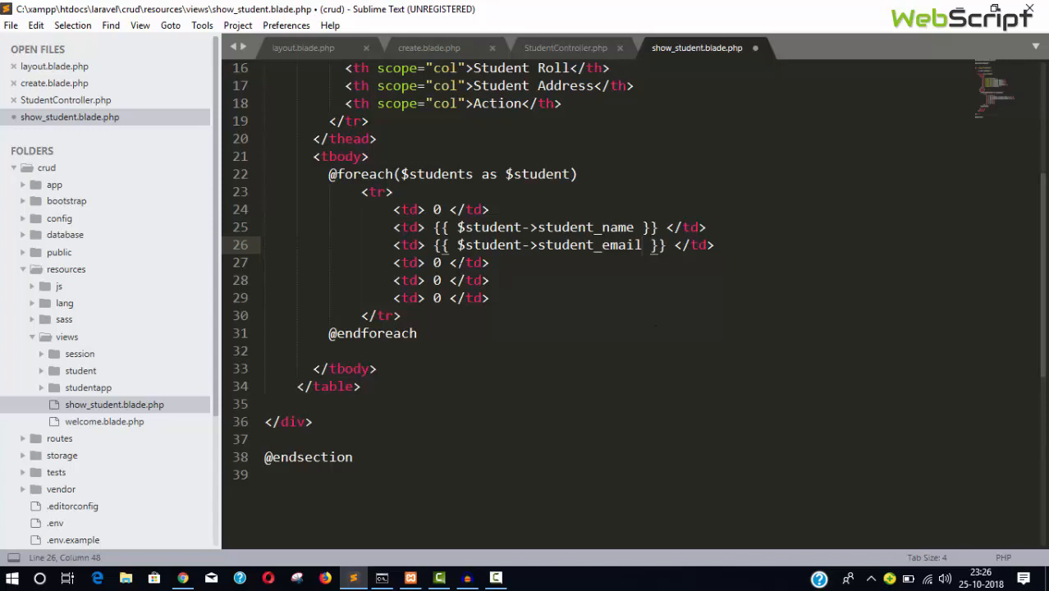
text({{ $student->student_name }})
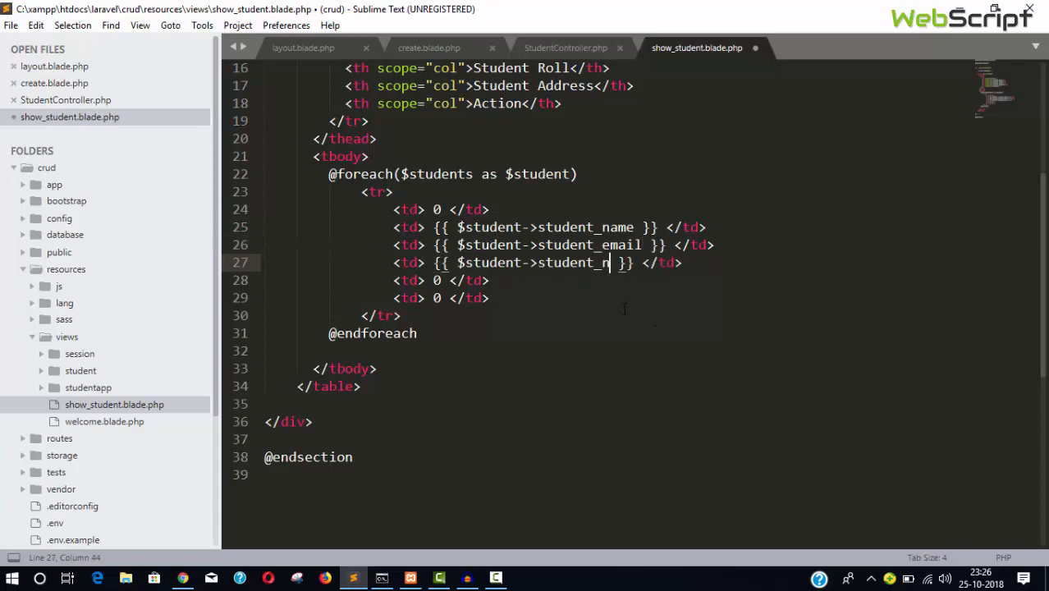
text(oll)
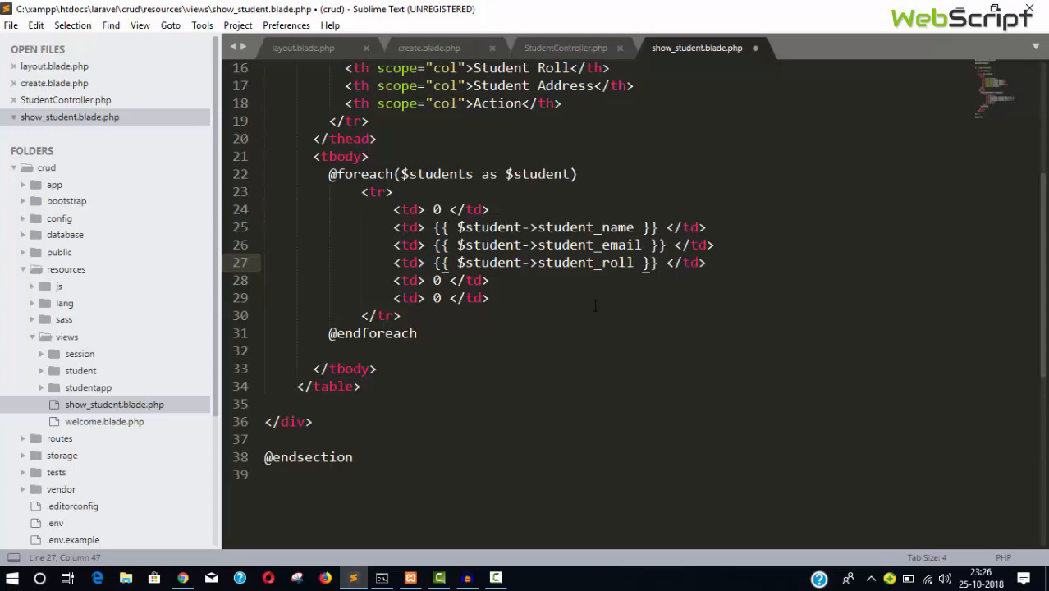
click(441, 280)
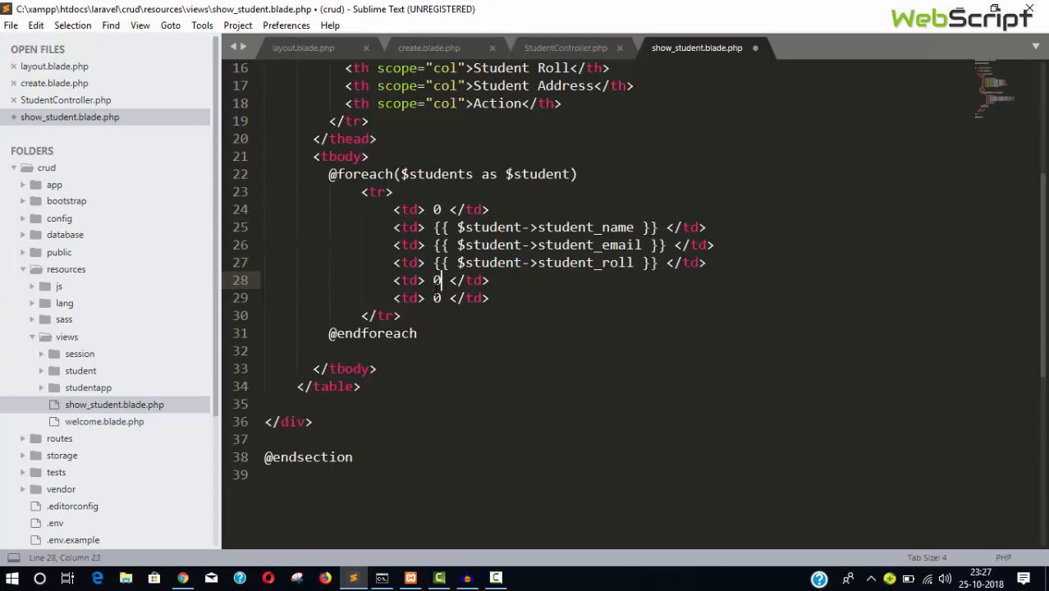
text({{ $student->student_name }})
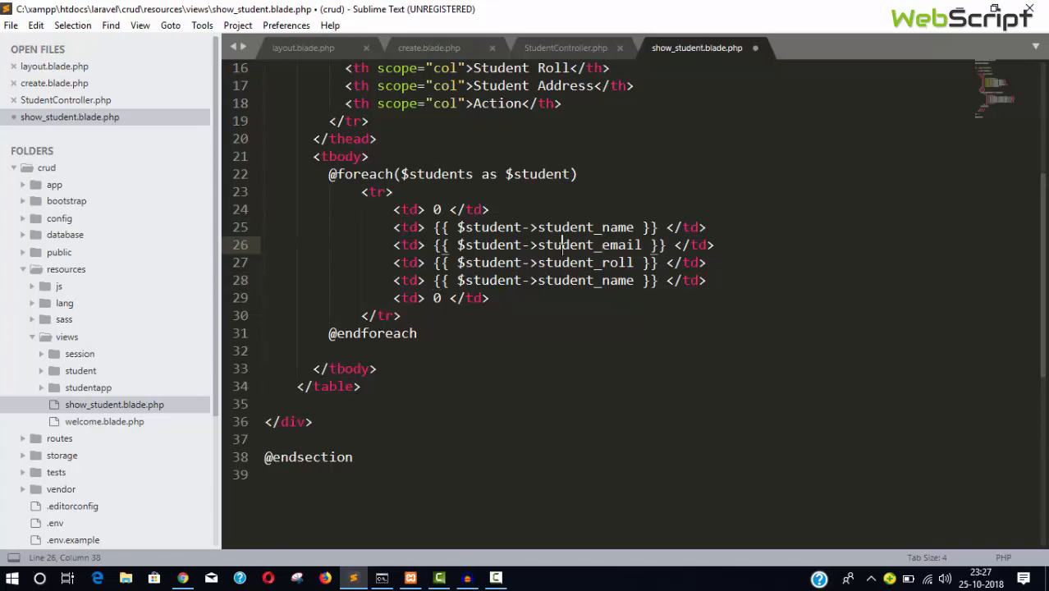
click(601, 244)
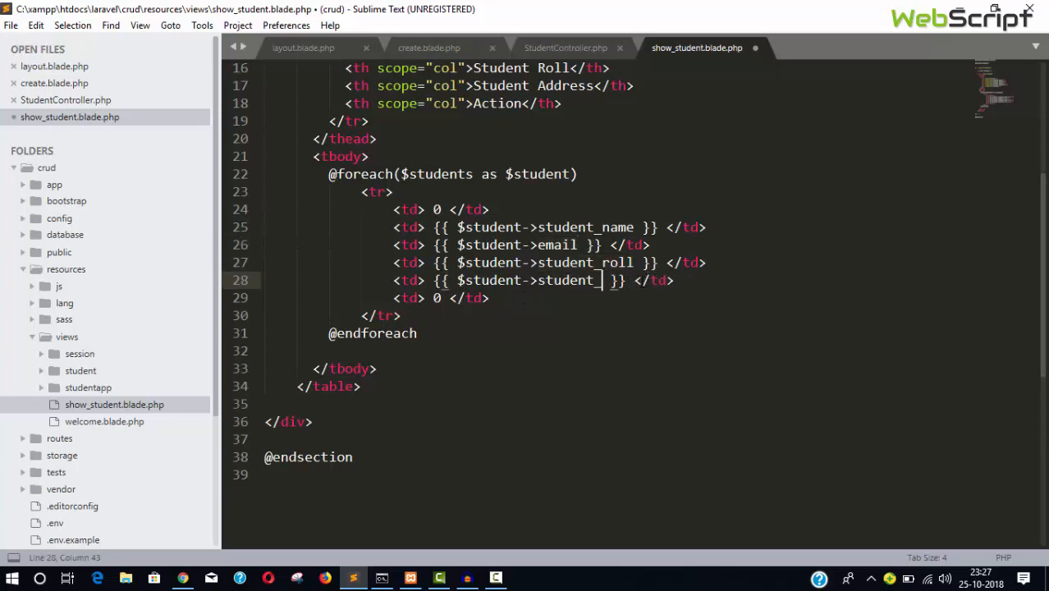
text(_address)
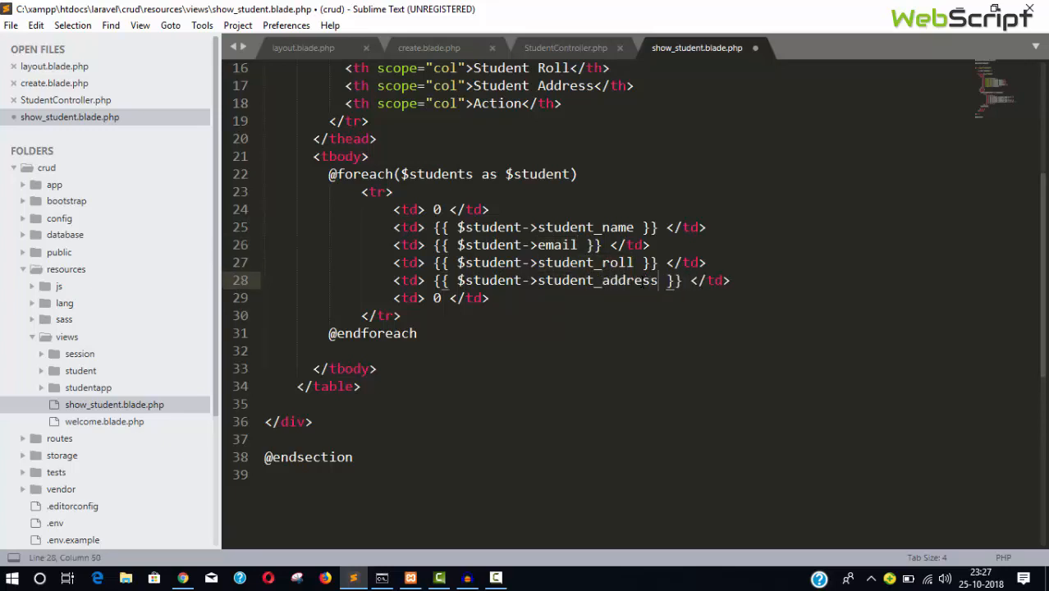
key(ctrl+s)
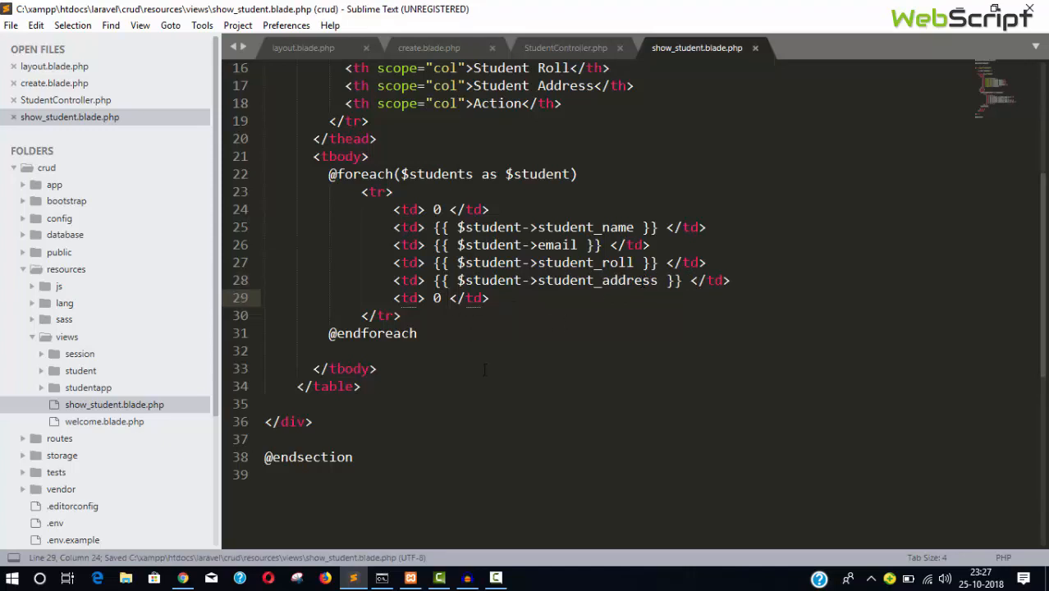
Step: Reload 127.0.0.1:8000 in Chrome and inspect the listed students' rolls and details
click(98, 578)
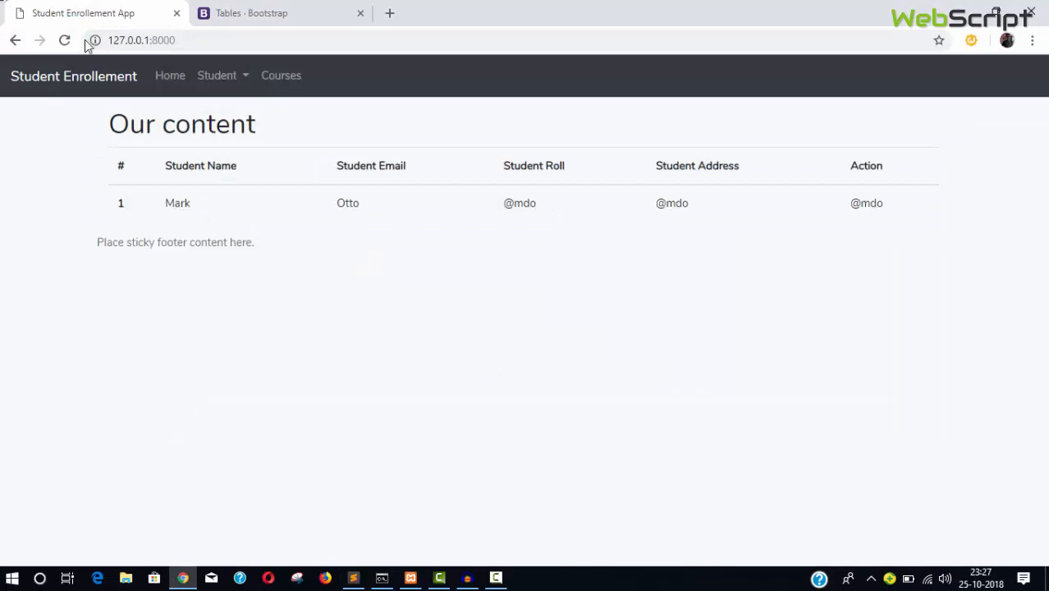
click(64, 40)
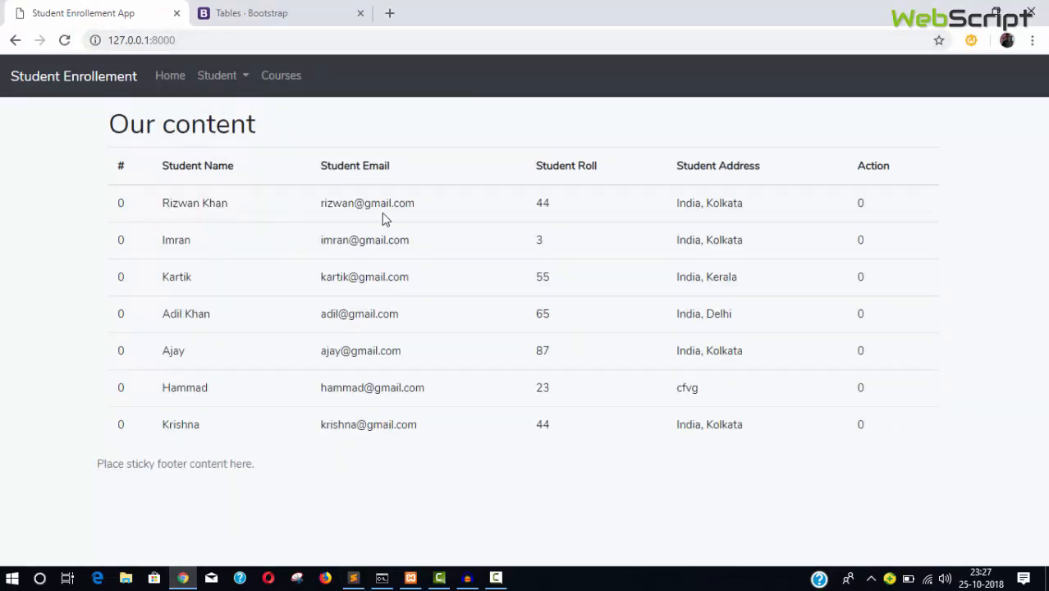
double_click(543, 203)
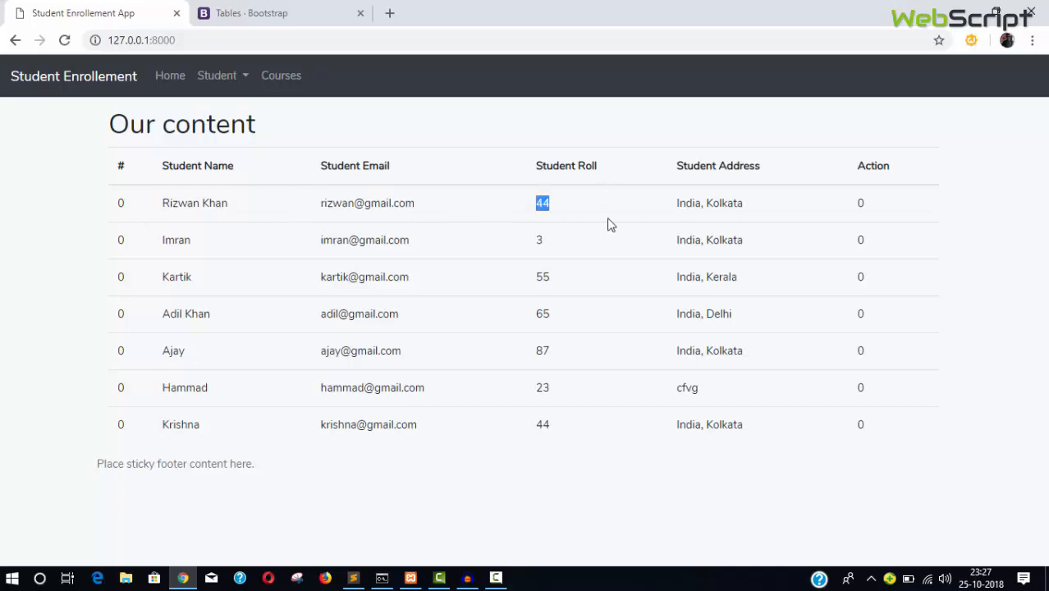
double_click(708, 240)
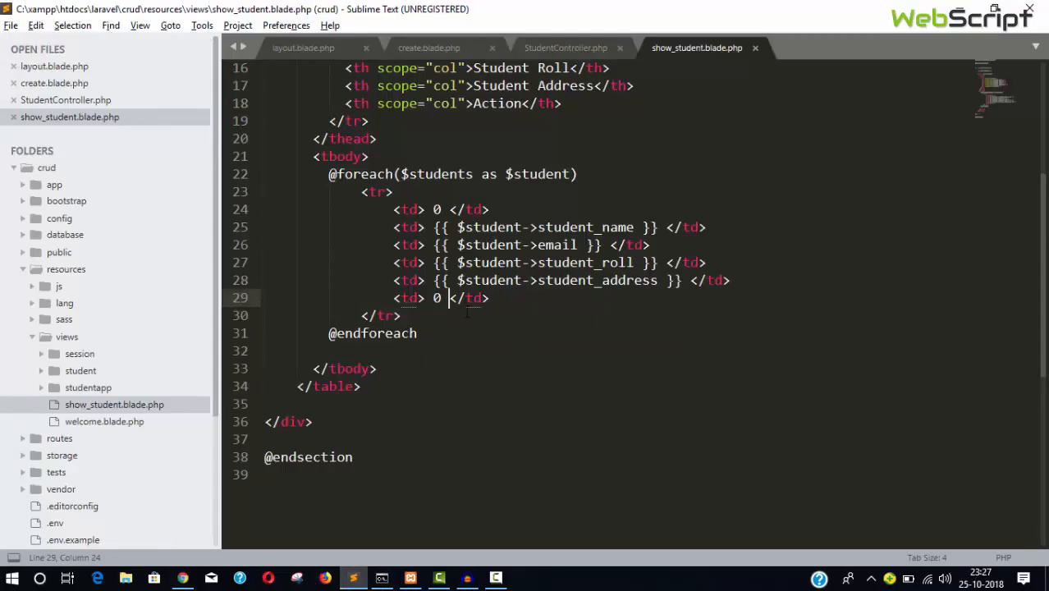
Step: Clear the empty action cell, give the Action header colspan="2", and save
key(BackSpace)
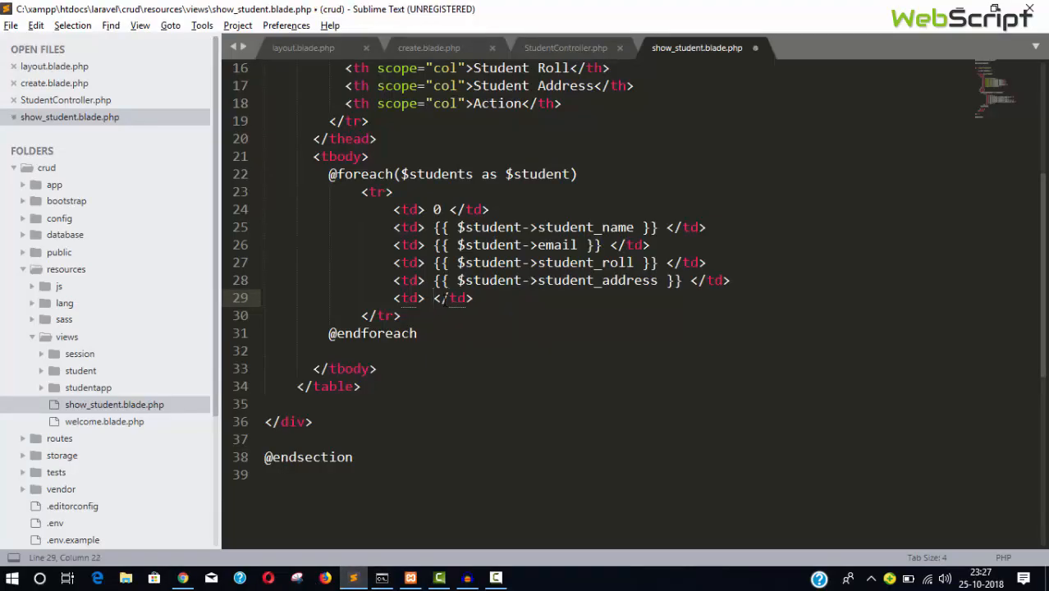
key(Backspace)
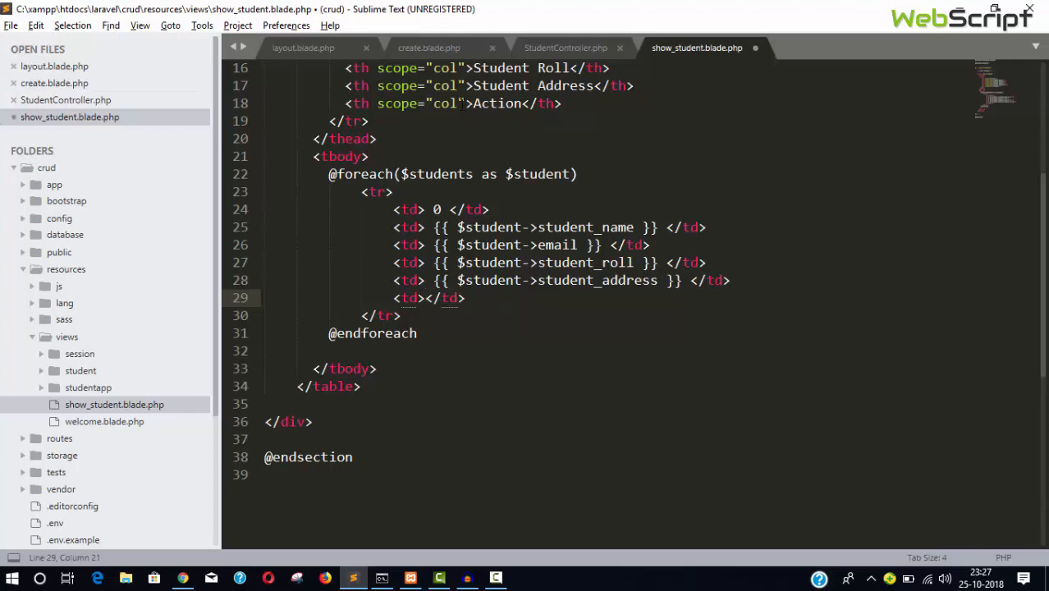
text(sols)
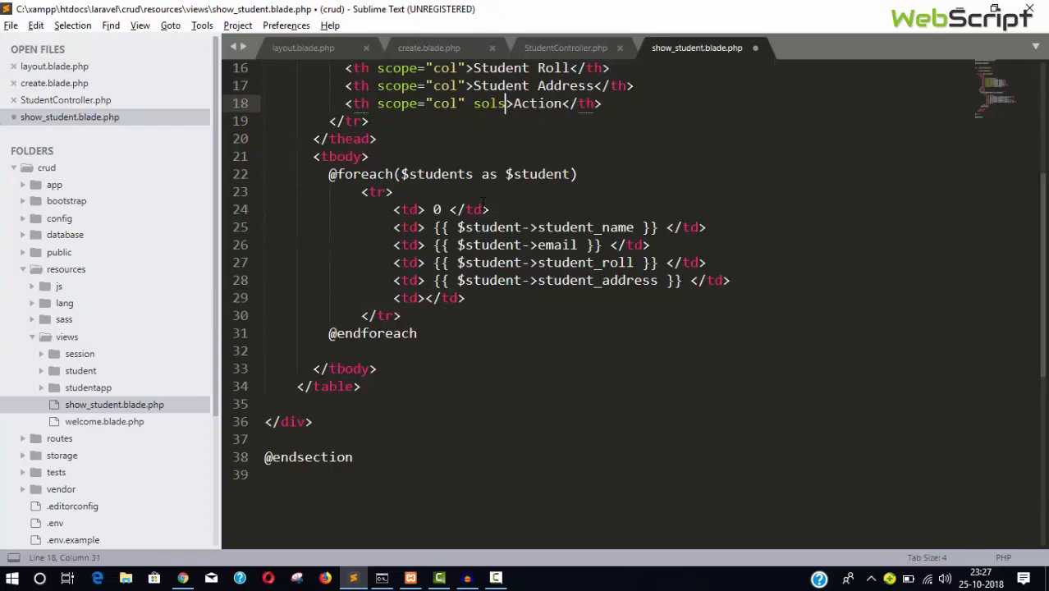
text(cl)
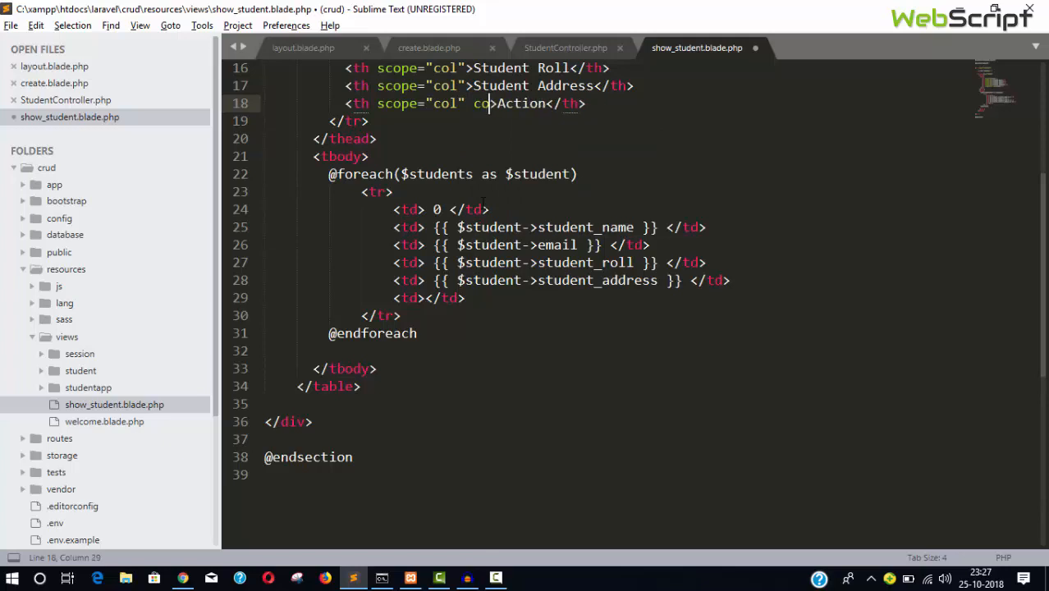
text(colspan="2")
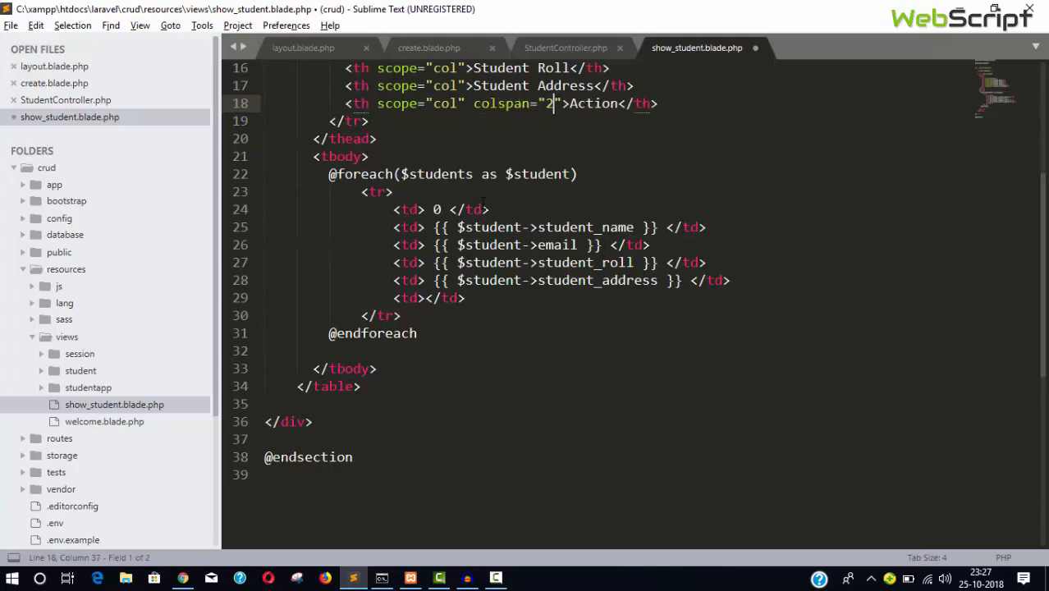
key(ctrl+s)
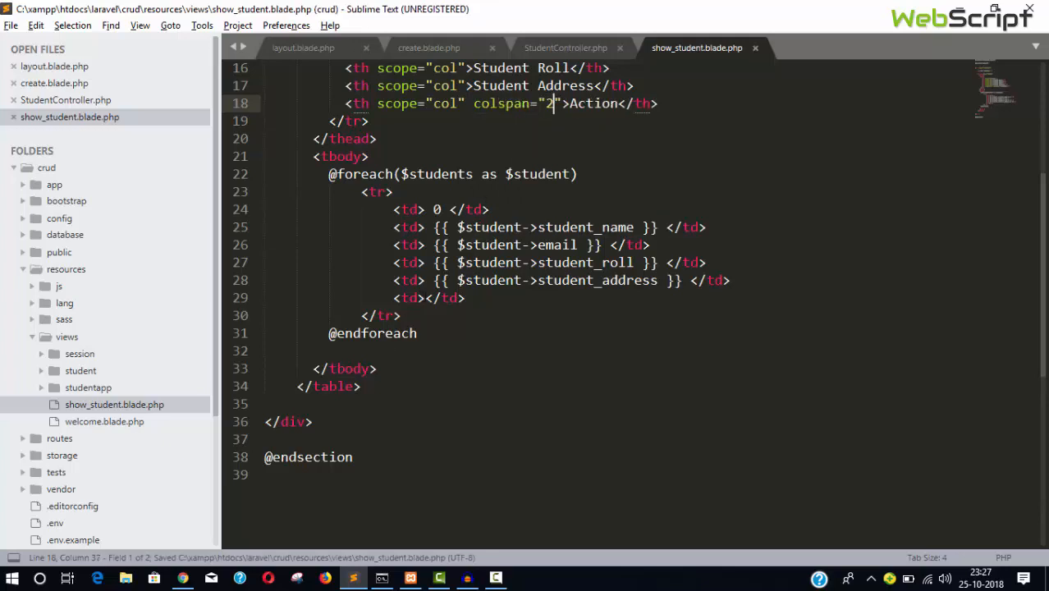
click(431, 297)
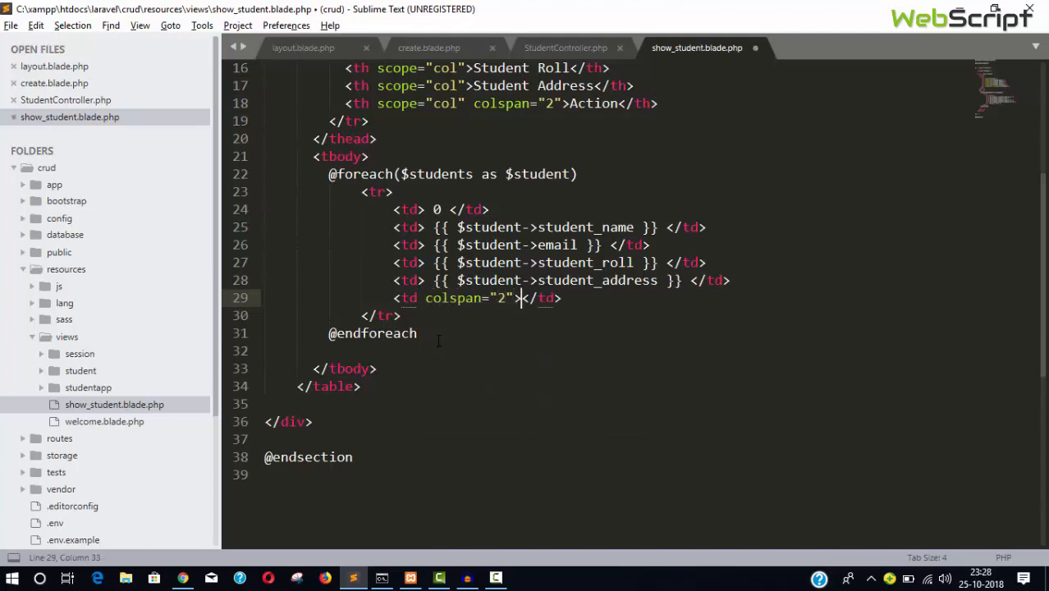
Step: Add an Edit link with btn classes inside the action cell
key(enter)
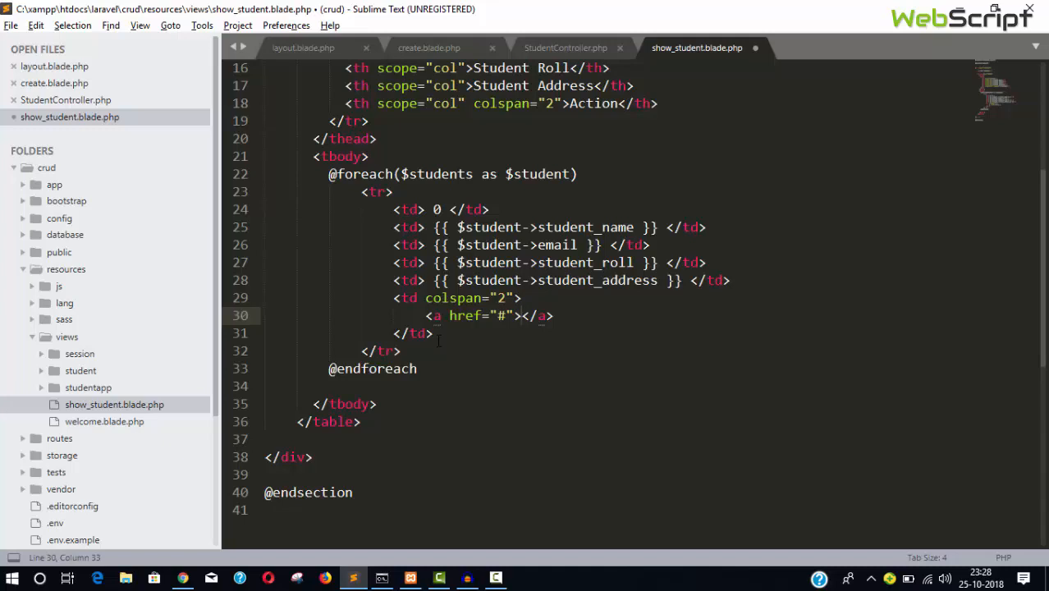
text(Edit)
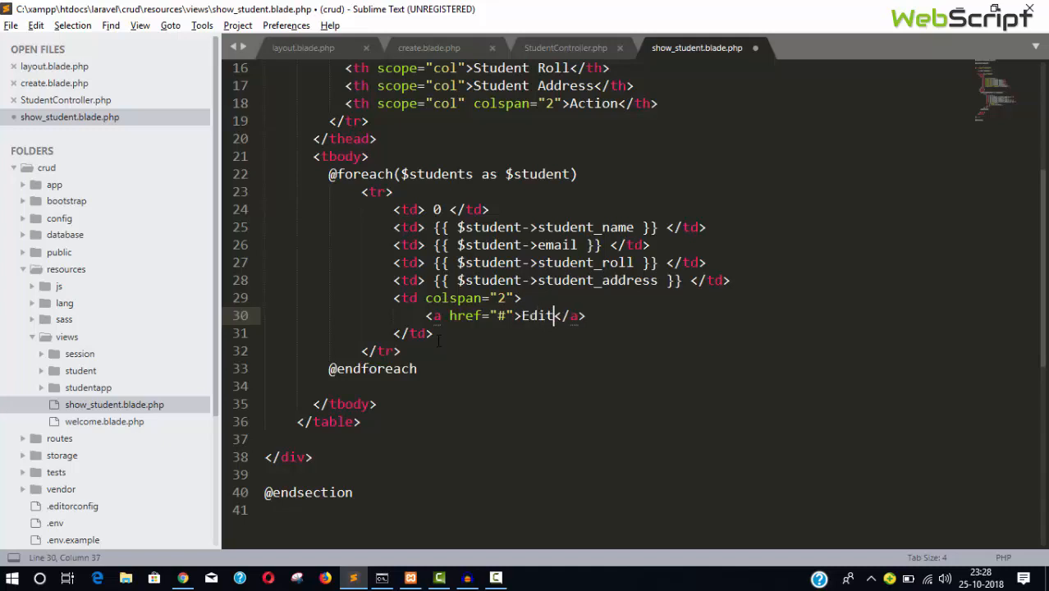
click(521, 315)
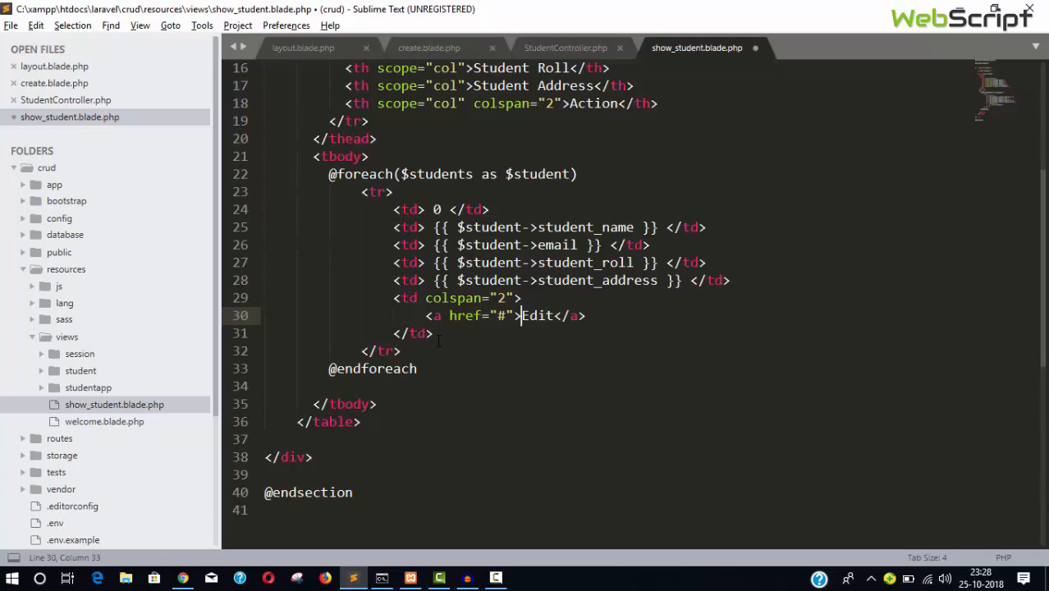
text(class="")
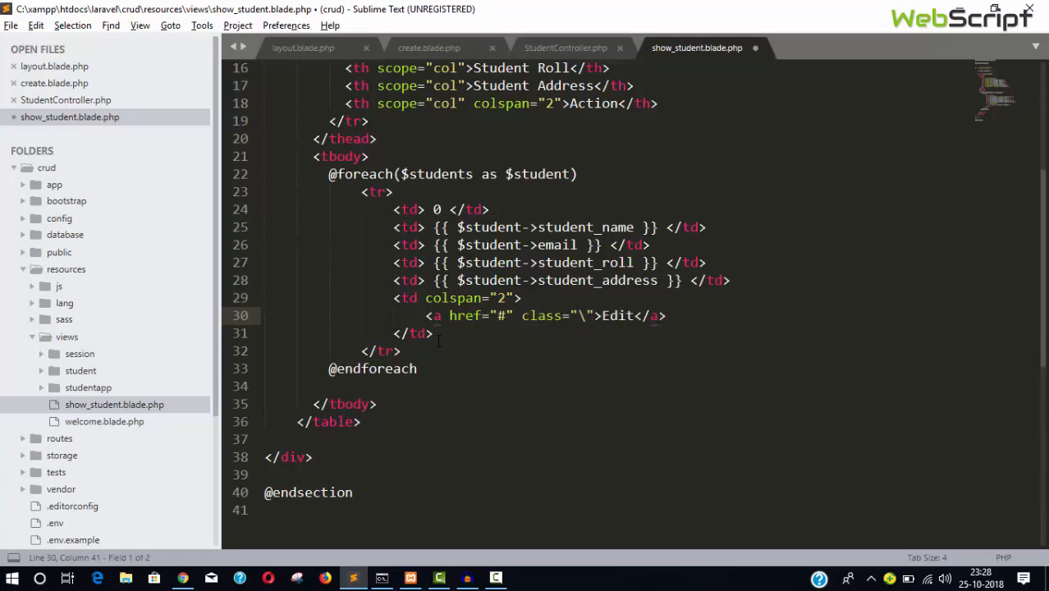
text(btn b)
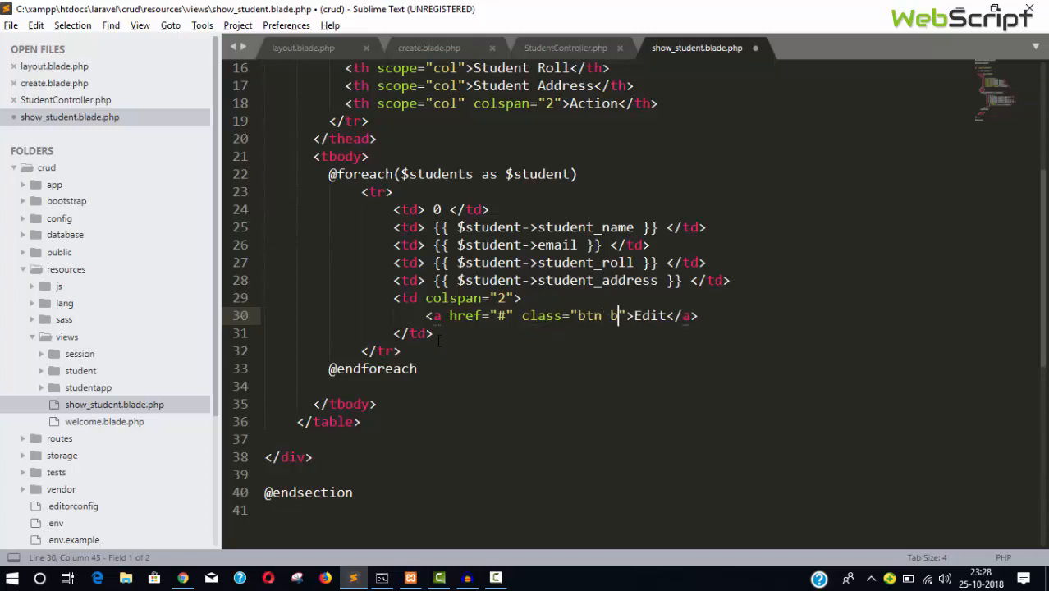
text(tn-)
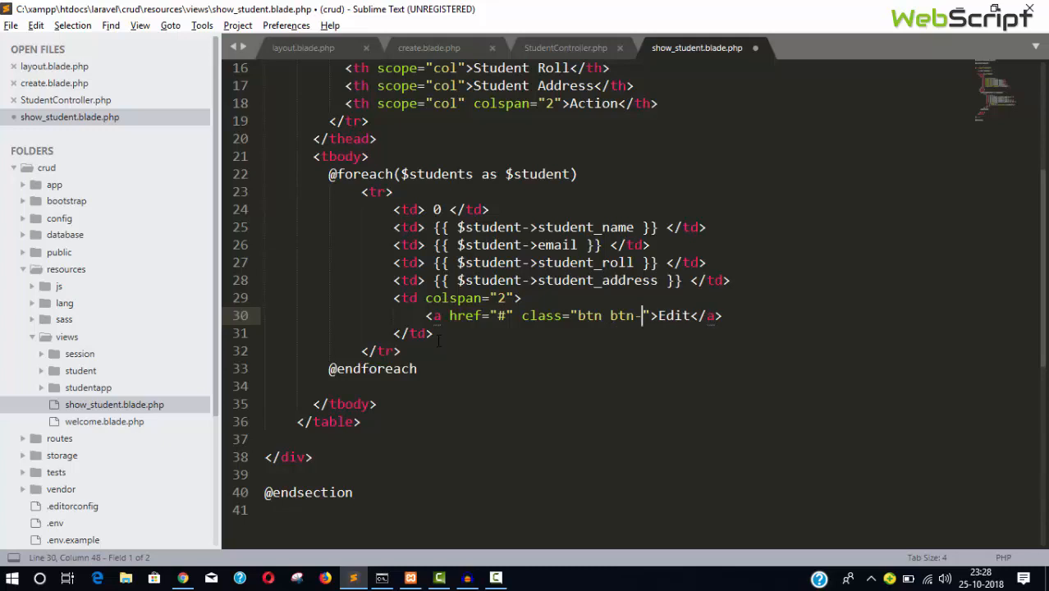
Step: Turn the copied link into a red btn-danger Delete button
text(danger)
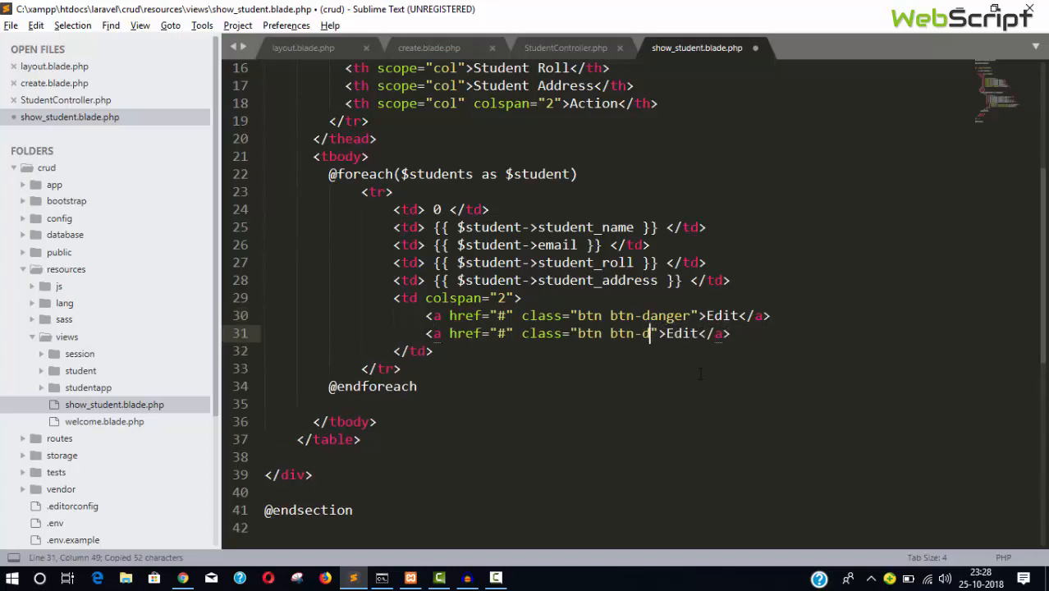
key(backspace)
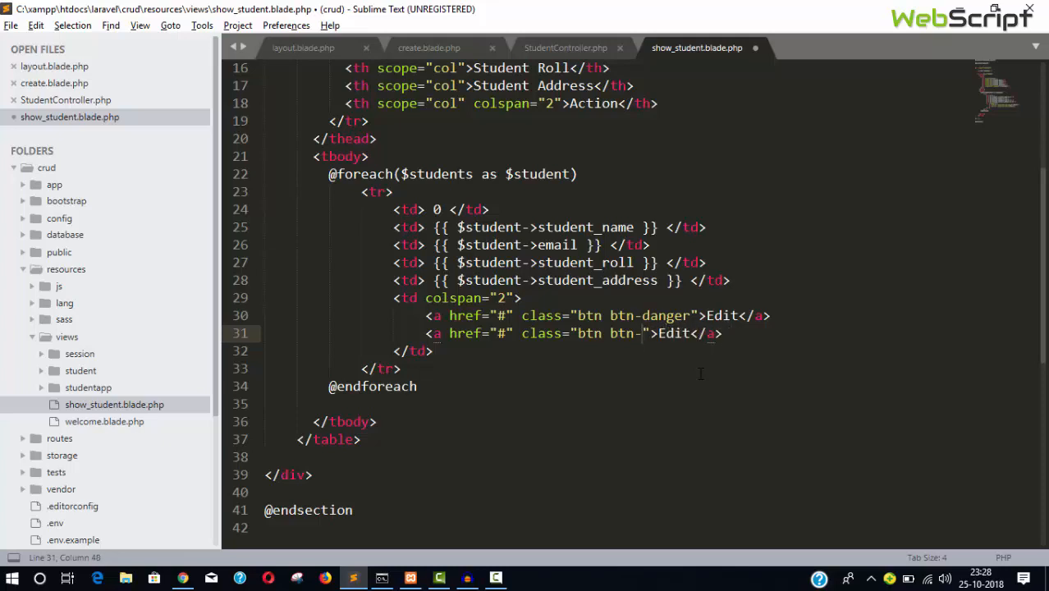
text(danger")
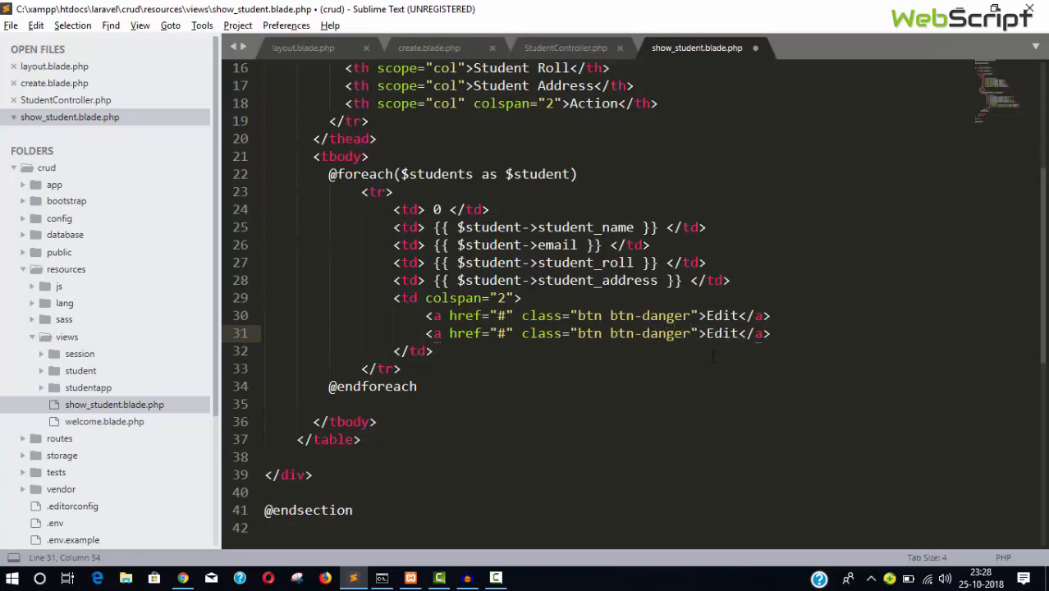
text(Delete)
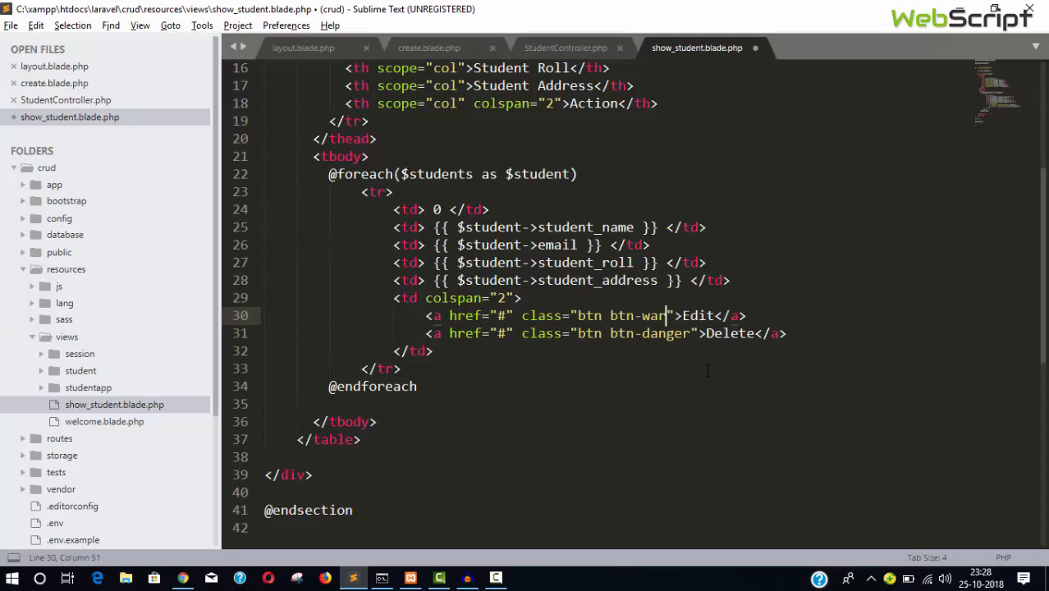
text(ning)
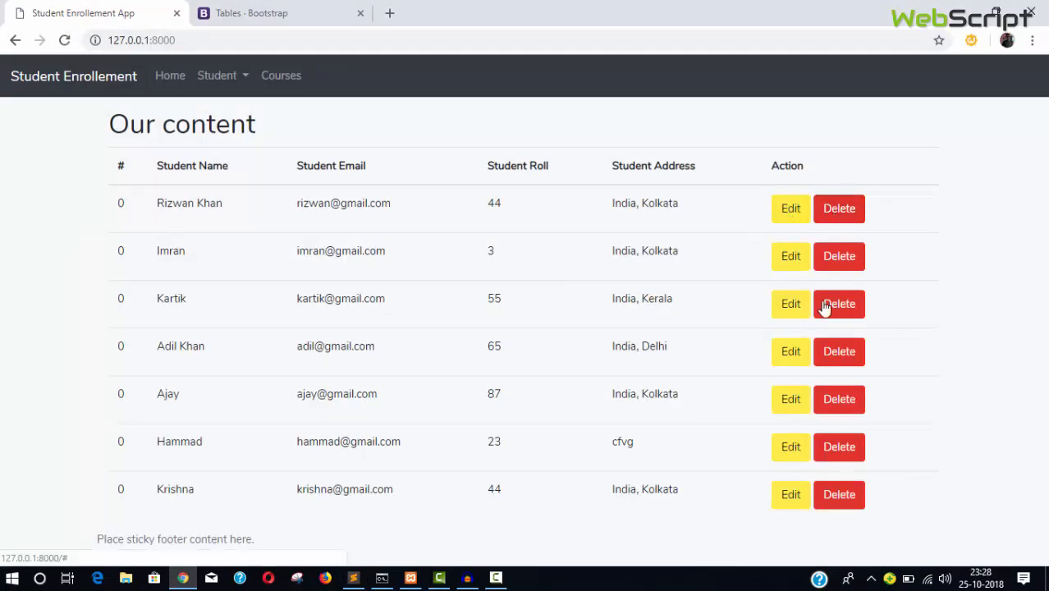
click(839, 304)
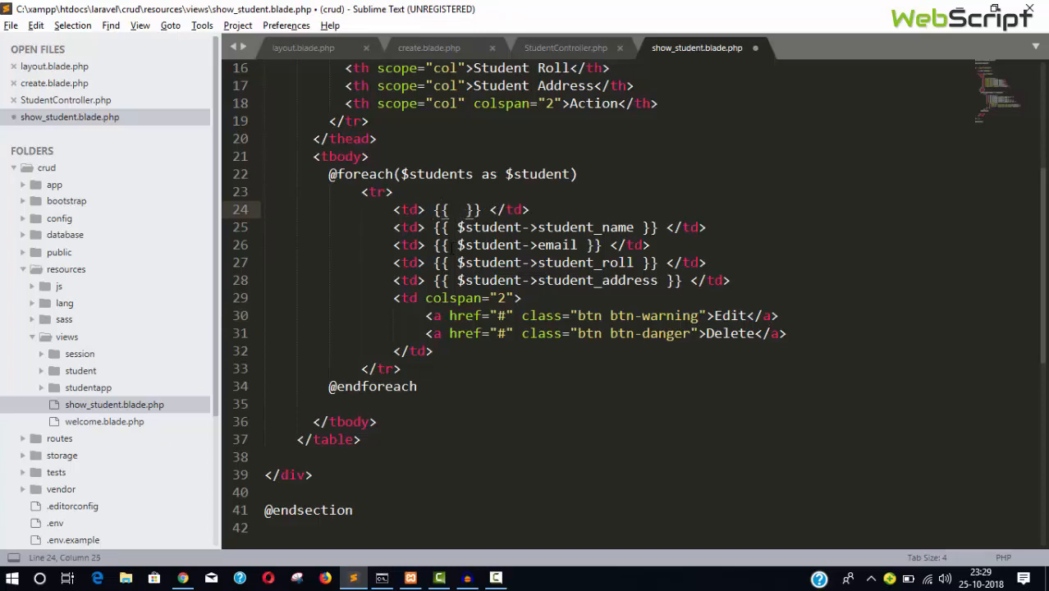
Step: Number rows with {{ $x++ }} from <?php $x=1; ?>, then go to Student > Add Student
text($)
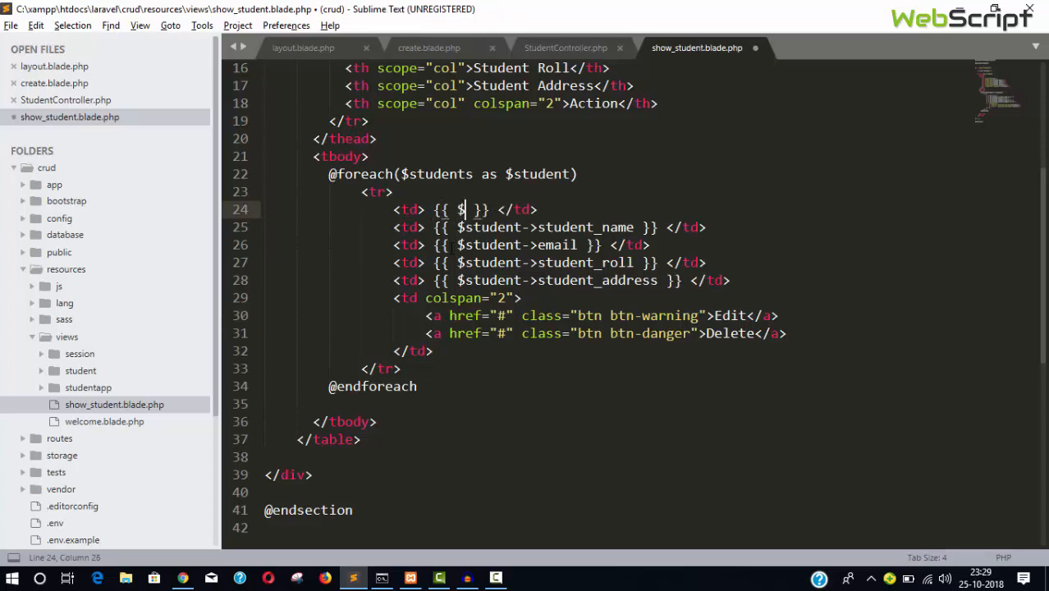
text(x++)
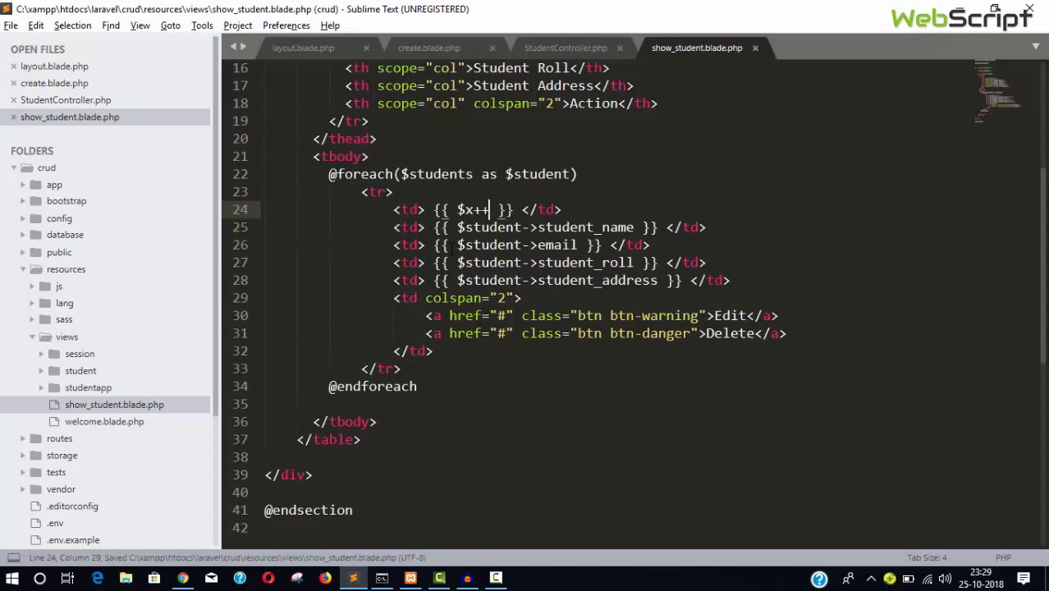
click(368, 156)
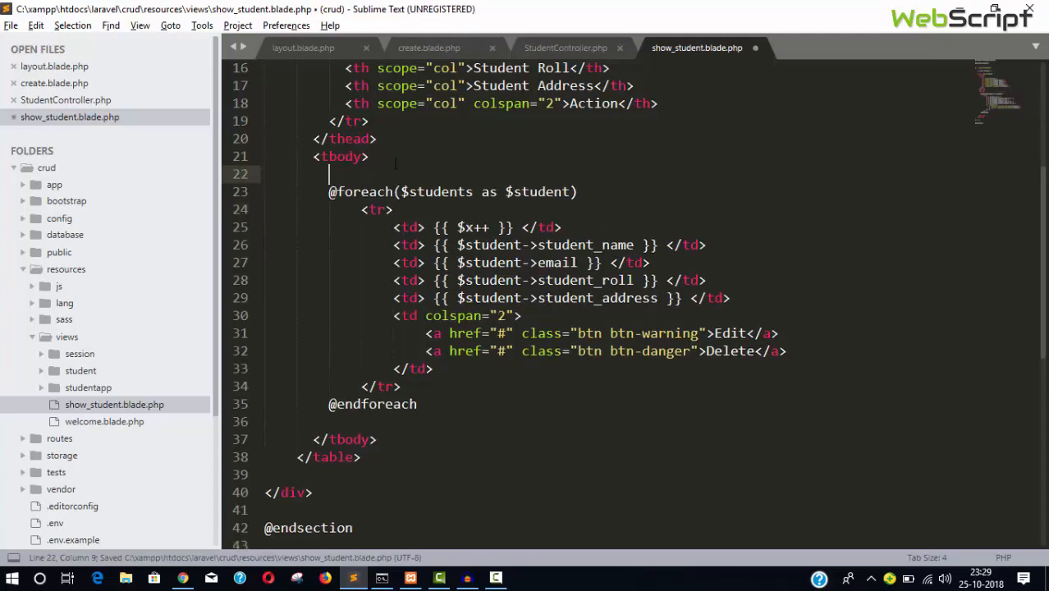
text(<?php  ?>)
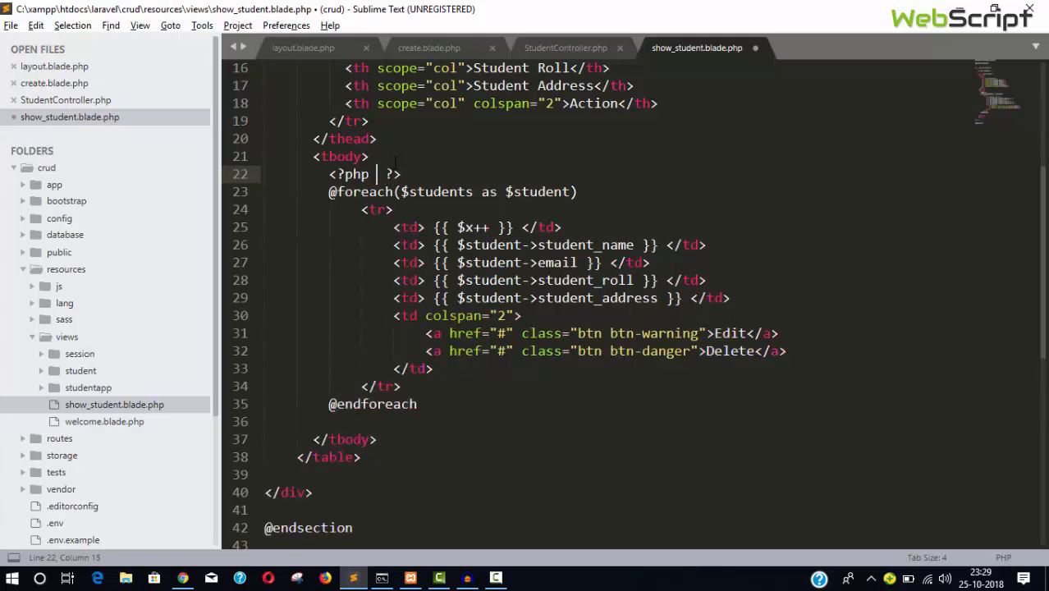
text($x=)
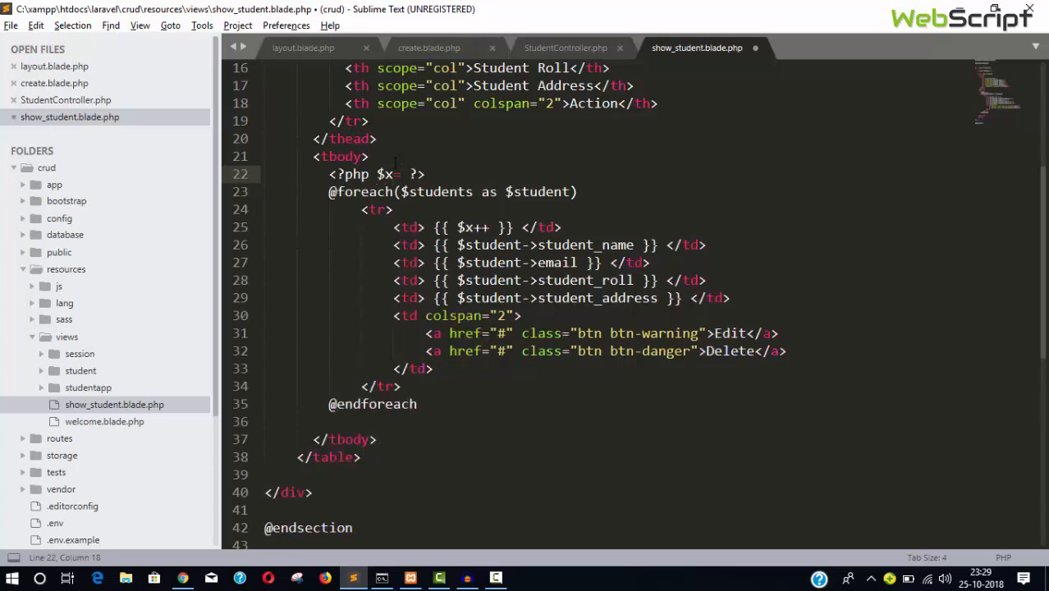
text(1)
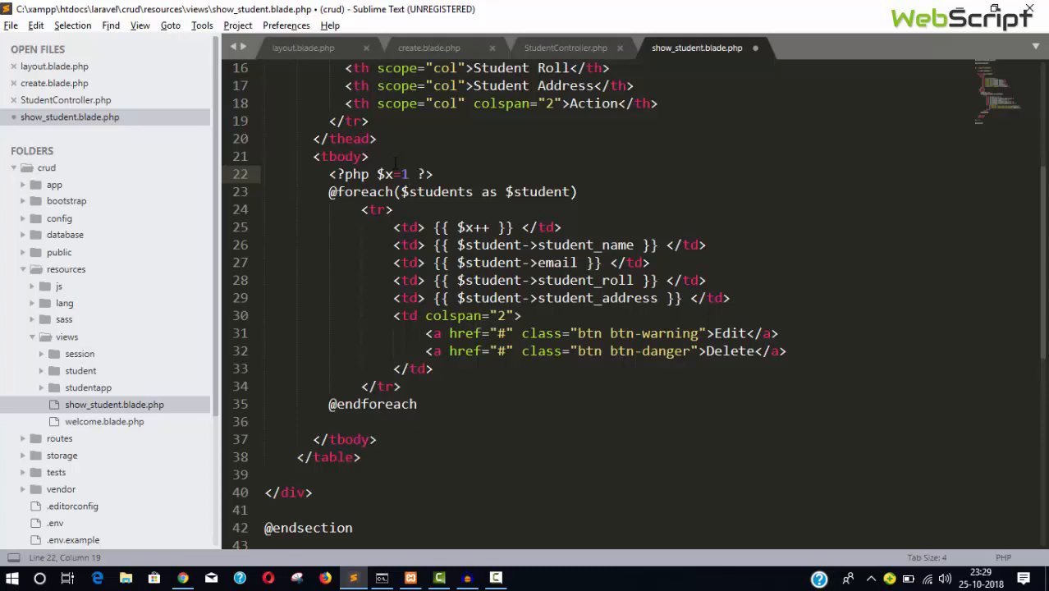
text(;)
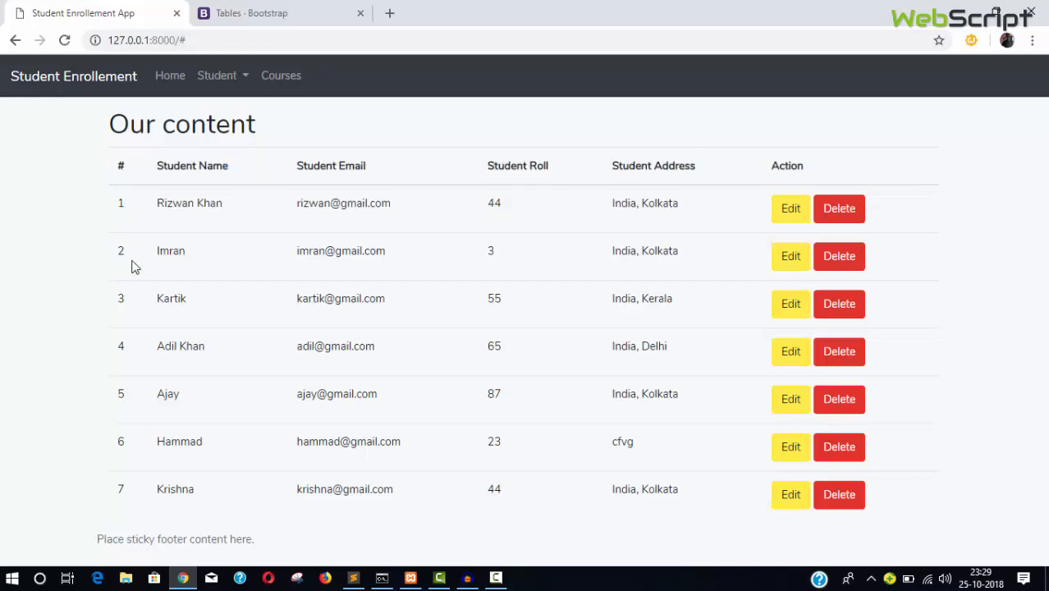
mouse_move(340, 378)
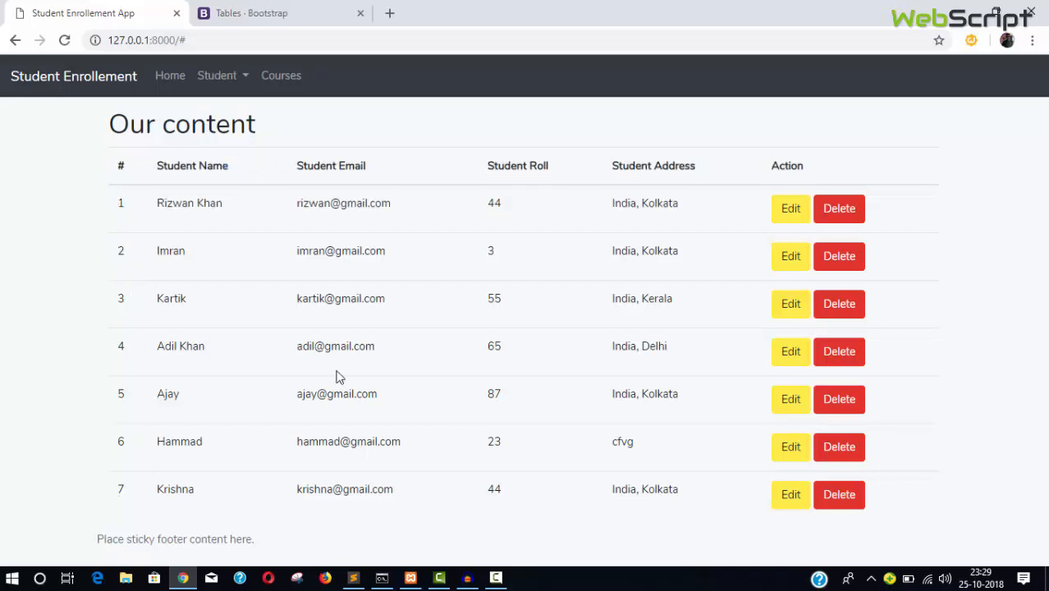
click(217, 75)
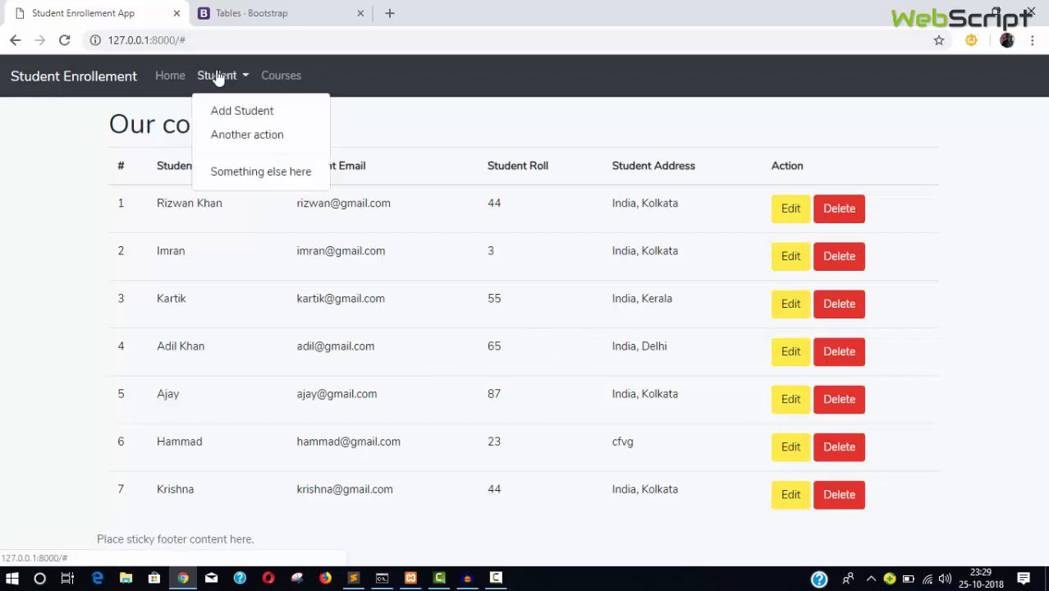
click(242, 110)
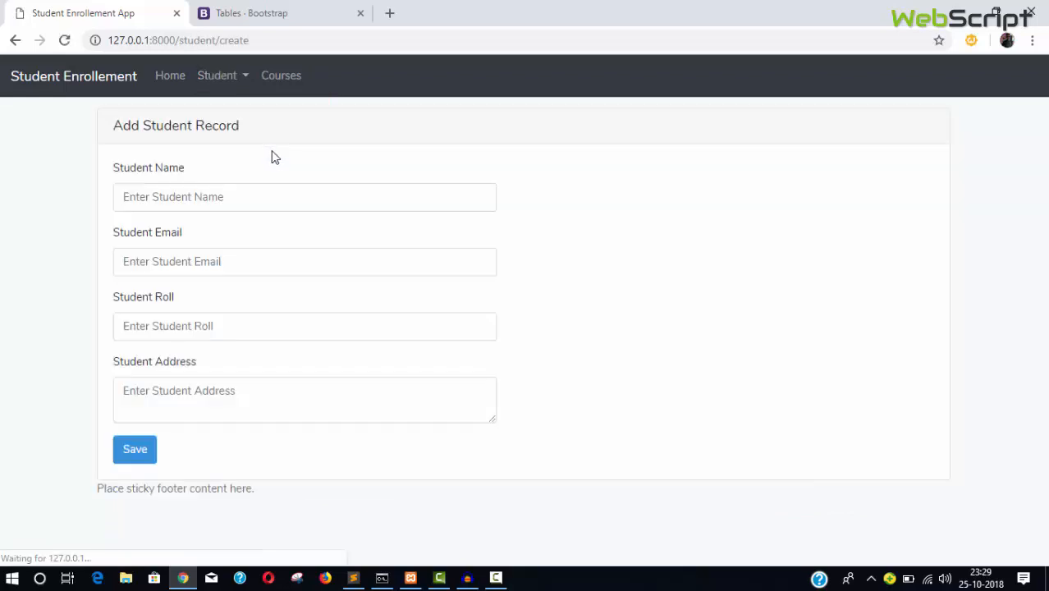
click(304, 197)
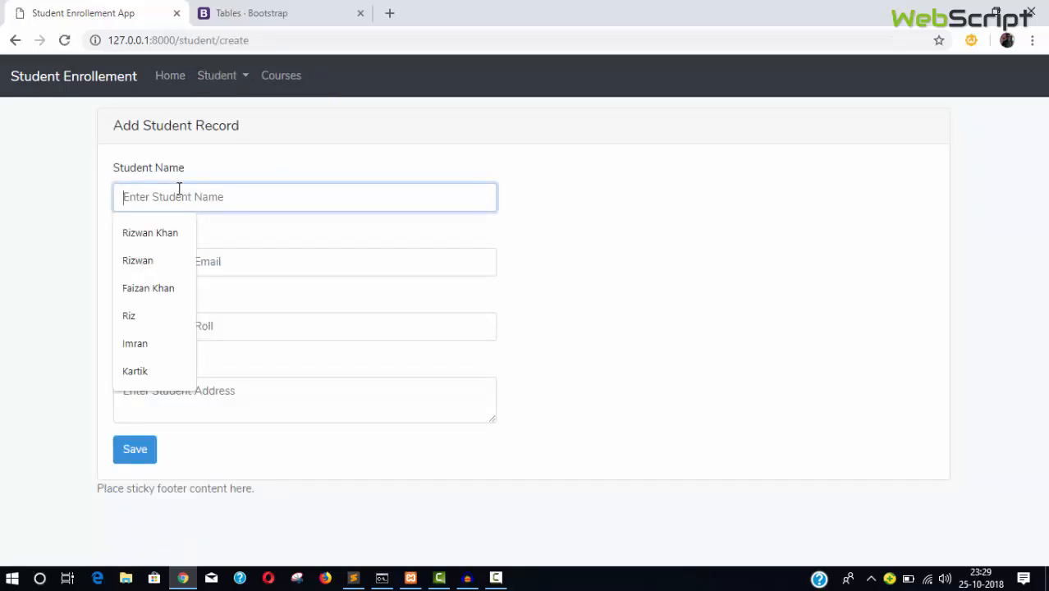
text(Kariu)
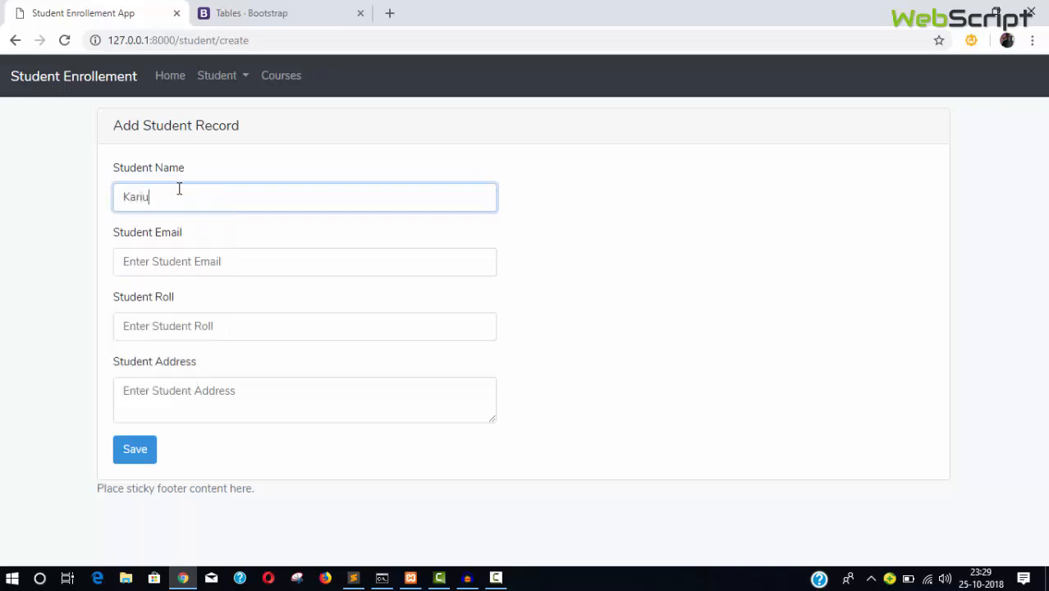
text(isham)
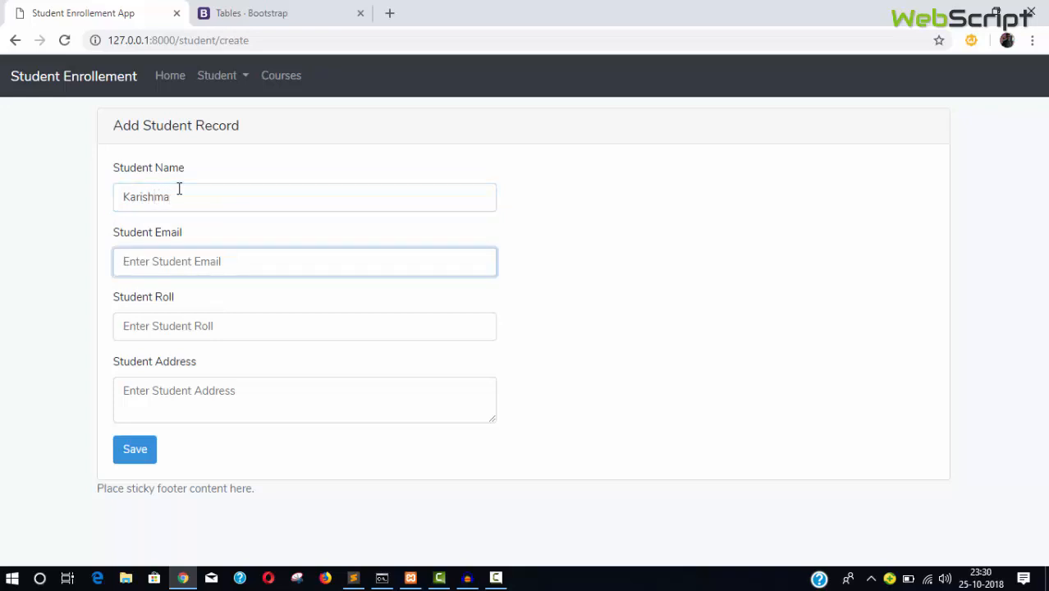
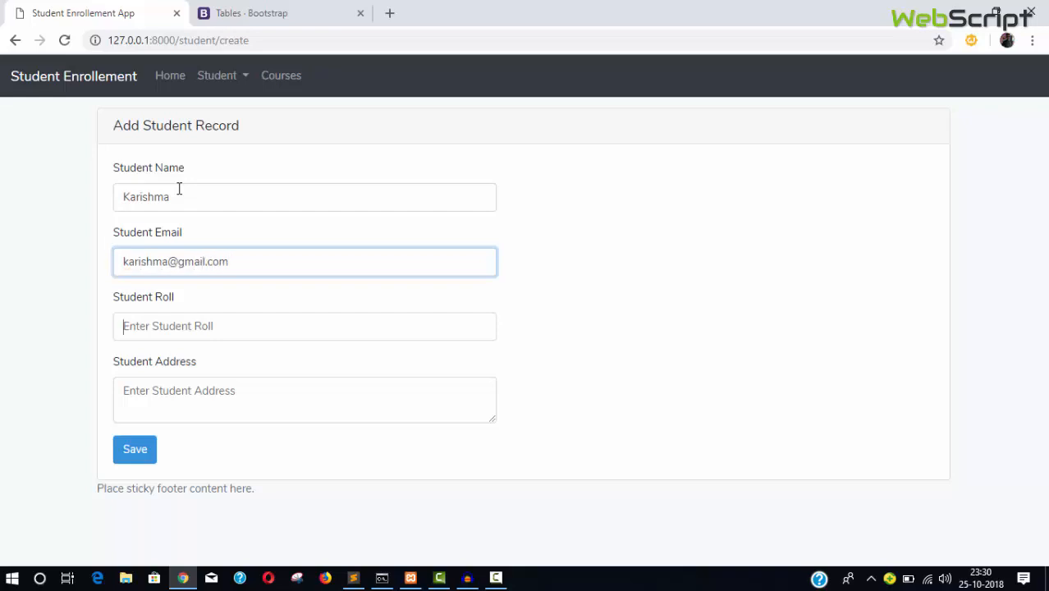
text(21)
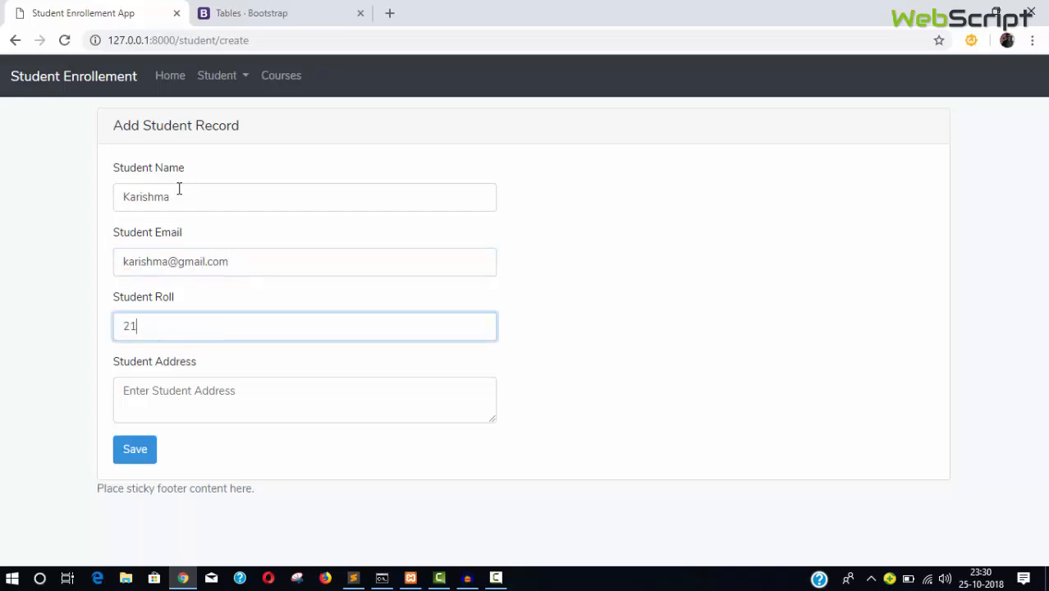
text(98)
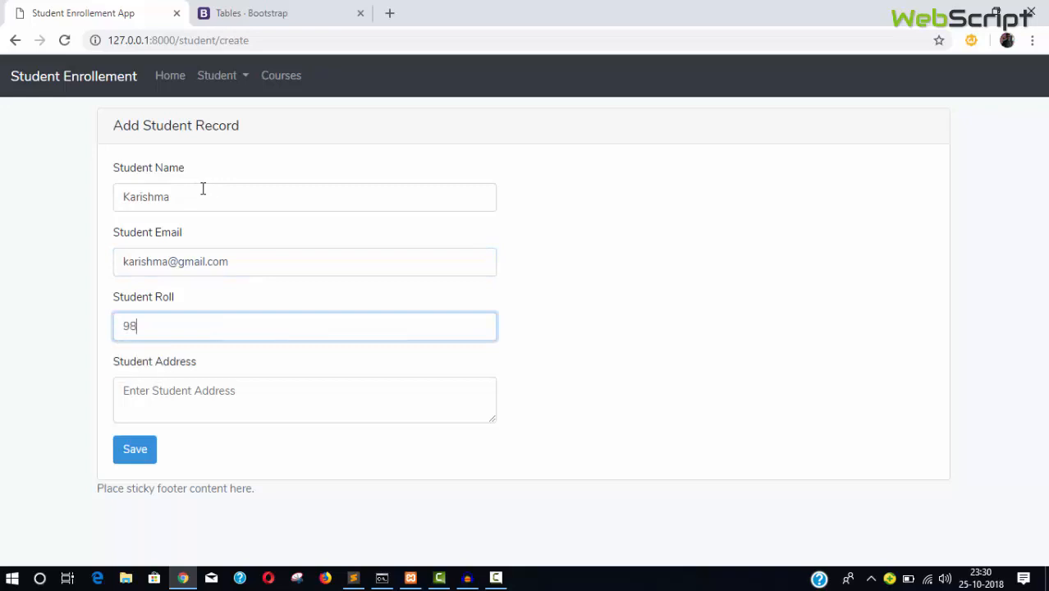
Step: Enter the address India, Darjeeling and save the new student record
click(305, 400)
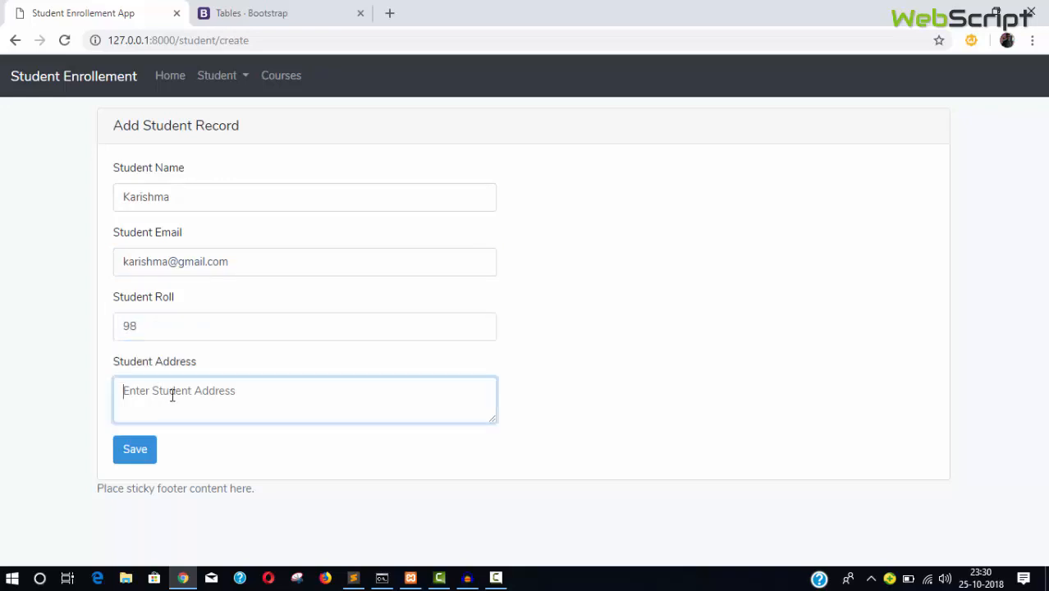
text(India,)
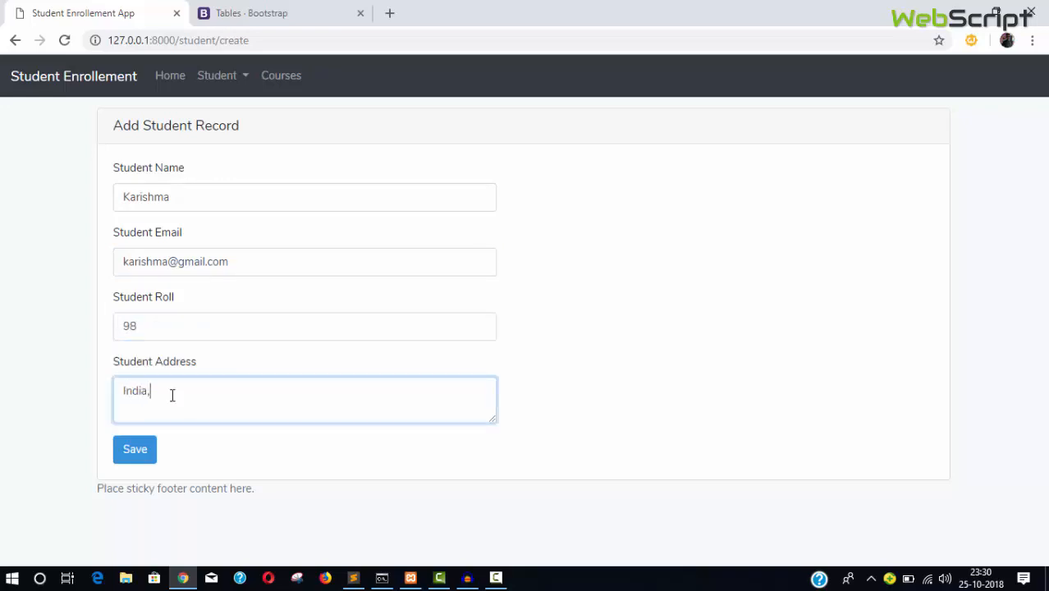
text(Darjeeling)
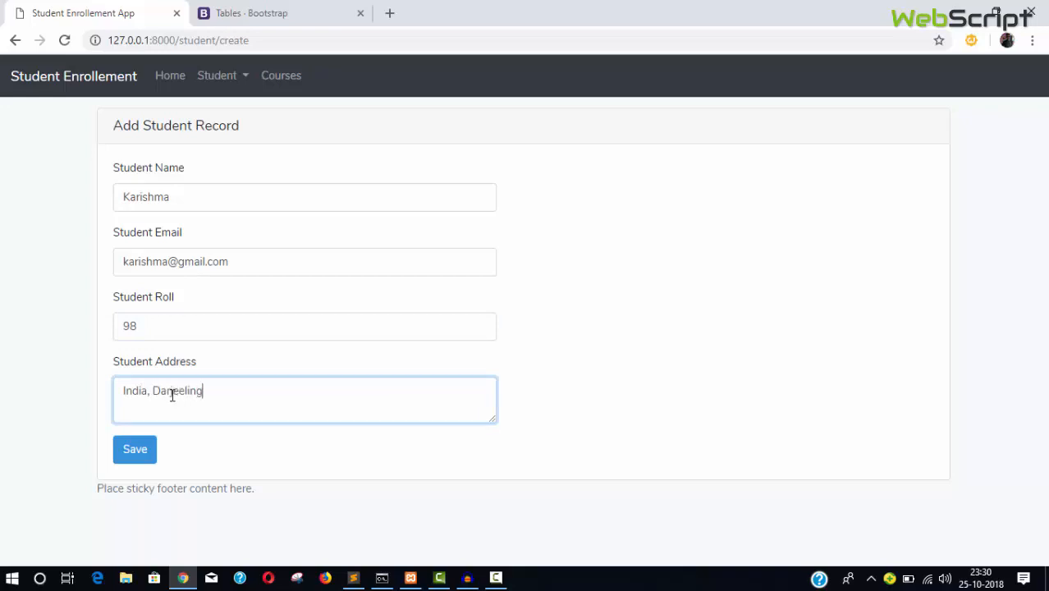
click(134, 449)
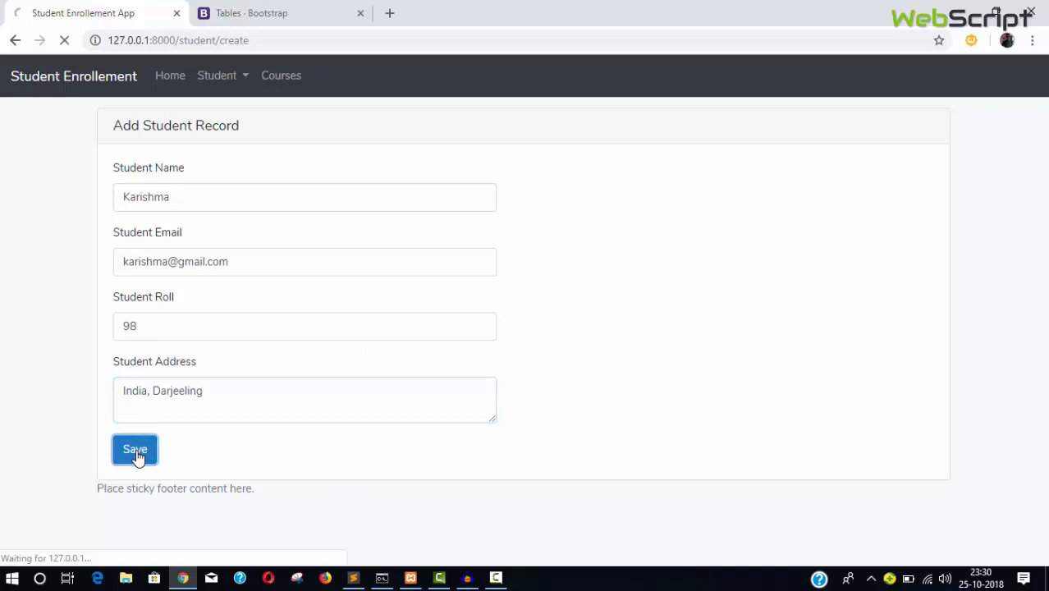
click(134, 449)
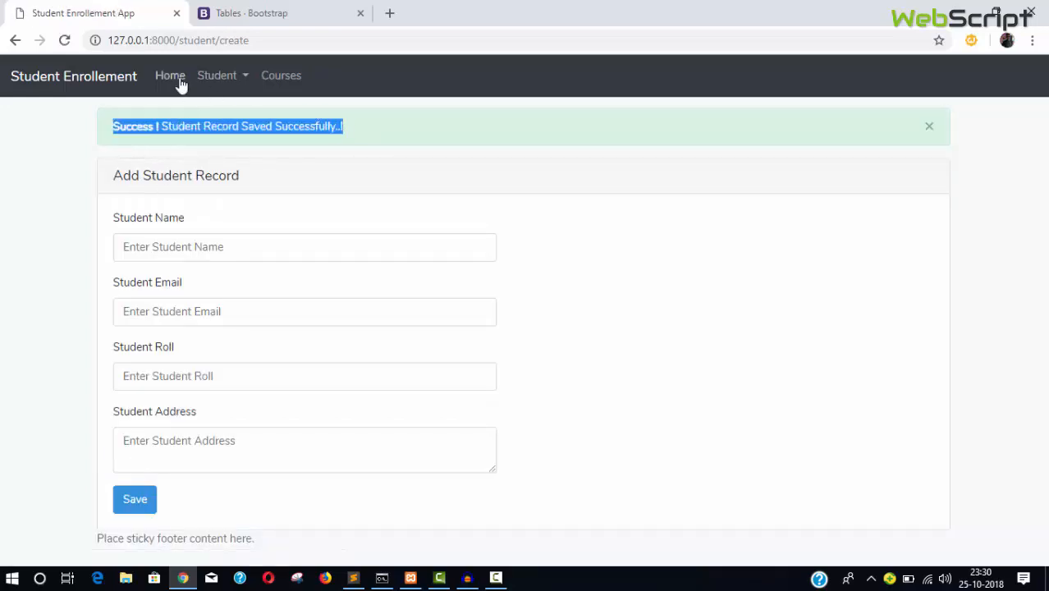
Step: Open Home and check Karishma listed as row 8, then try the Courses page
click(170, 74)
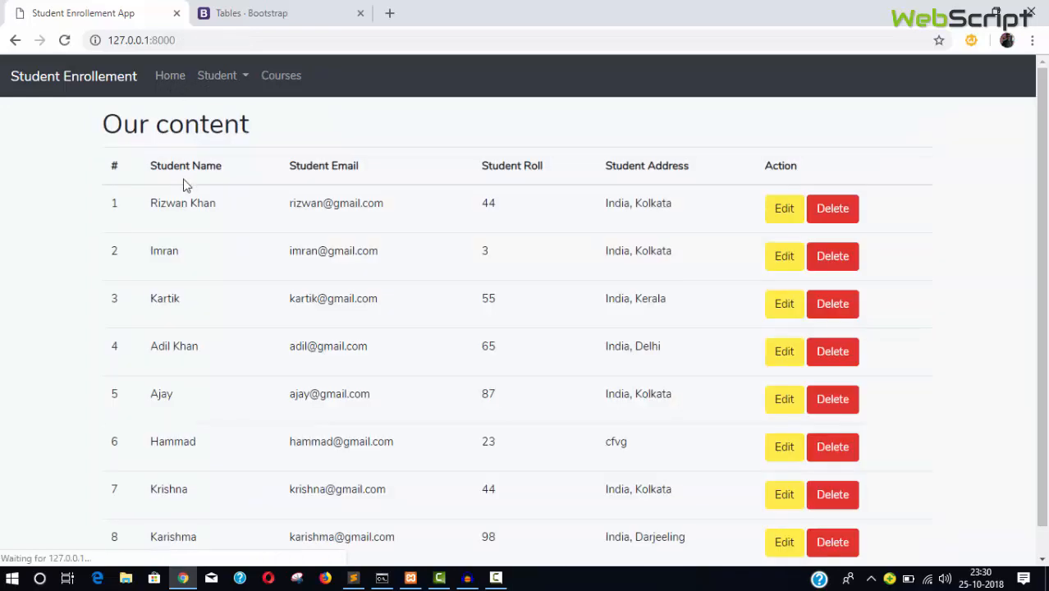
double_click(173, 507)
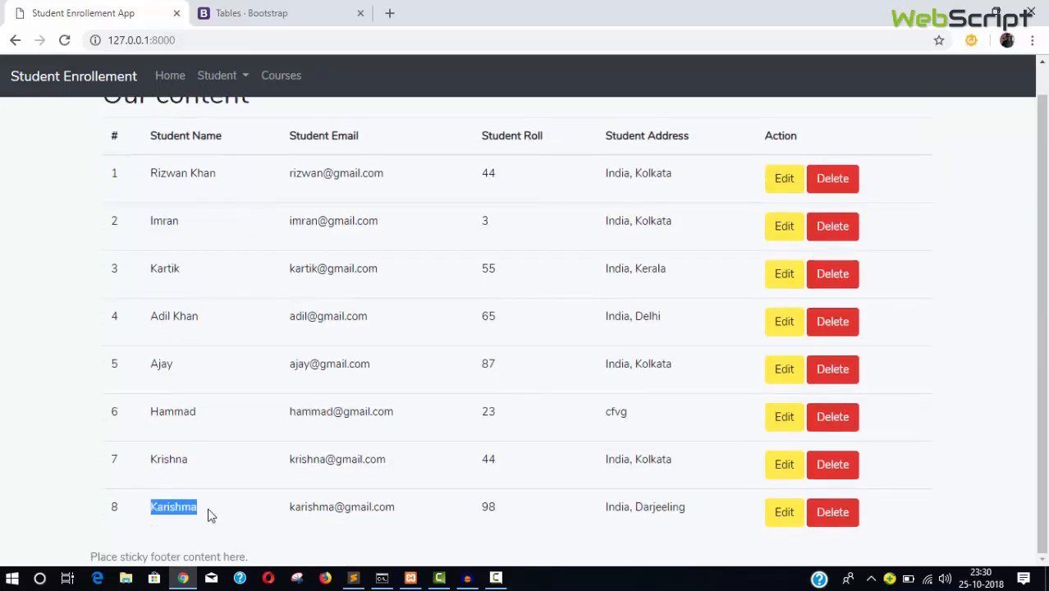
mouse_move(780, 333)
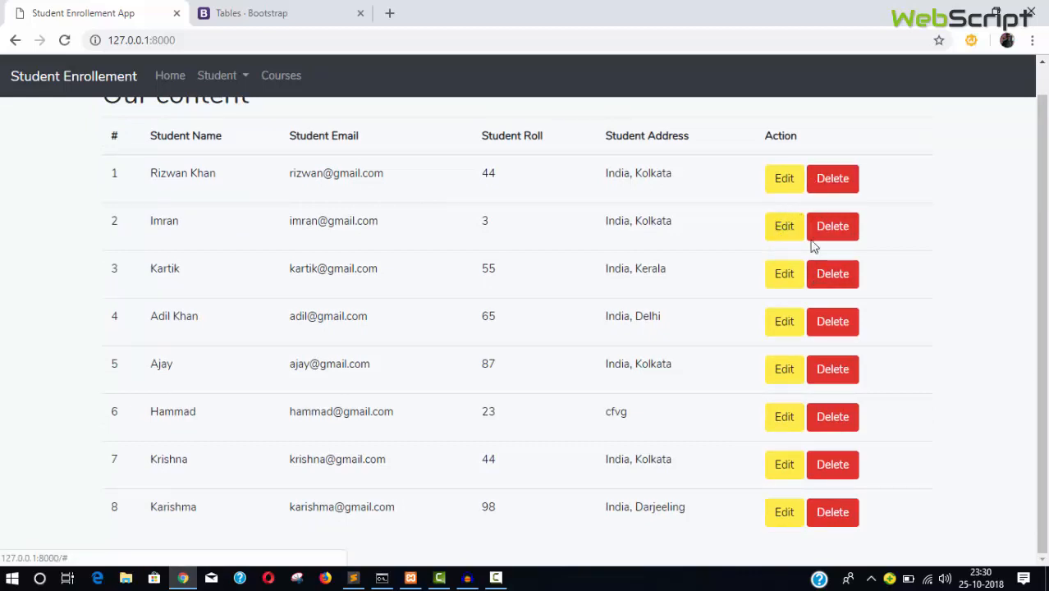
scroll(up, 3)
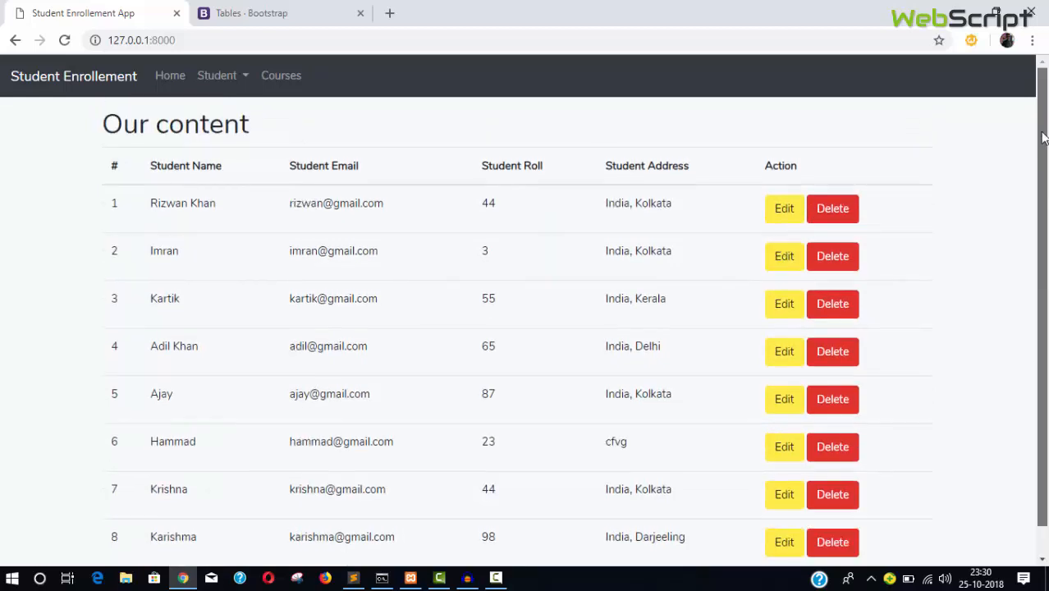
scroll(down, 3)
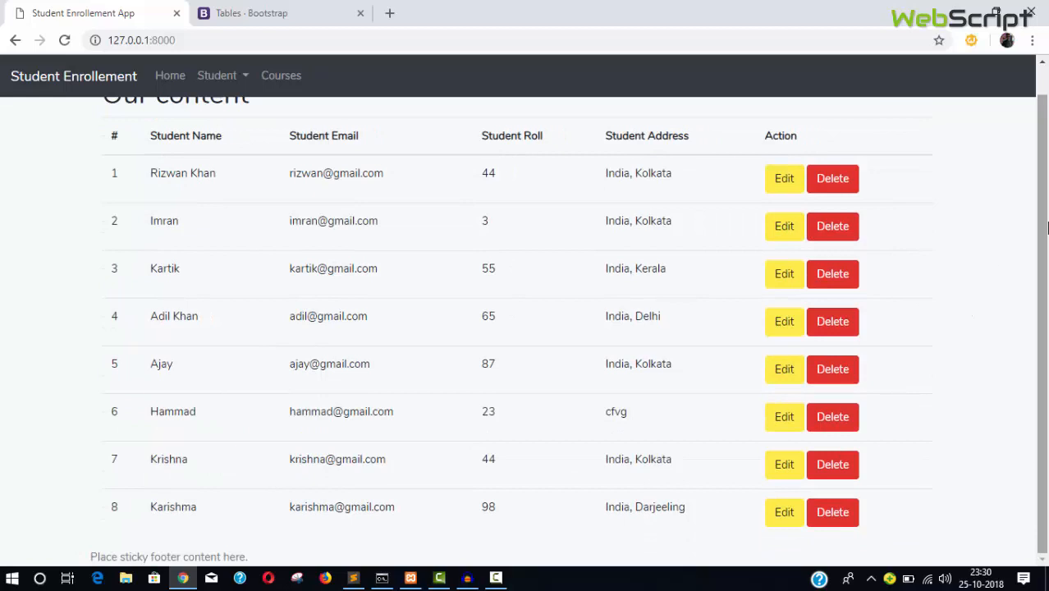
mouse_move(226, 232)
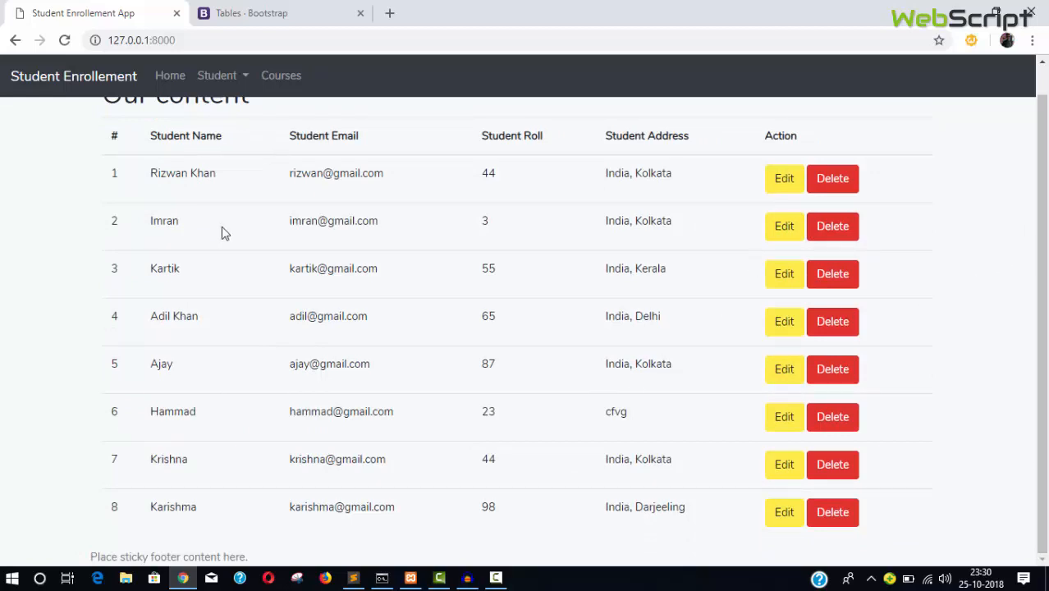
mouse_move(783, 179)
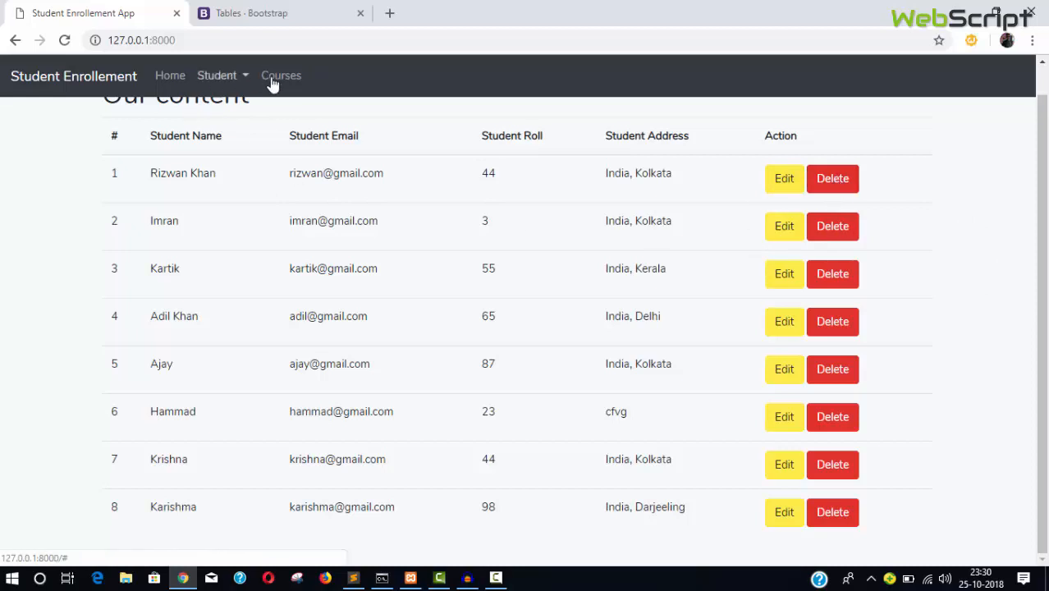
click(281, 75)
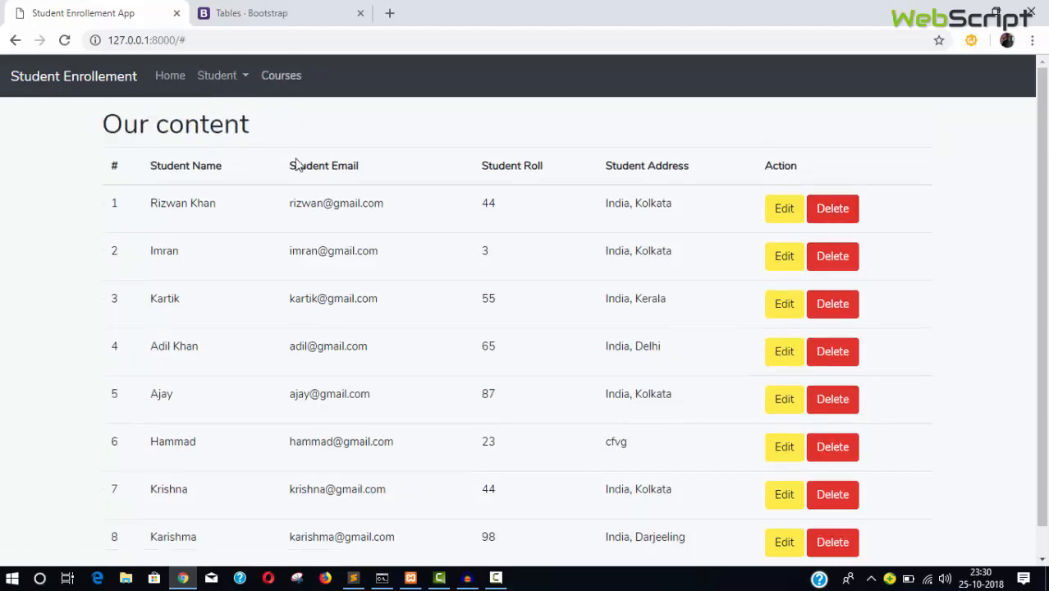
mouse_move(318, 187)
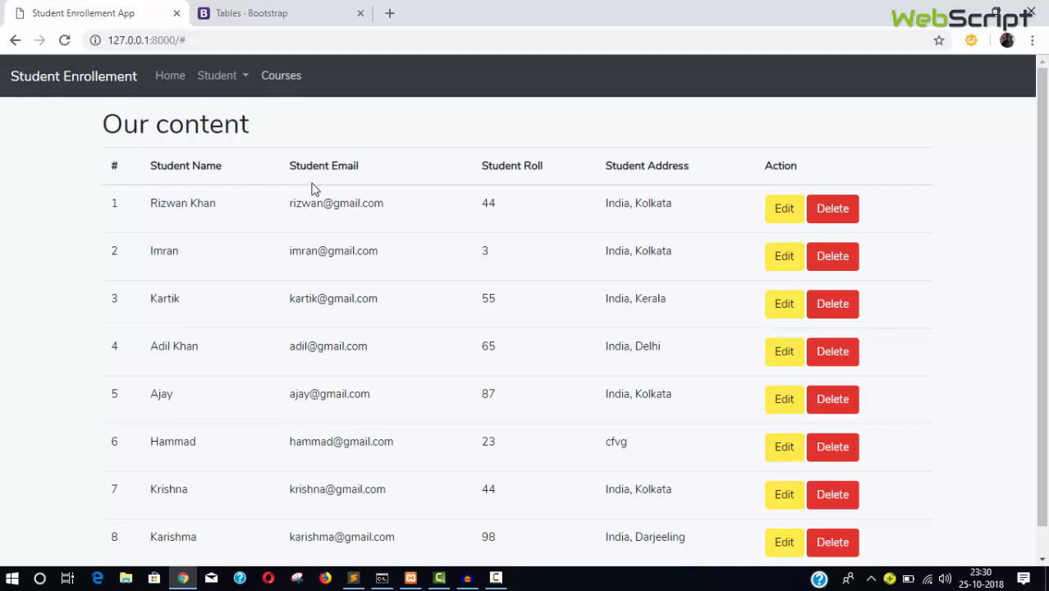
mouse_move(277, 179)
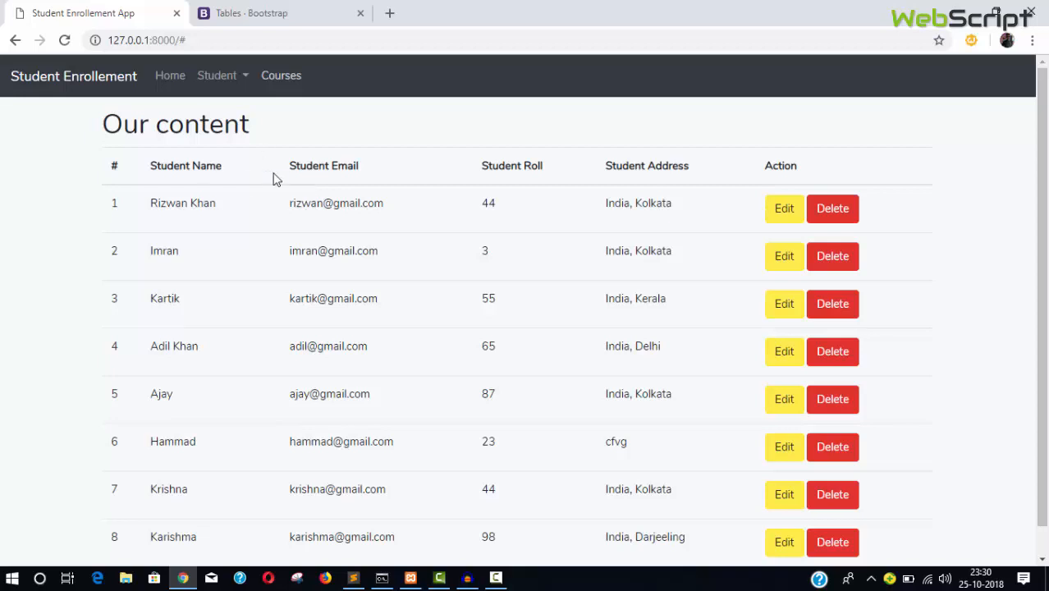